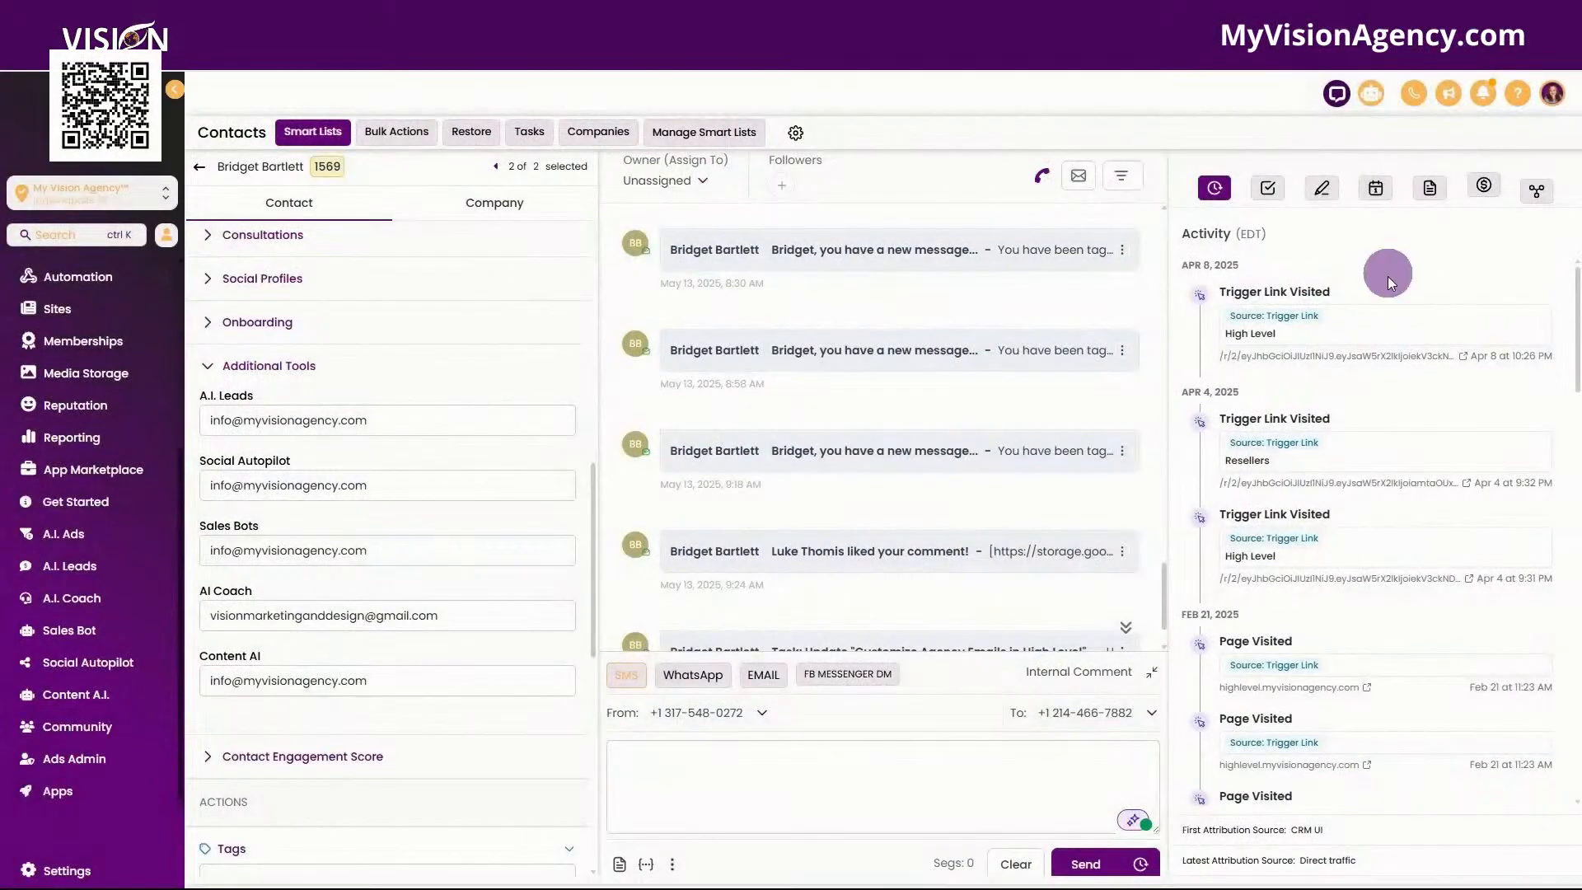
pyautogui.moveTo(895, 98)
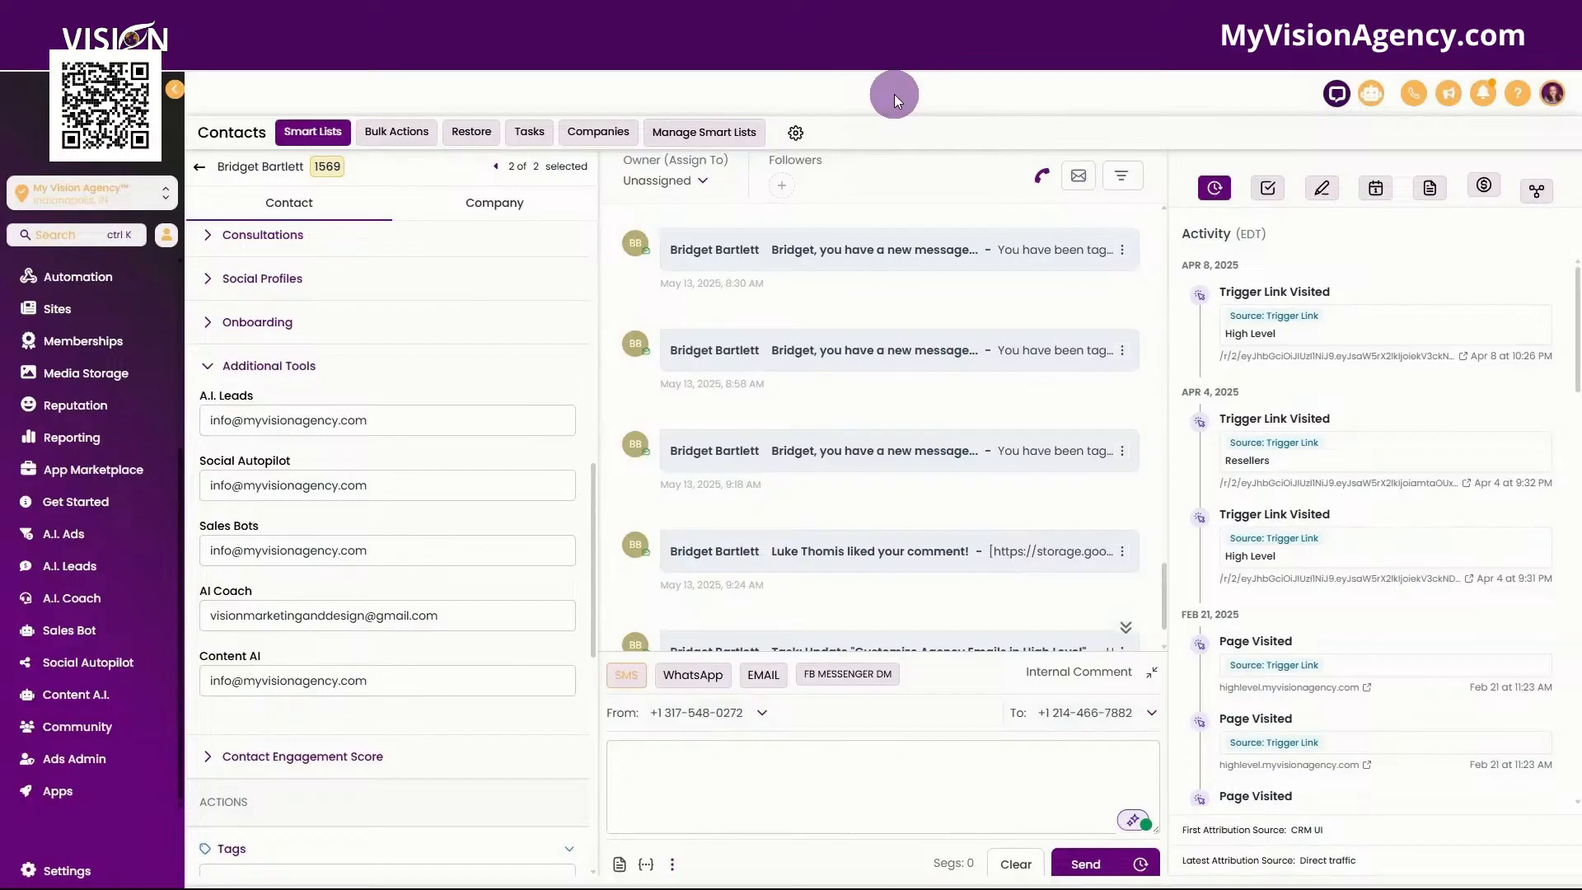
pyautogui.moveTo(521, 249)
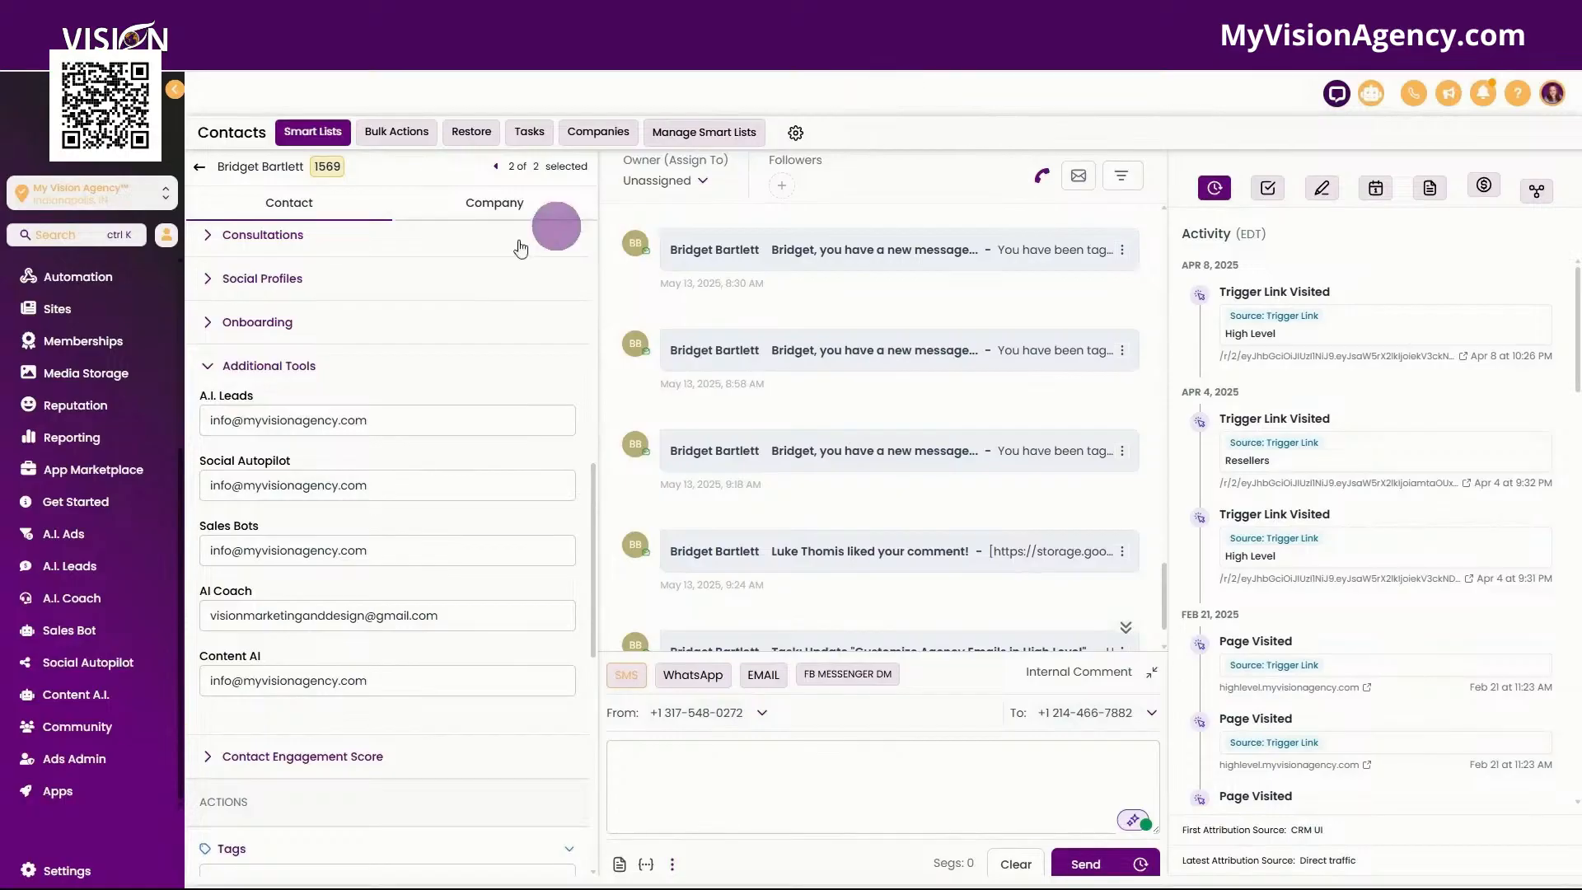
pyautogui.moveTo(410, 362)
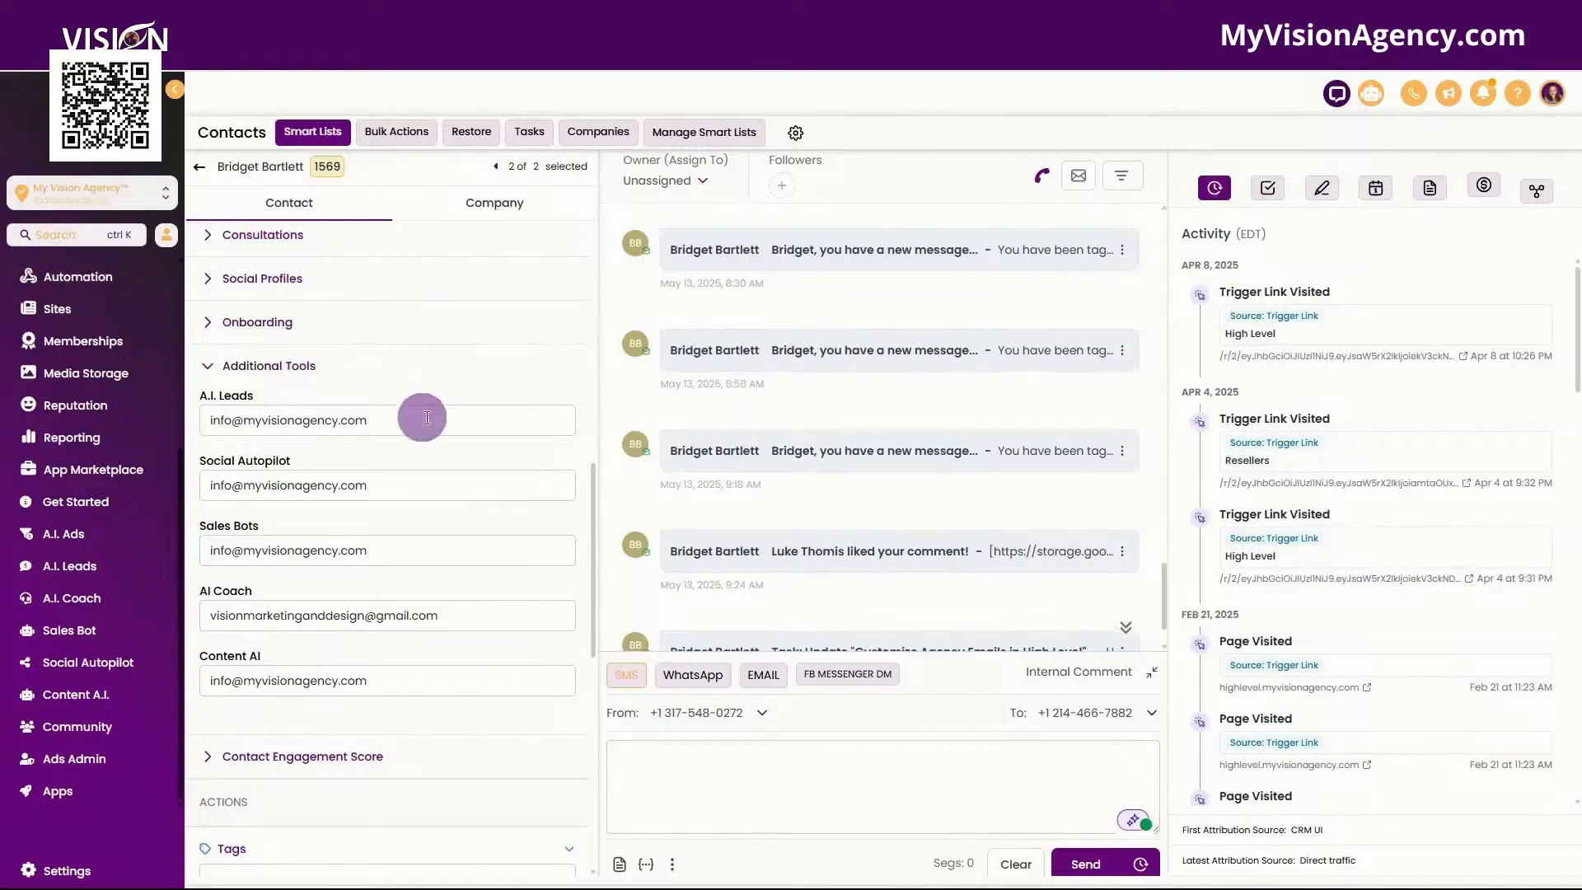
pyautogui.moveTo(392, 371)
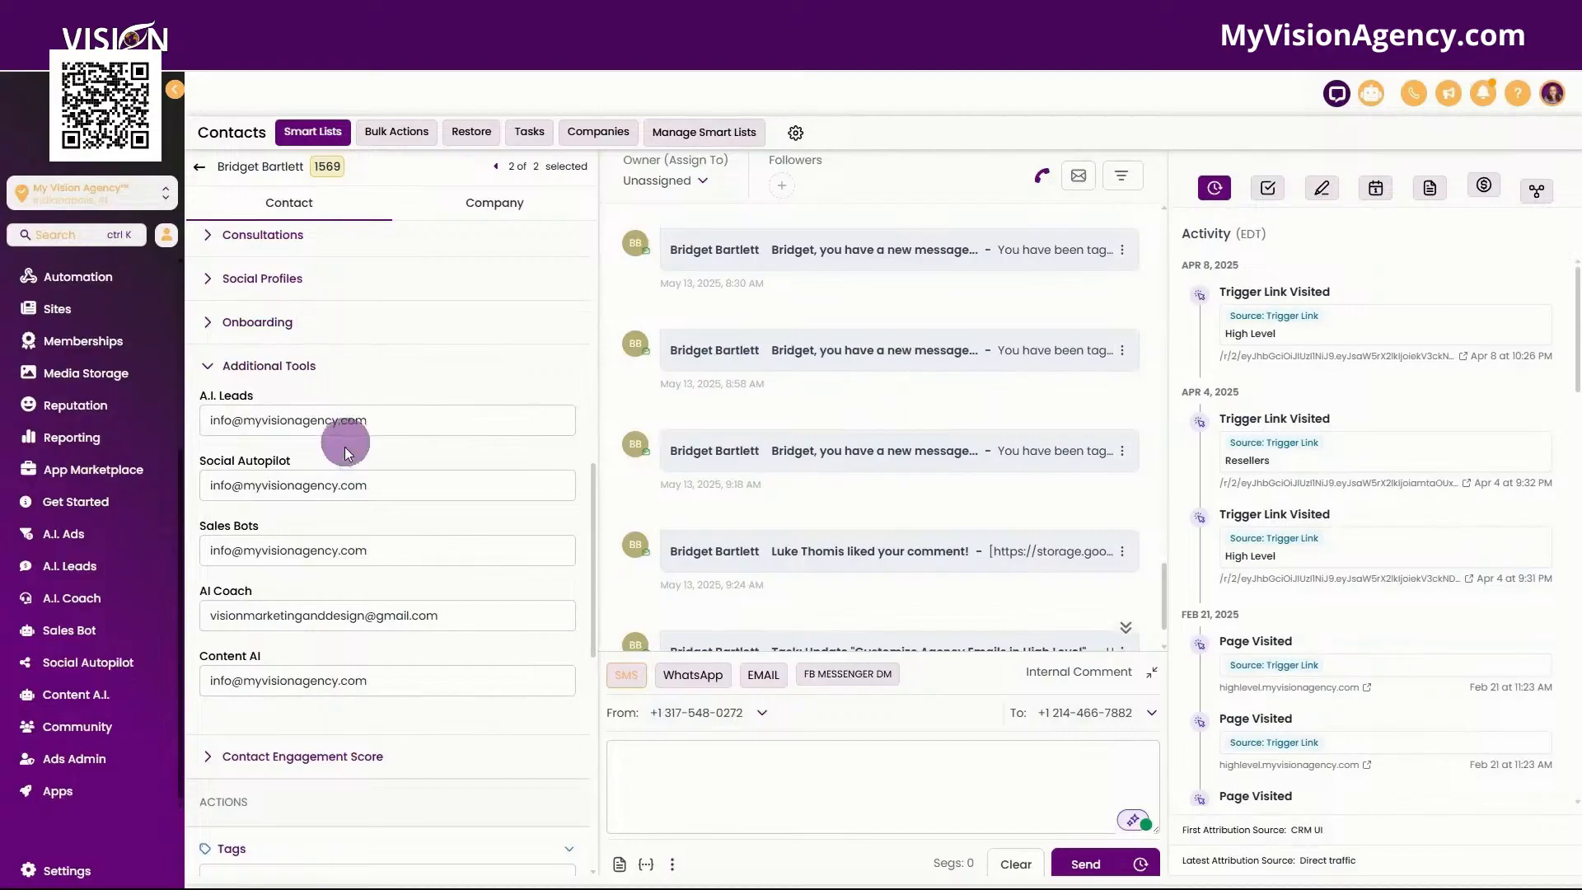
pyautogui.moveTo(423, 699)
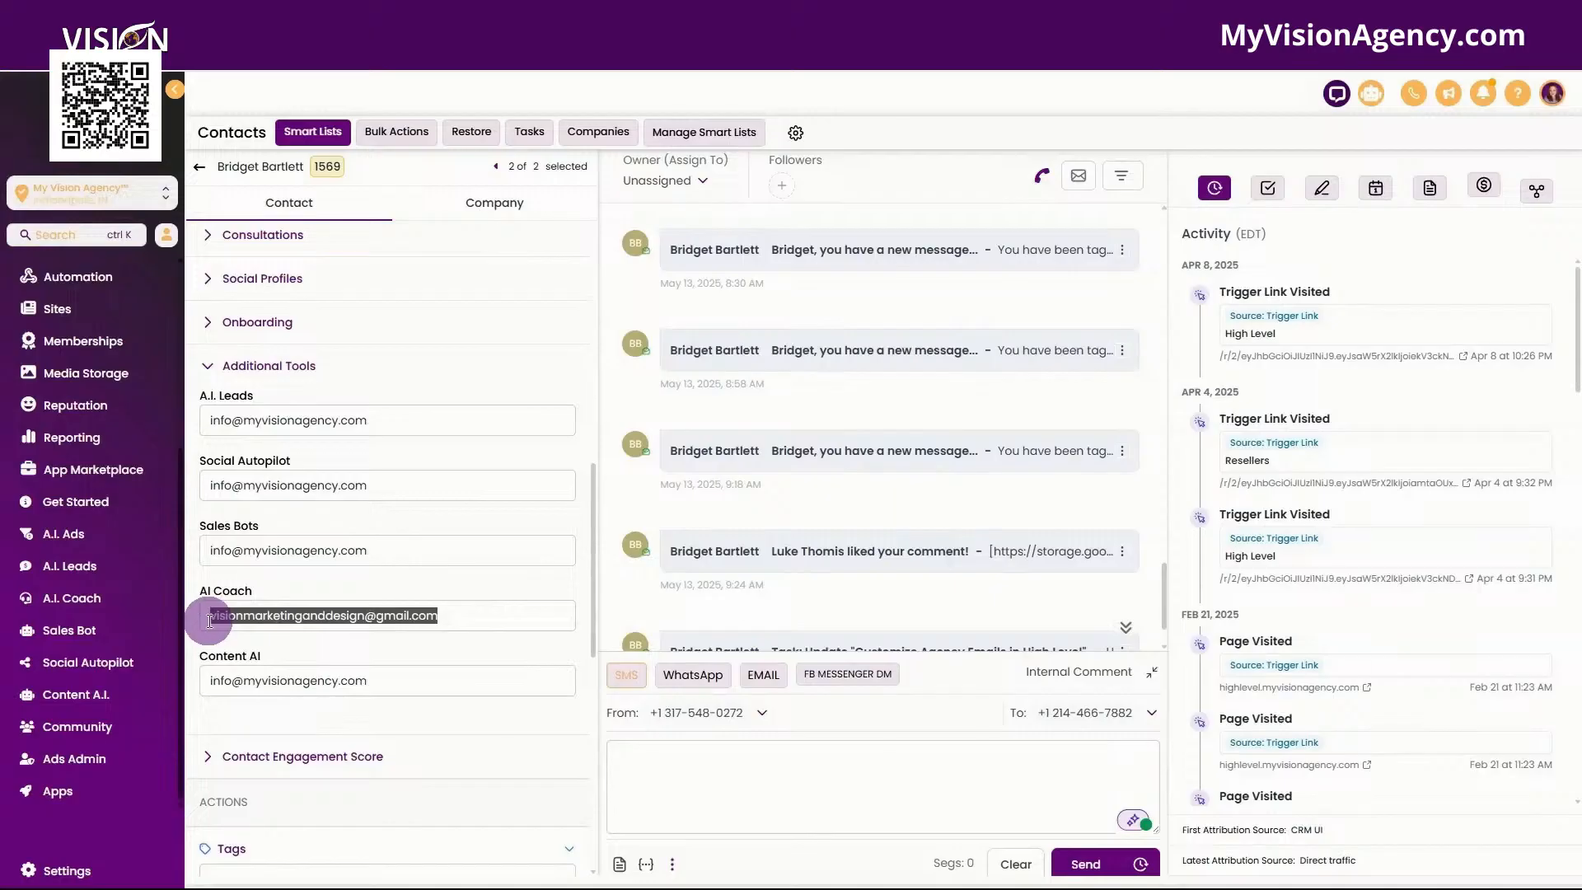
# Step: Review the contact's saved email addresses, including the AI Coach email
pyautogui.doubleClick(322, 615)
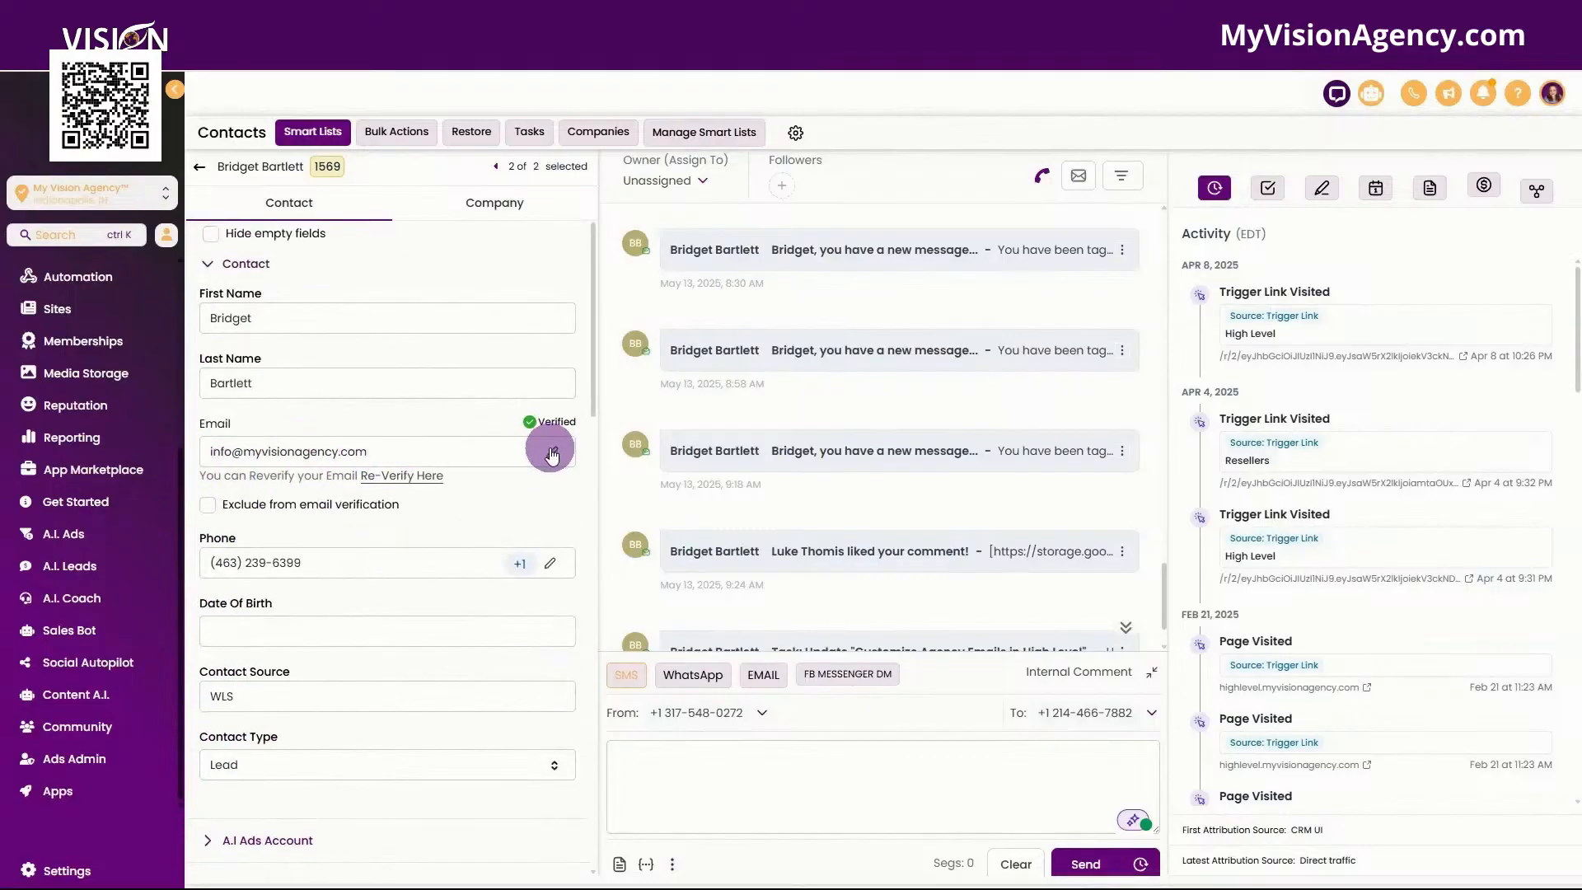
pyautogui.click(550, 449)
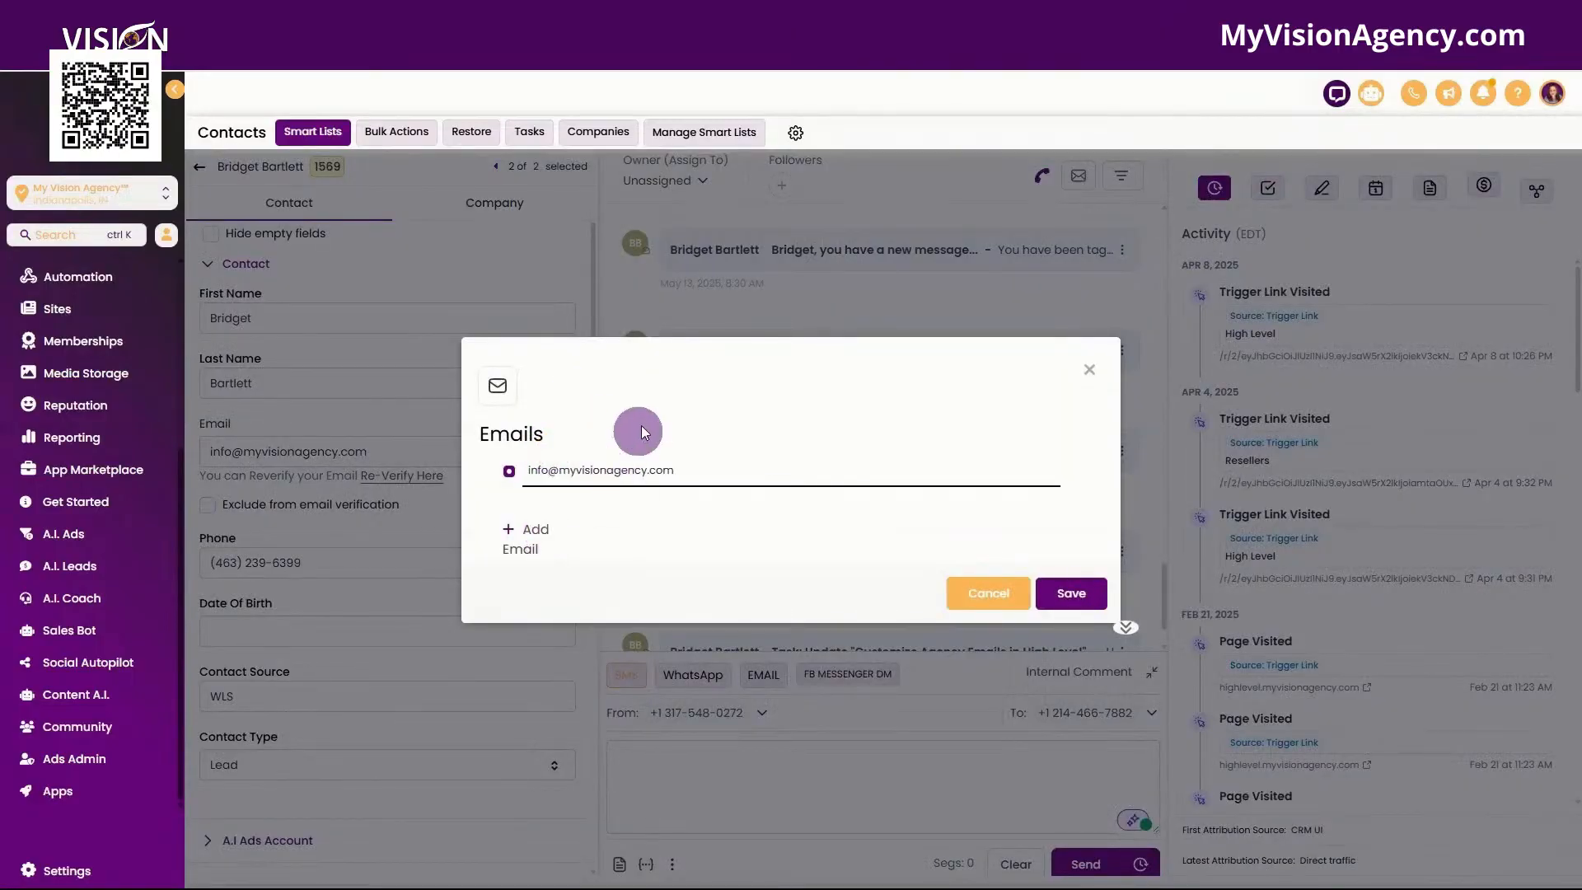
pyautogui.moveTo(692, 392)
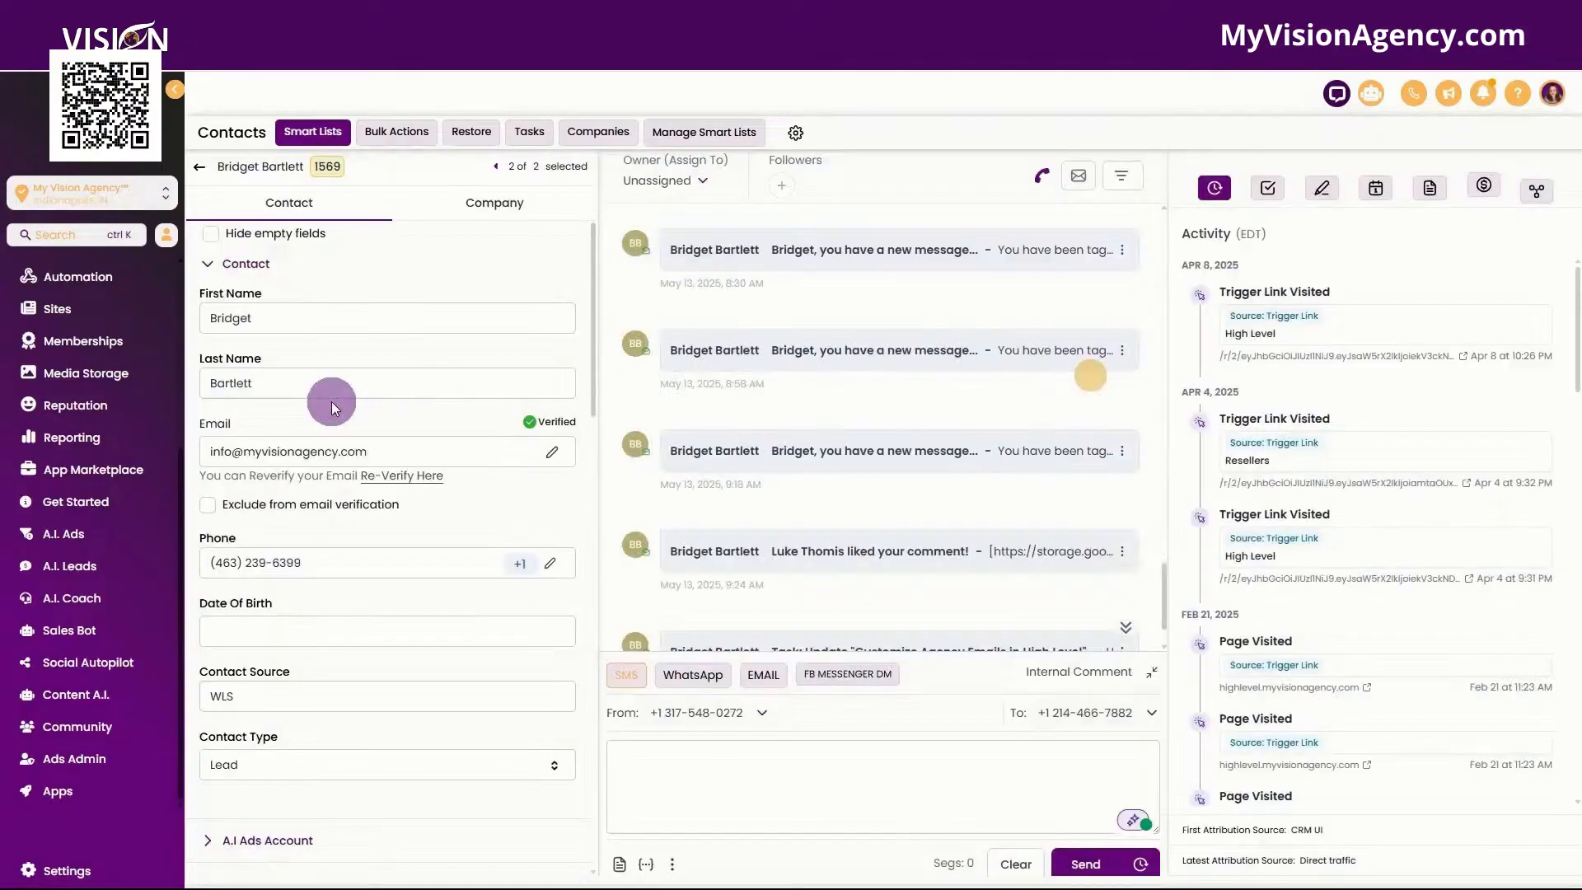
pyautogui.click(287, 451)
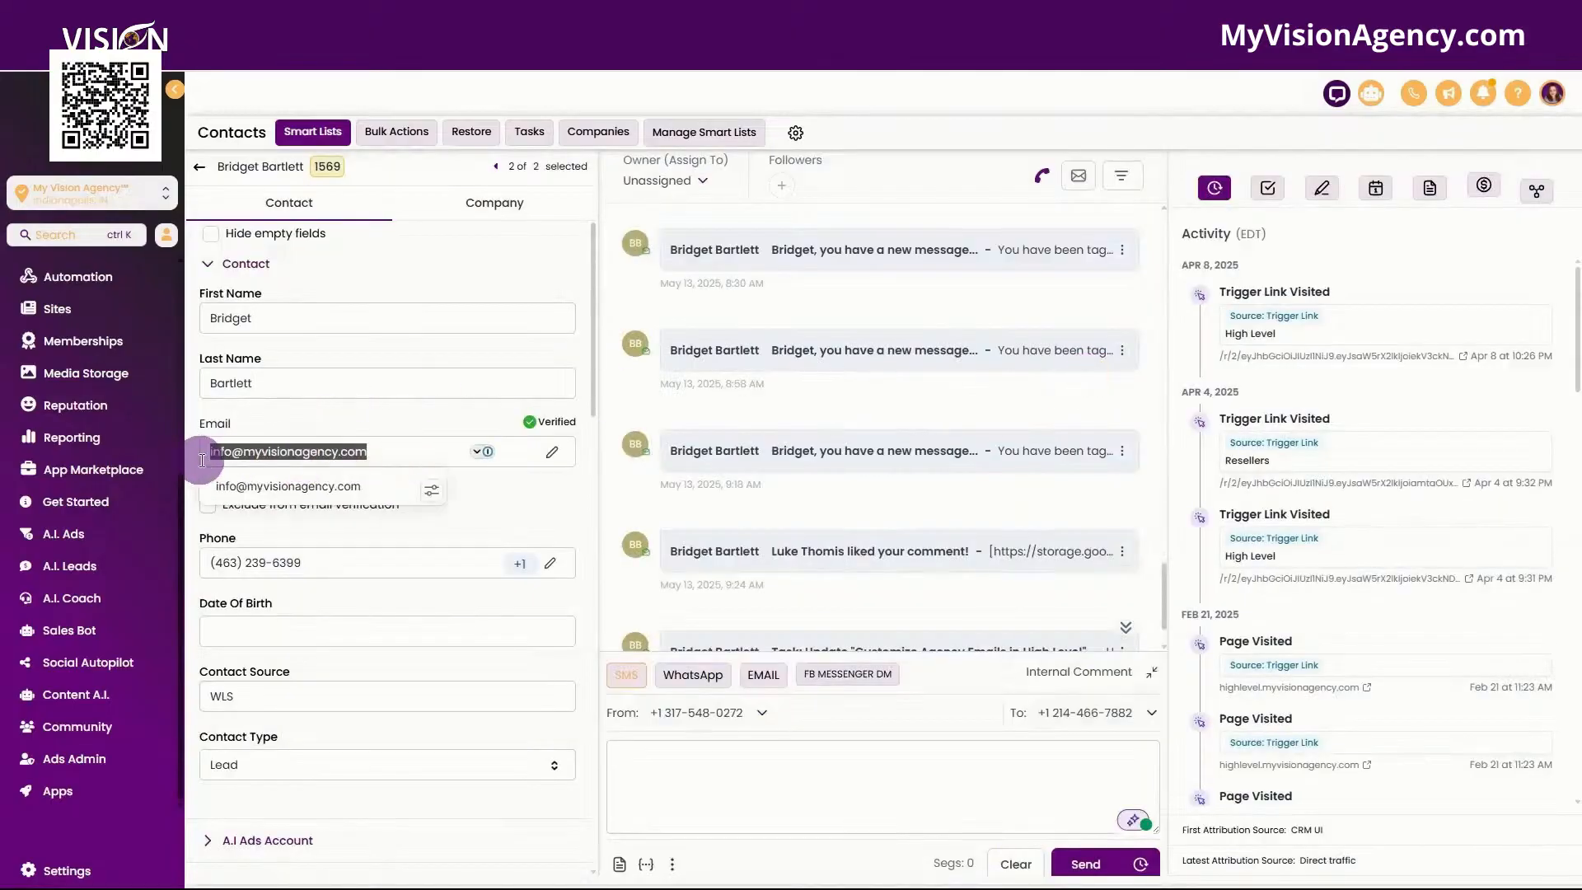
# Step: Open the '#1 Create Social Autopilot Account' webhook step in New Member Workflow
pyautogui.scroll(-3)
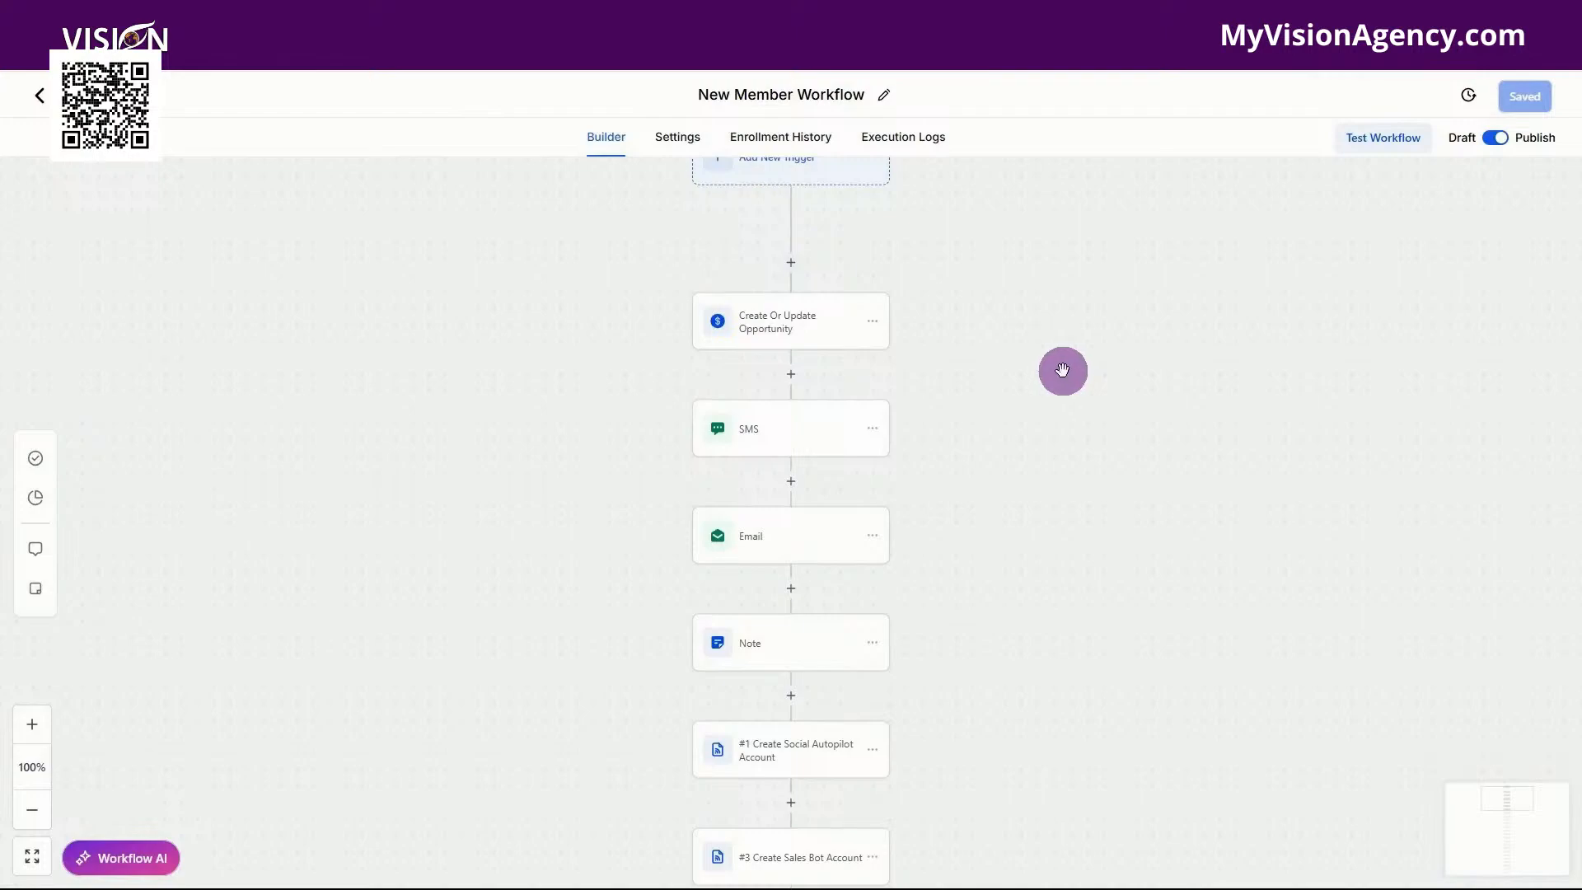
pyautogui.scroll(-3)
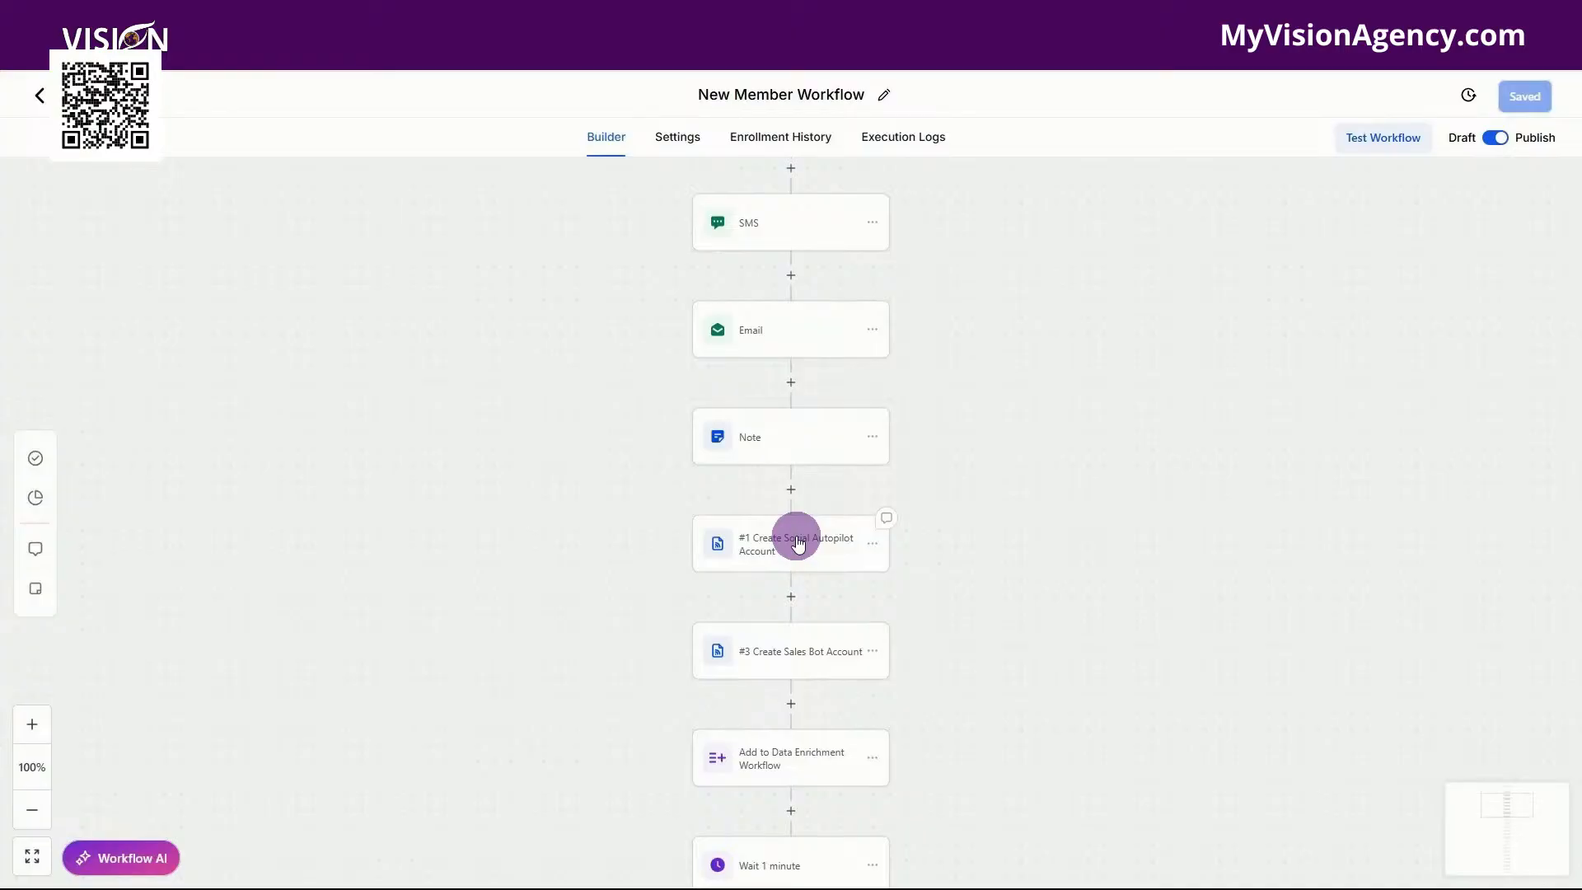
pyautogui.click(791, 544)
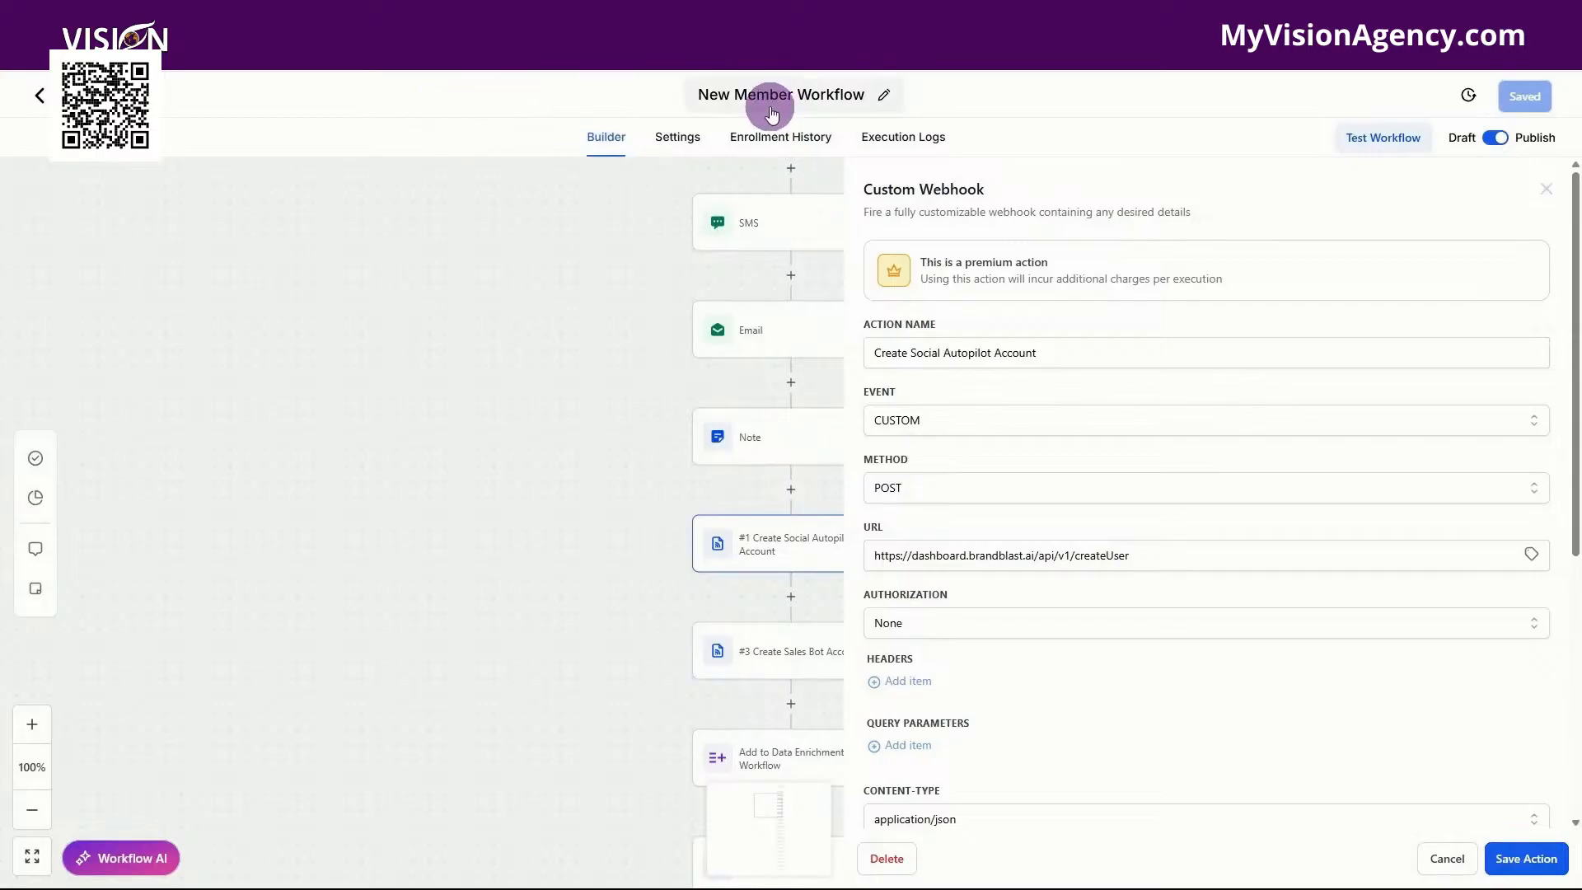
pyautogui.moveTo(778, 475)
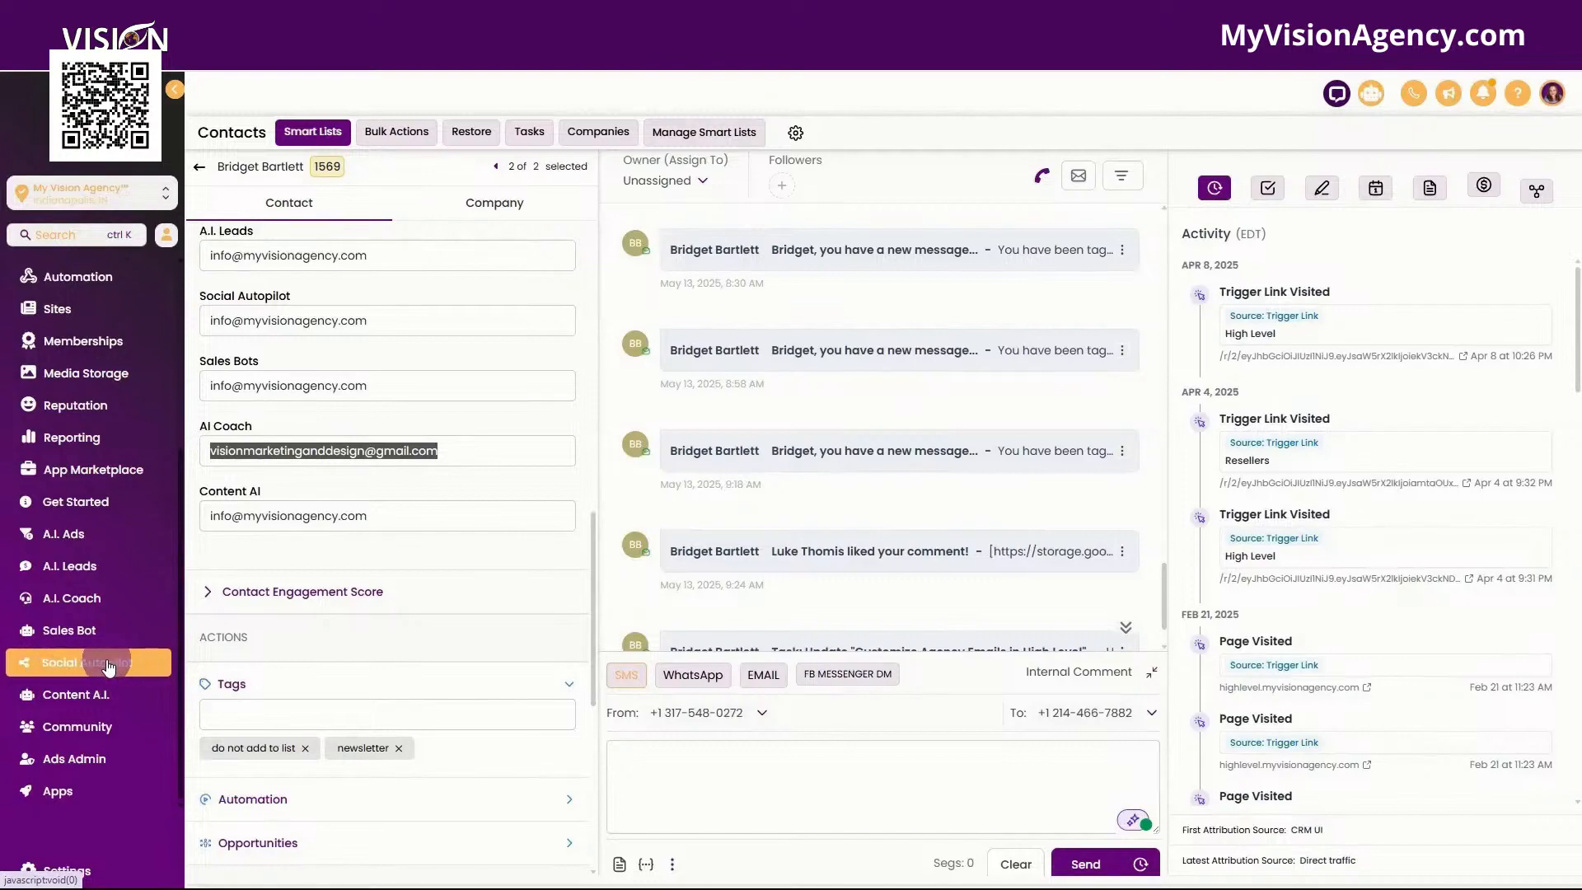
pyautogui.moveTo(107, 603)
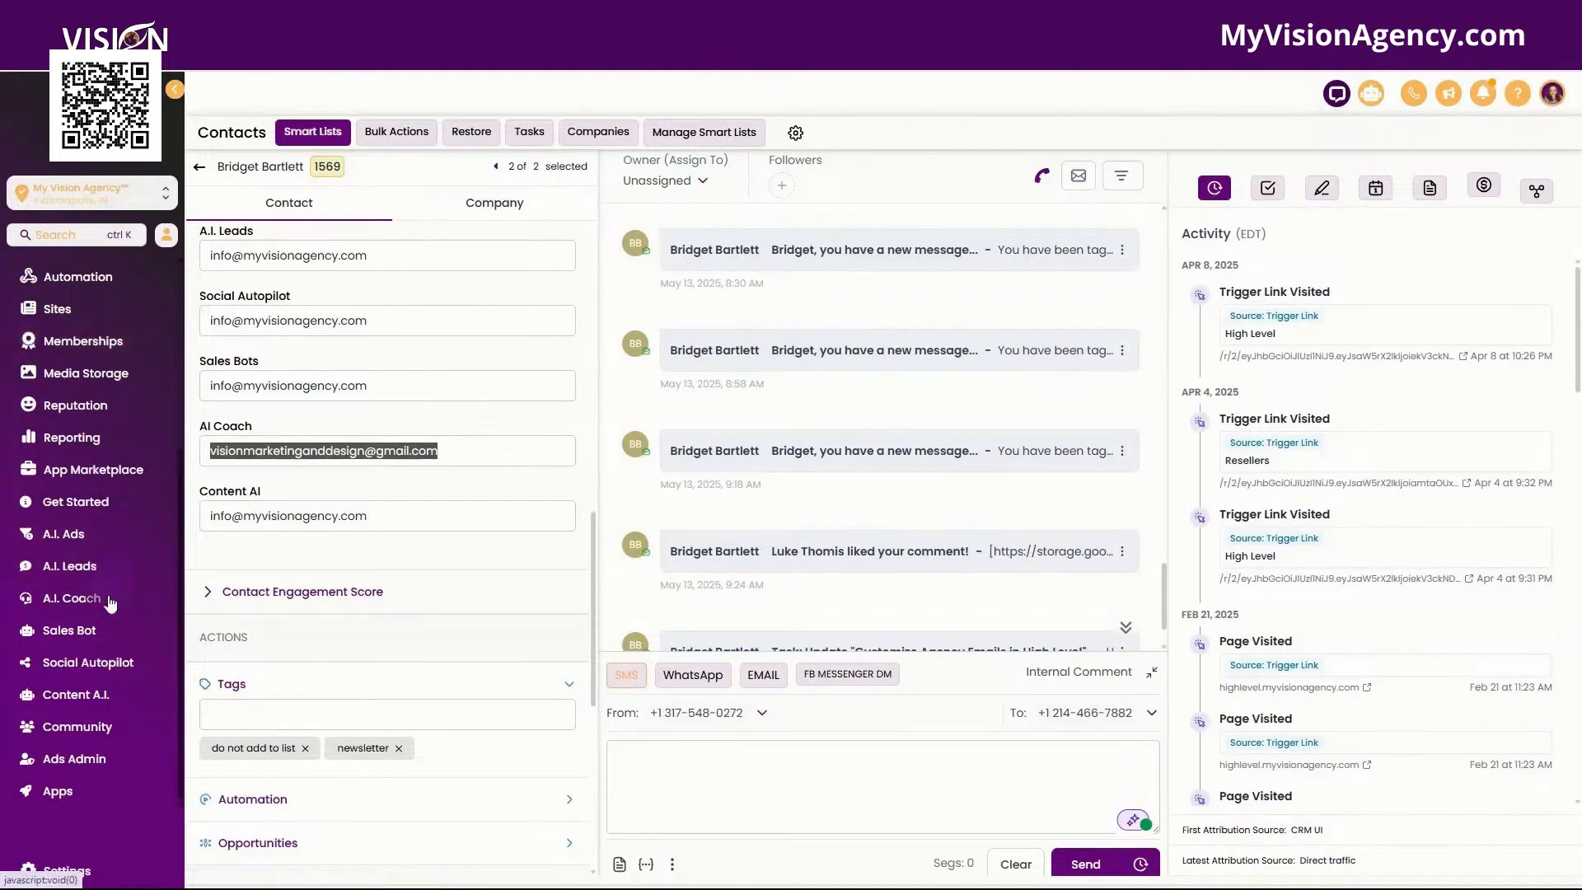
pyautogui.moveTo(83, 672)
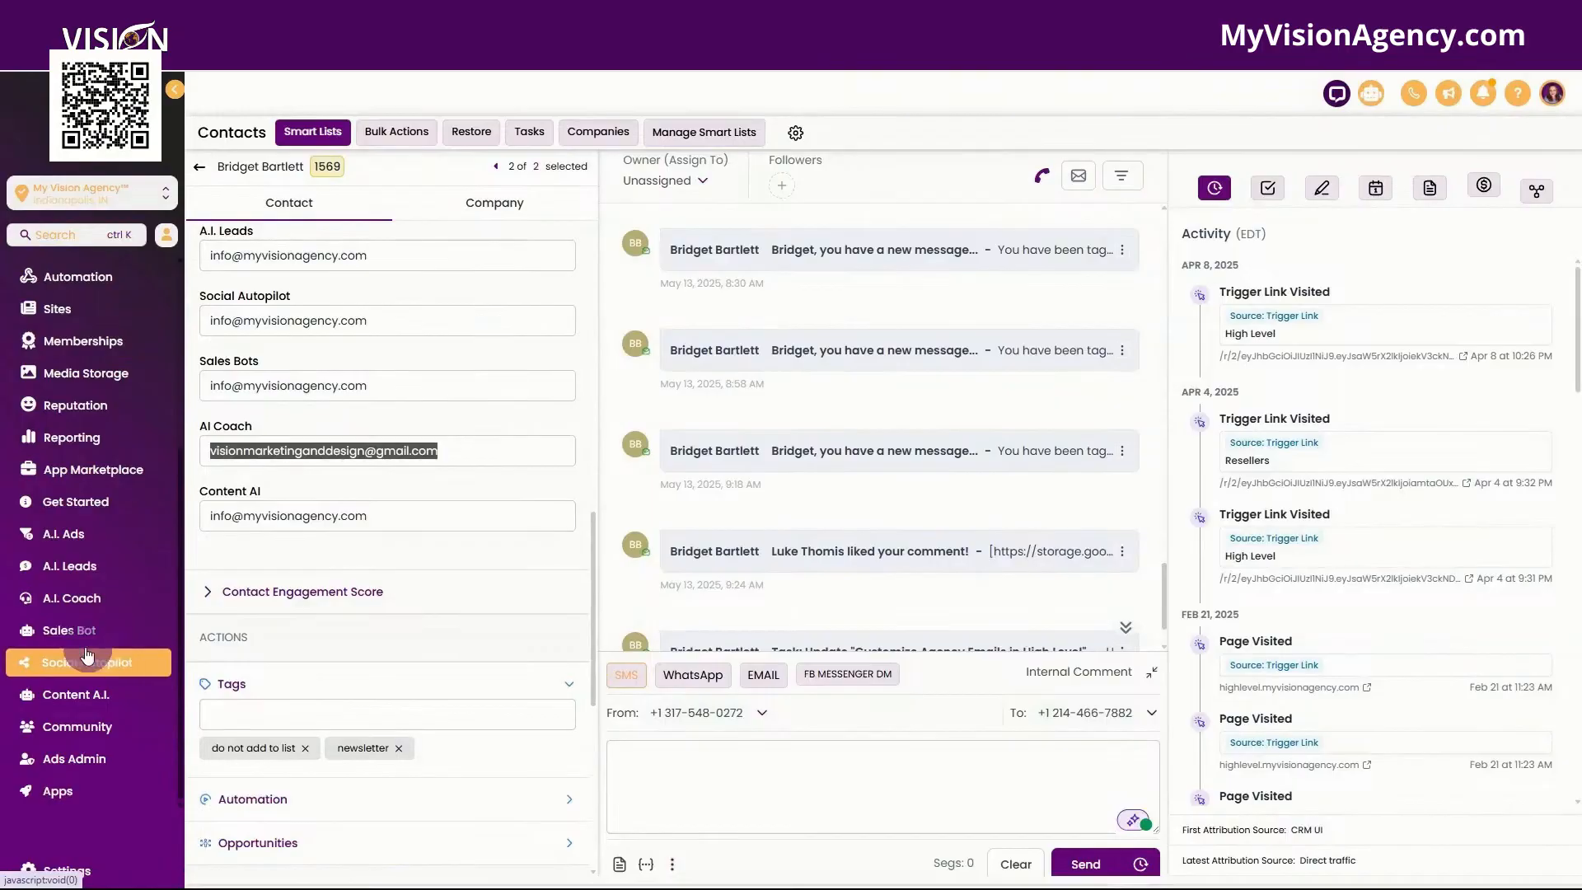
pyautogui.moveTo(96, 668)
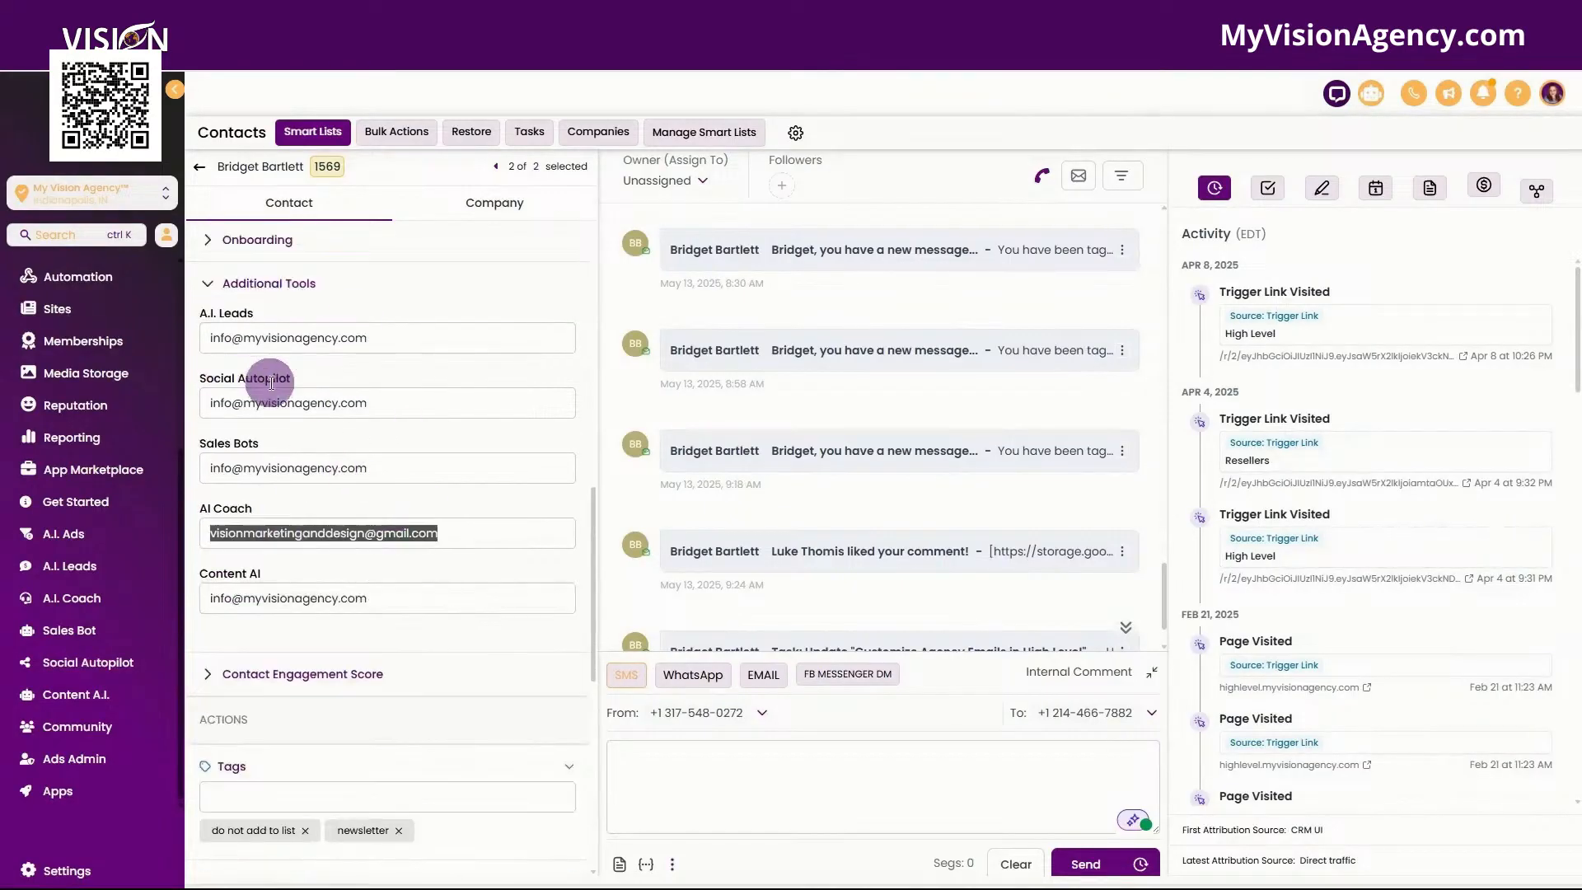
pyautogui.moveTo(317, 490)
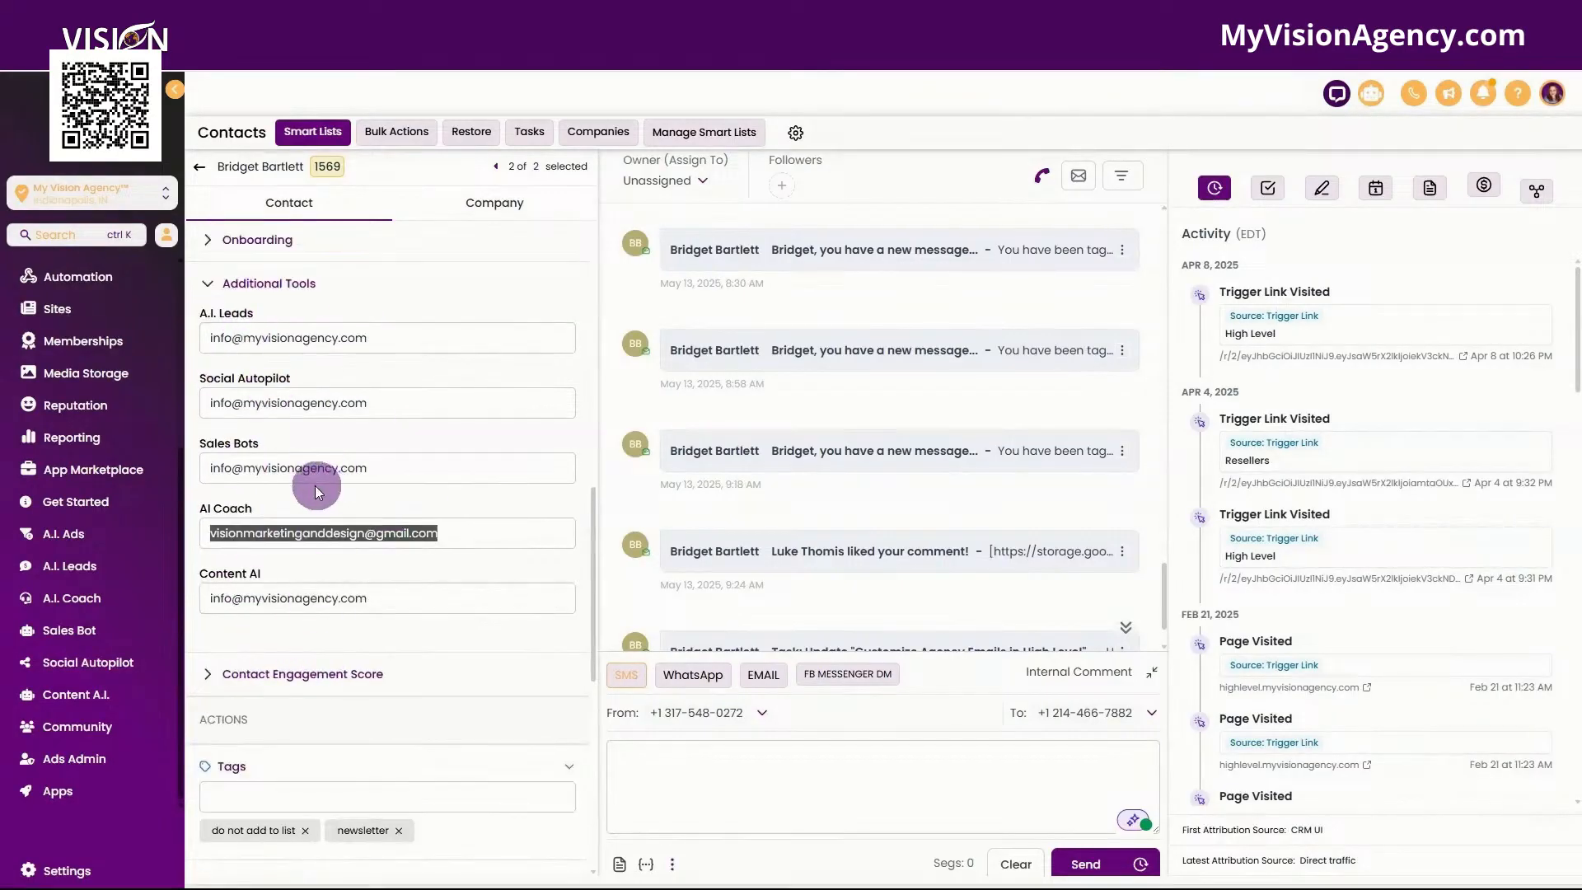
pyautogui.moveTo(300, 272)
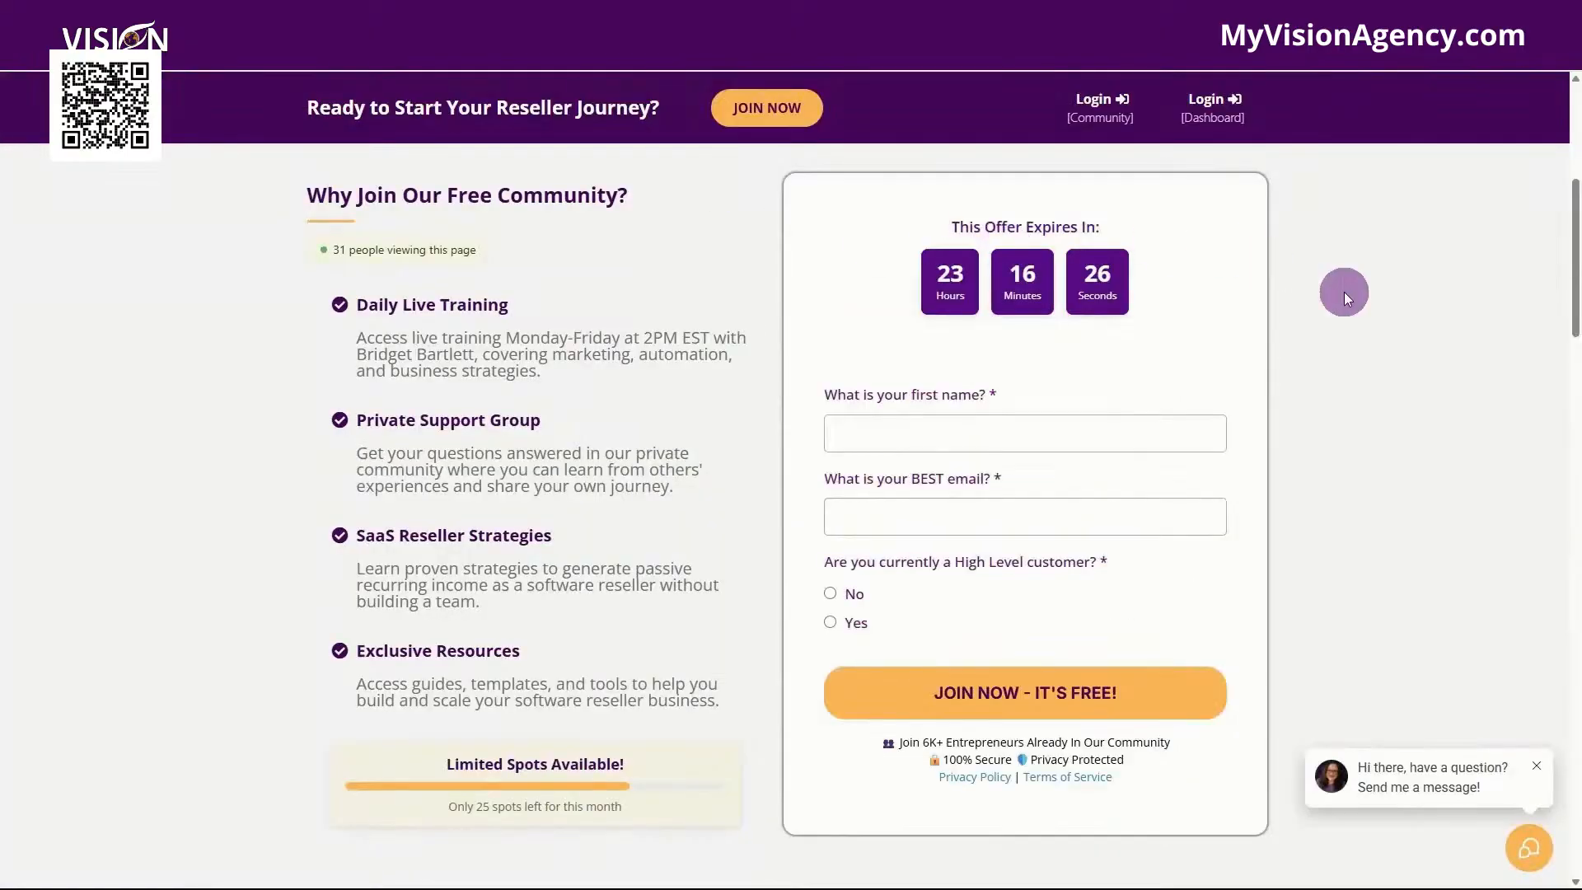
pyautogui.moveTo(1437, 383)
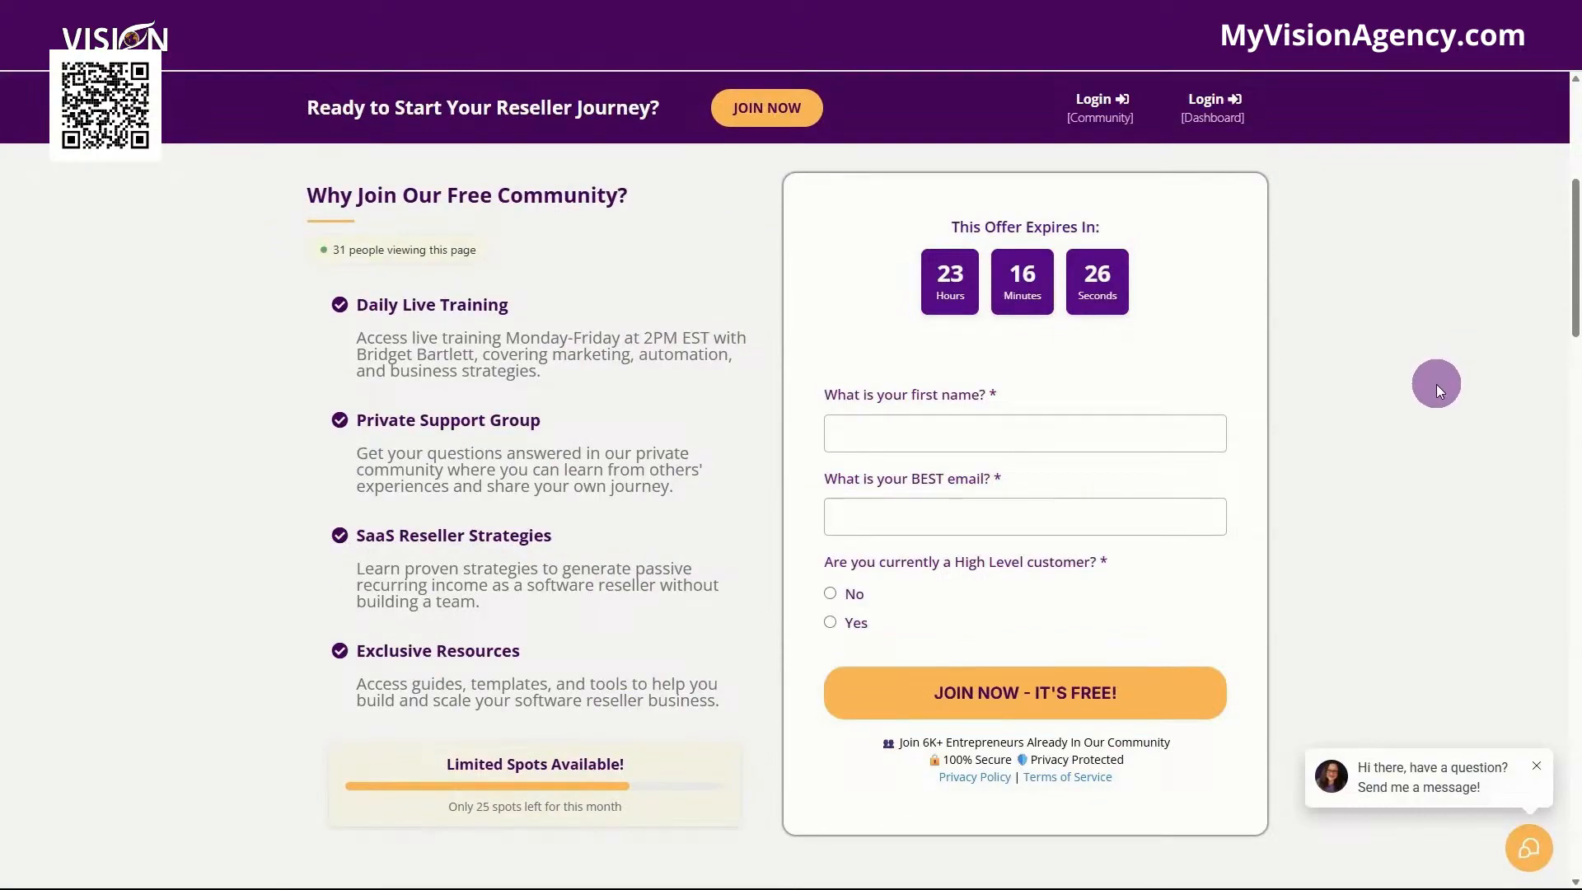
pyautogui.moveTo(1438, 410)
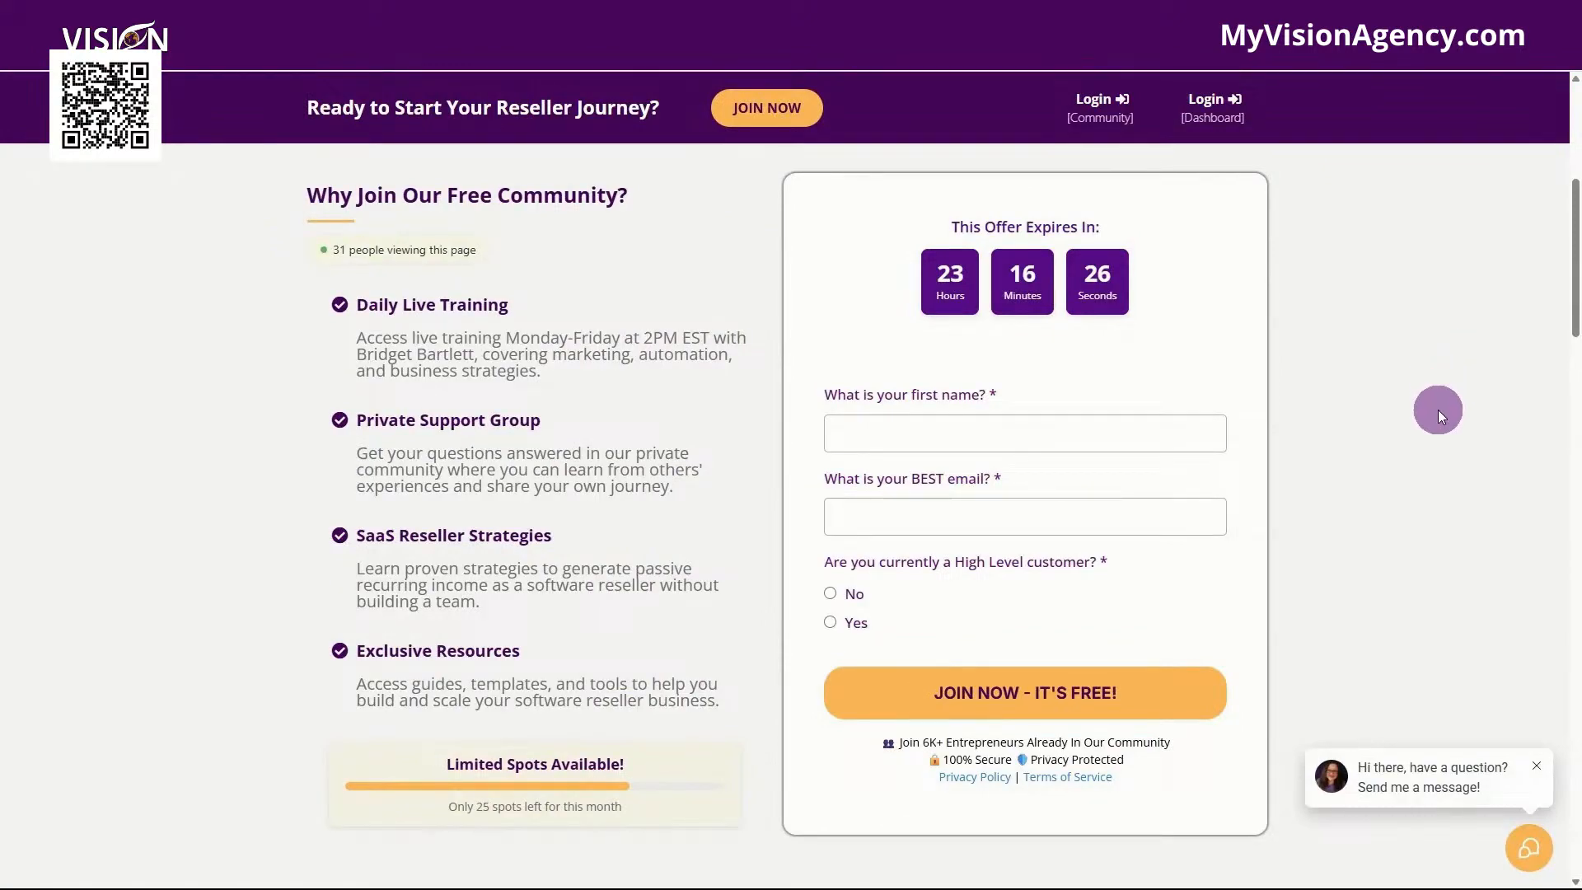
pyautogui.moveTo(1428, 415)
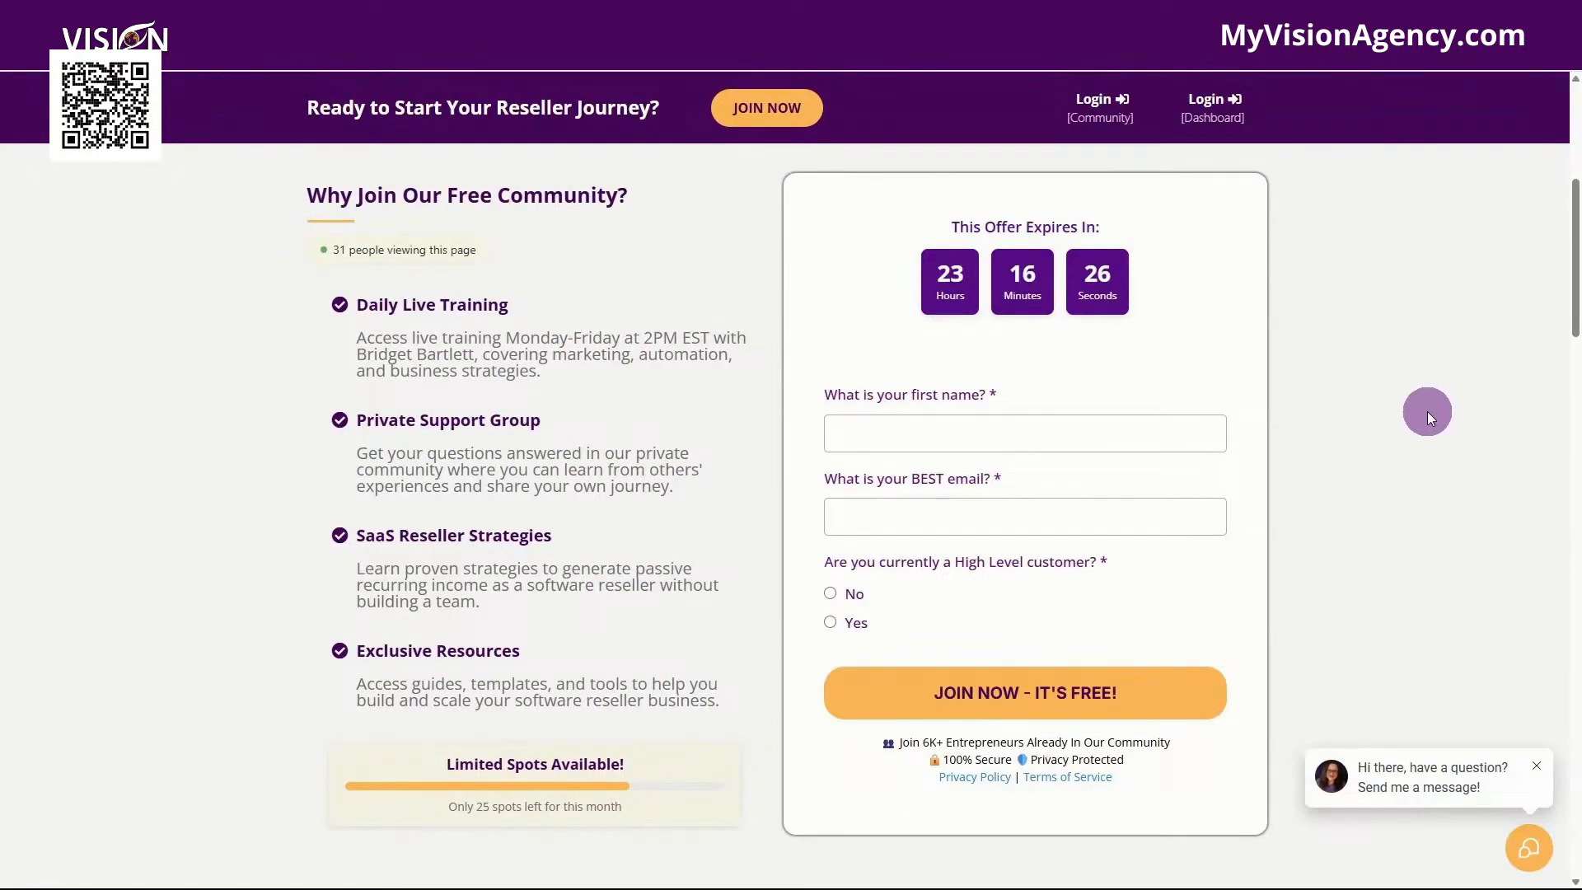
pyautogui.moveTo(1432, 411)
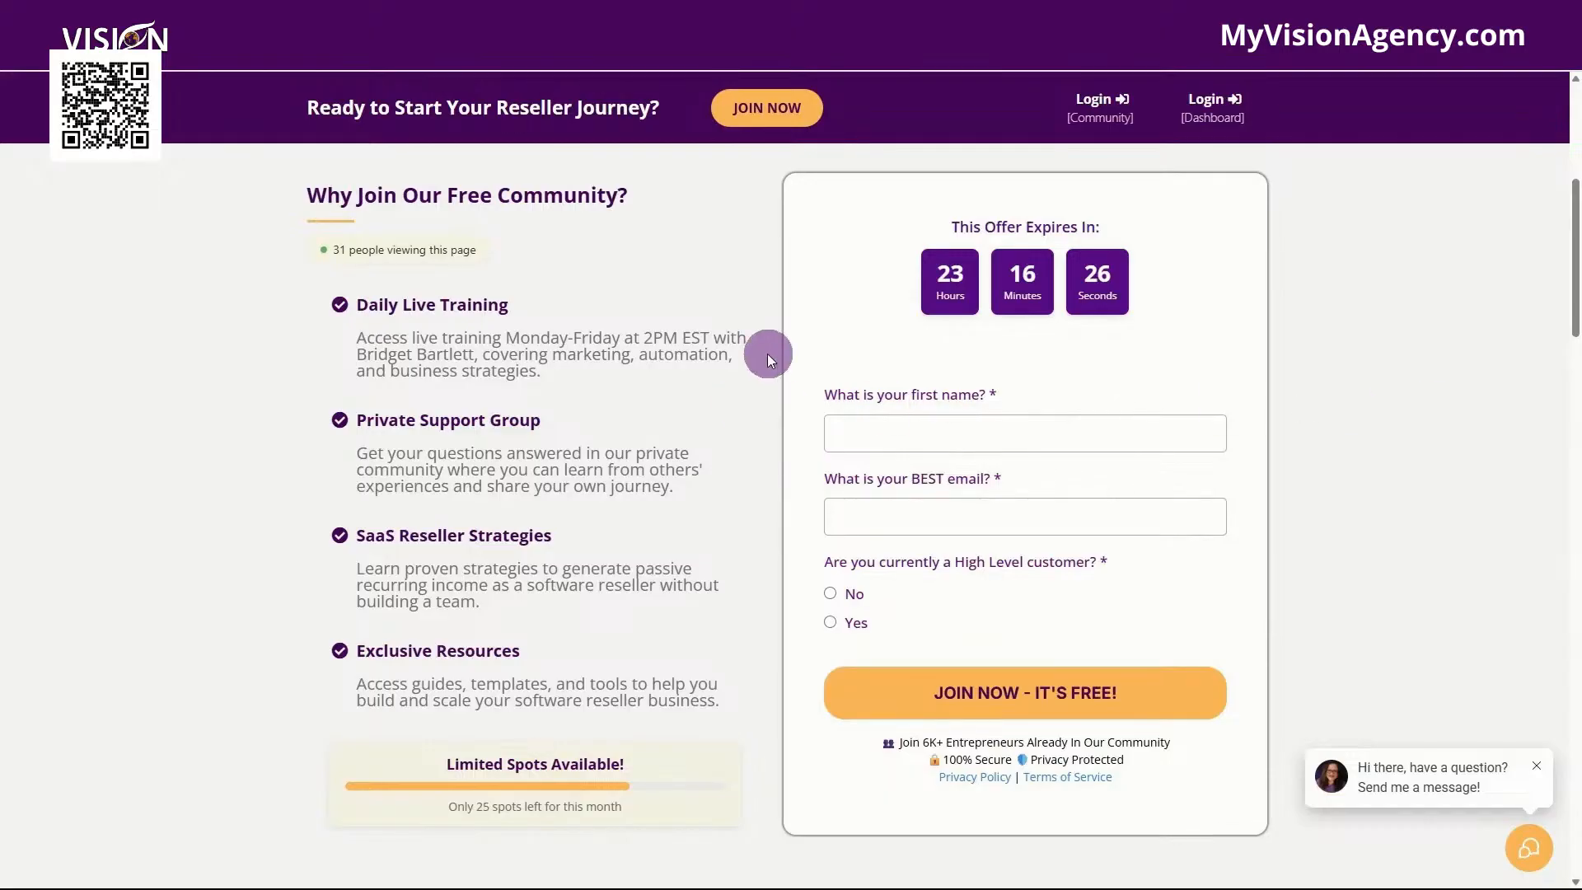
pyautogui.moveTo(1482, 390)
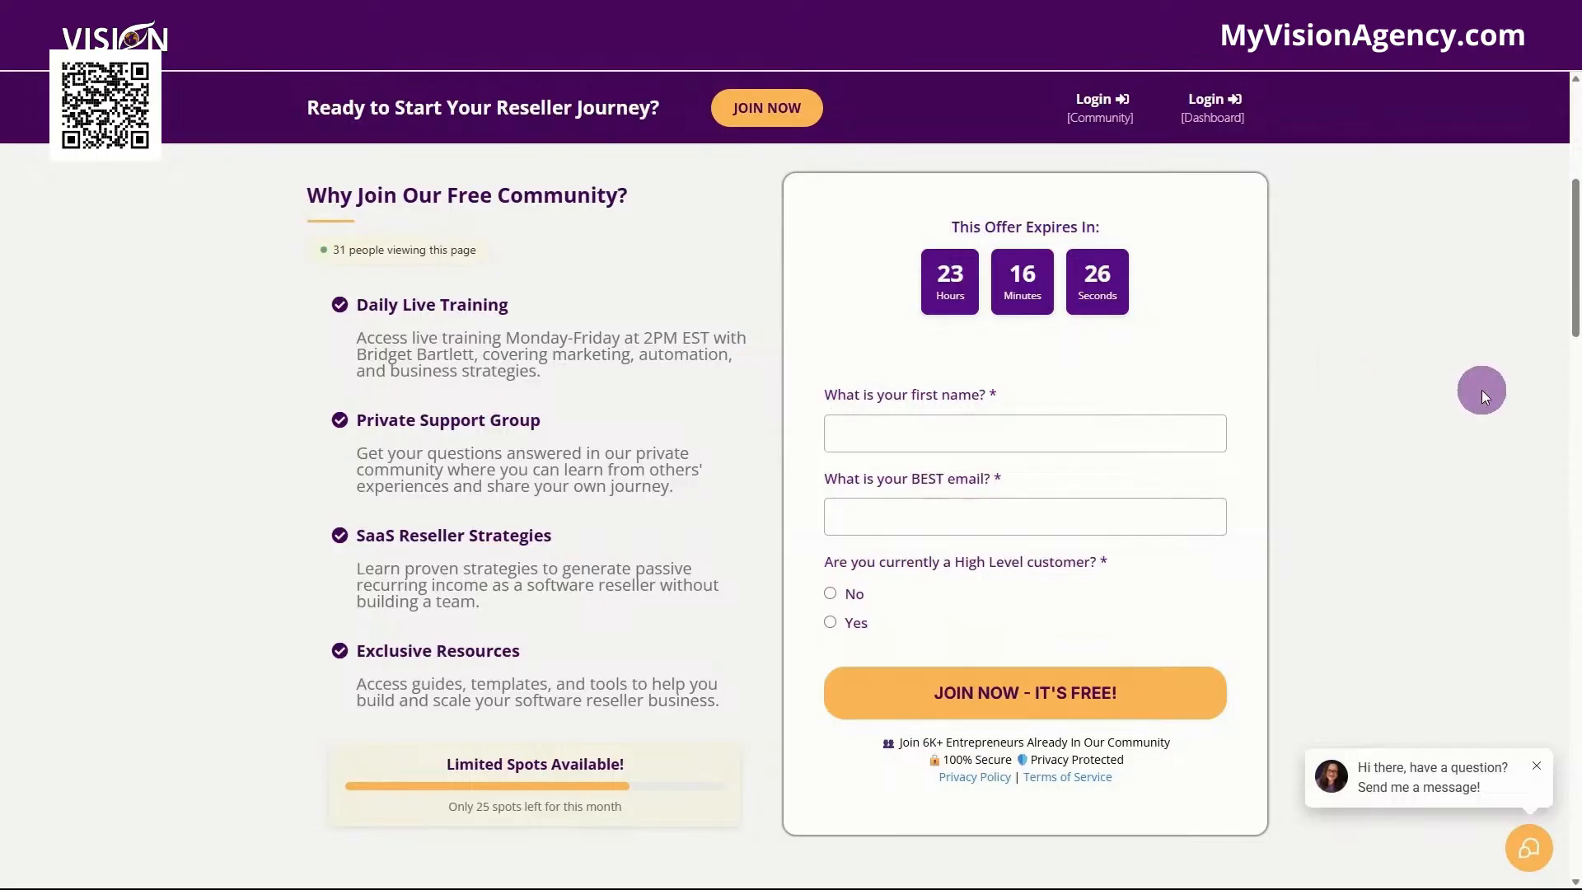
pyautogui.moveTo(1449, 415)
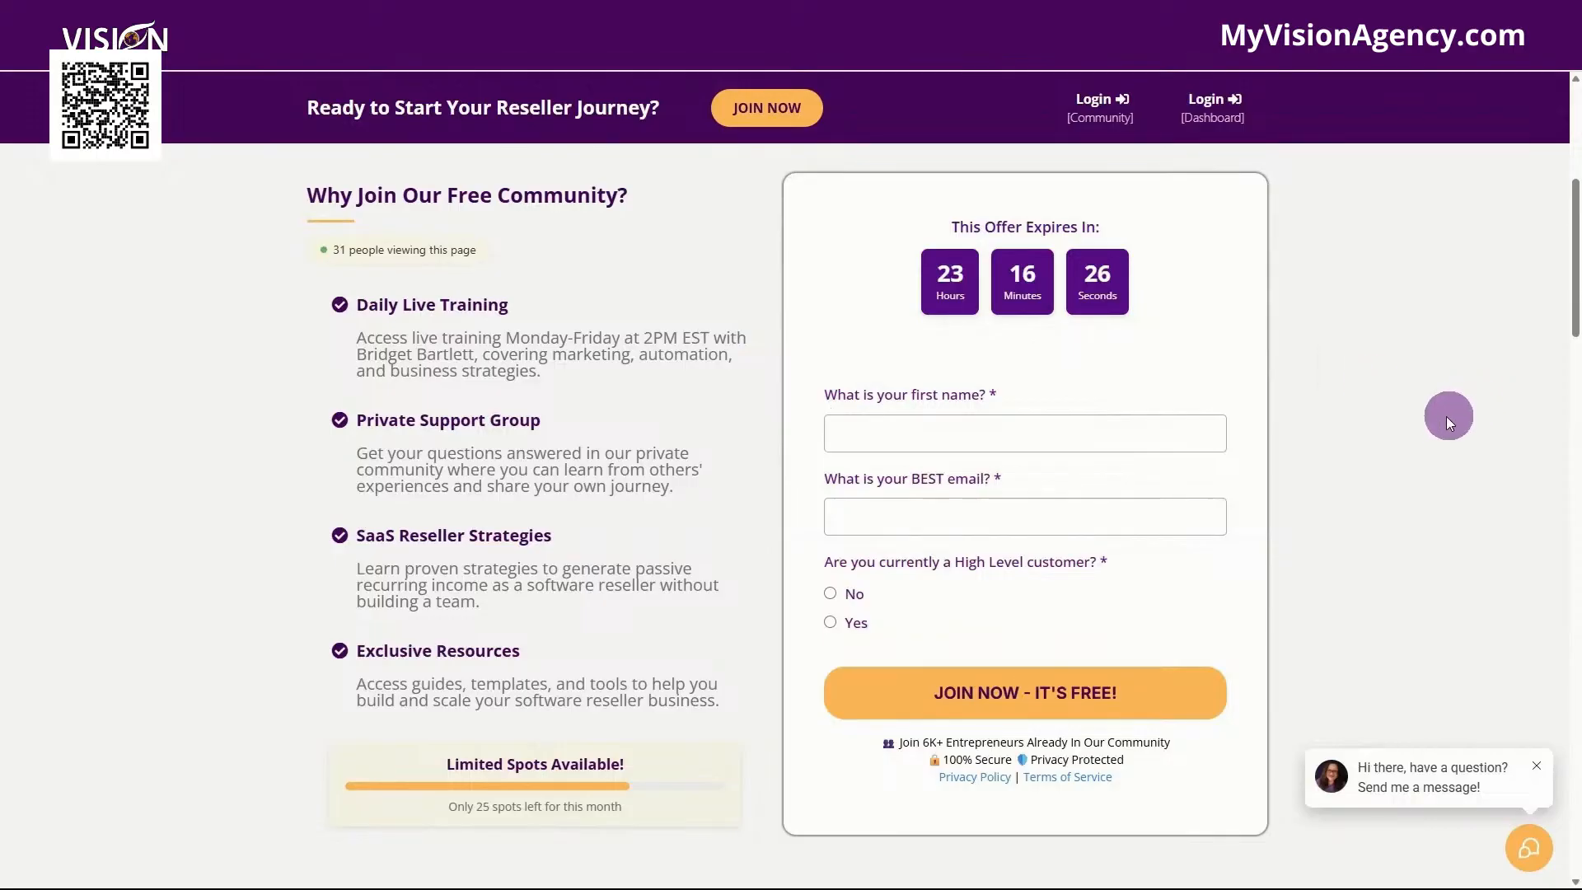
pyautogui.moveTo(1441, 421)
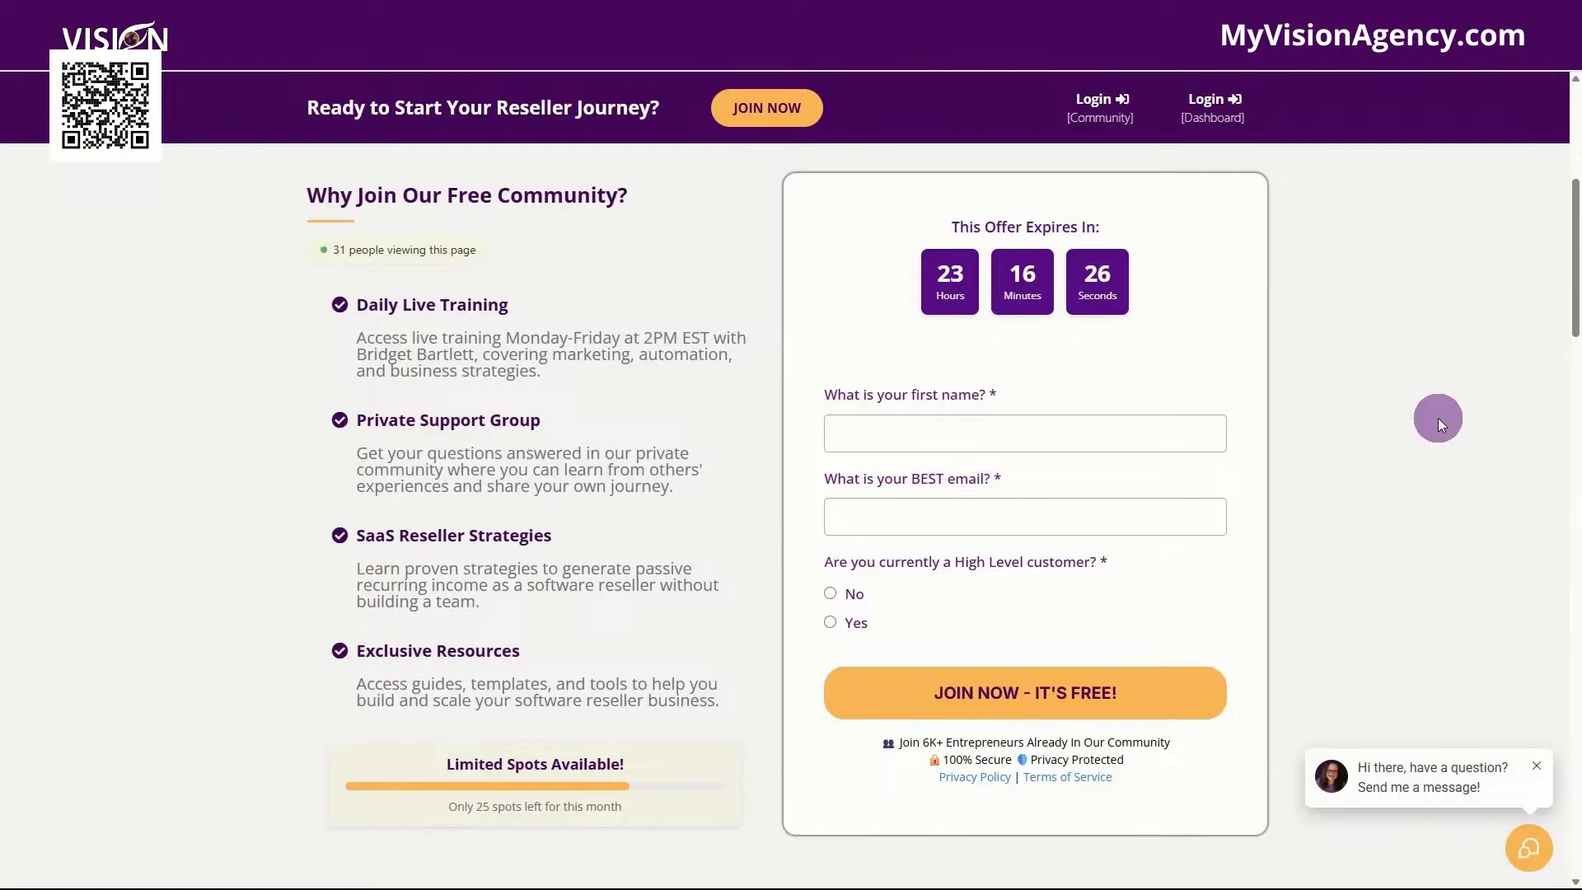
pyautogui.moveTo(665, 307)
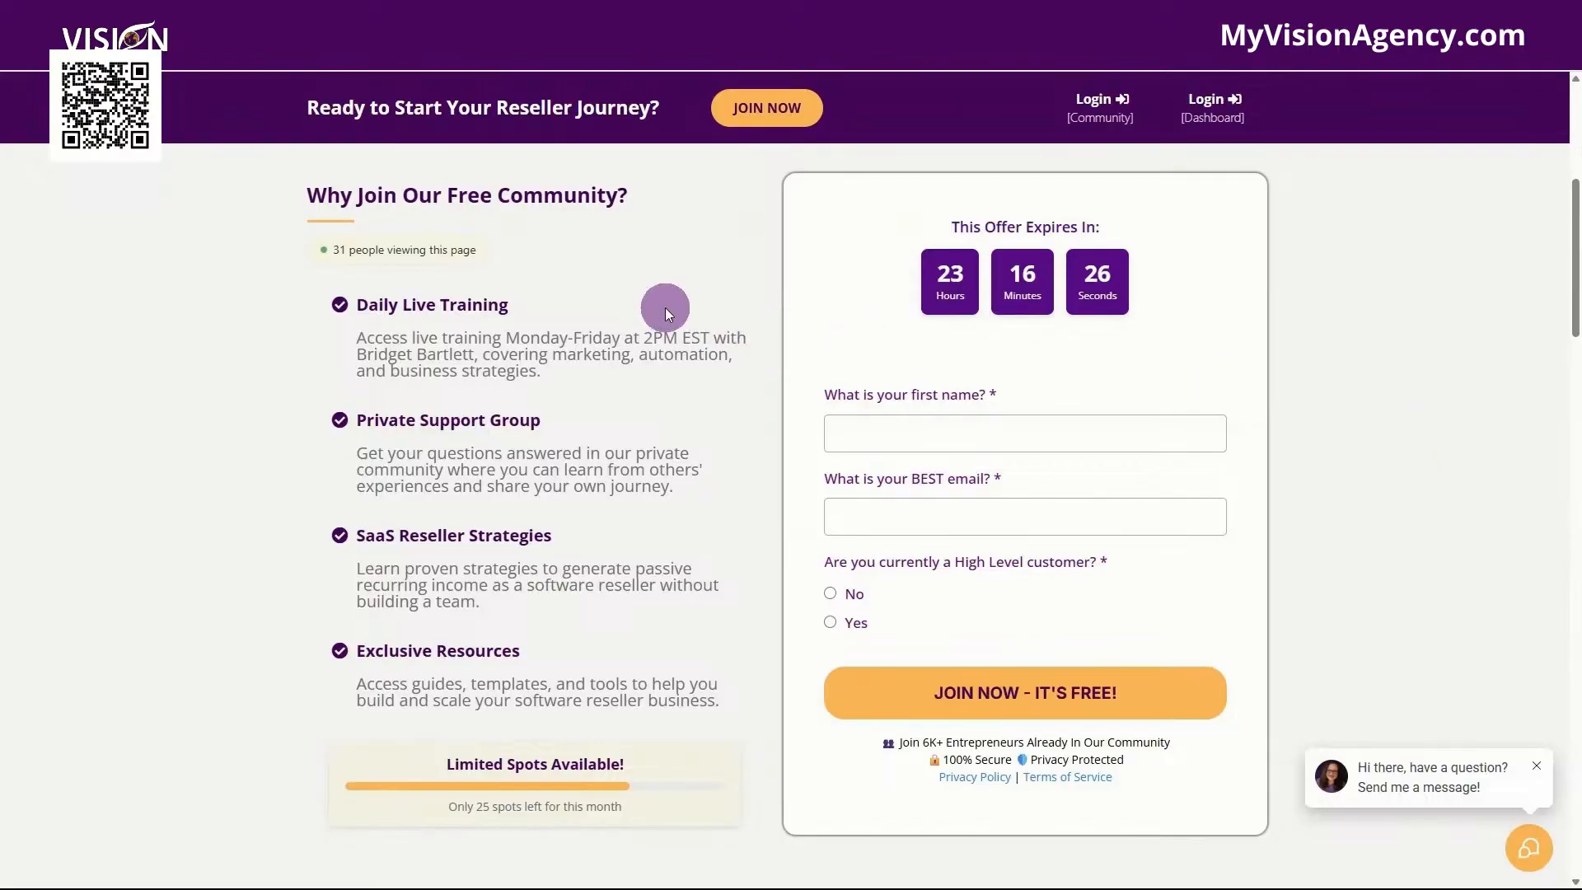
pyautogui.moveTo(857, 584)
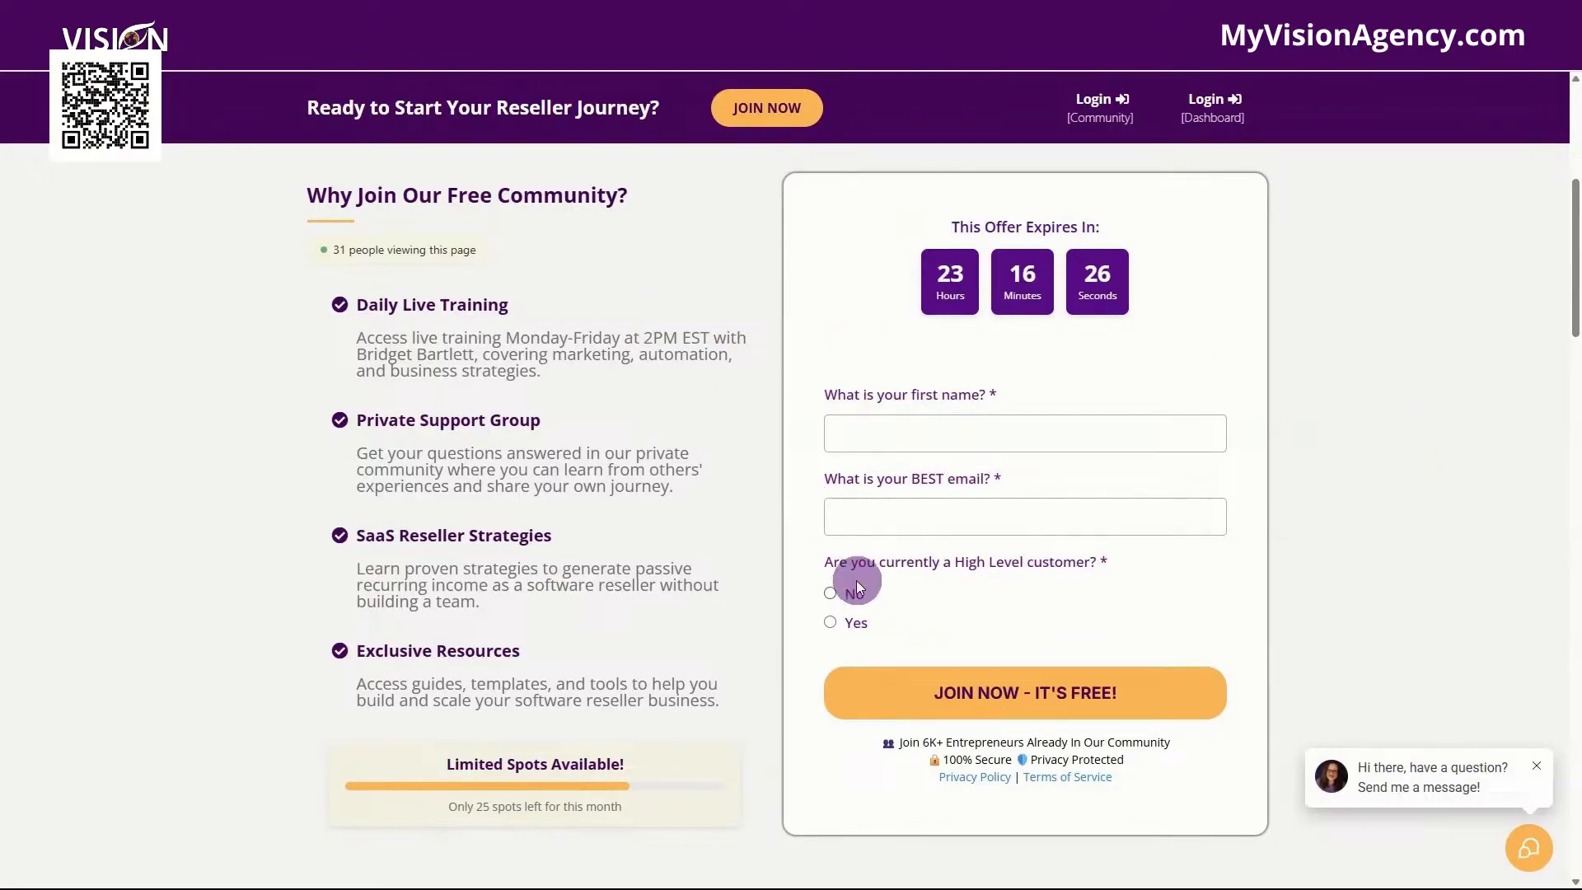
pyautogui.moveTo(1091, 550)
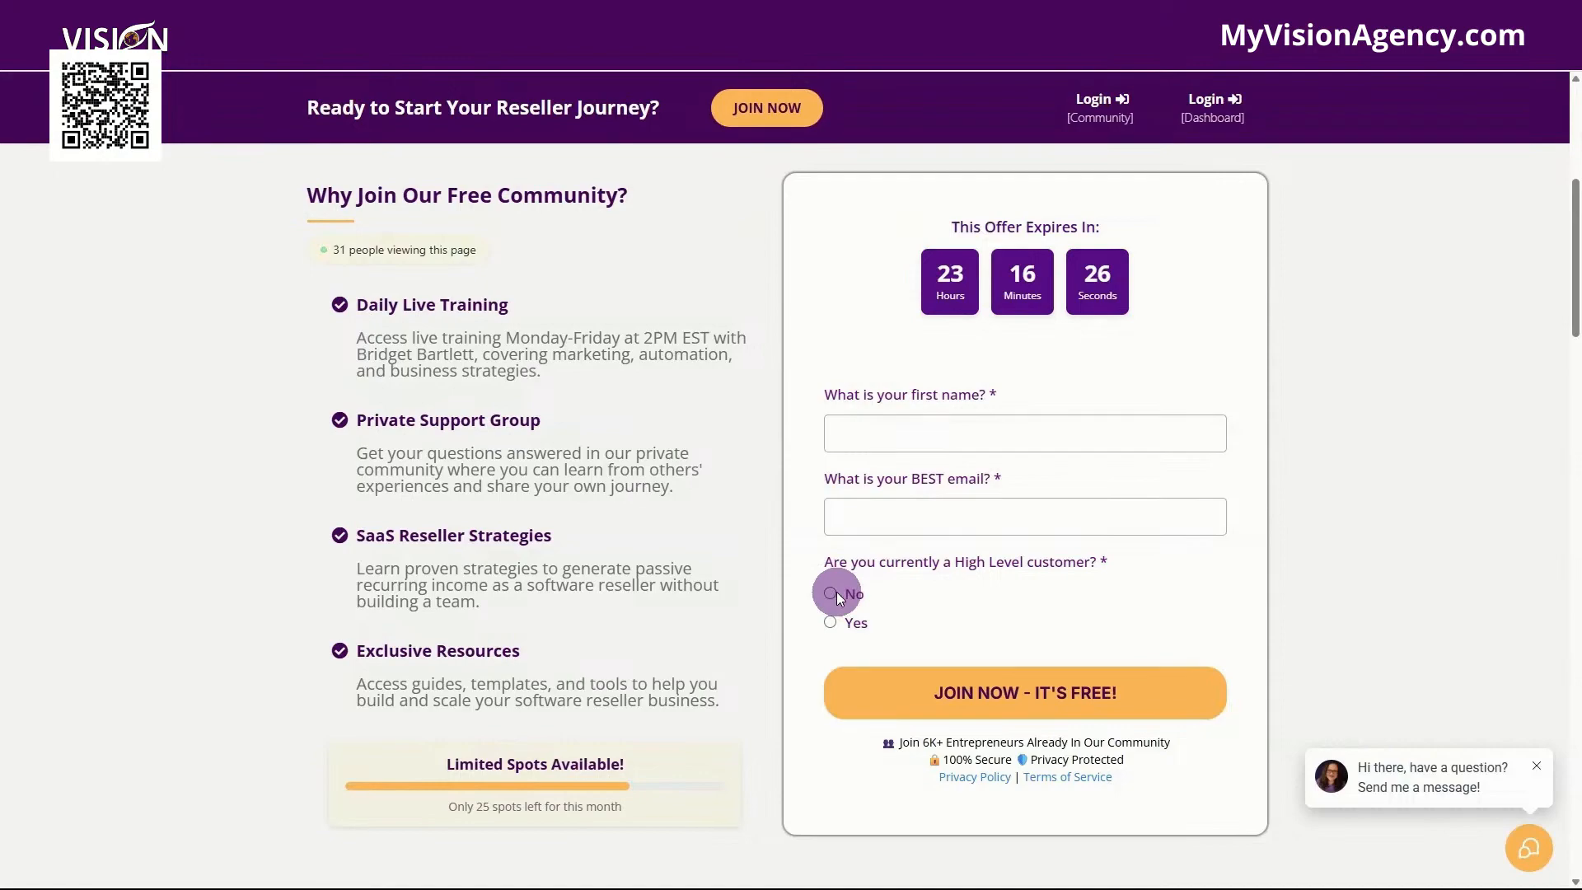
pyautogui.click(829, 622)
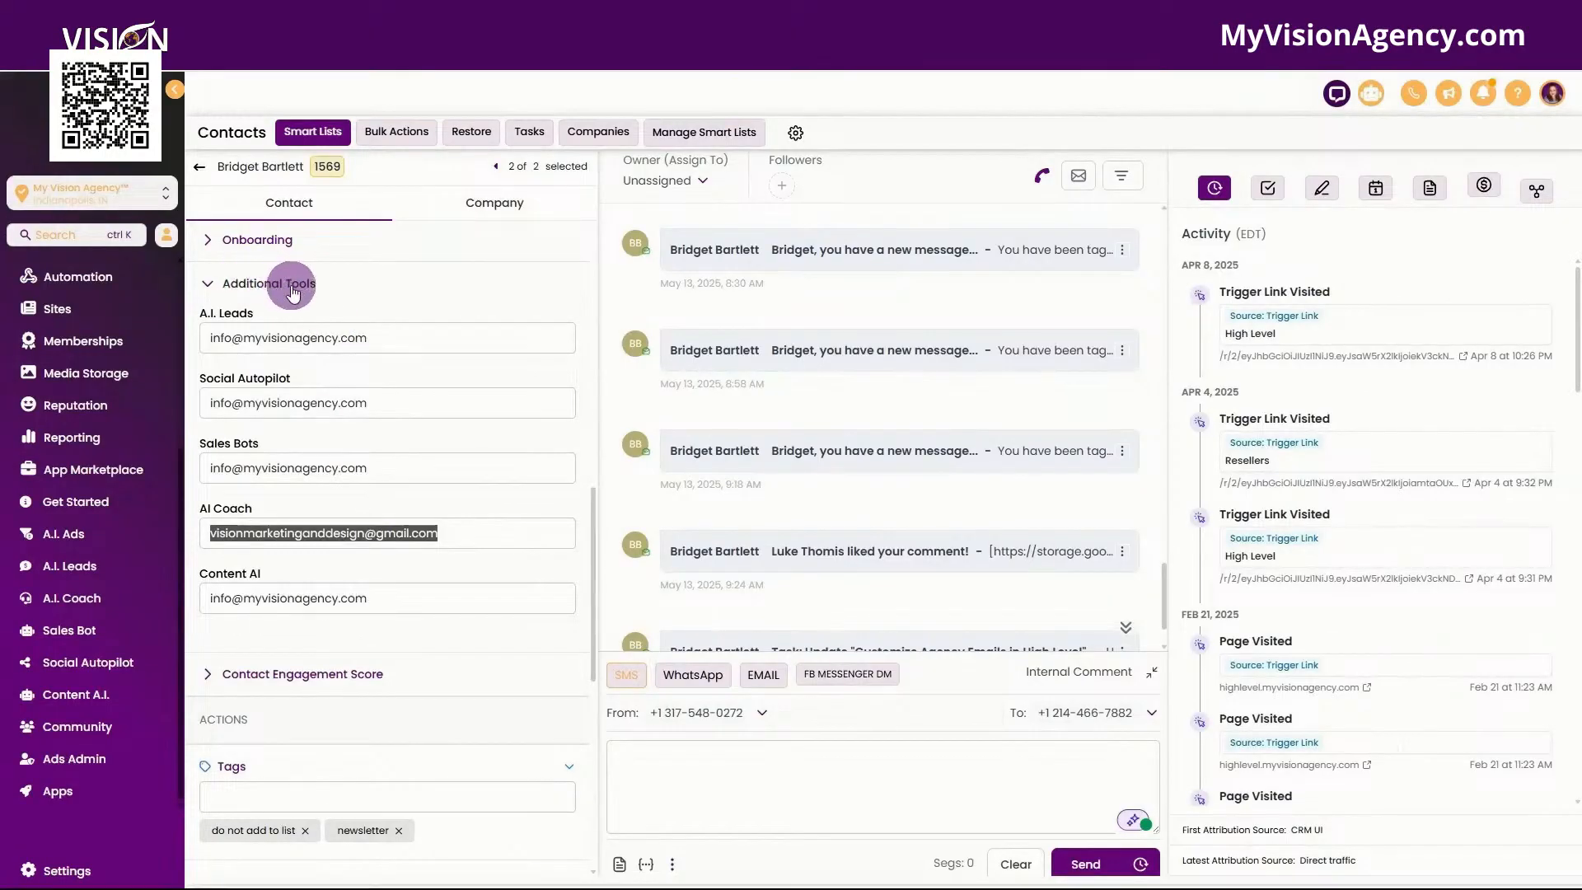
# Step: Collapse the Additional Tools section on the contact record
pyautogui.click(268, 284)
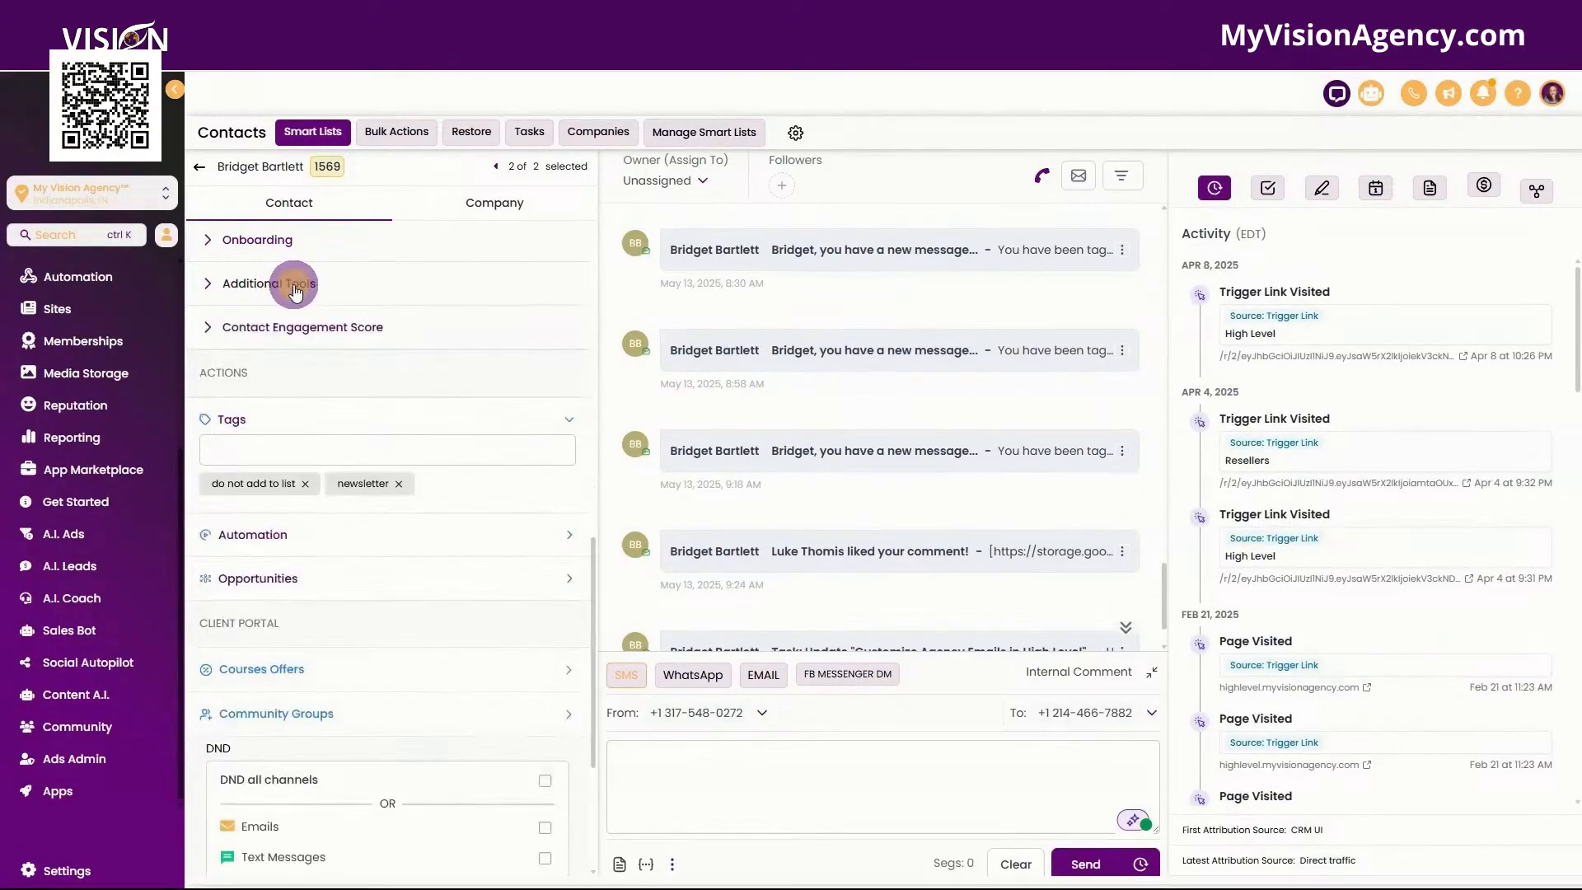
pyautogui.click(284, 284)
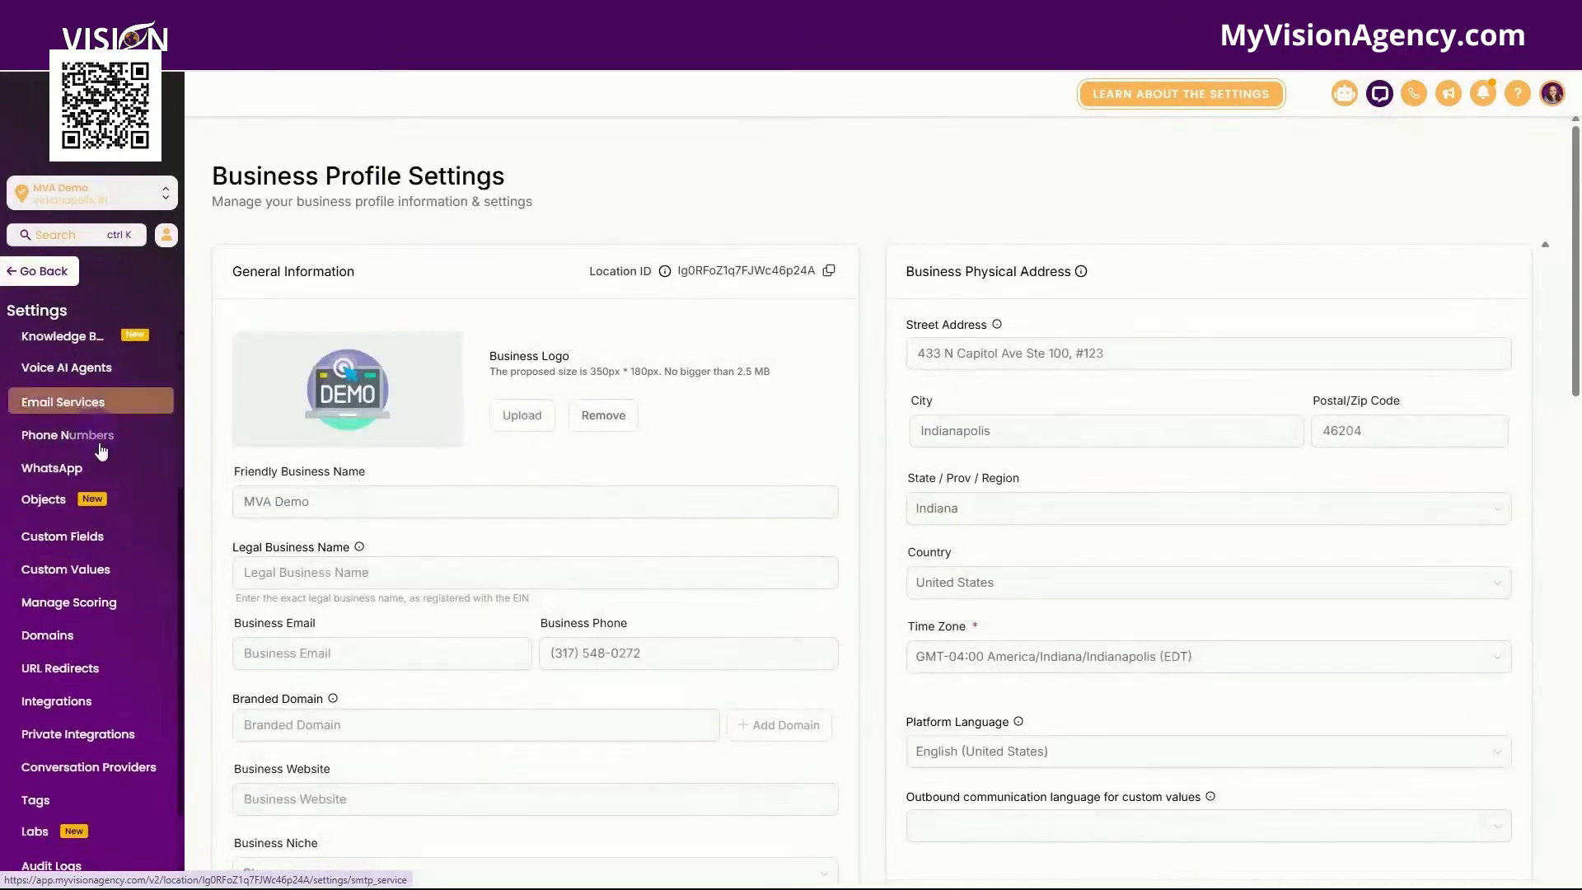
# Step: Create a Contact custom-field folder named 'Other tools' and open it
pyautogui.click(91, 535)
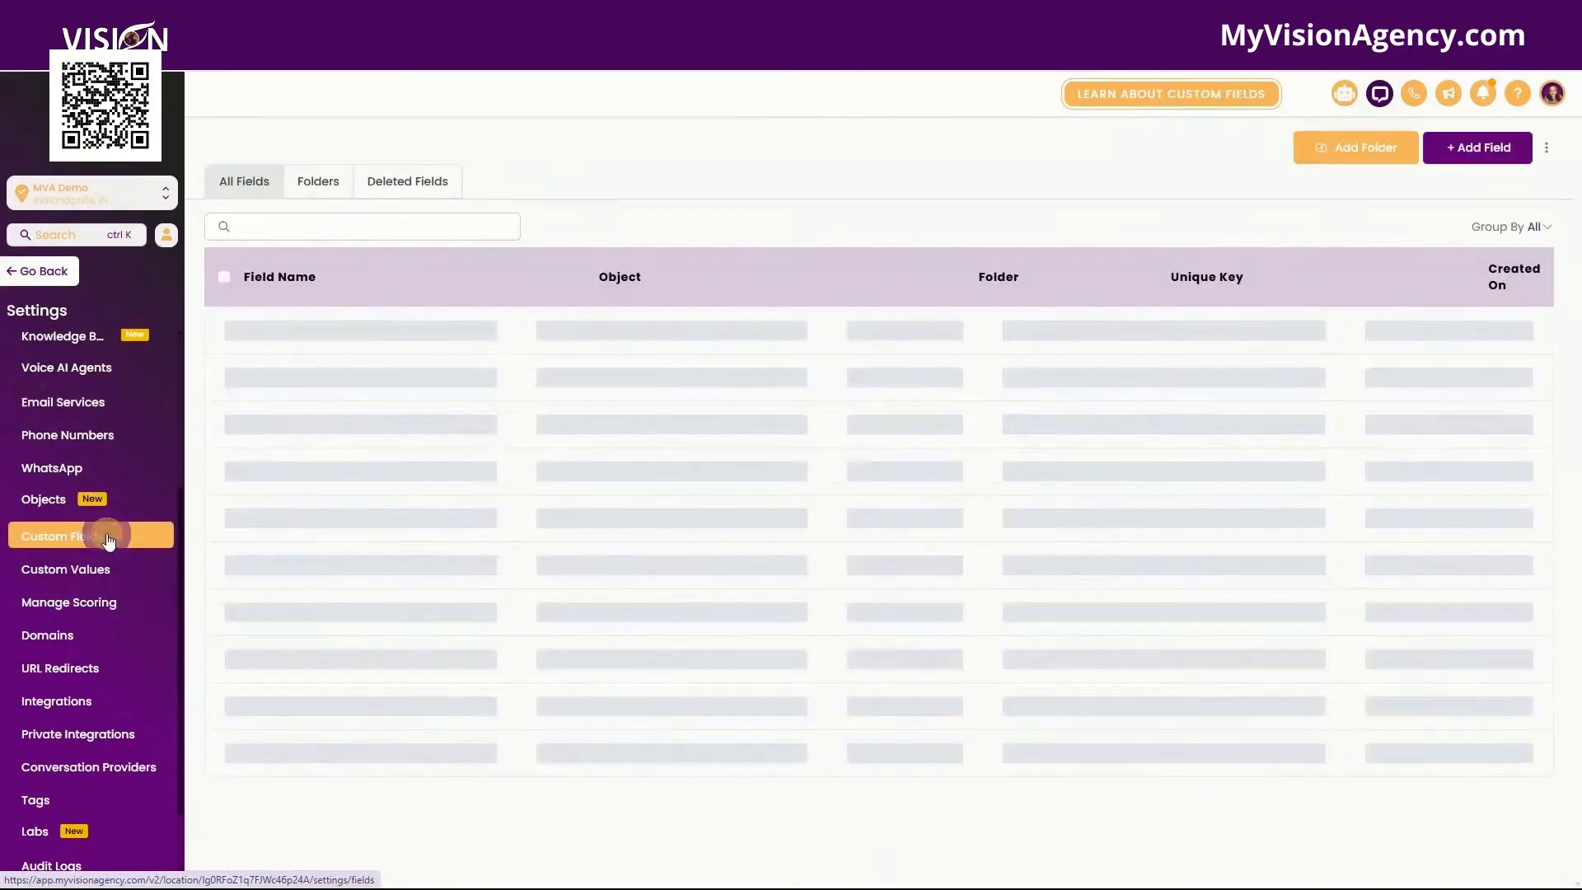
pyautogui.click(1355, 147)
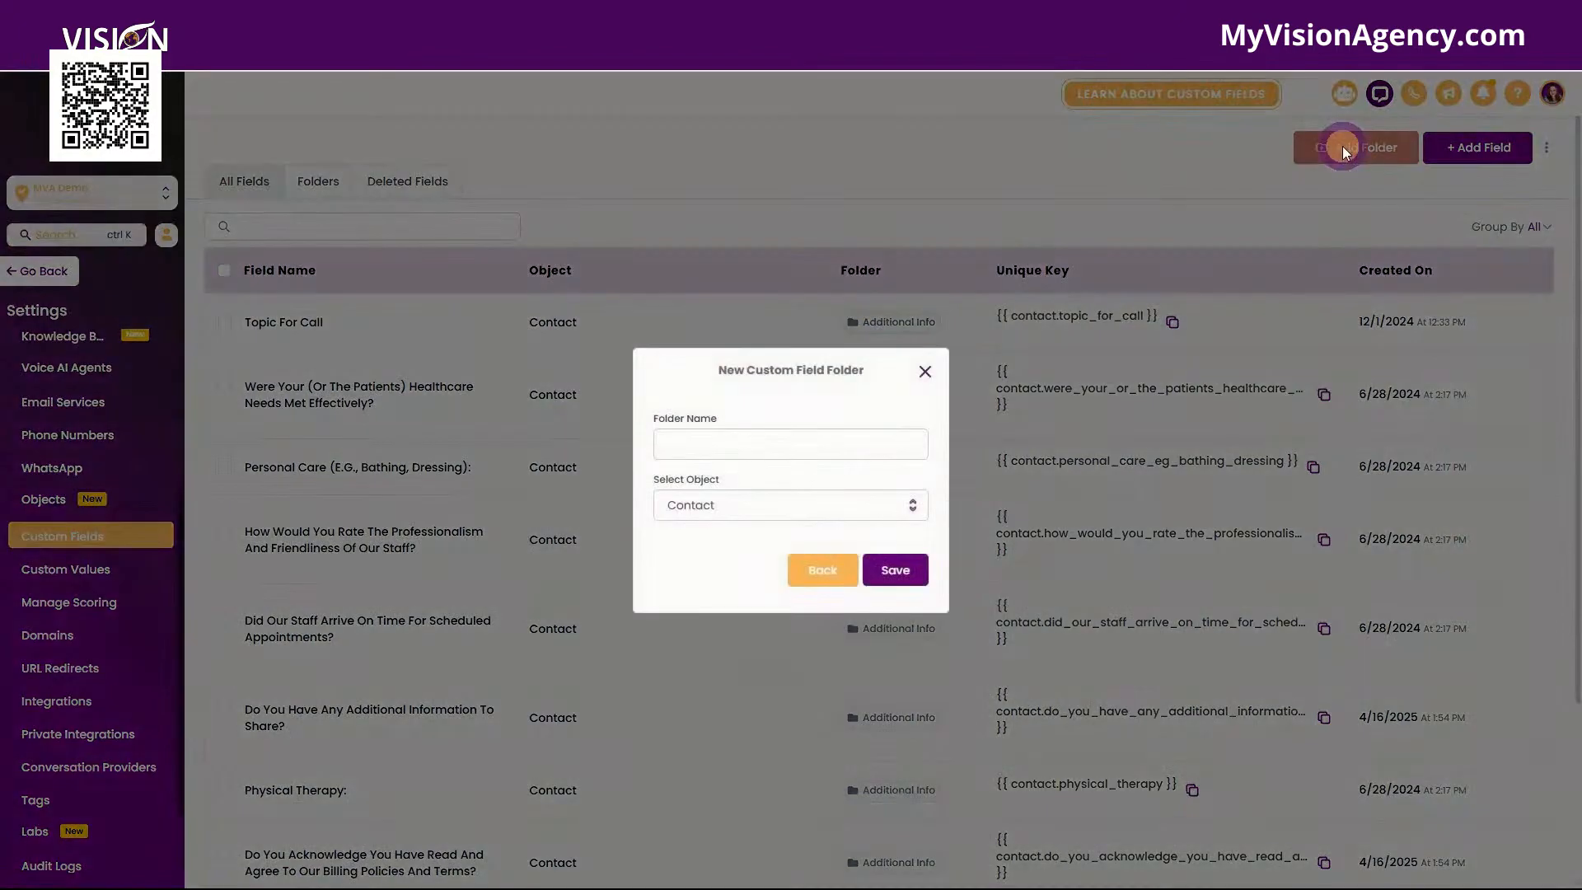
pyautogui.click(808, 443)
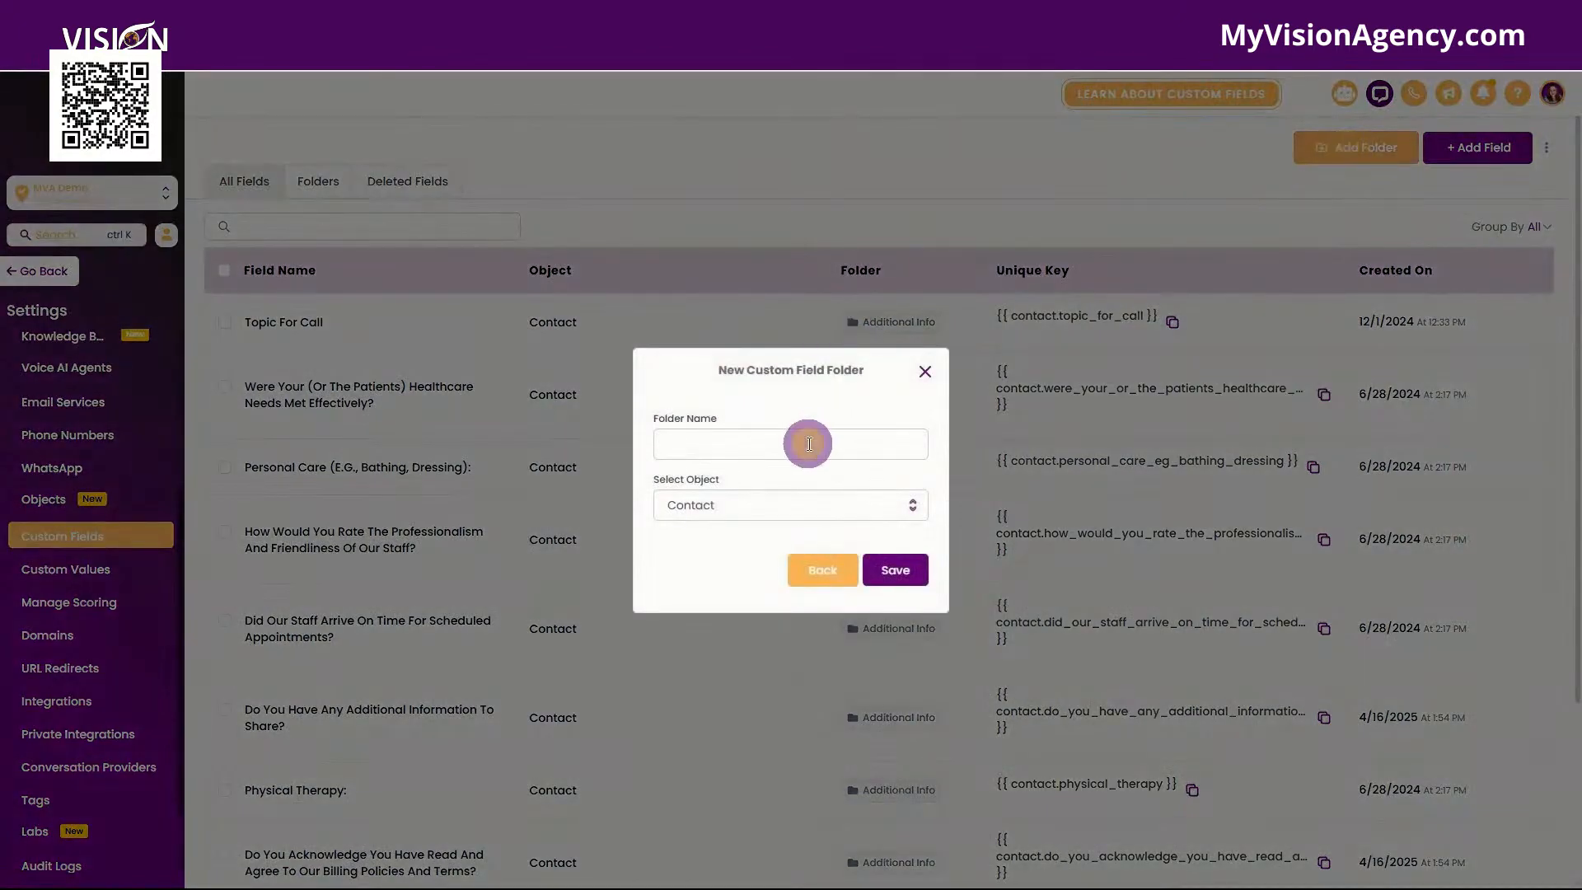
pyautogui.write('Other tools')
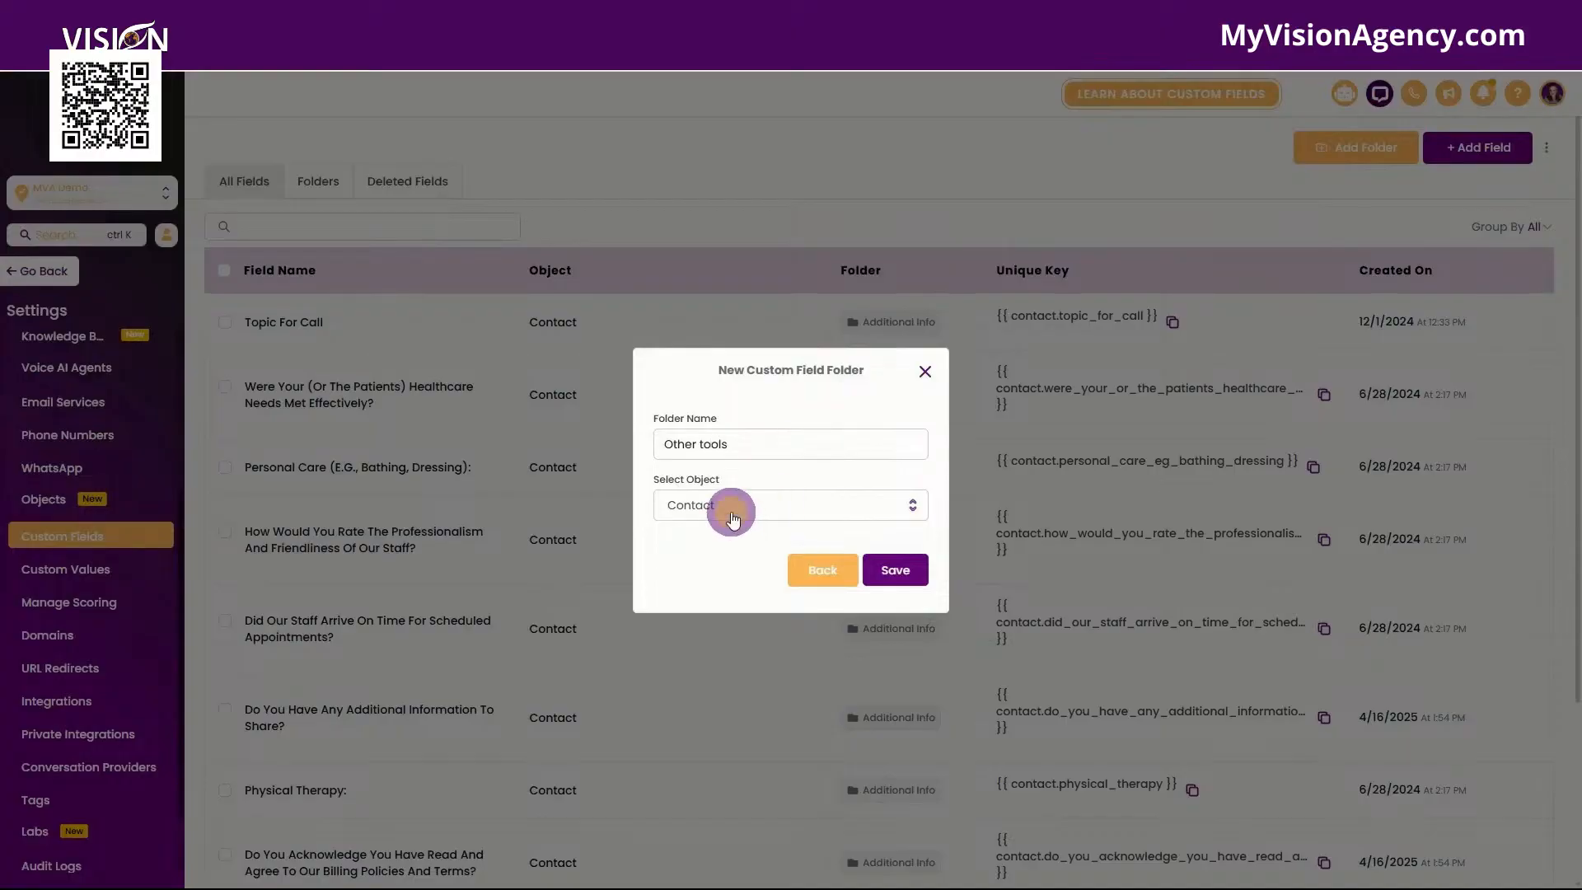
pyautogui.click(790, 505)
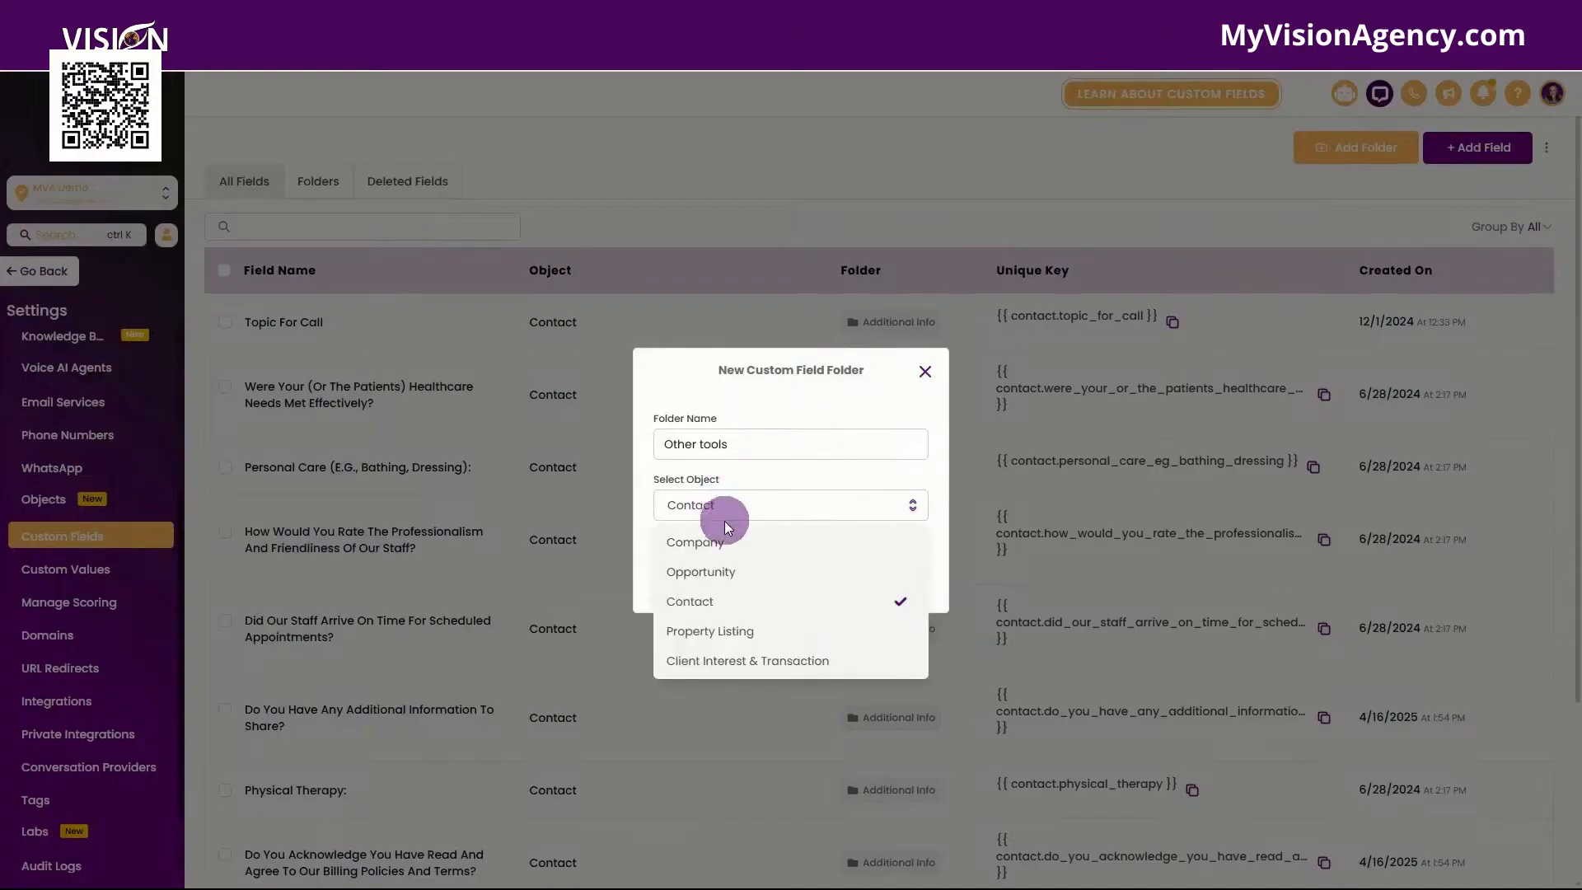
pyautogui.moveTo(725, 668)
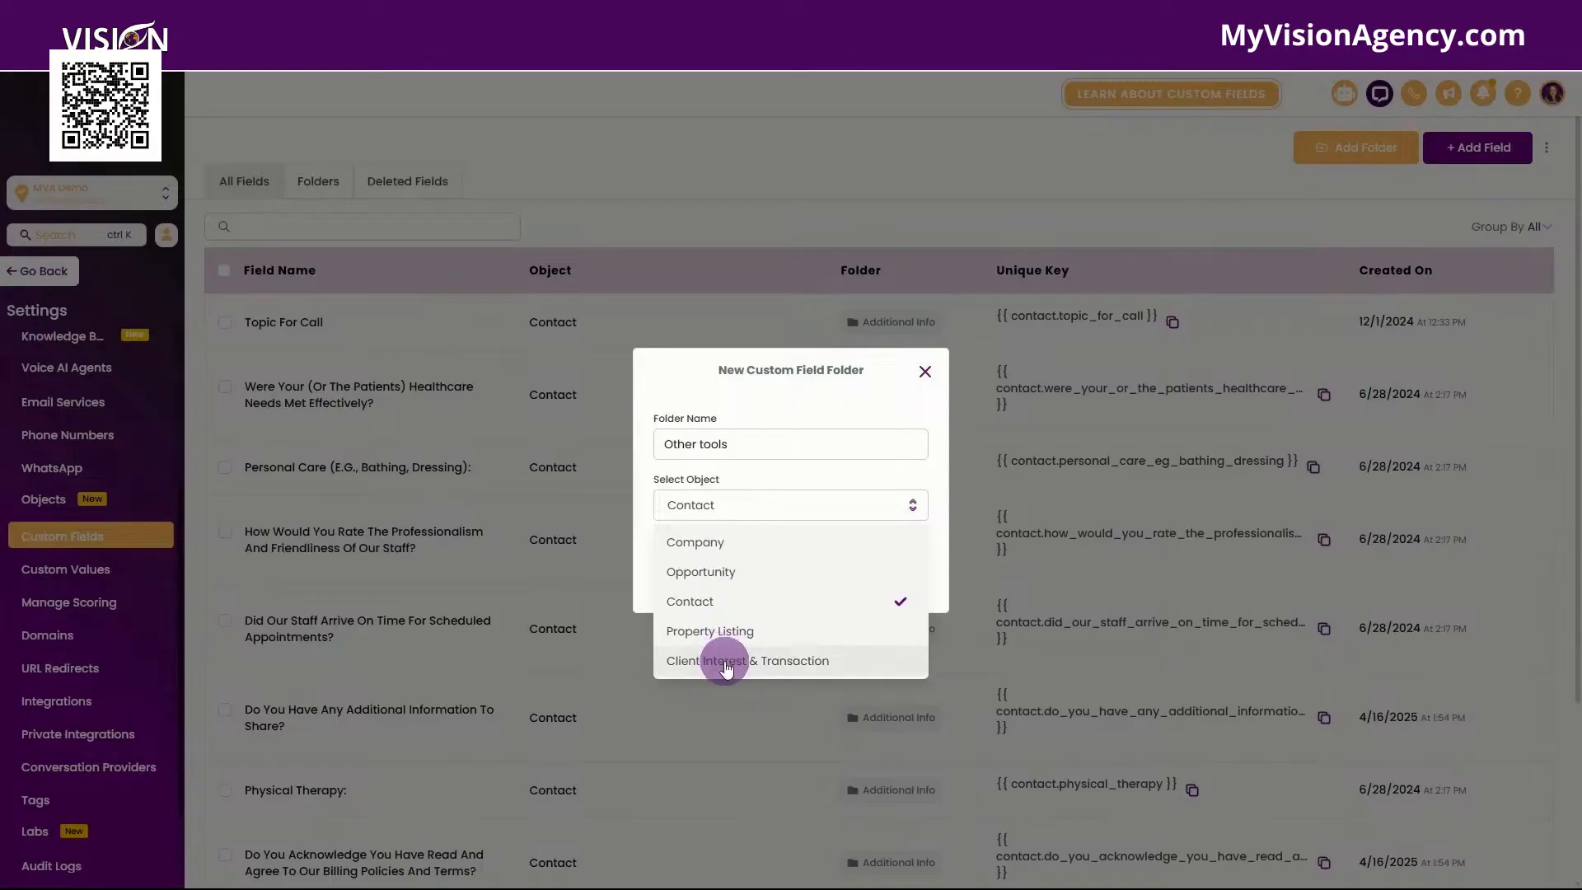
pyautogui.moveTo(695, 634)
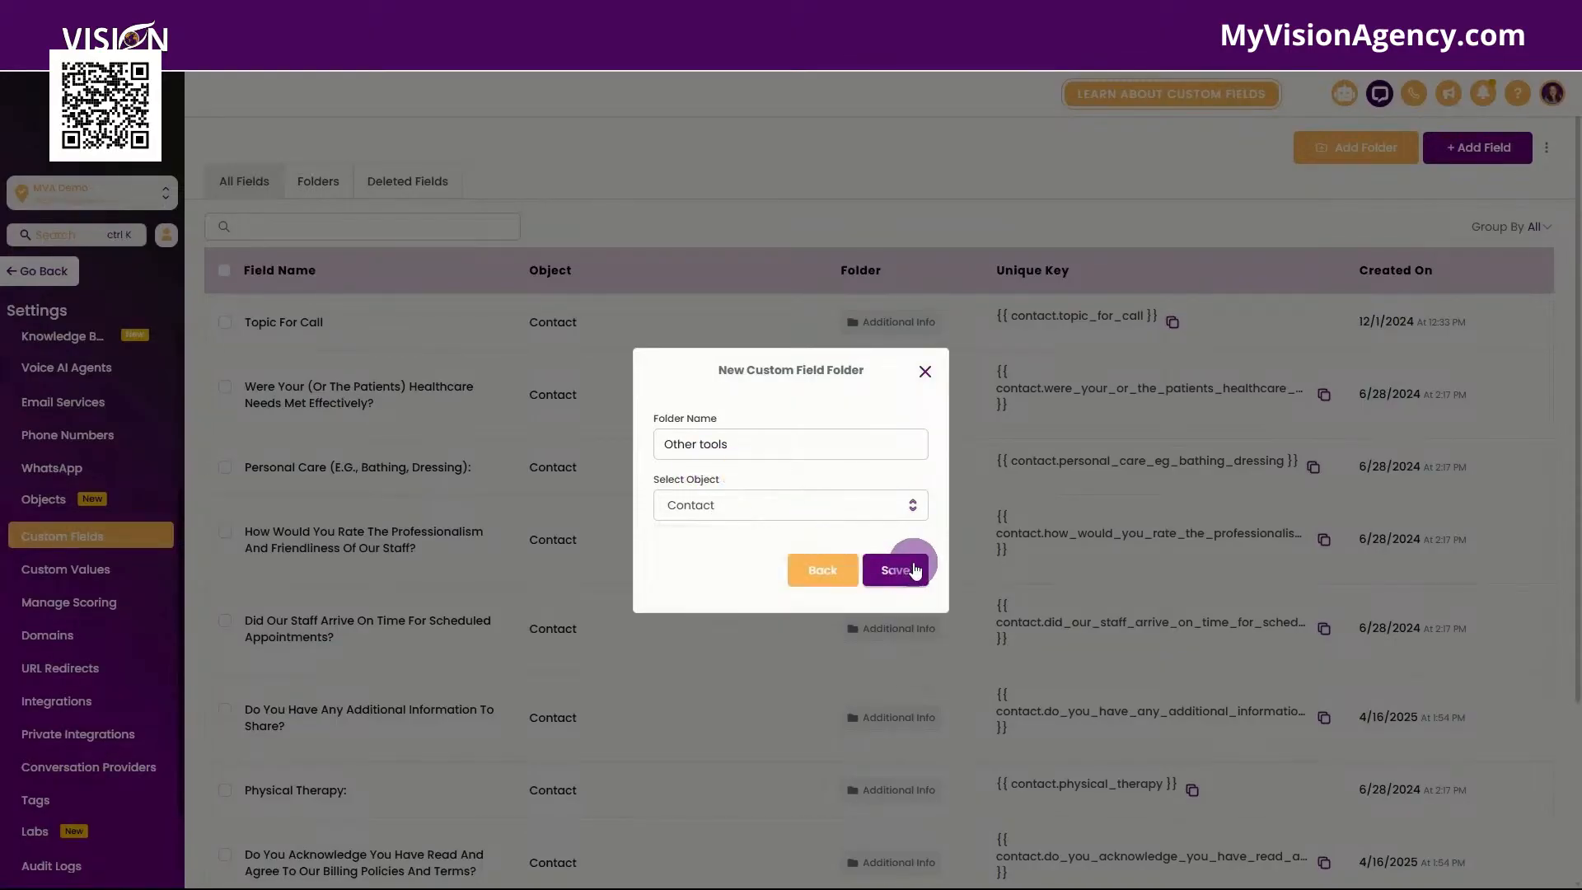
pyautogui.click(899, 570)
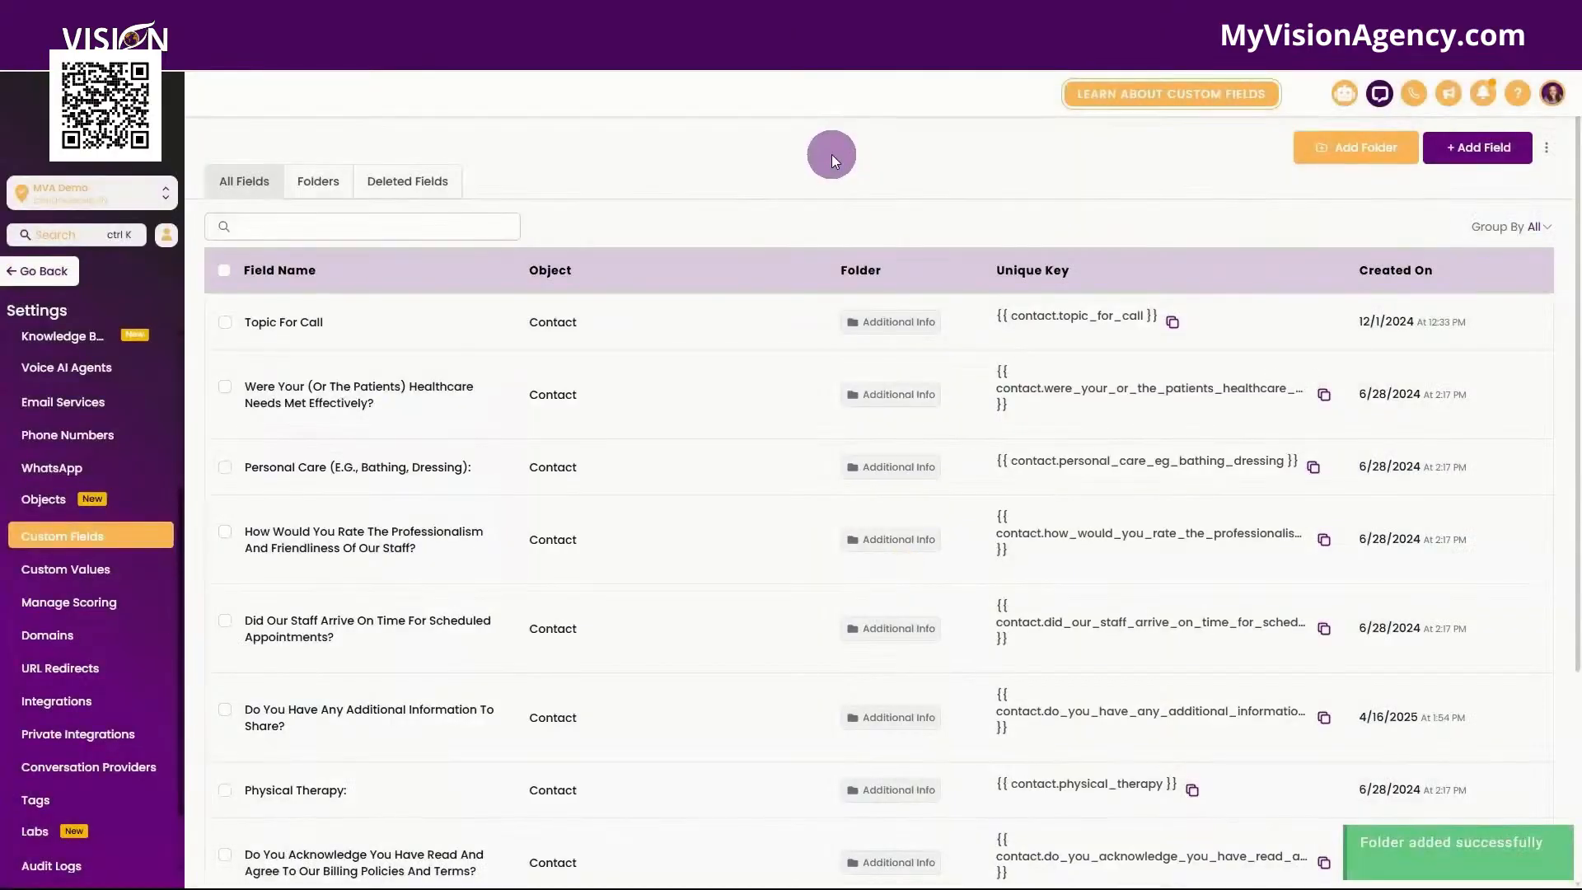
pyautogui.click(318, 180)
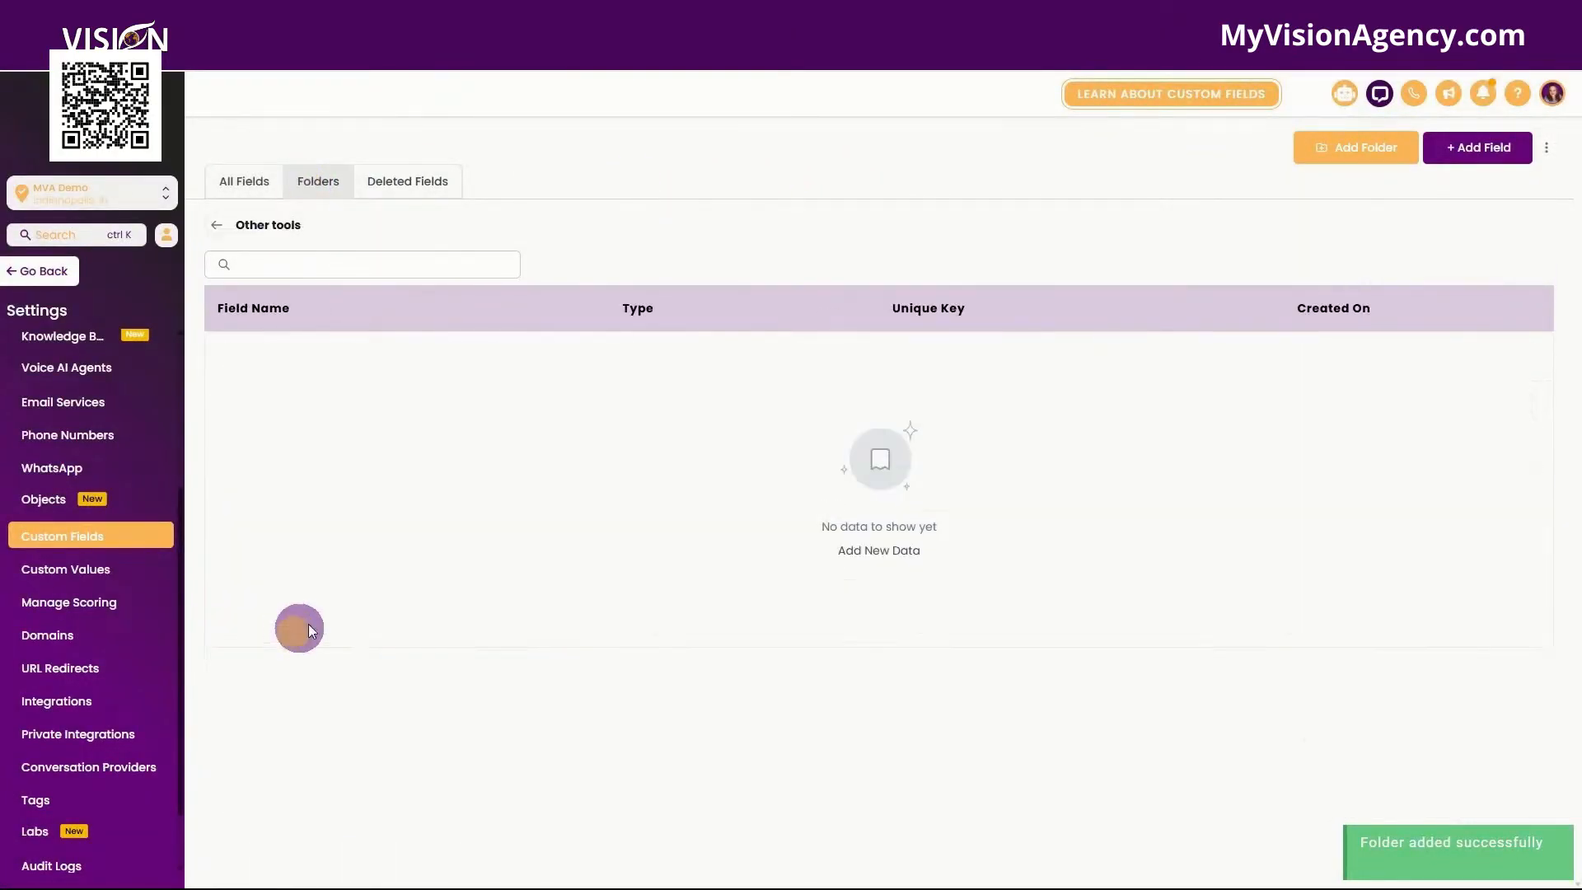
# Step: Add a single-line text field 'AI Coach' to the Other tools folder
pyautogui.click(1477, 148)
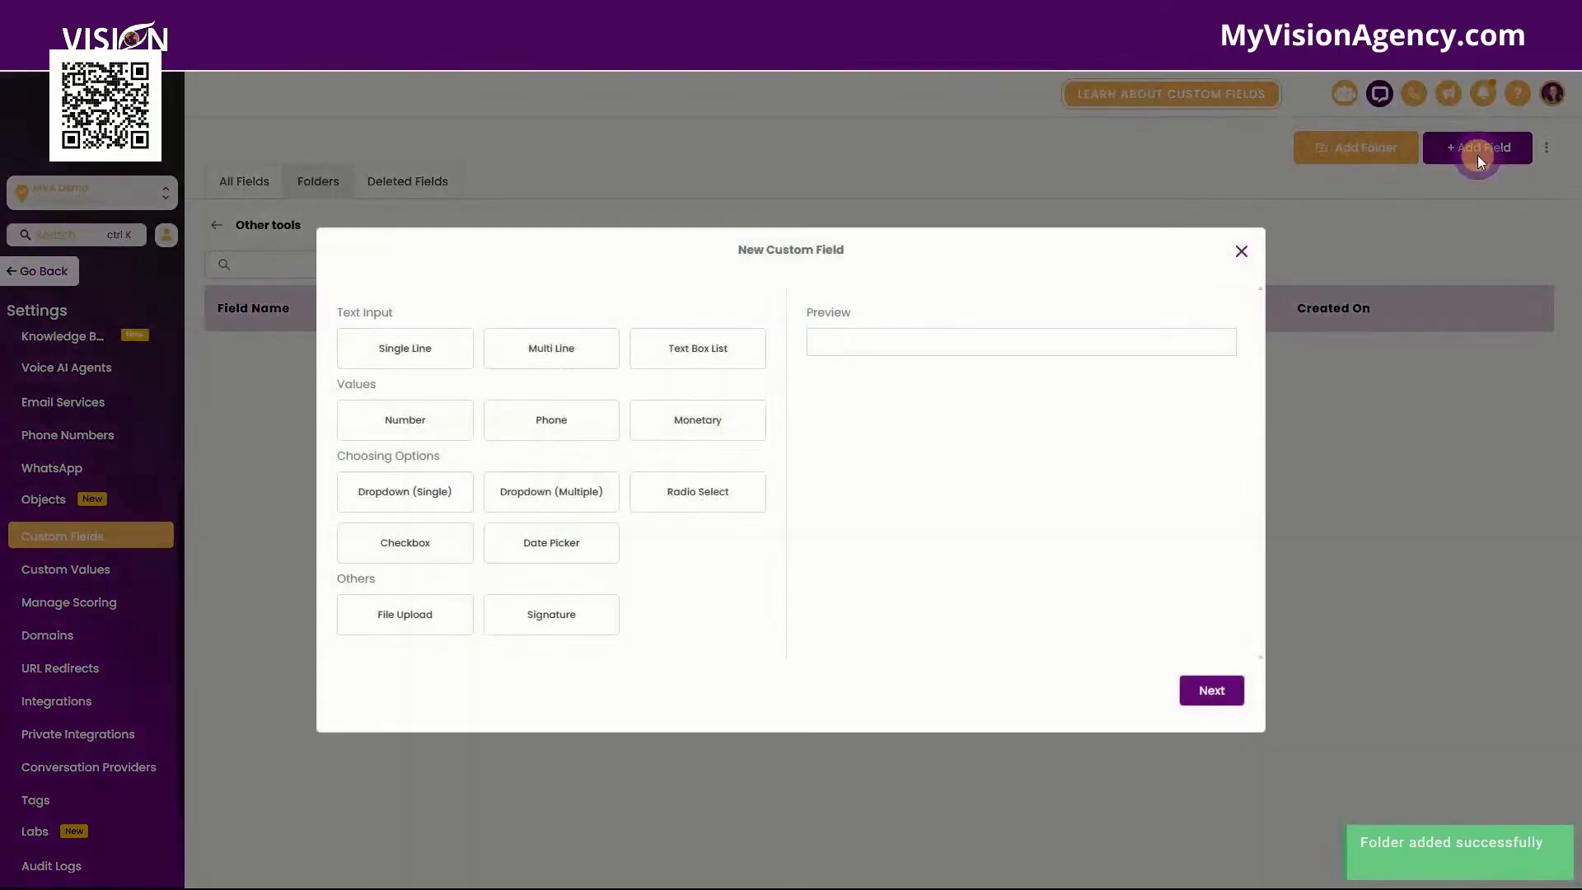
pyautogui.click(404, 347)
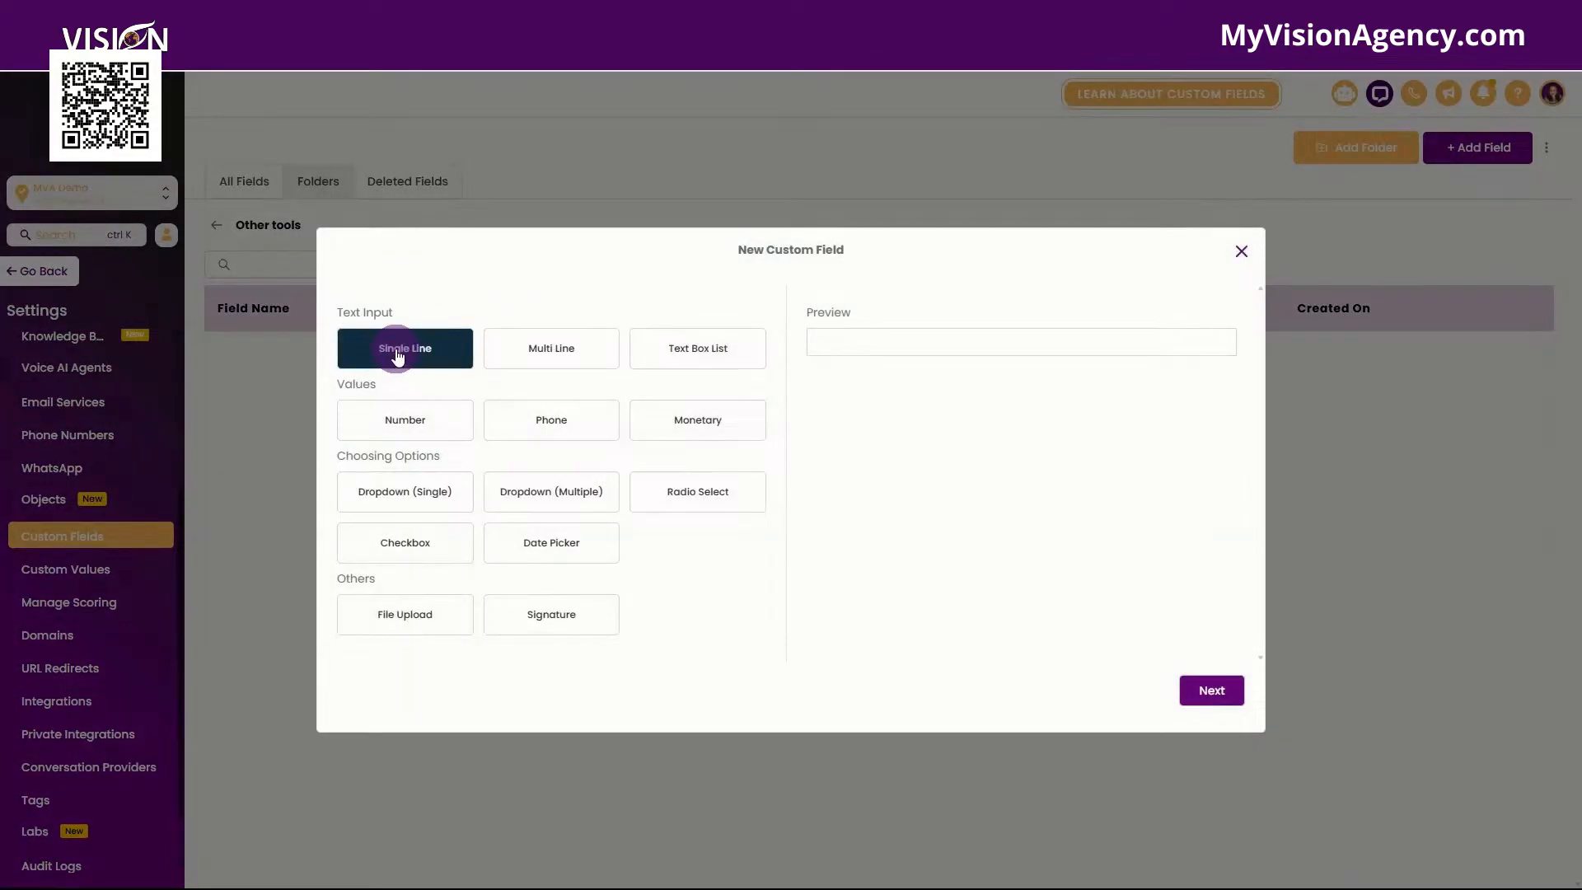
pyautogui.click(405, 347)
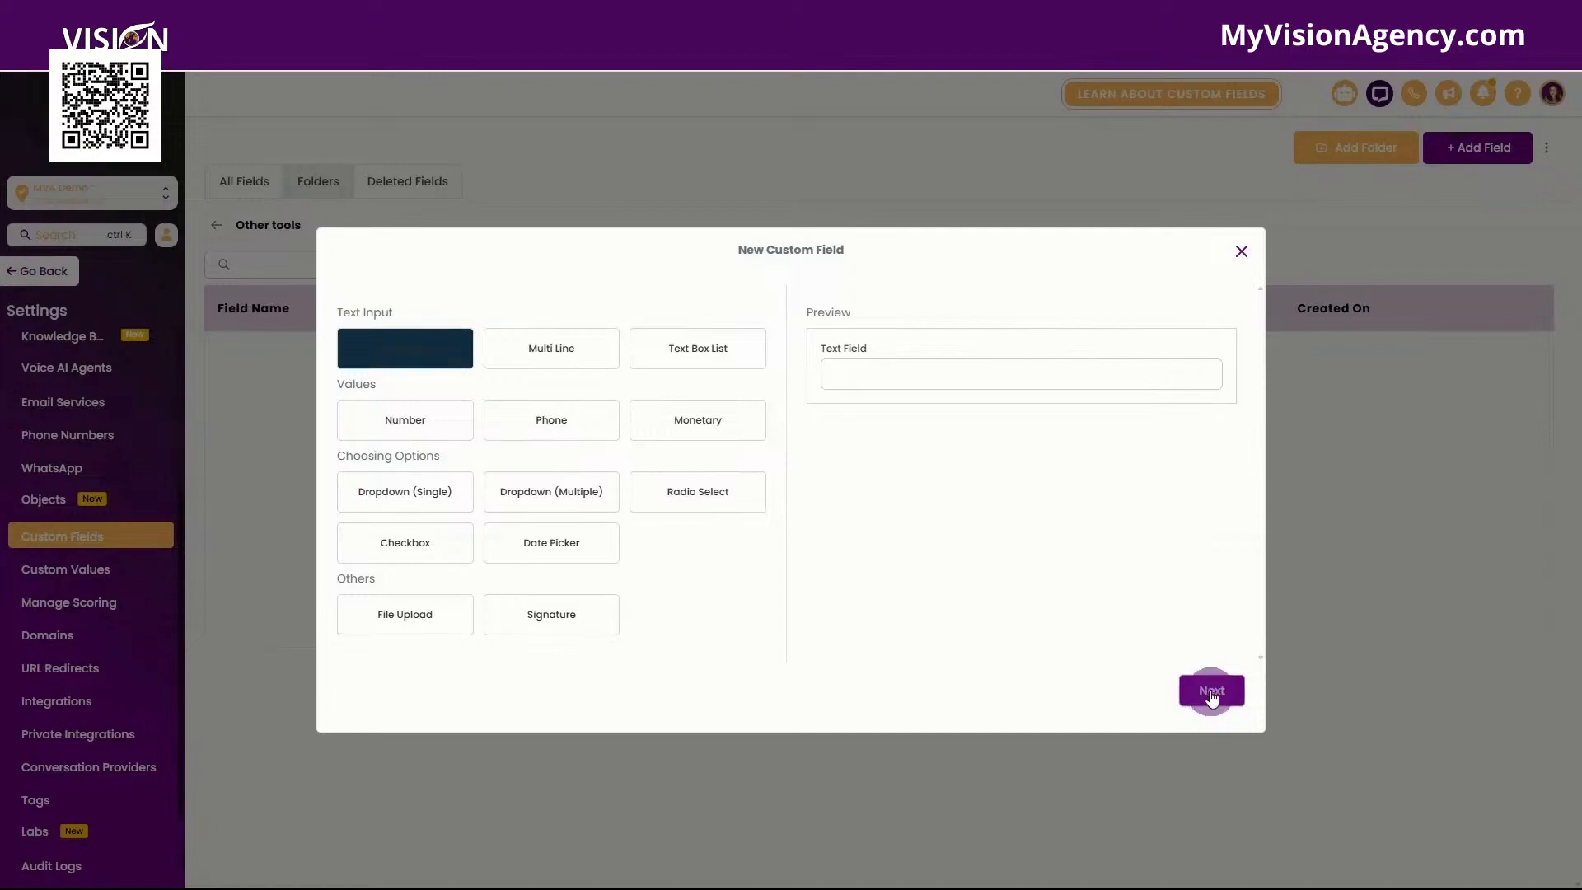
pyautogui.click(1211, 691)
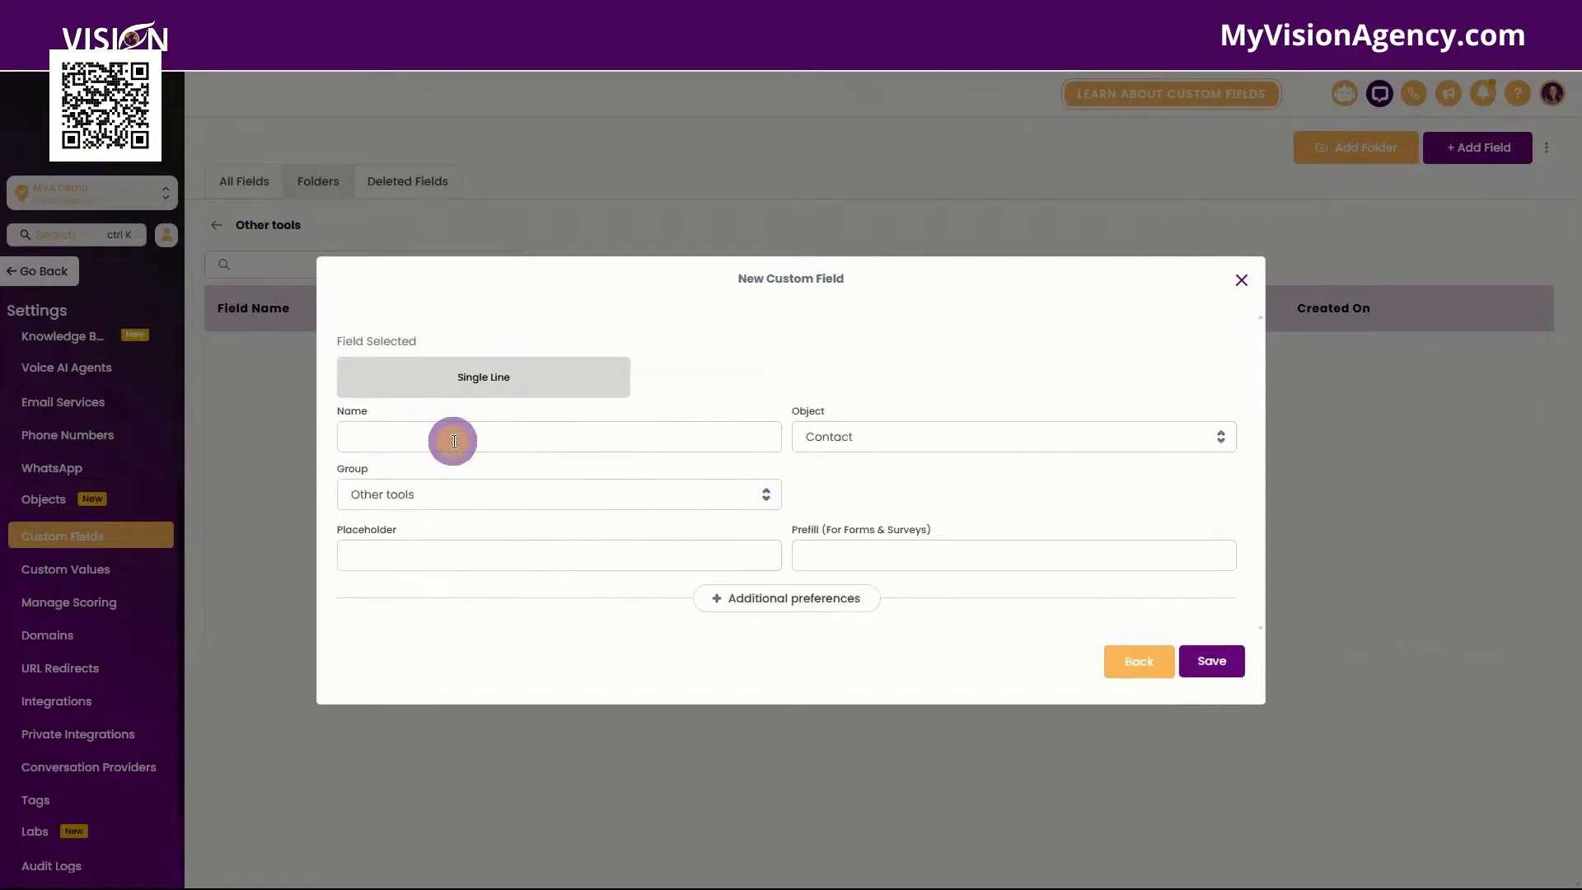
pyautogui.click(453, 437)
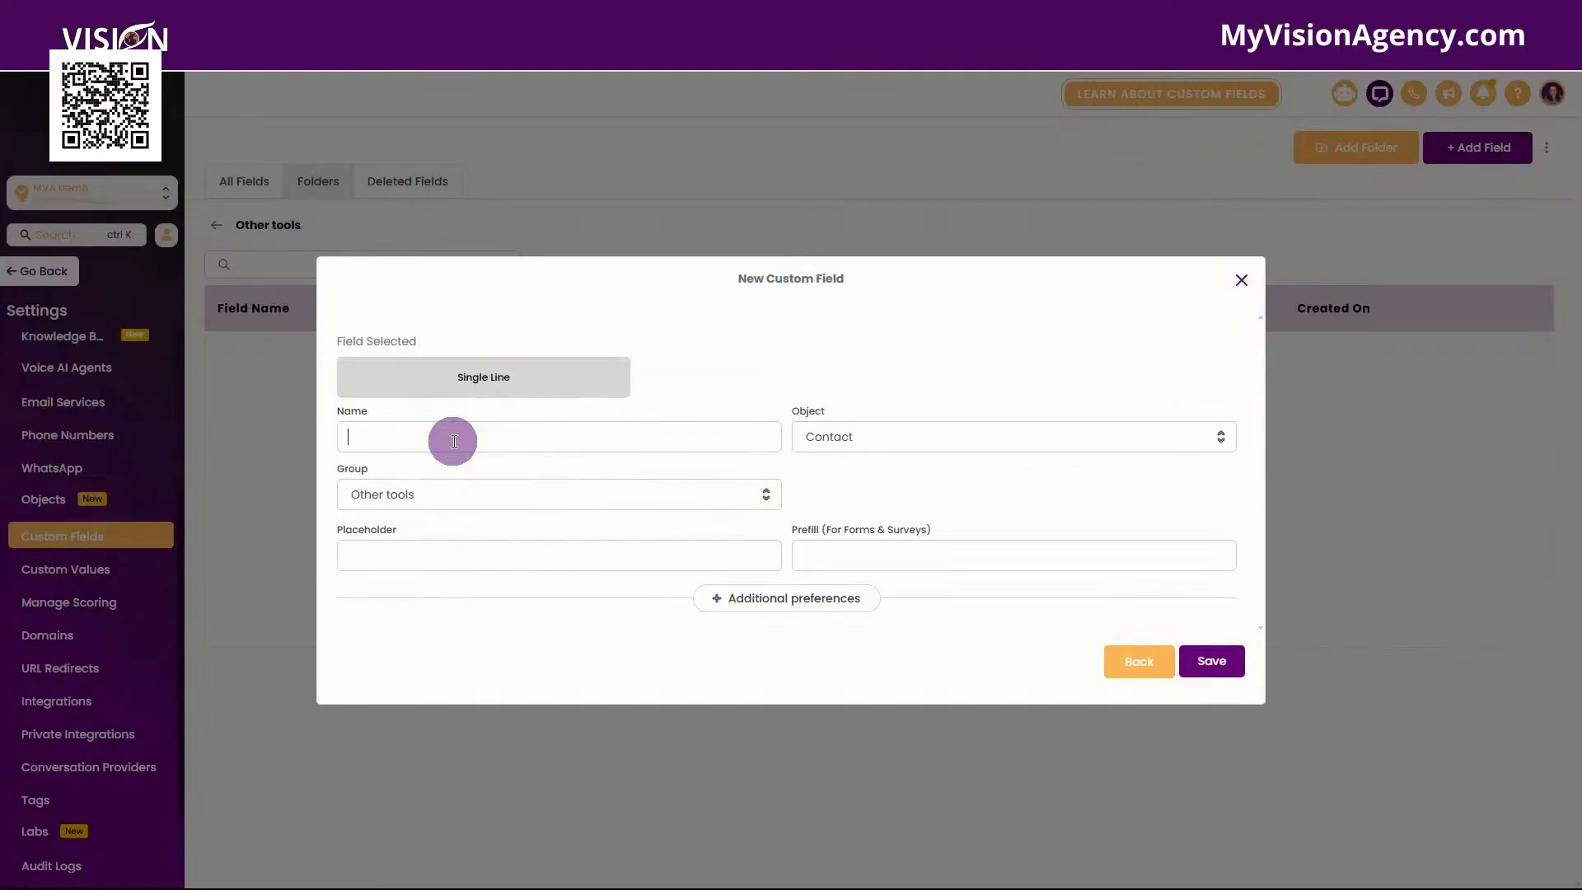
pyautogui.write('AI')
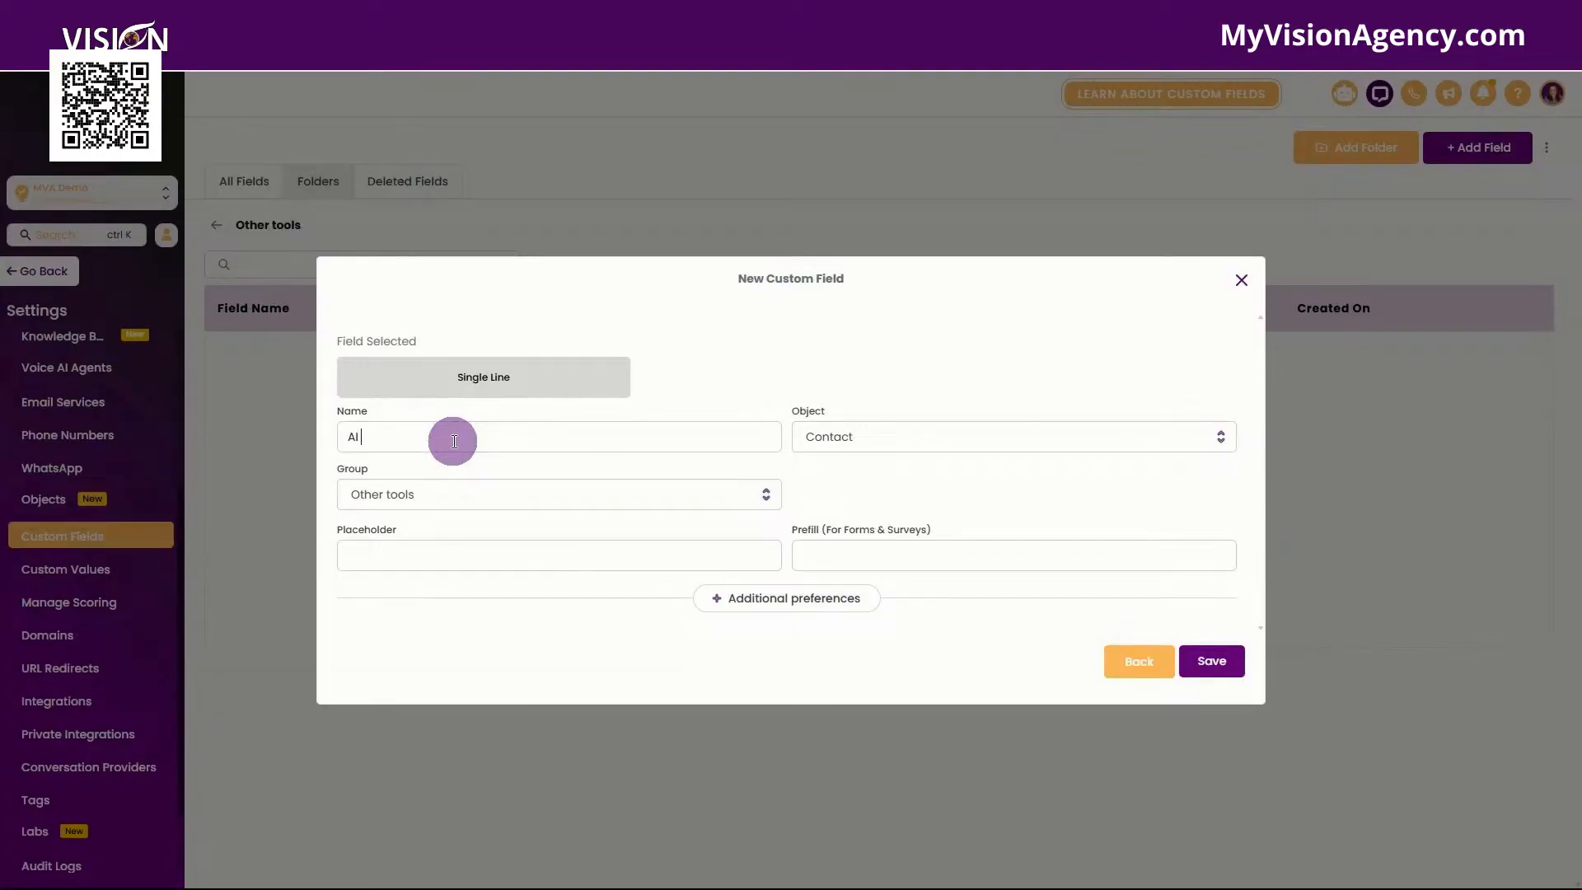
pyautogui.write('Coach')
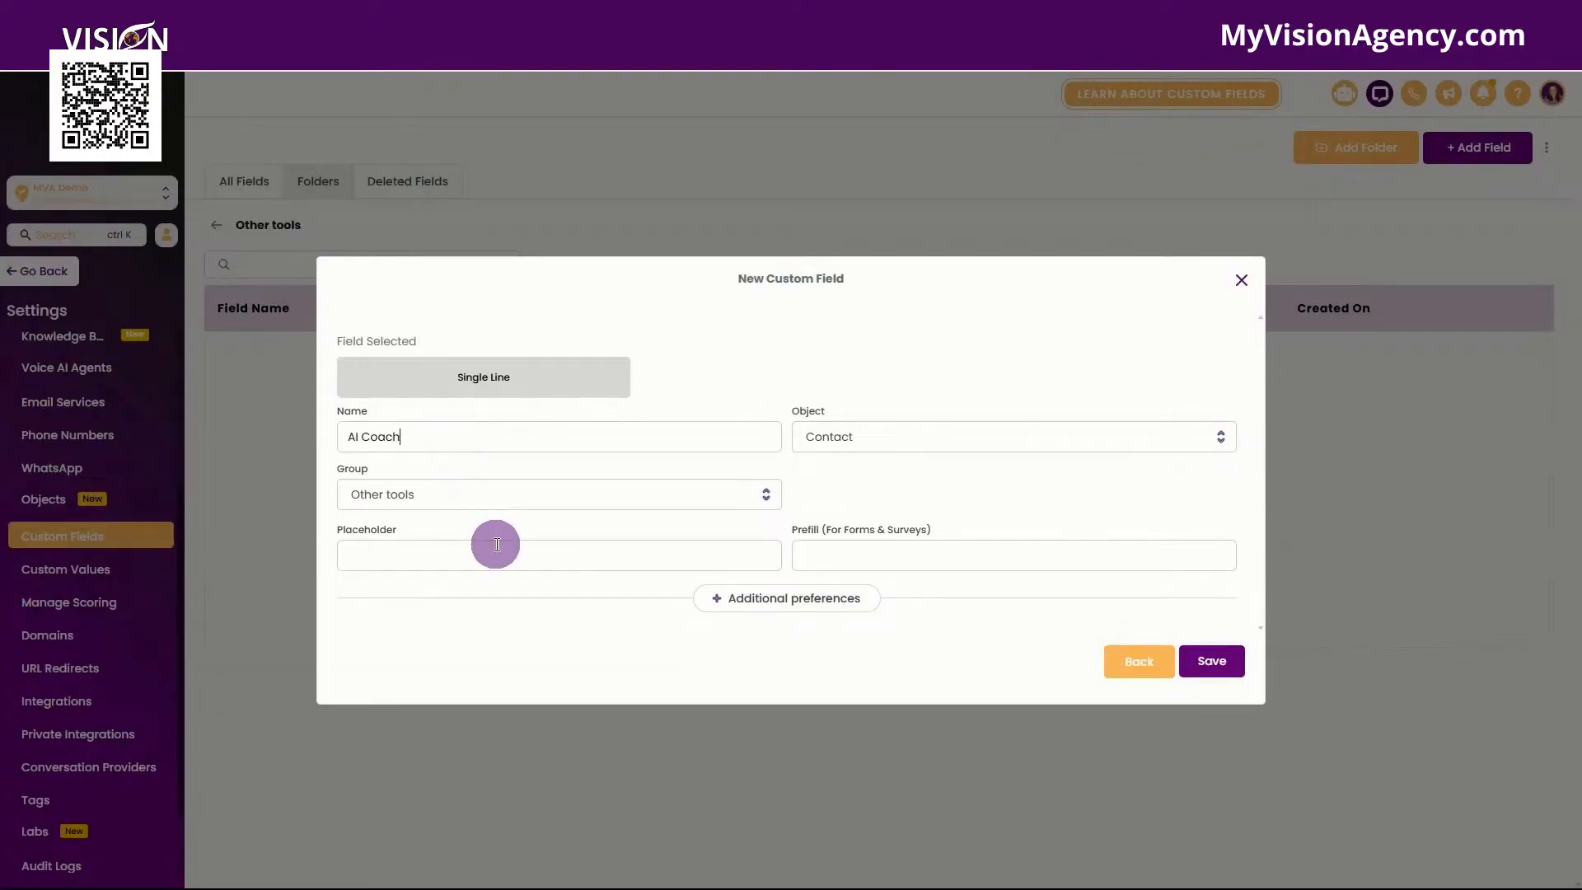
pyautogui.click(1211, 661)
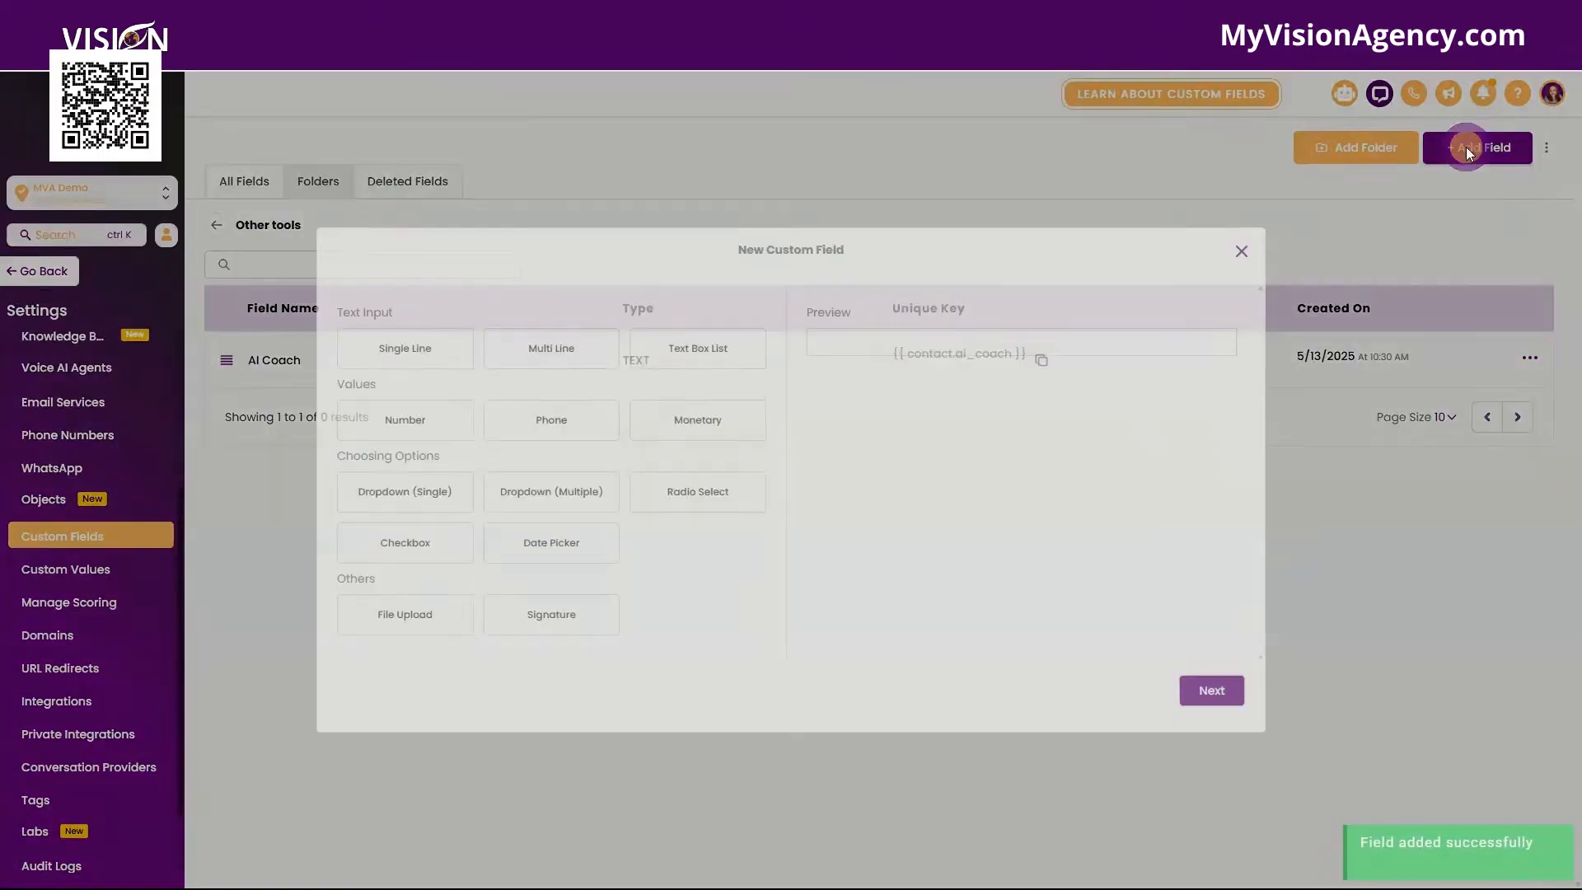
# Step: Add a second single-line text field, 'AI Ads Manager', to Other tools
pyautogui.click(405, 349)
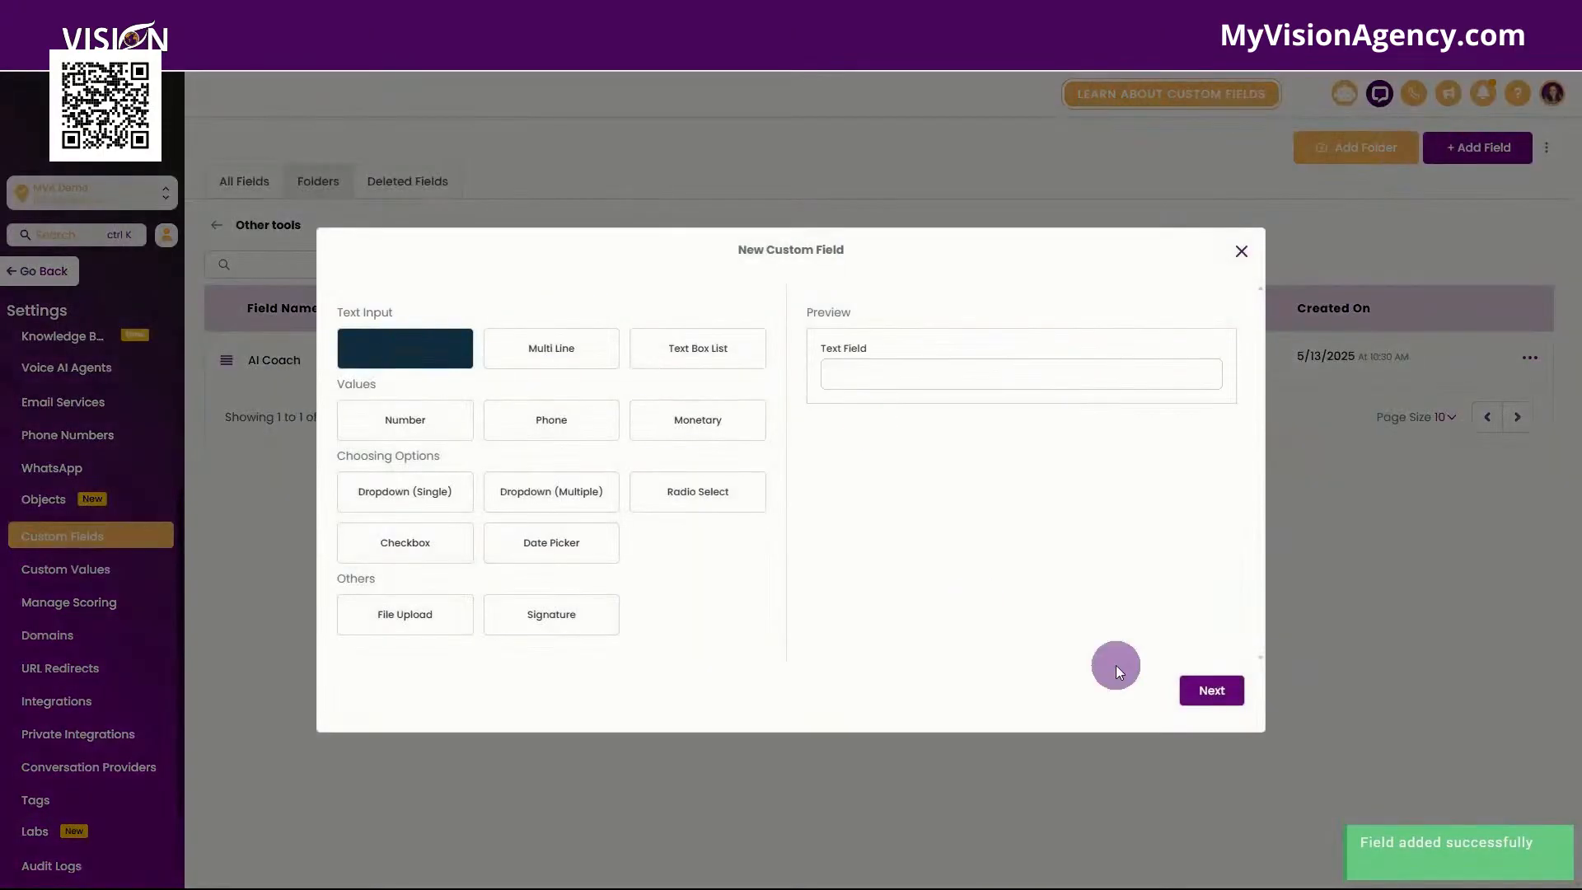
pyautogui.click(1211, 691)
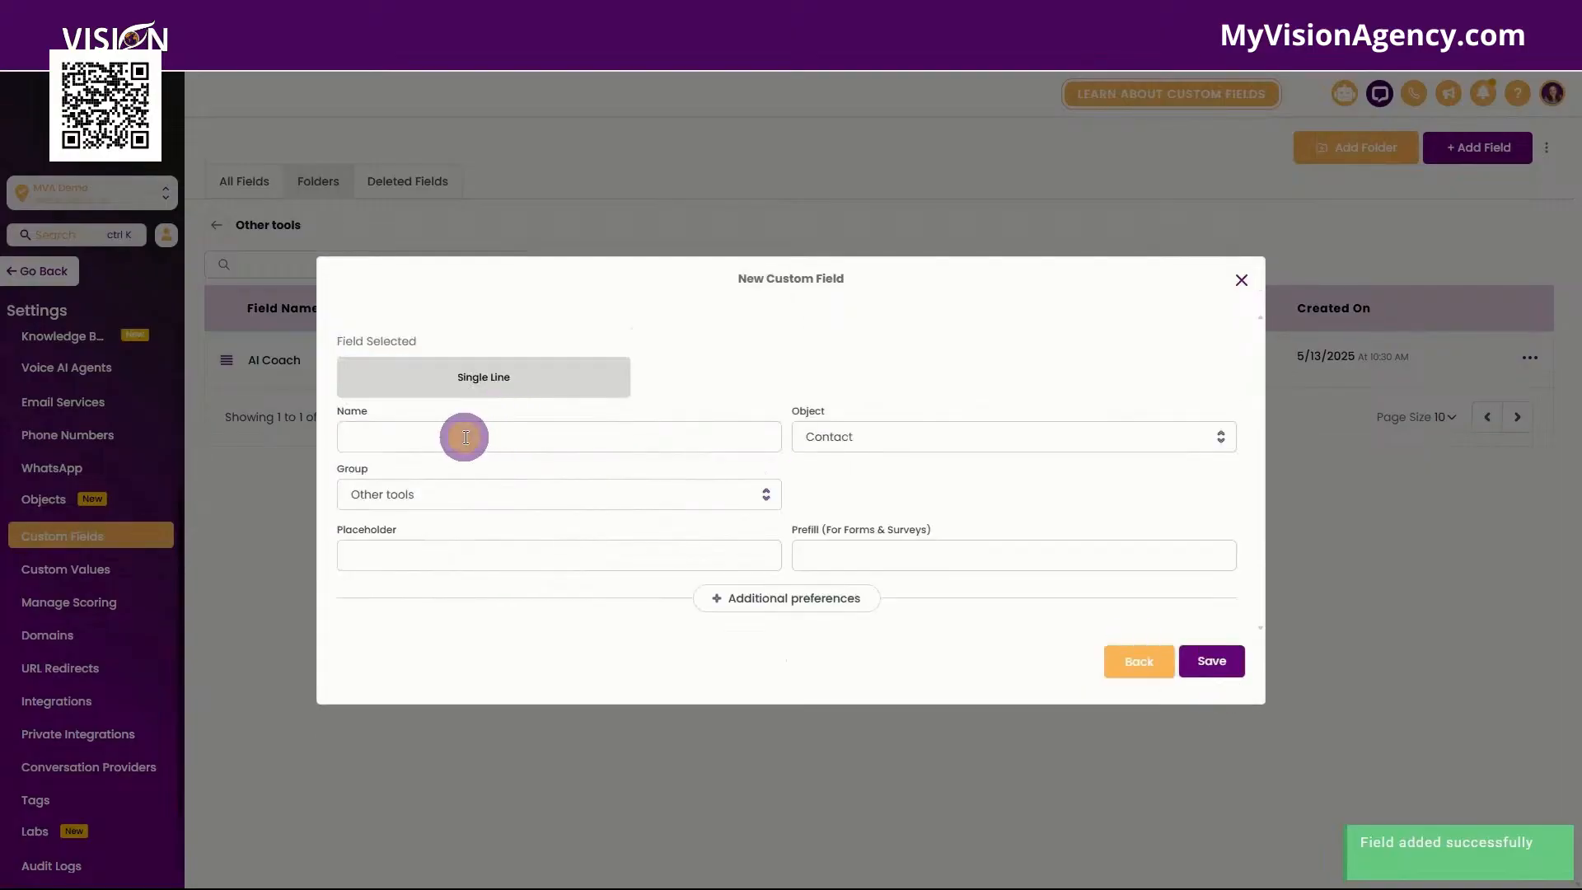
pyautogui.write('AI Ads Manager')
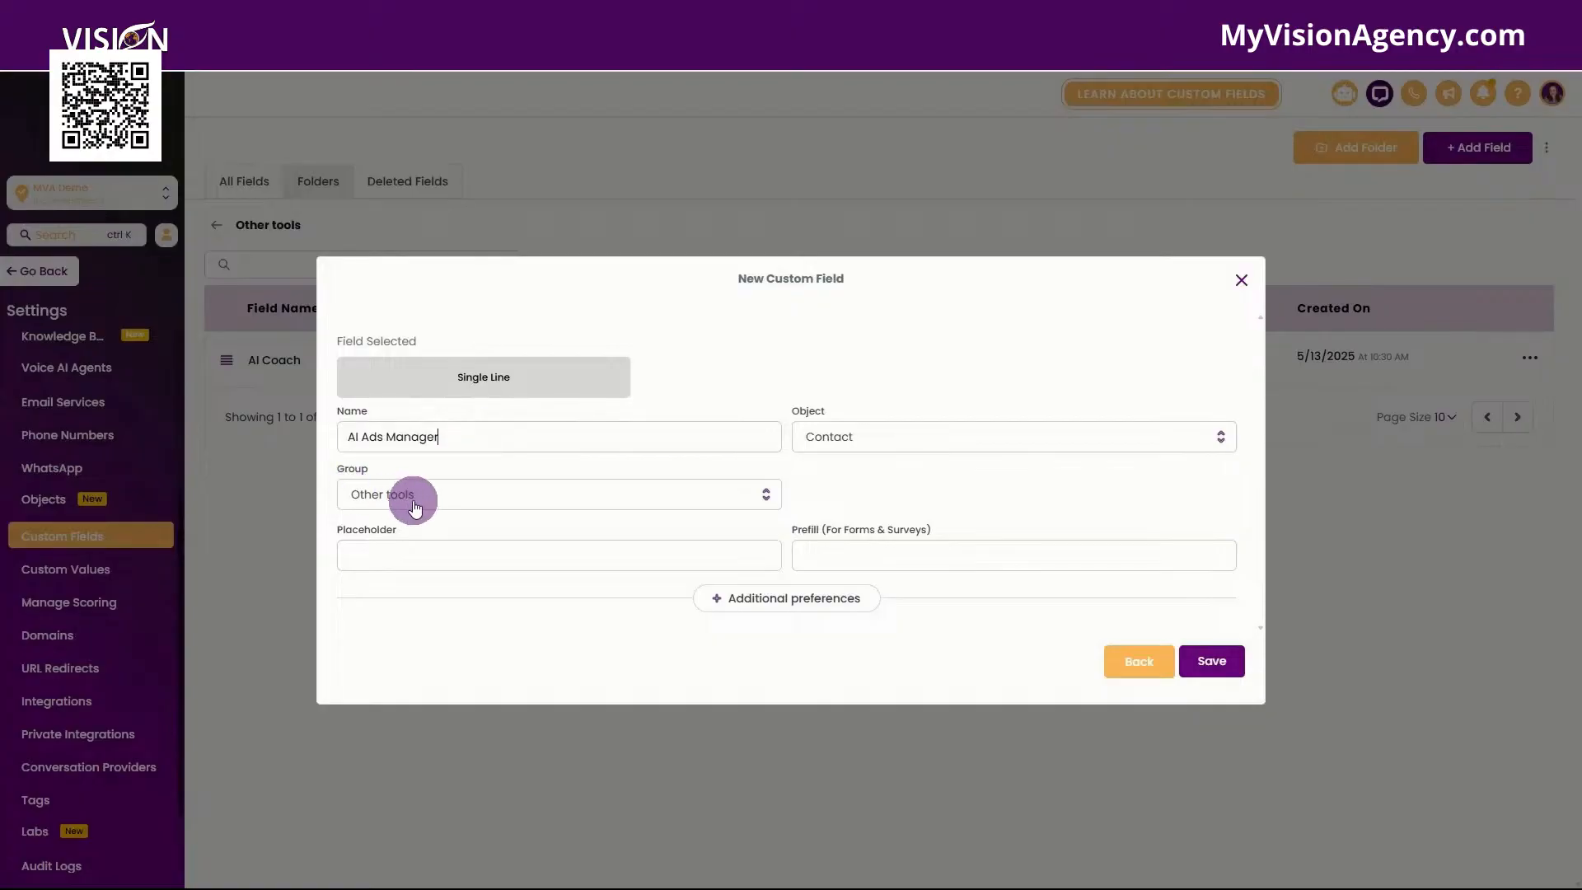
pyautogui.click(1211, 661)
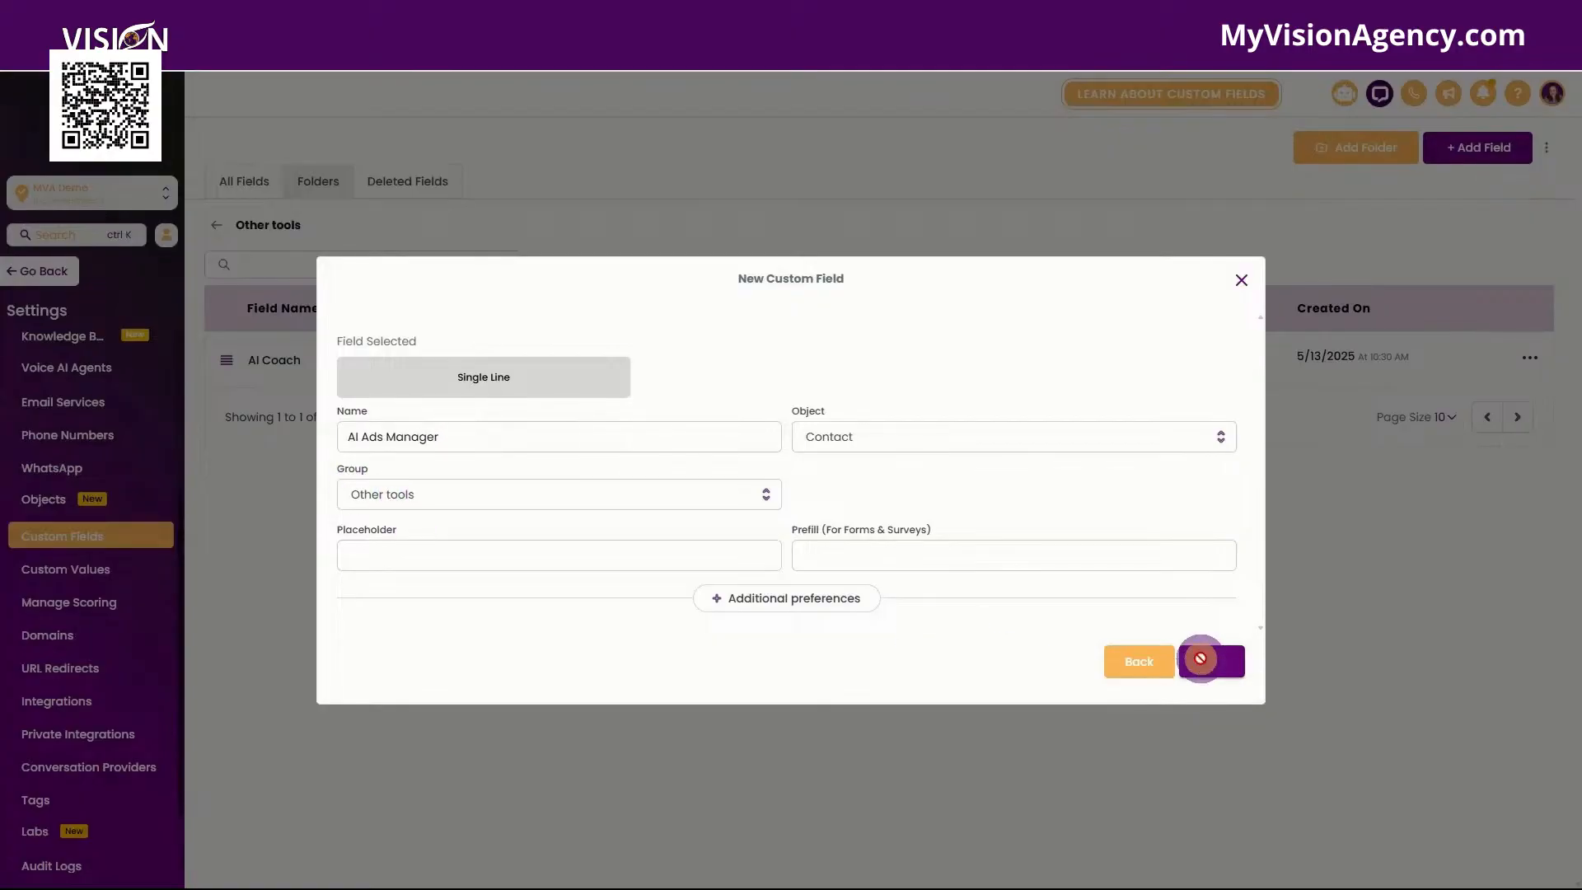
pyautogui.click(1211, 661)
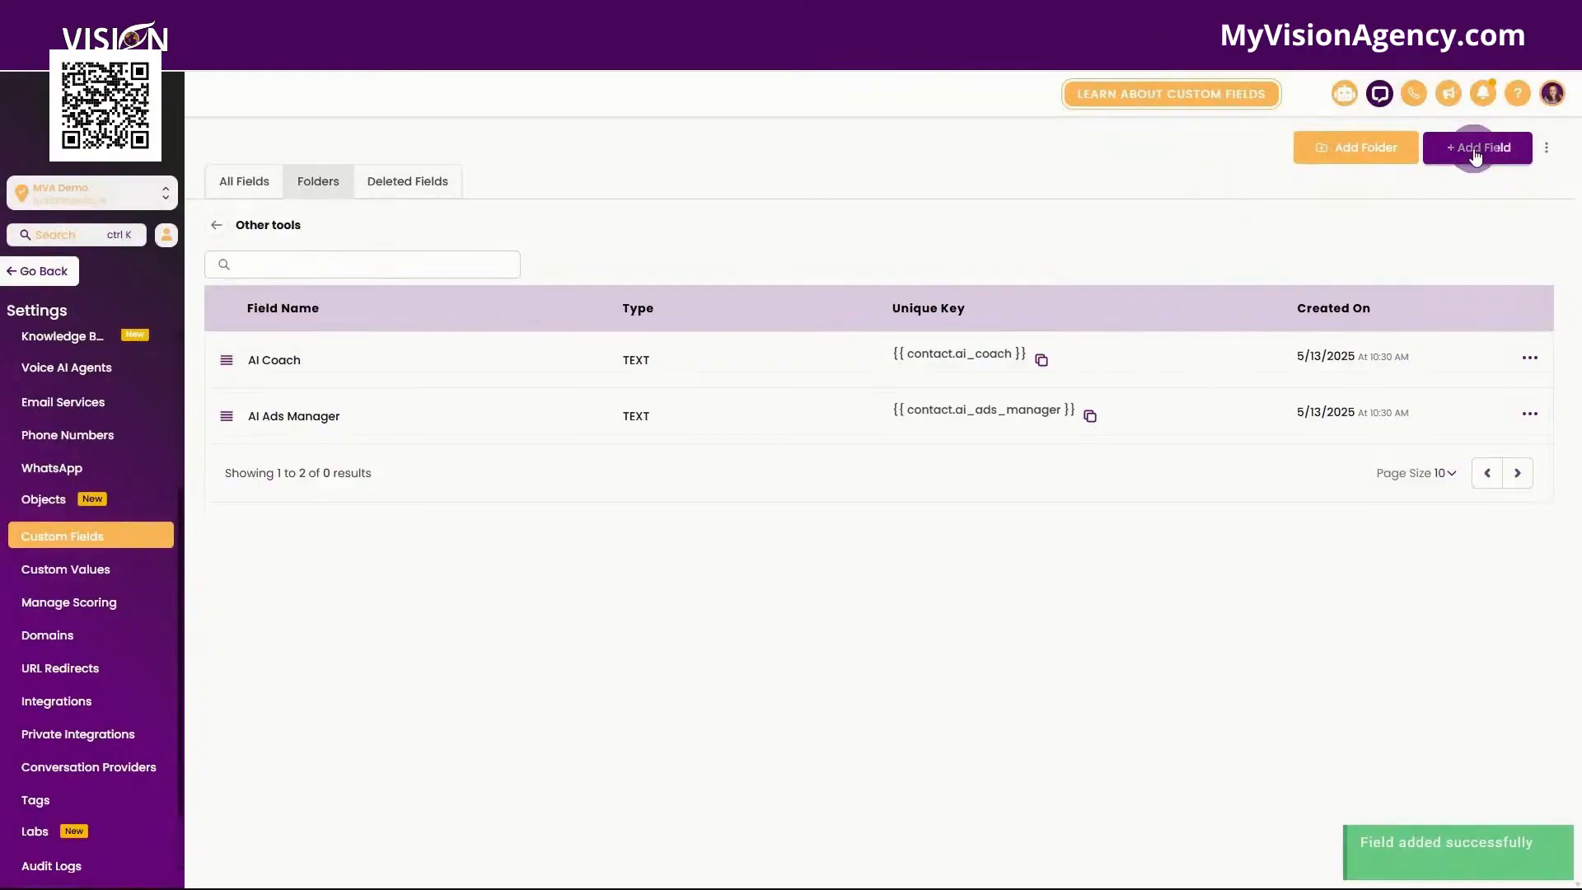
# Step: Add a single-line text field 'AI Leads' to the Other tools folder
pyautogui.click(1478, 148)
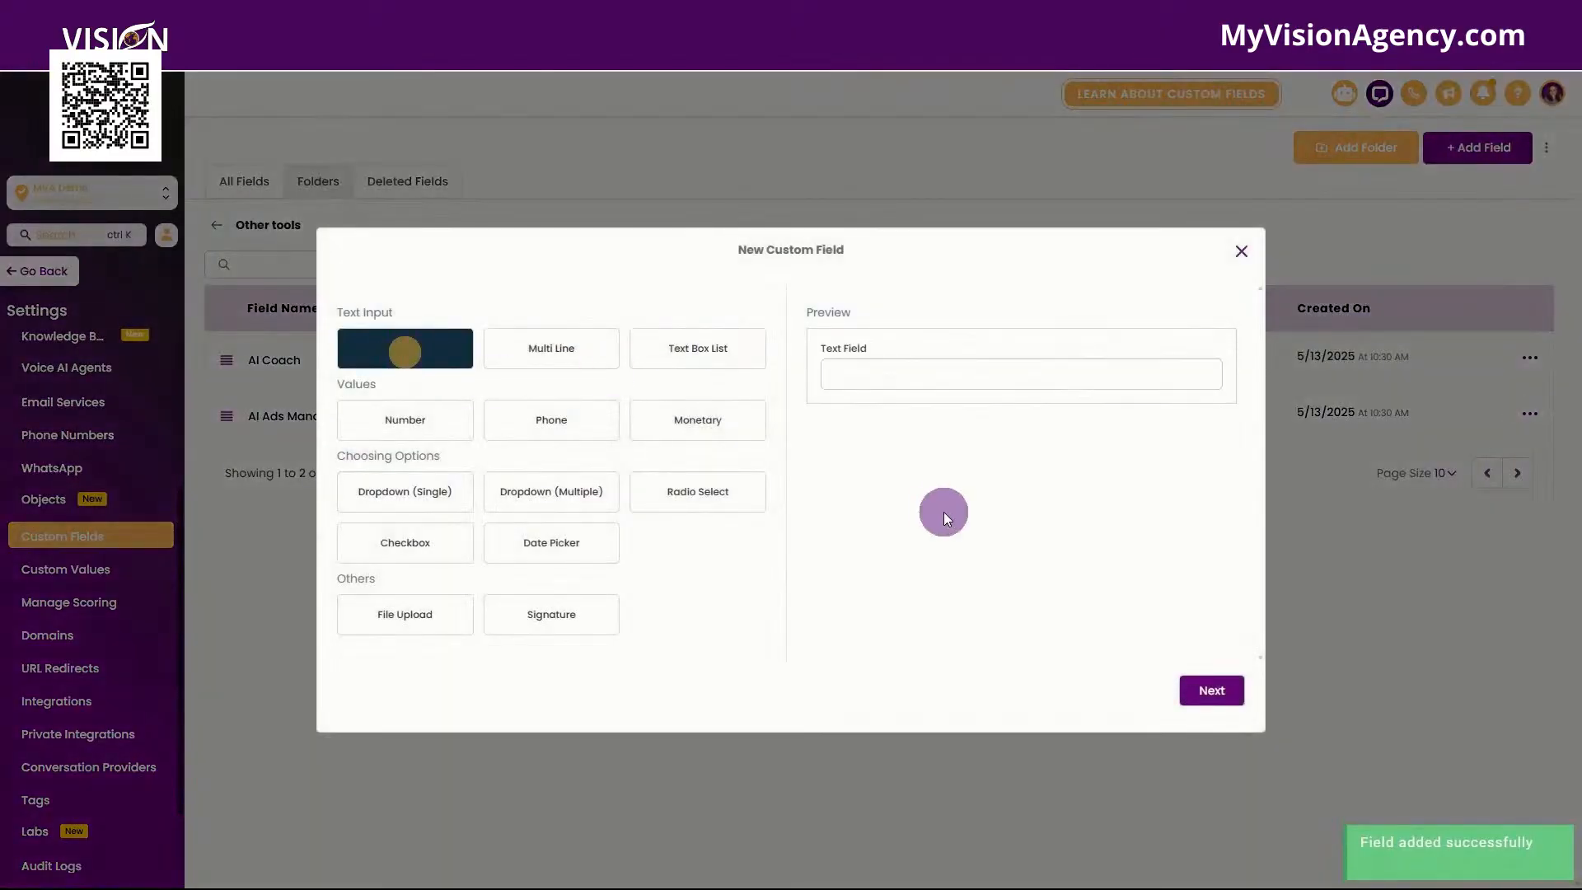
pyautogui.click(1211, 690)
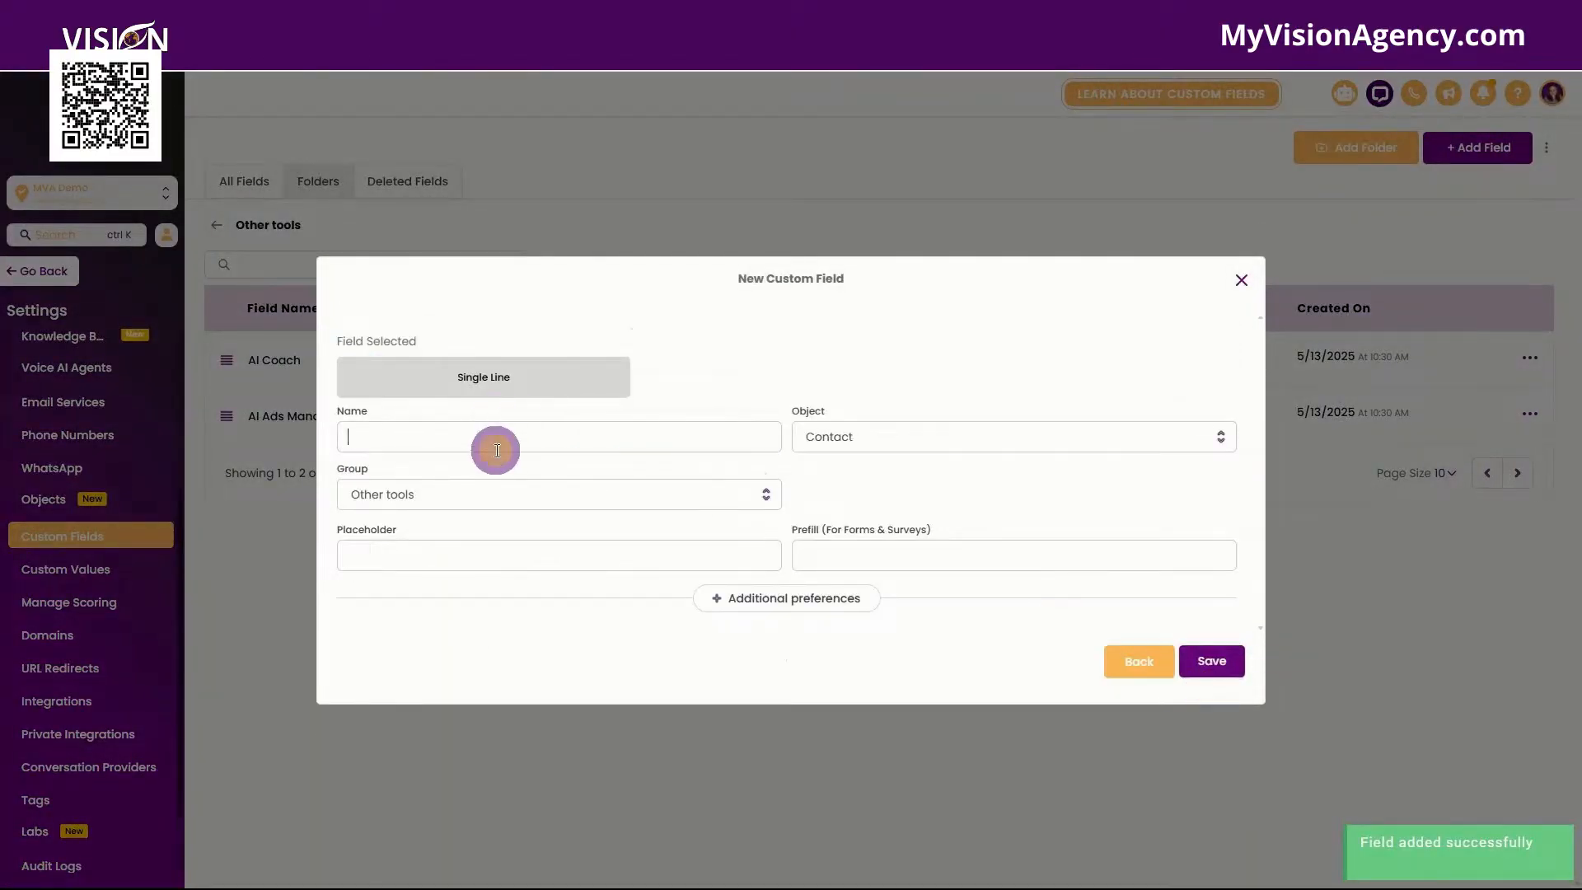
pyautogui.write('AI Leads')
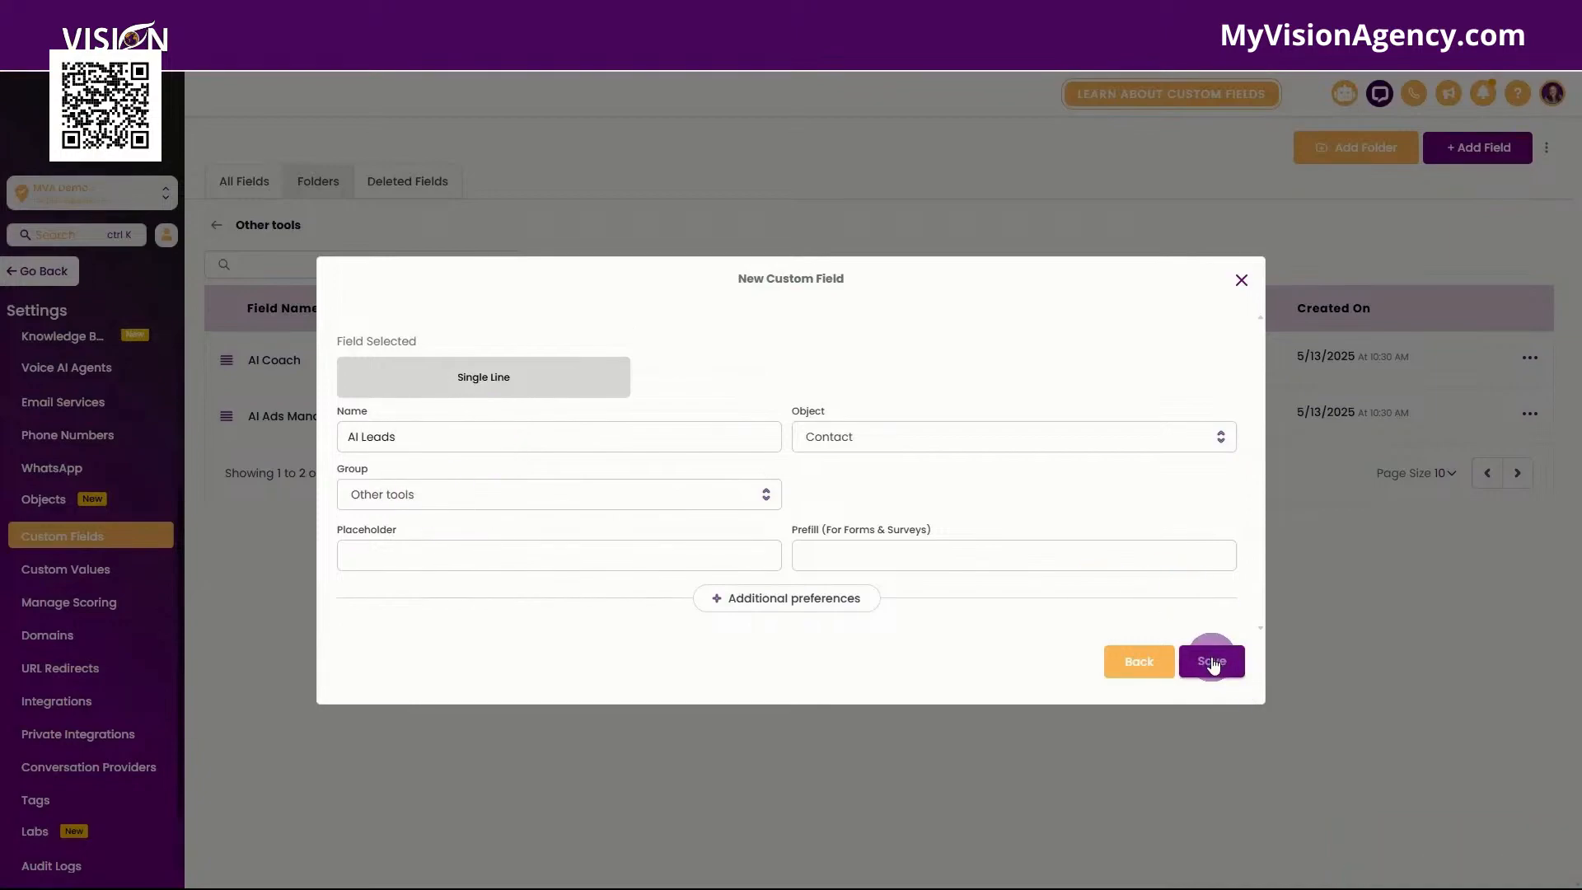
pyautogui.click(1212, 661)
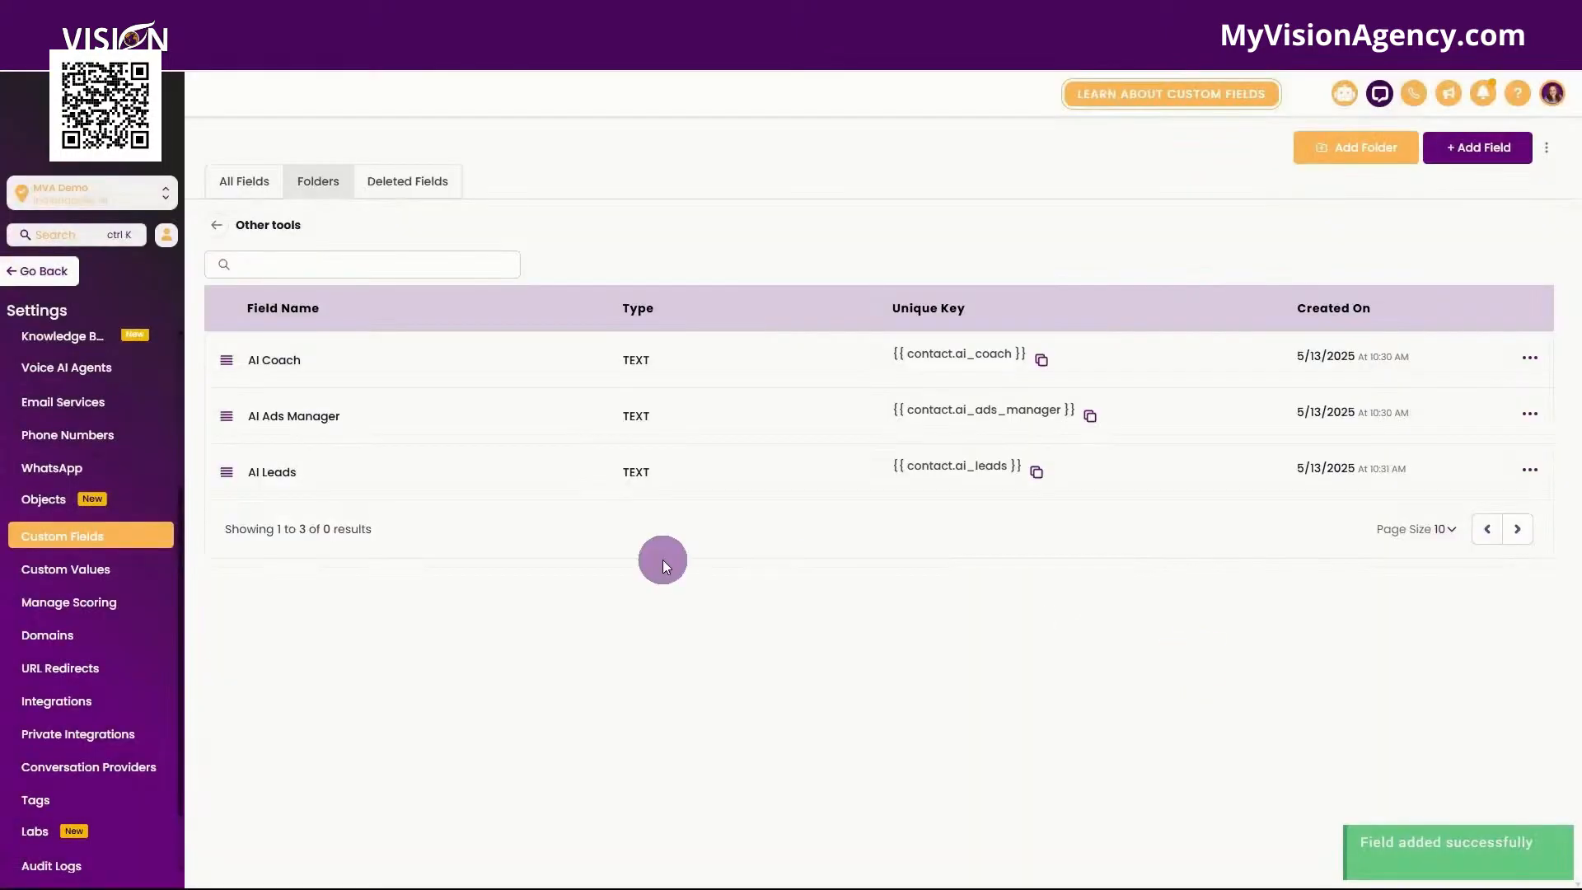
pyautogui.moveTo(48, 271)
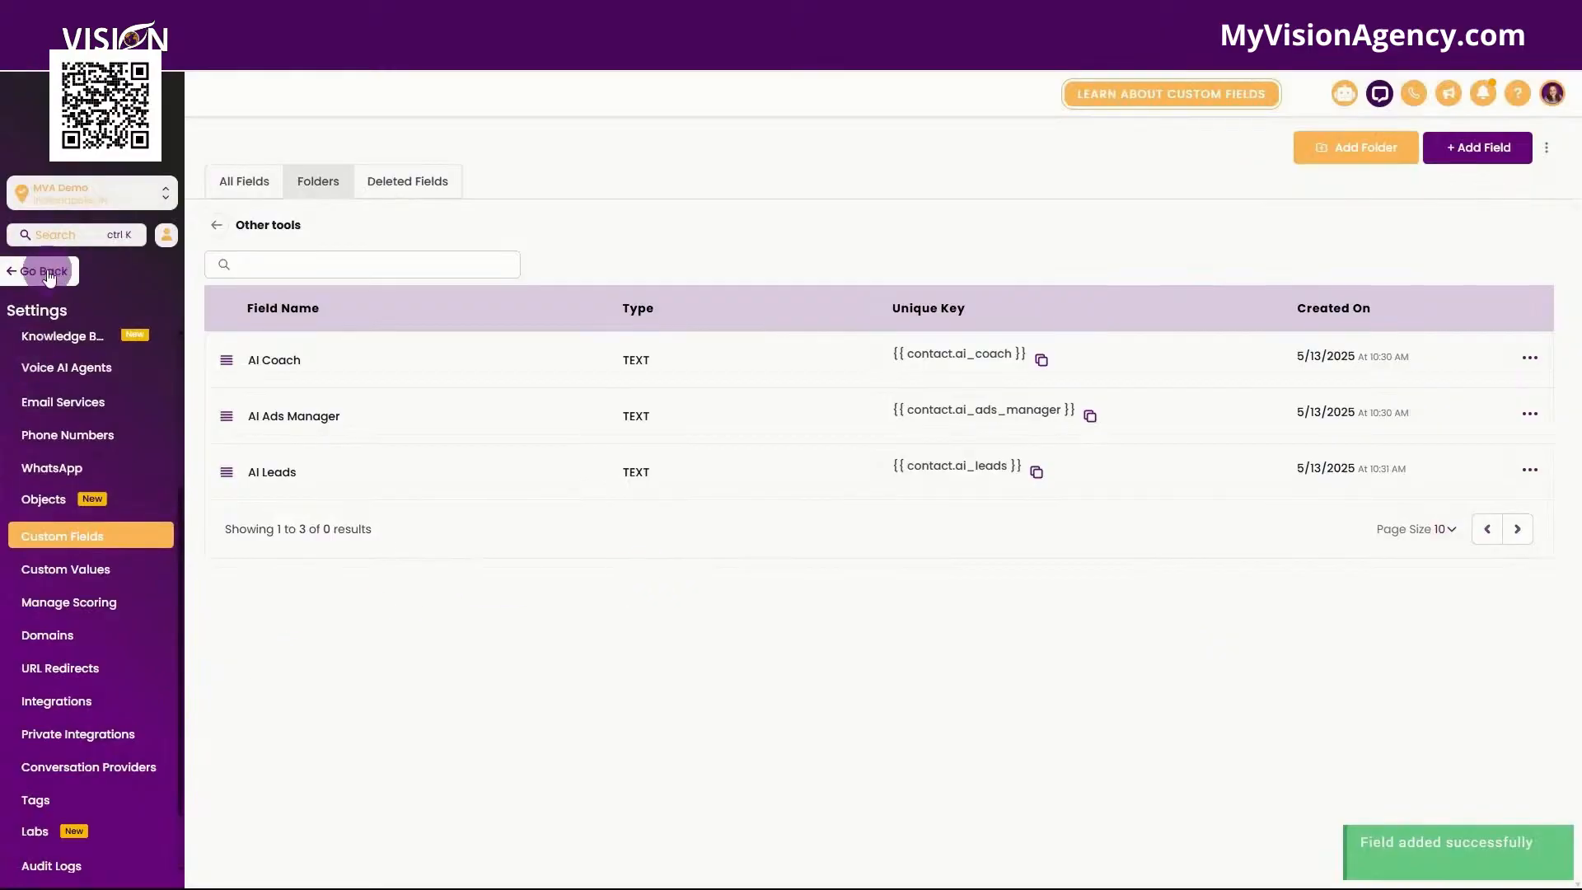
# Step: Leave settings and open the first contact's record to see the Other tools fields
pyautogui.click(39, 271)
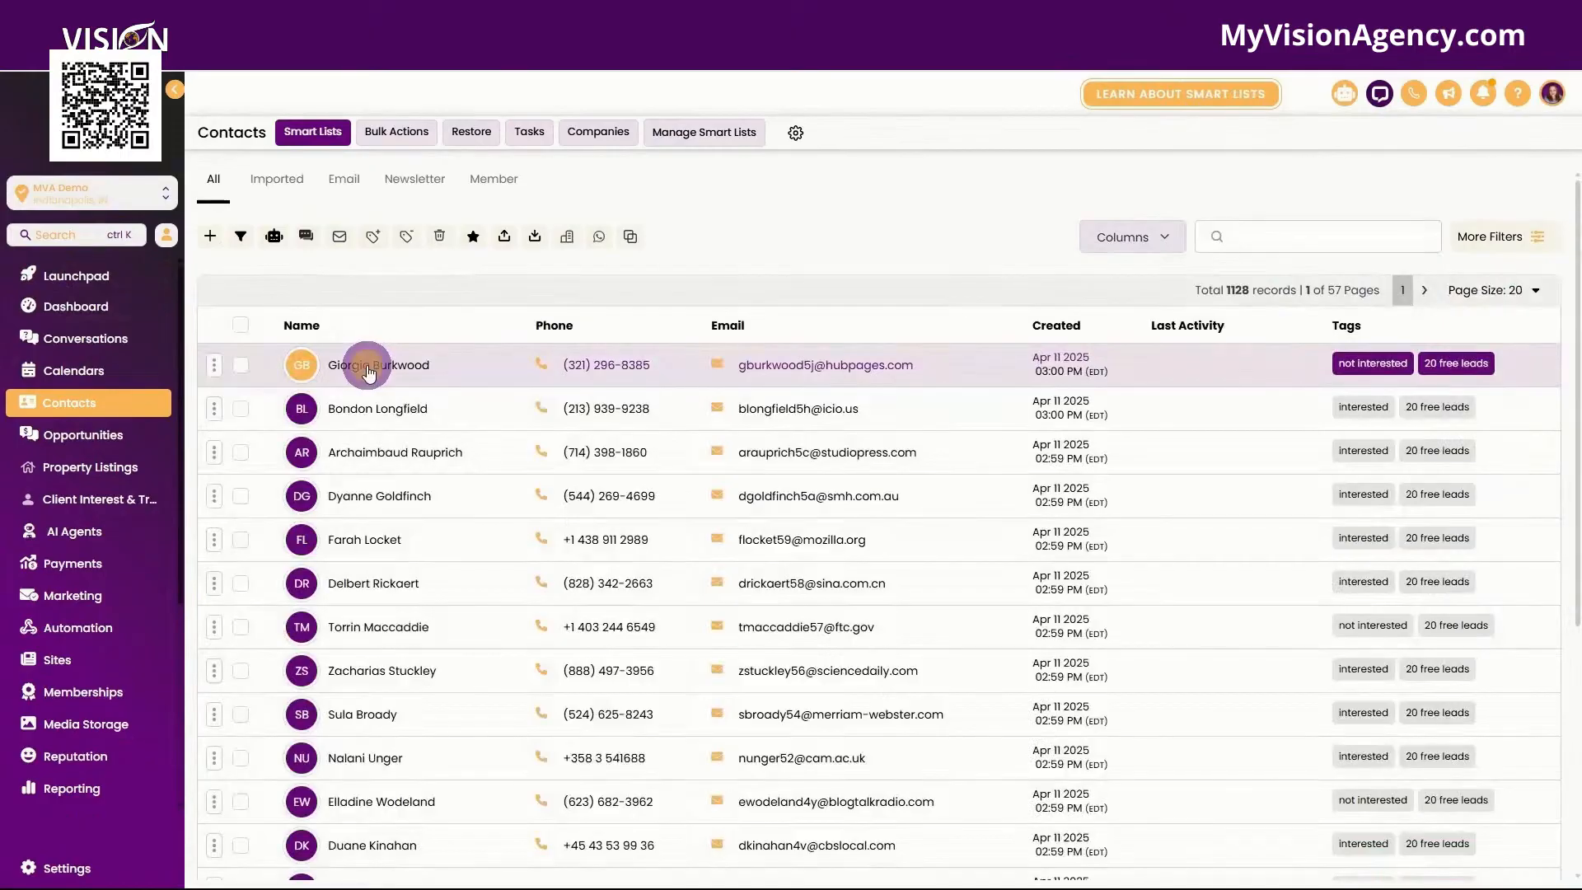
pyautogui.click(368, 365)
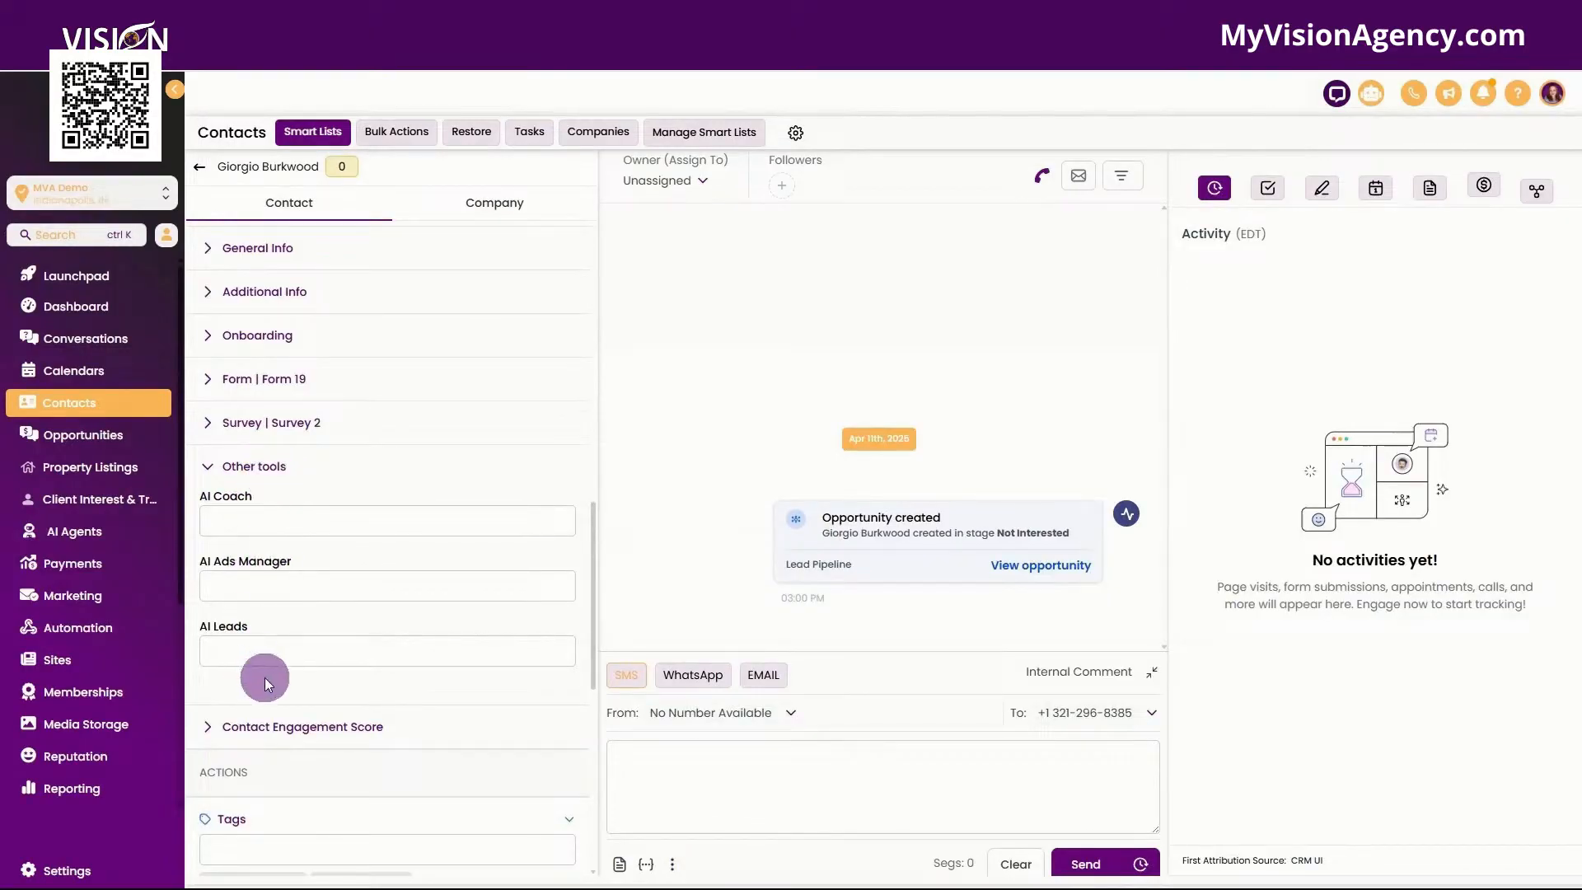
pyautogui.moveTo(360, 512)
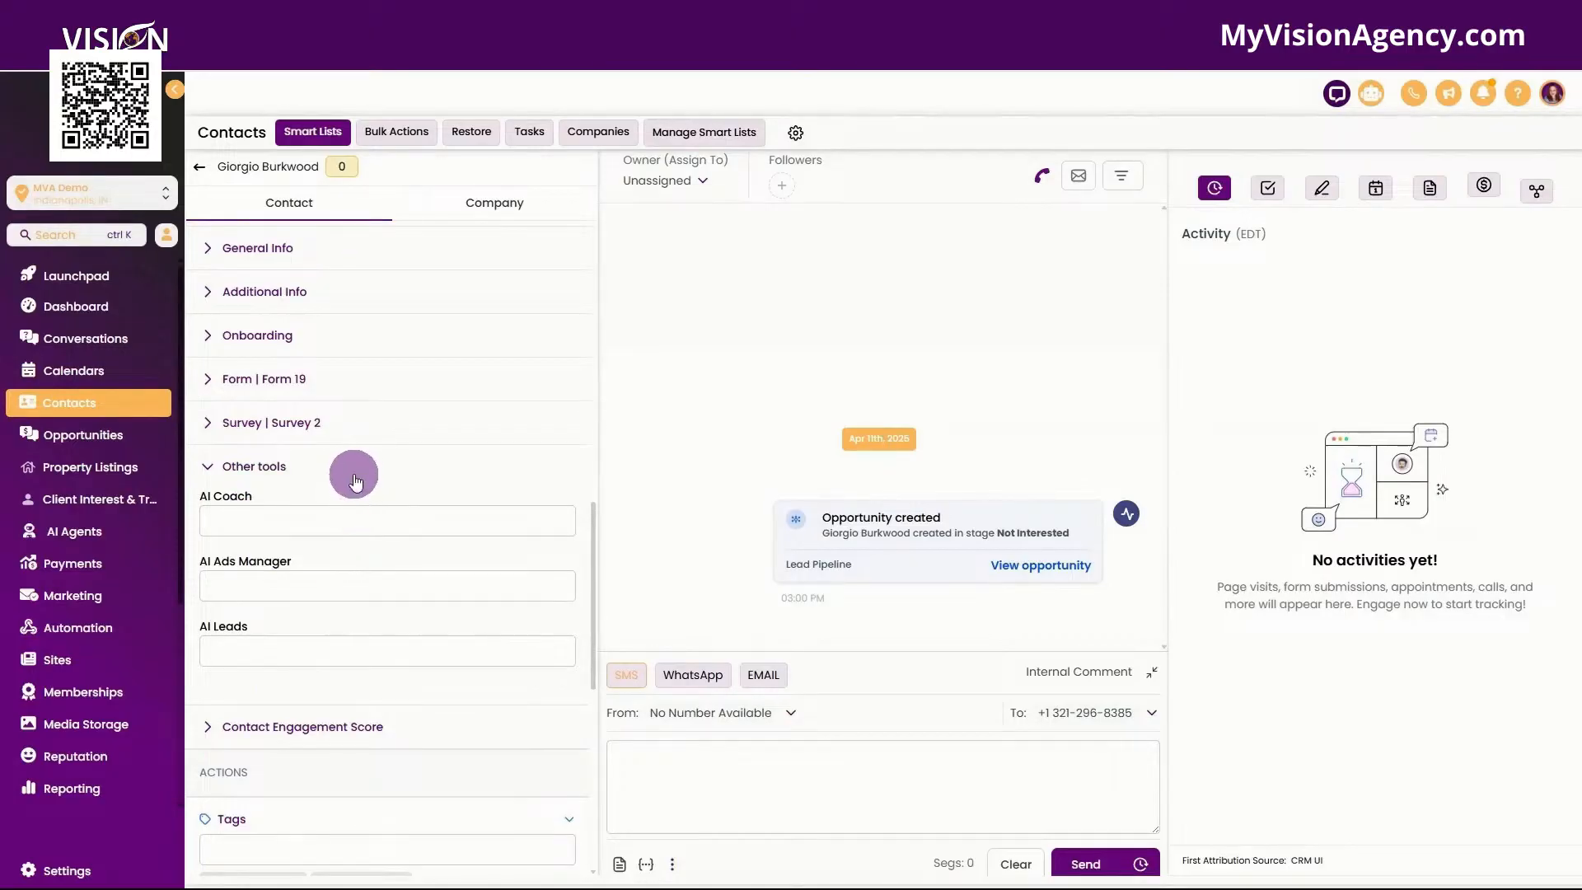
pyautogui.moveTo(346, 473)
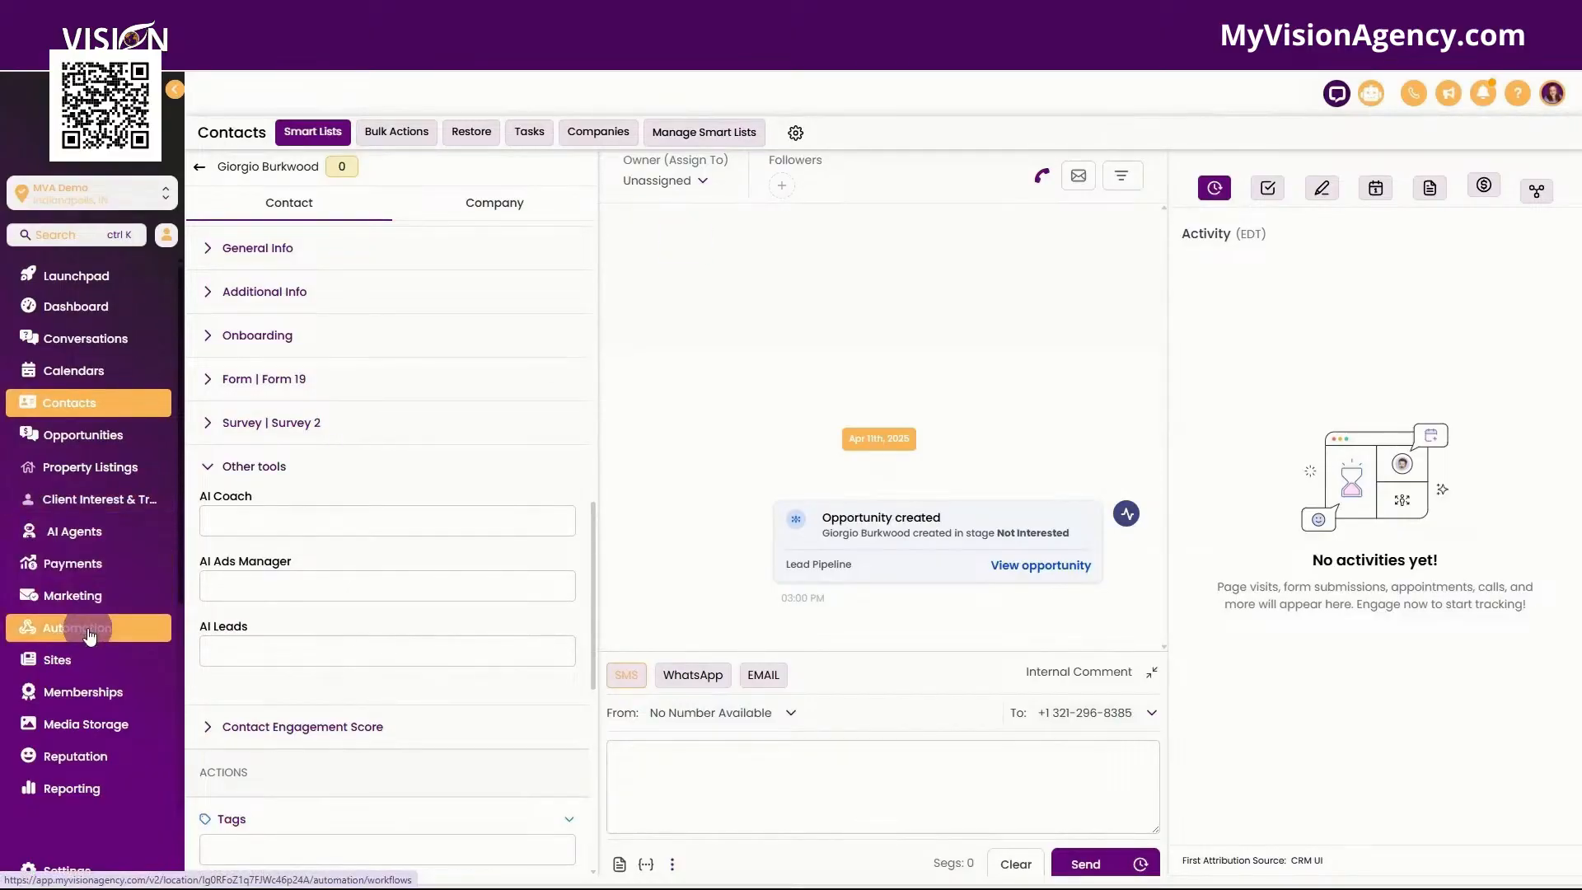
# Step: Create a new workflow from scratch in Automation
pyautogui.click(76, 627)
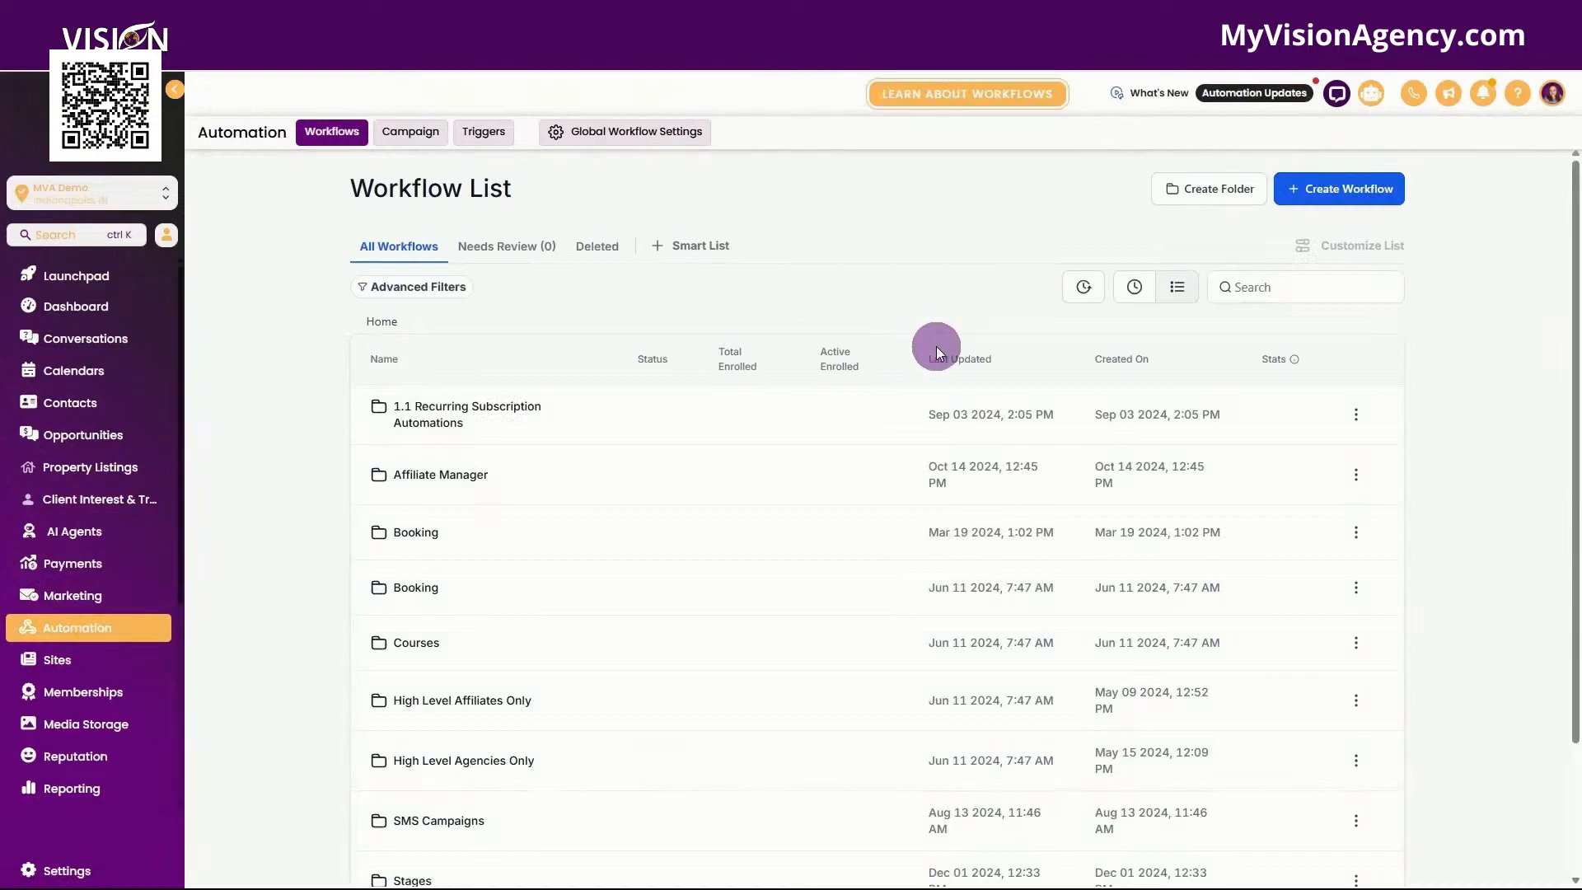
pyautogui.click(1339, 189)
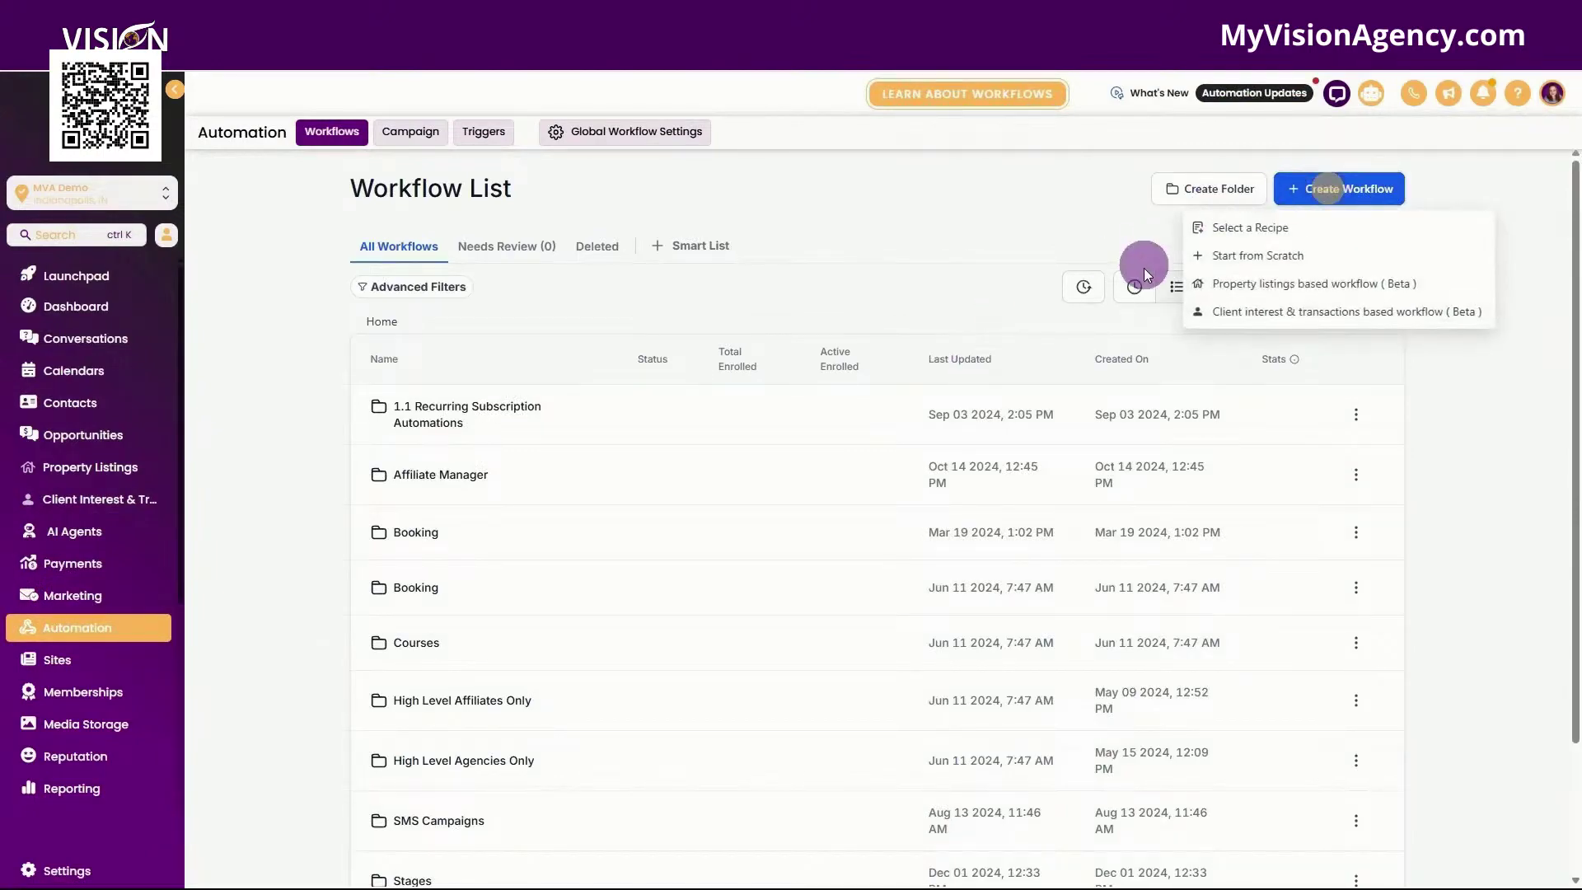
pyautogui.click(1258, 255)
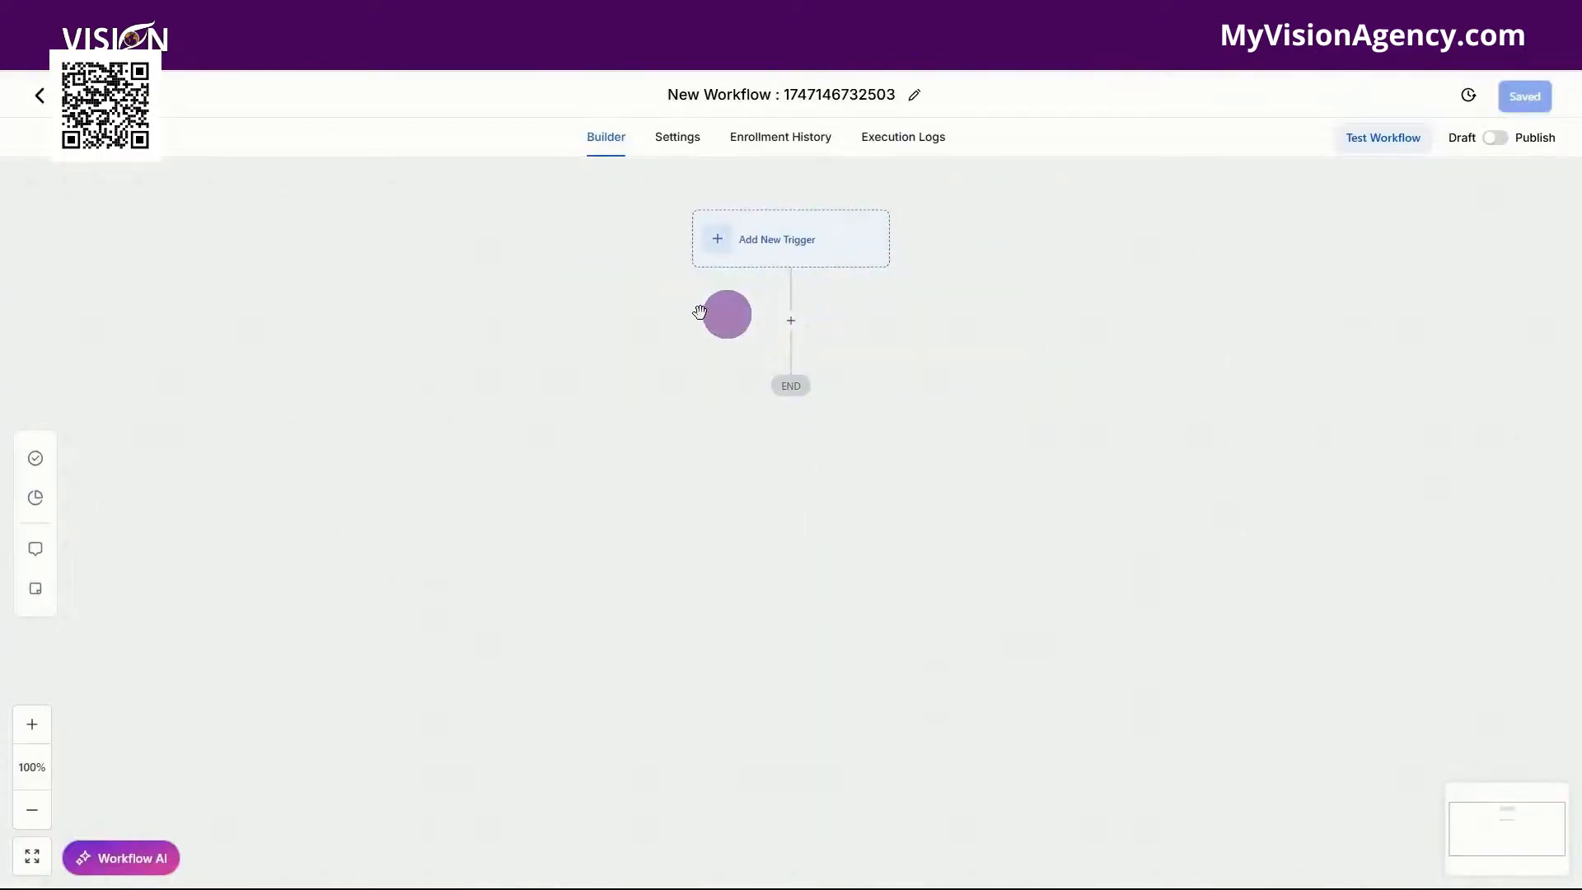
# Step: Add an Order Submitted trigger filtered to Global Product A.I. Ads
pyautogui.click(791, 239)
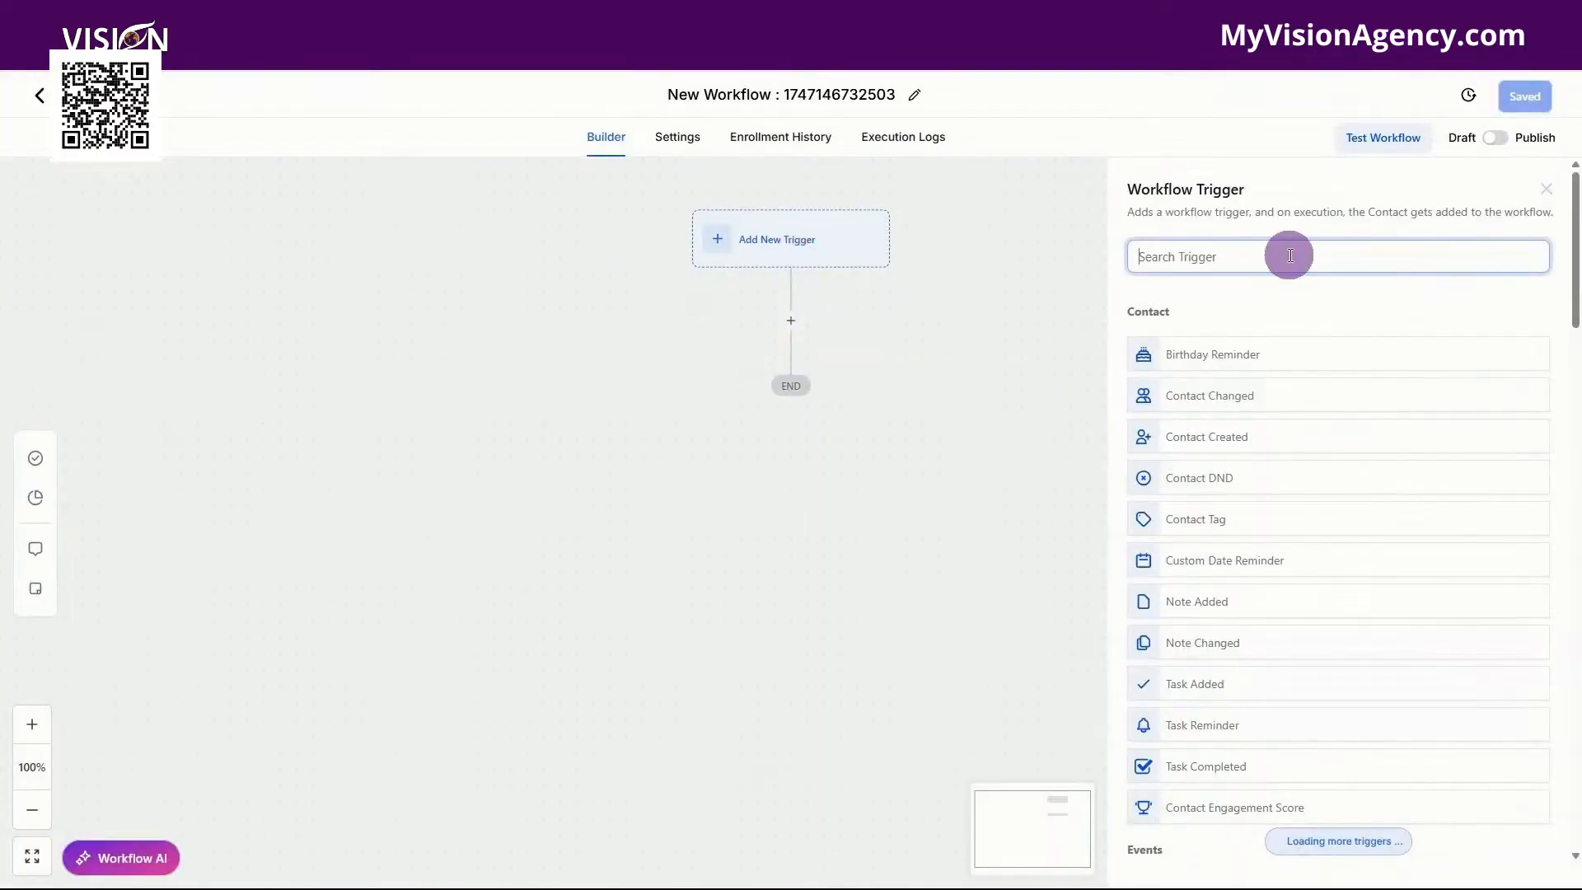
pyautogui.write('order')
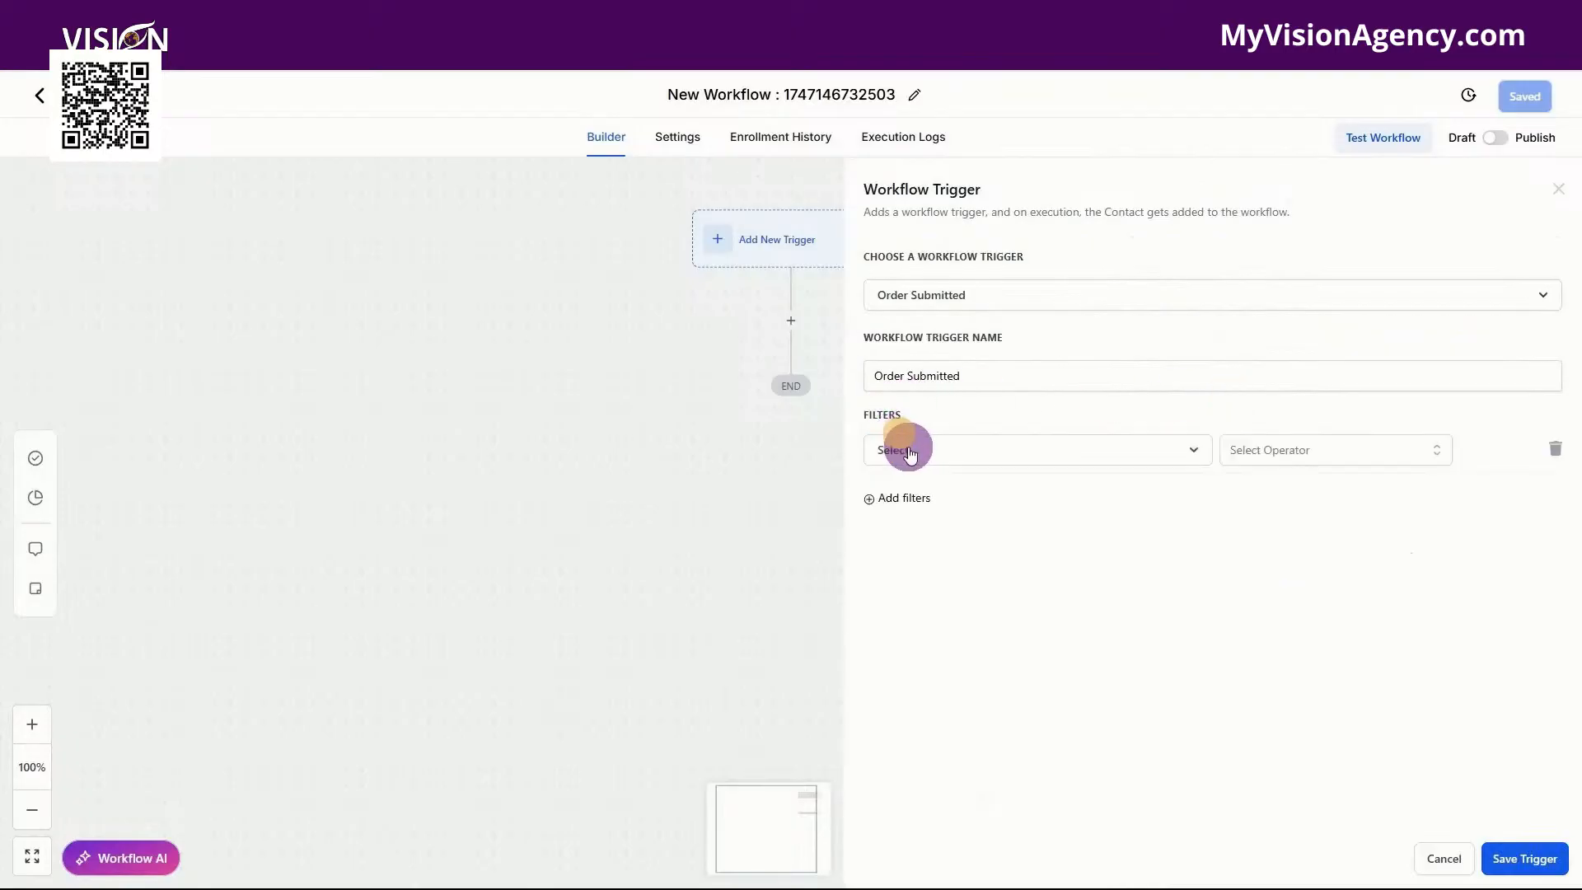
pyautogui.click(1038, 450)
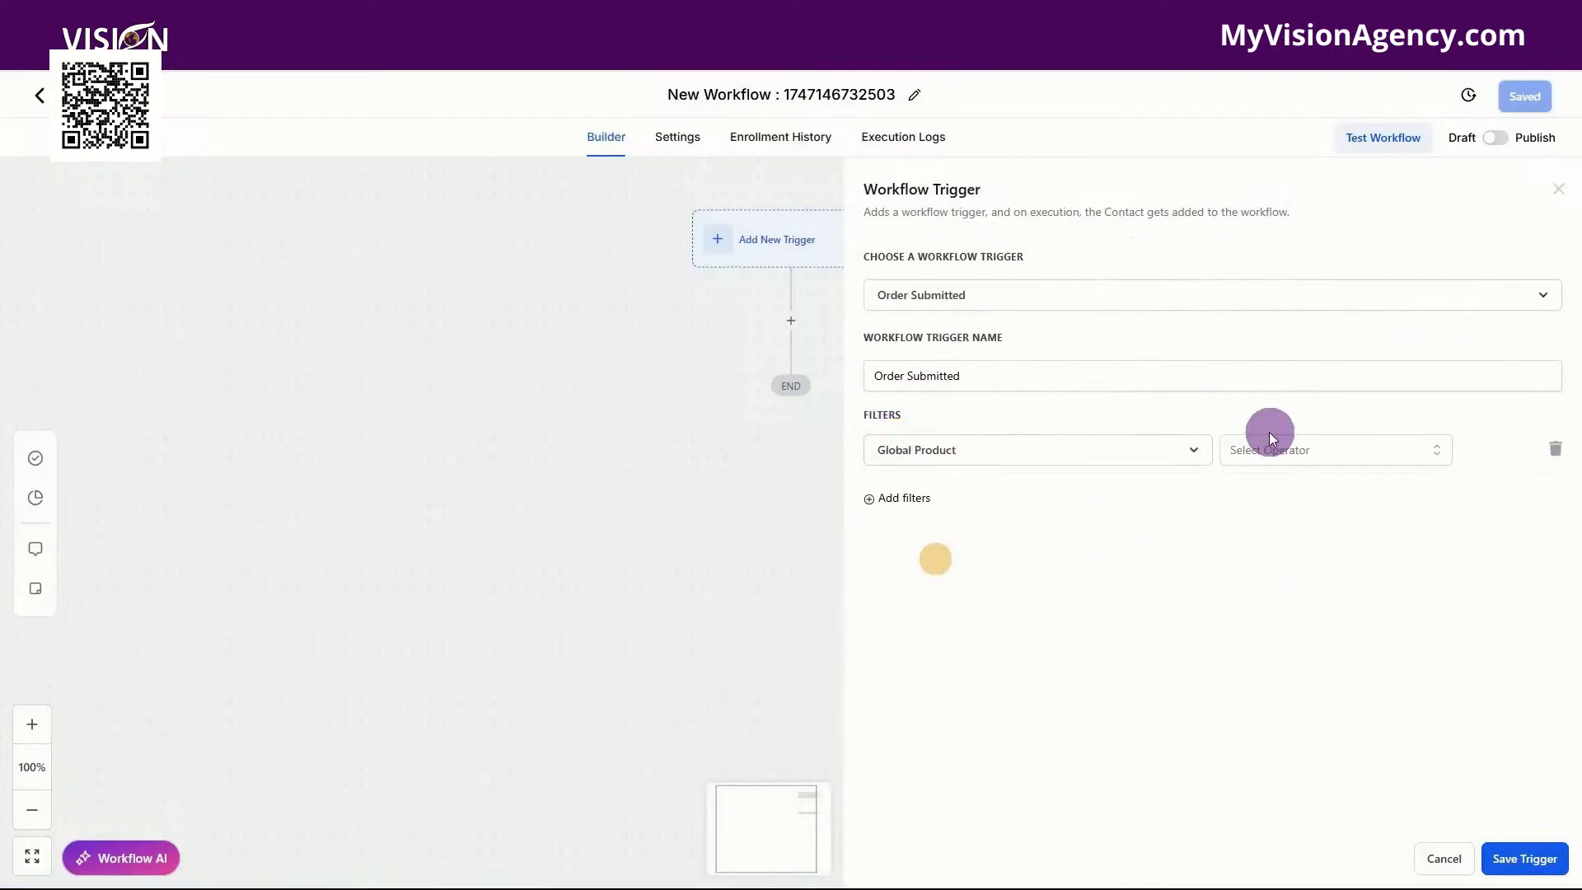
pyautogui.click(1367, 450)
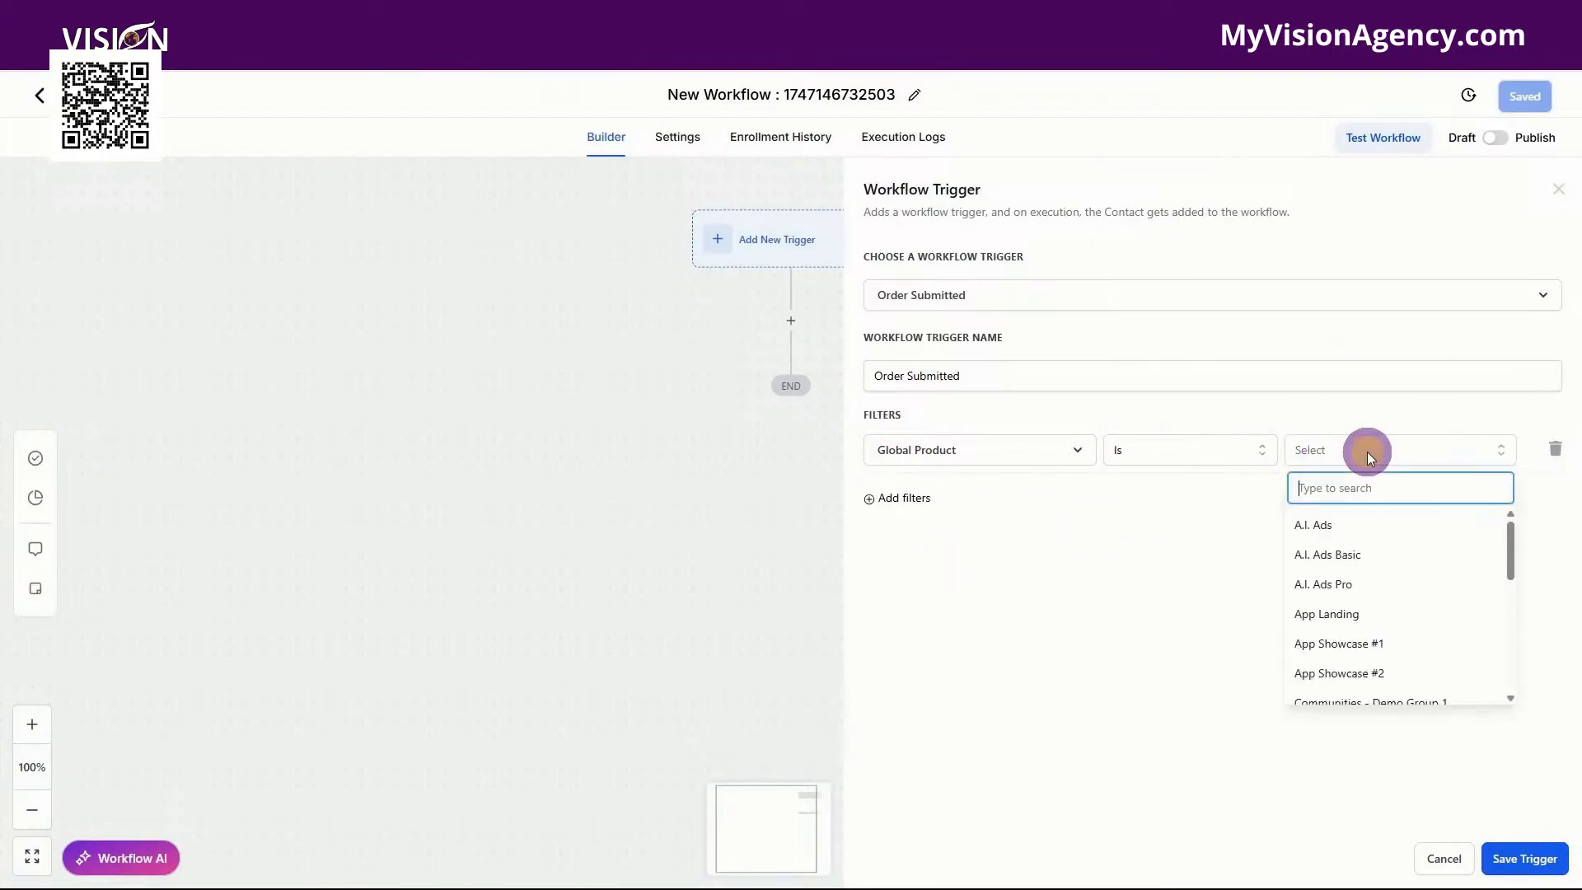
pyautogui.click(1313, 524)
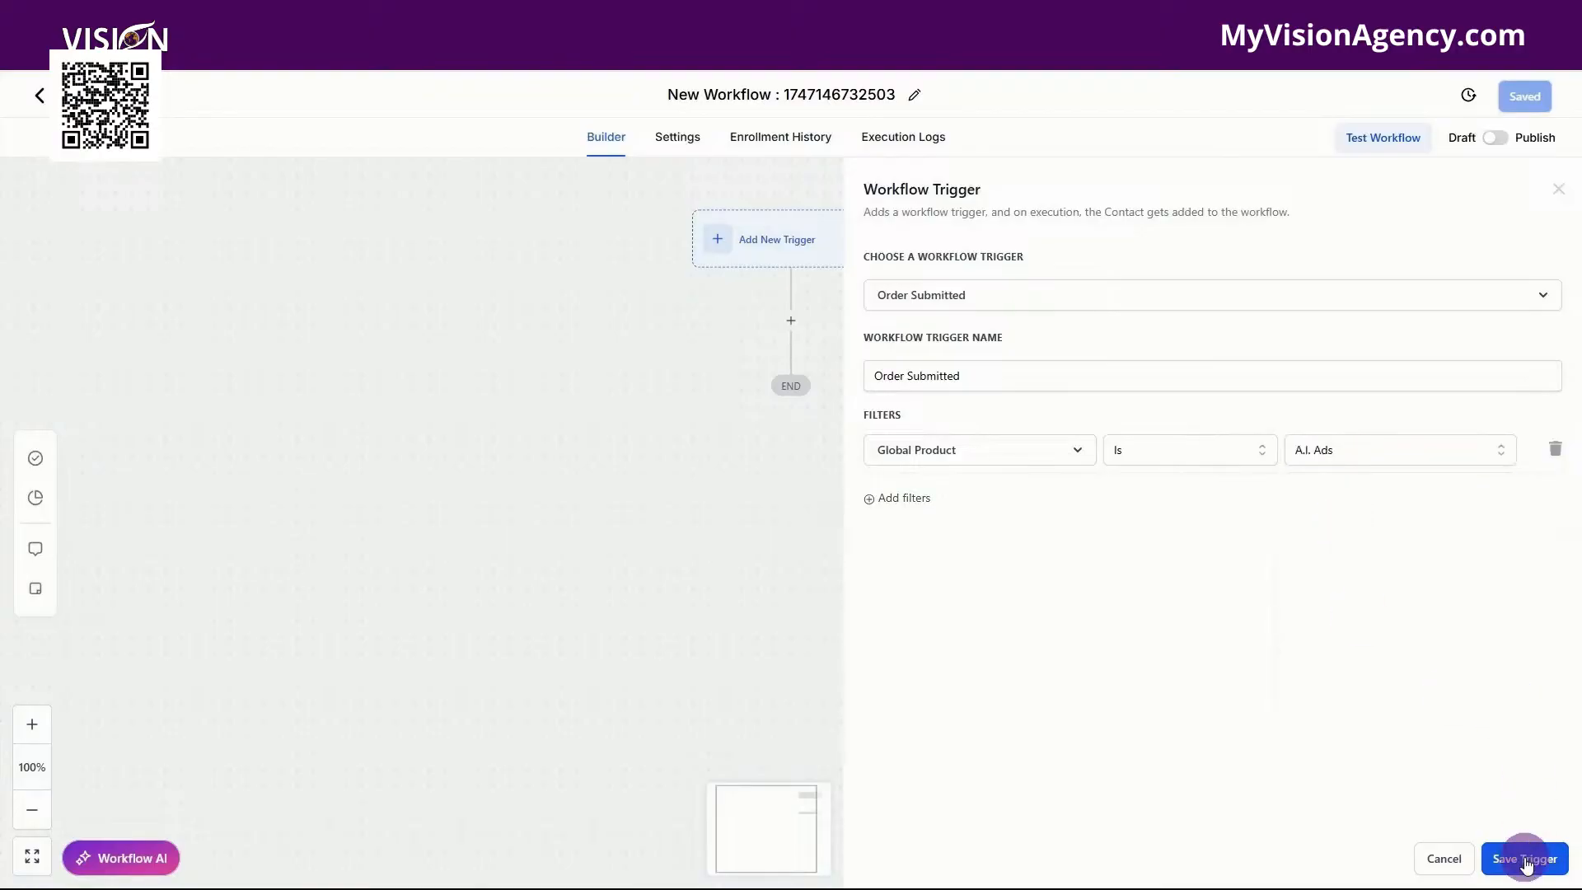
pyautogui.click(1525, 882)
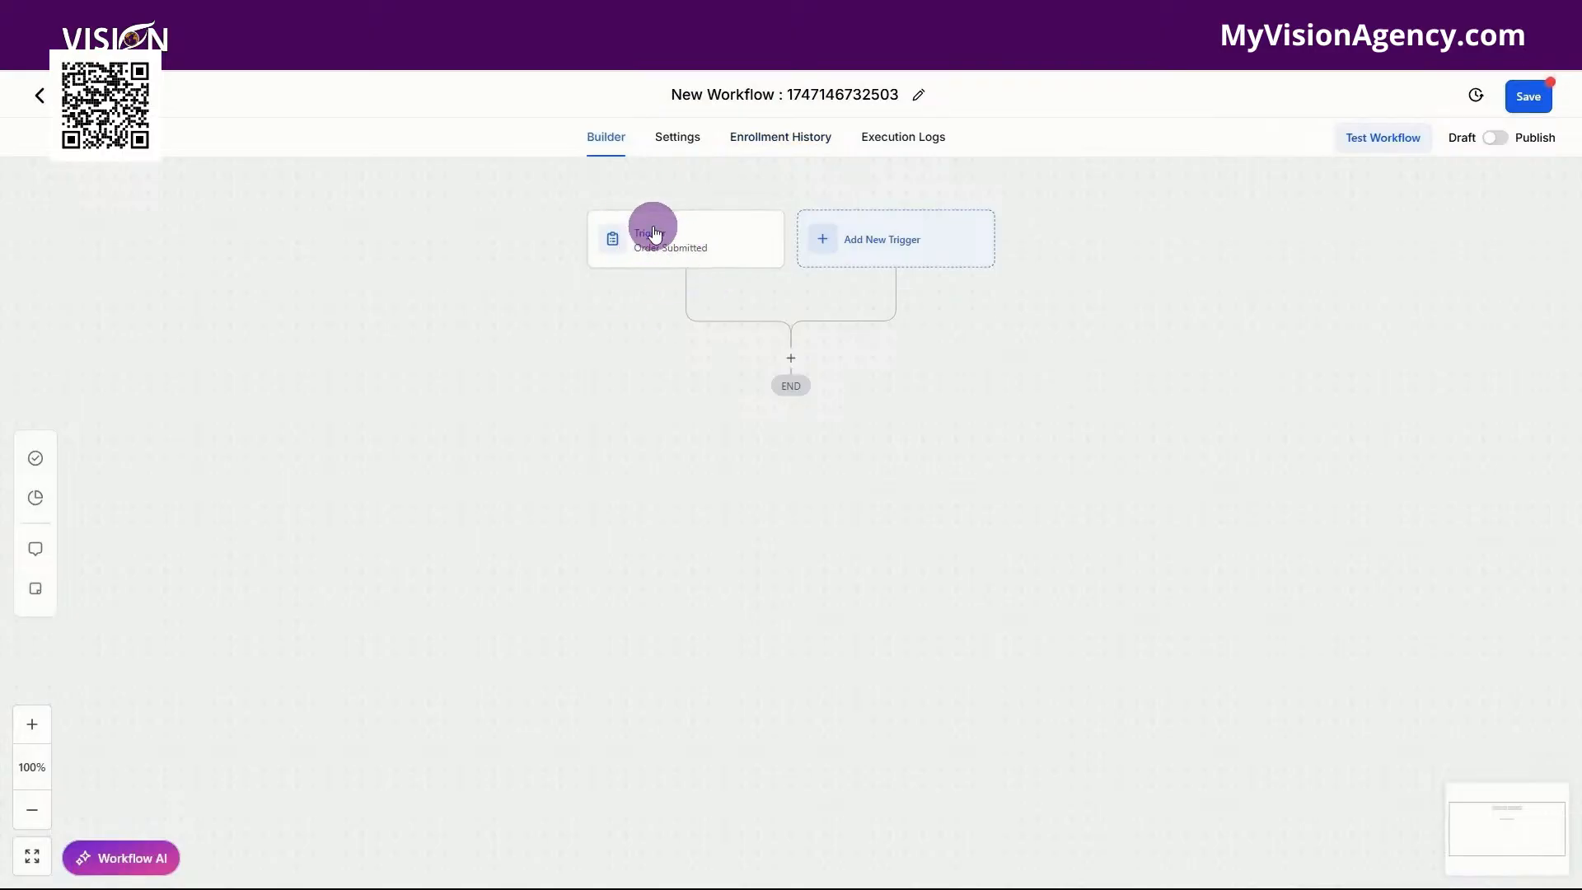
pyautogui.moveTo(724, 414)
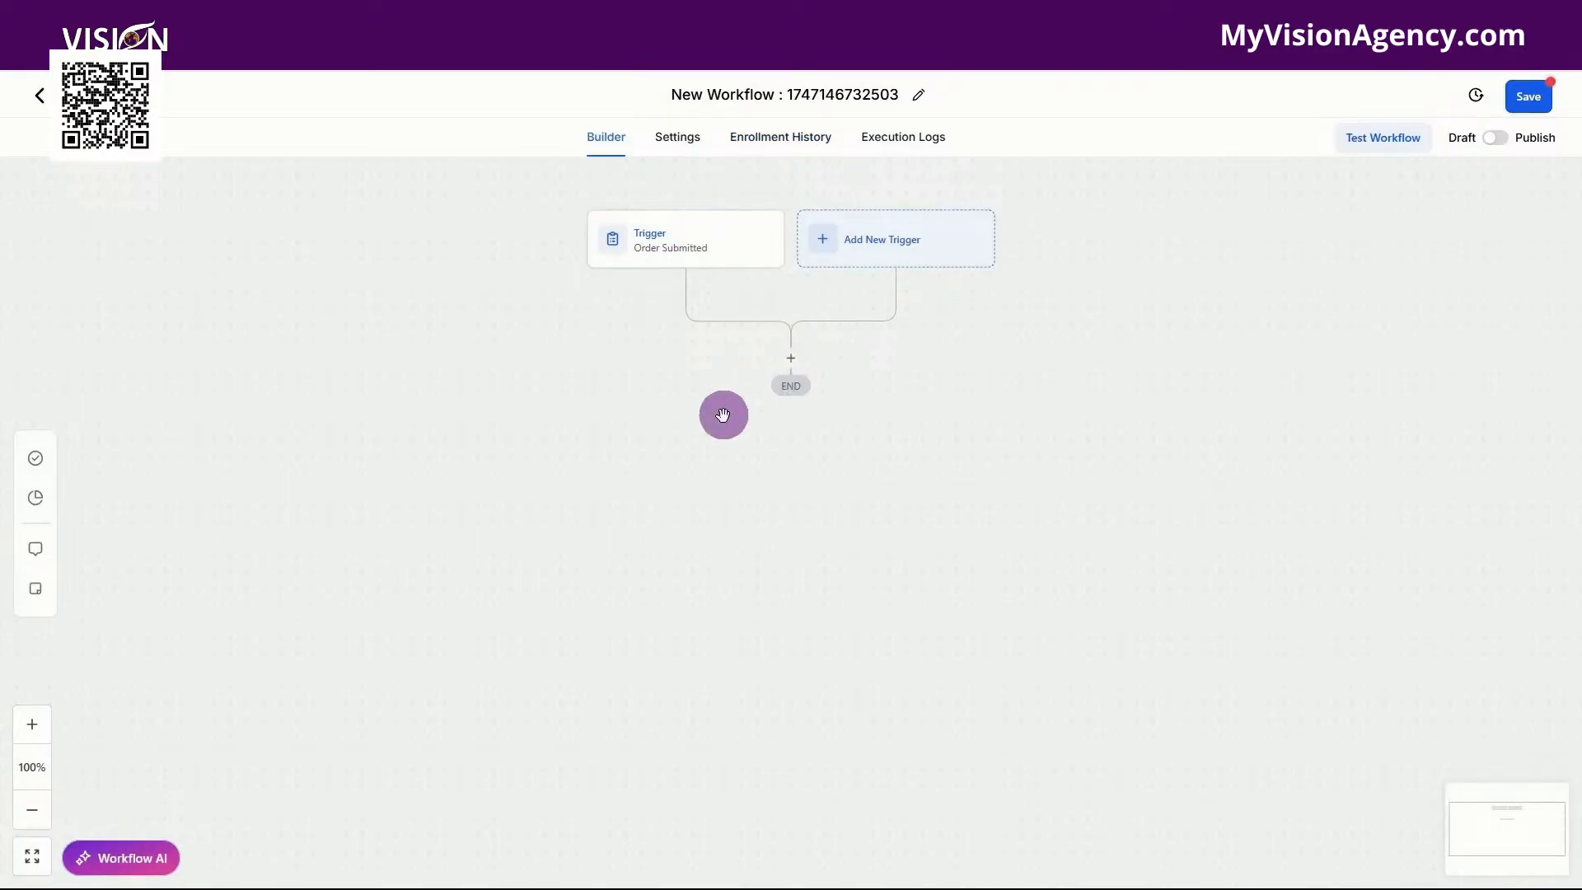
# Step: Add an Update Contact Field action after the Order Submitted trigger
pyautogui.moveTo(722, 415); pyautogui.dragTo(791, 361)
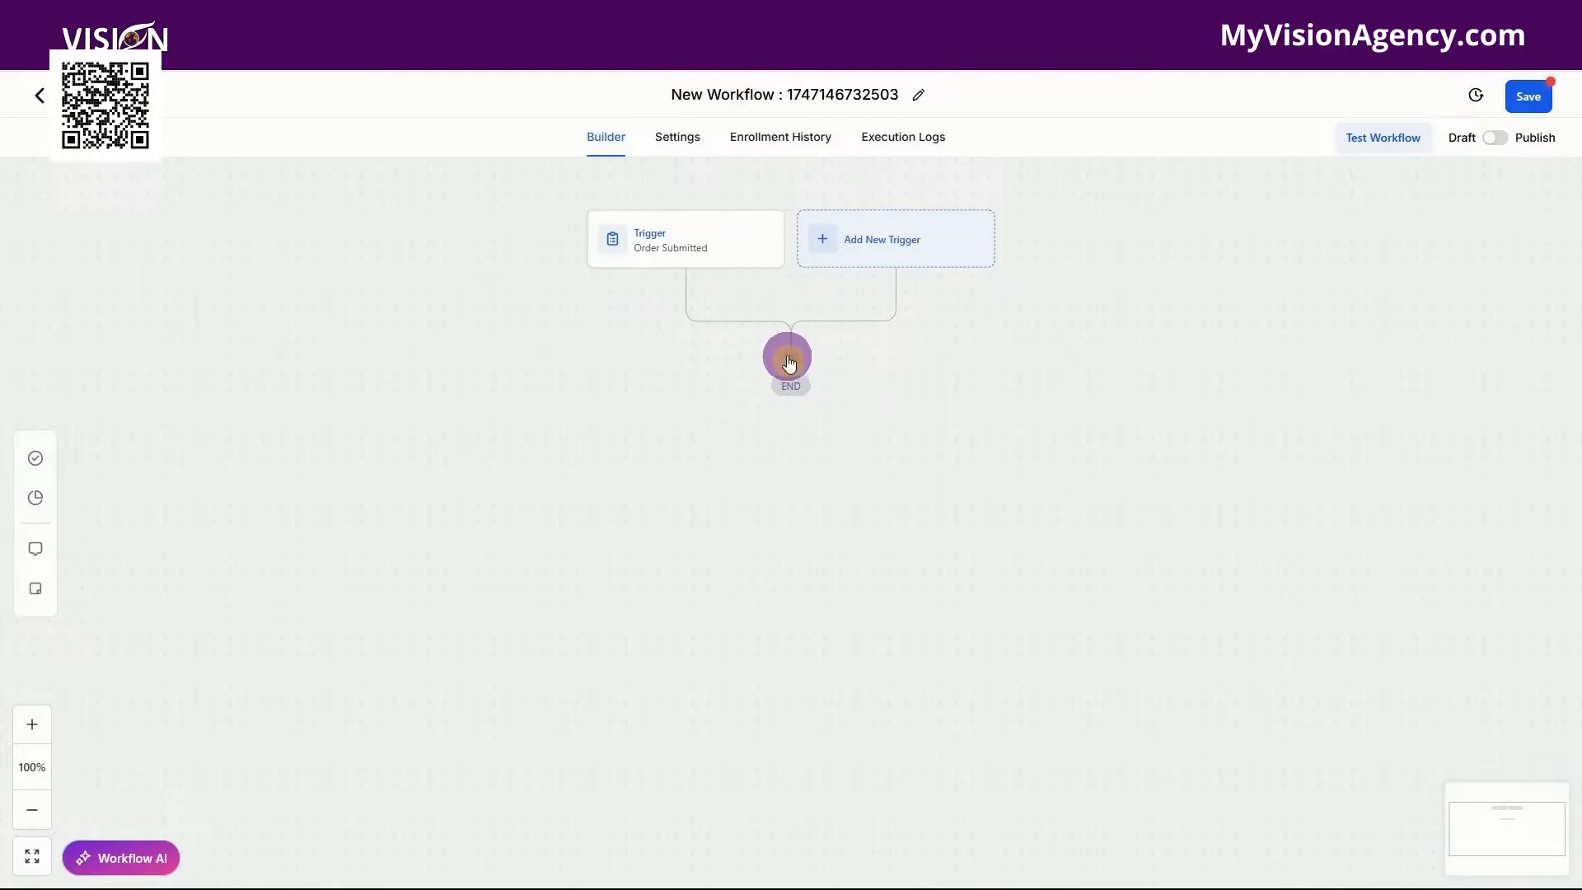
pyautogui.click(791, 361)
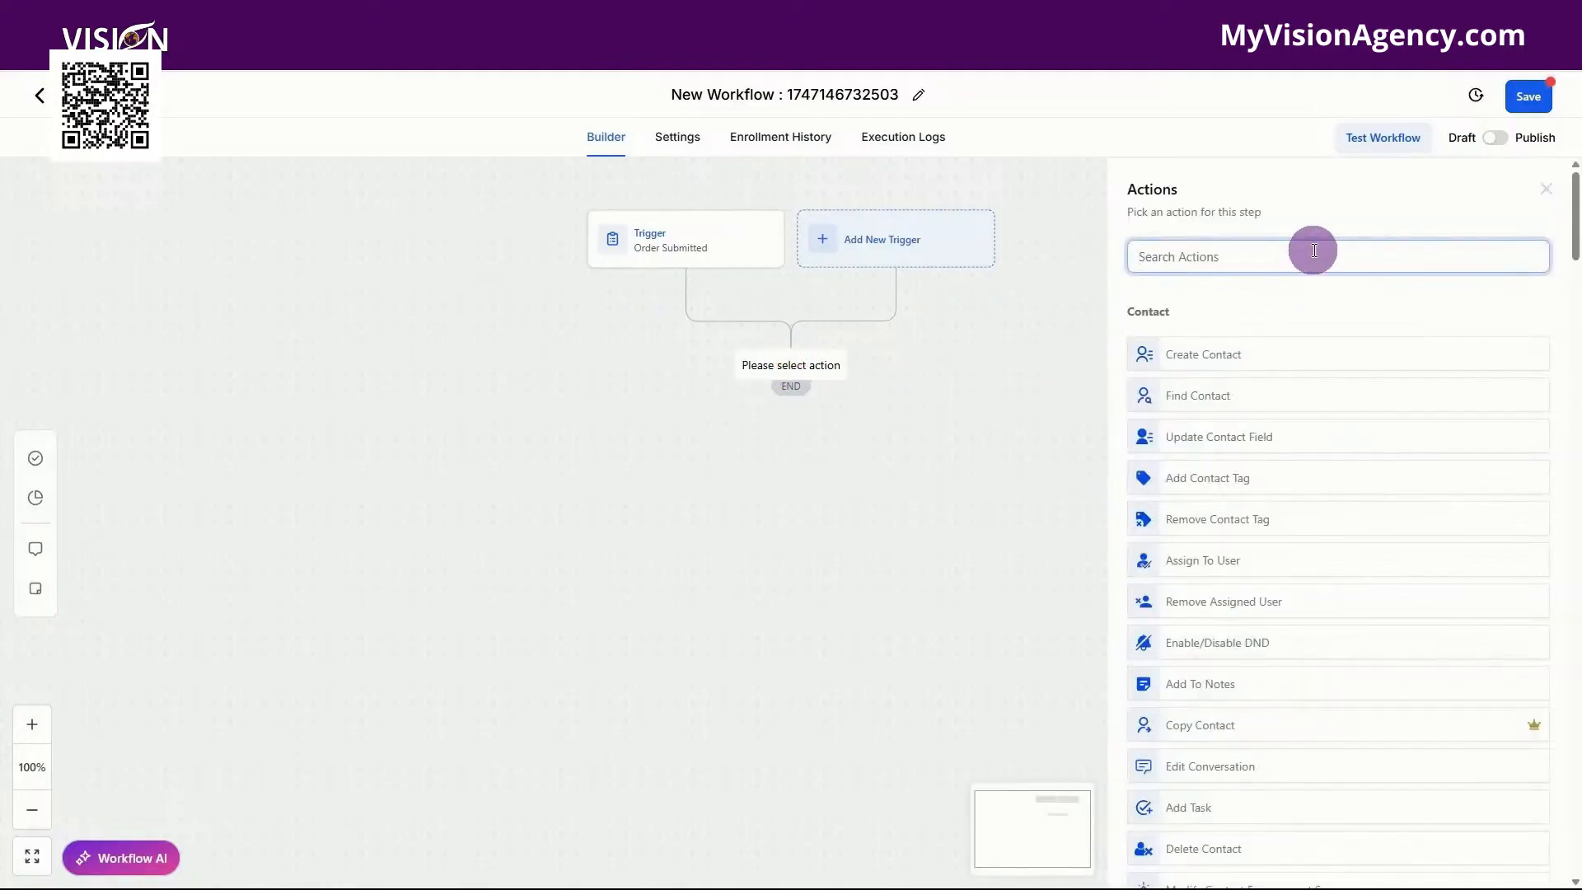
pyautogui.moveTo(1265, 250)
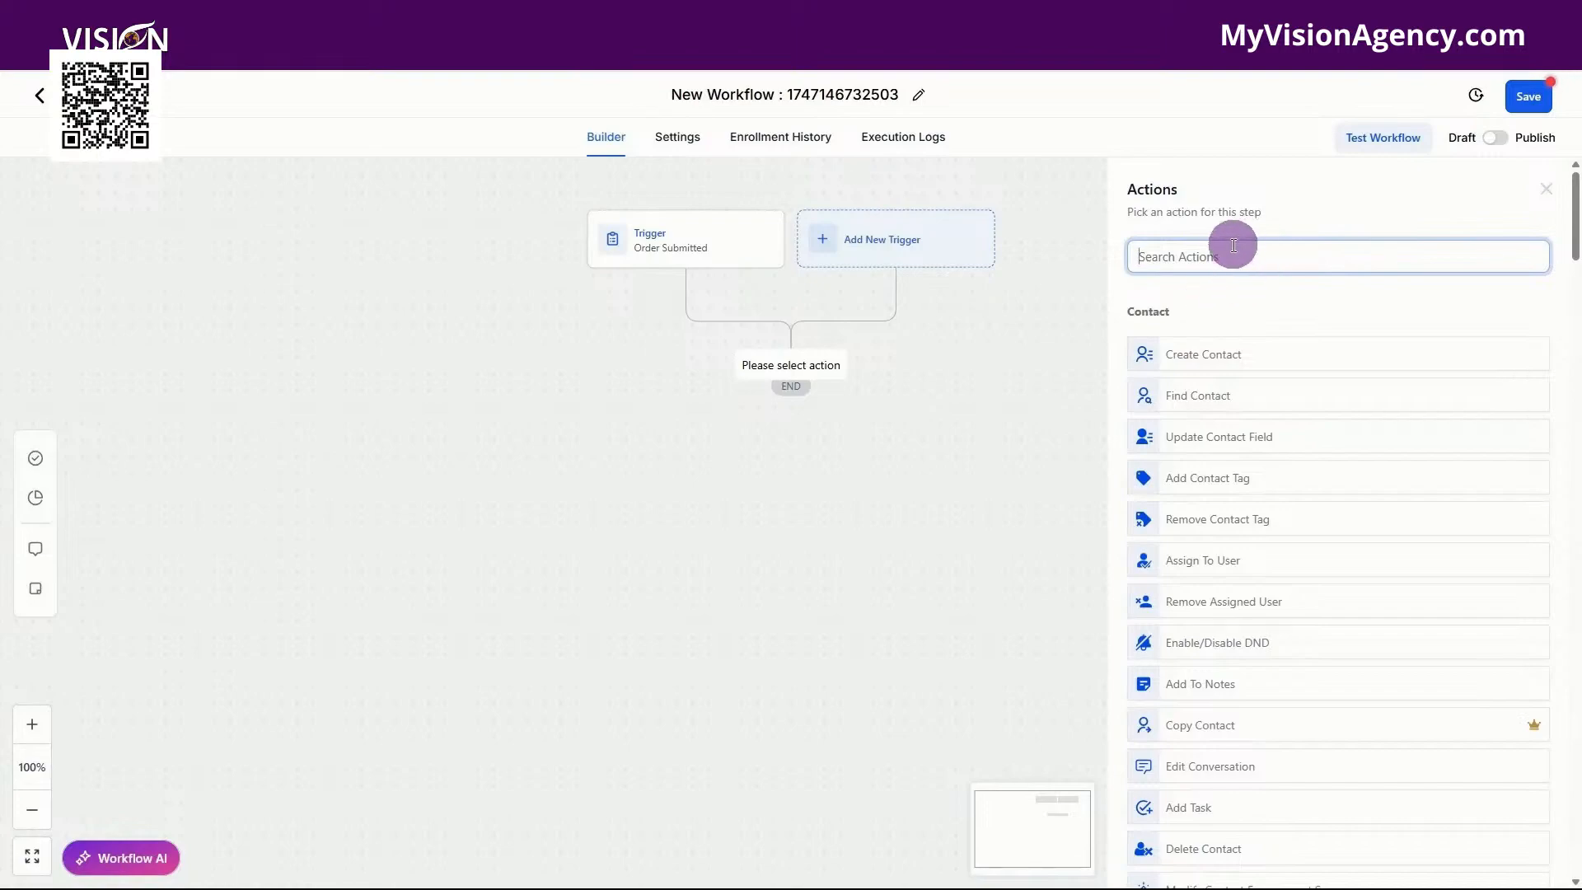
pyautogui.moveTo(1206, 447)
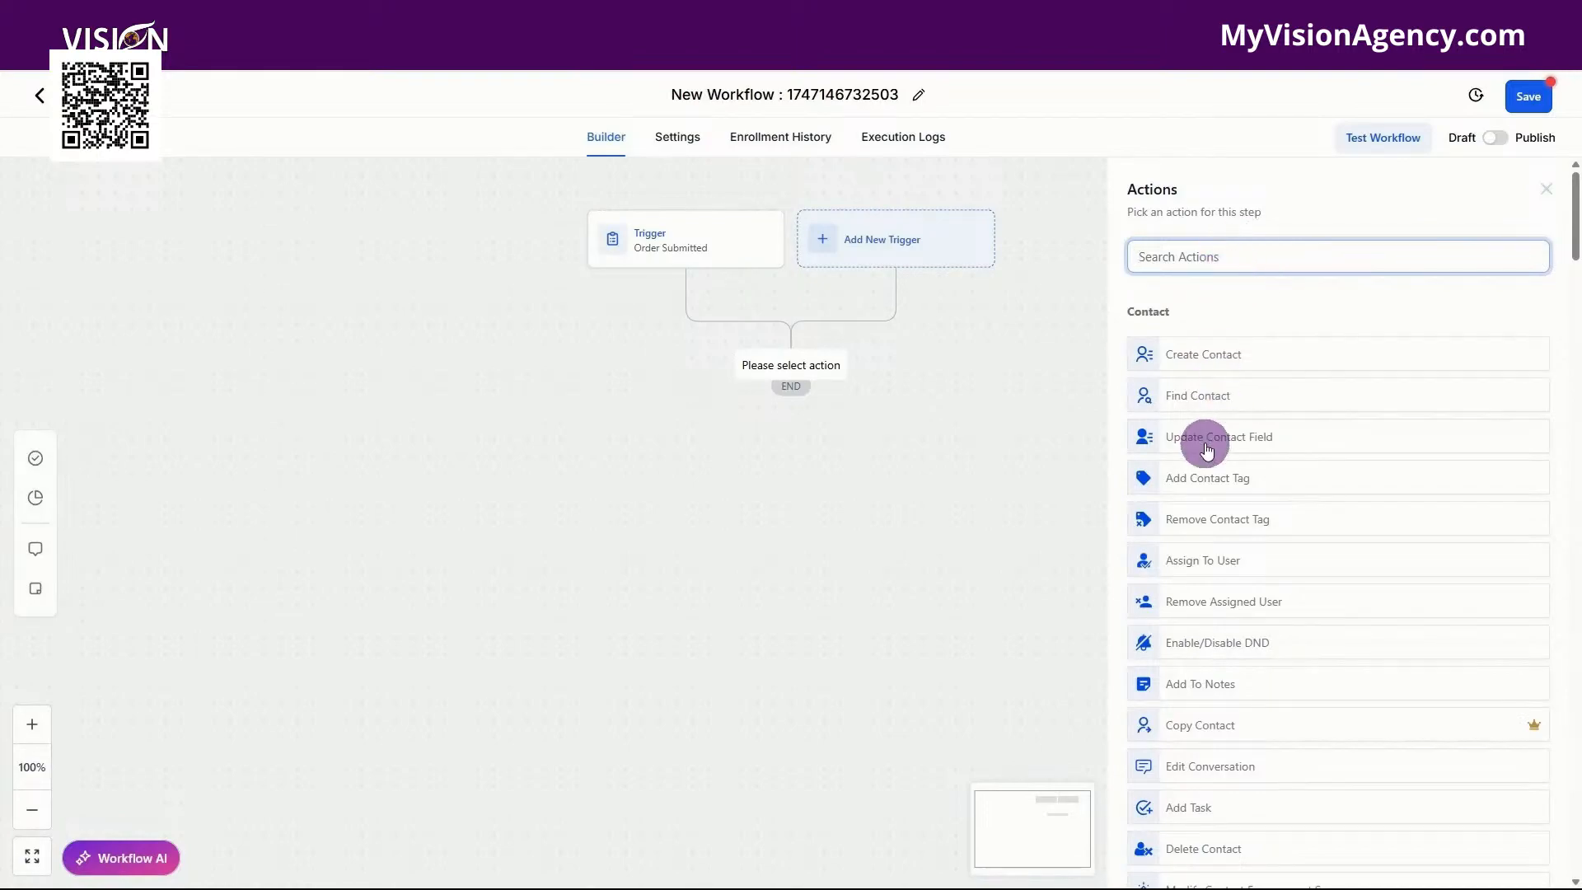
pyautogui.click(1204, 437)
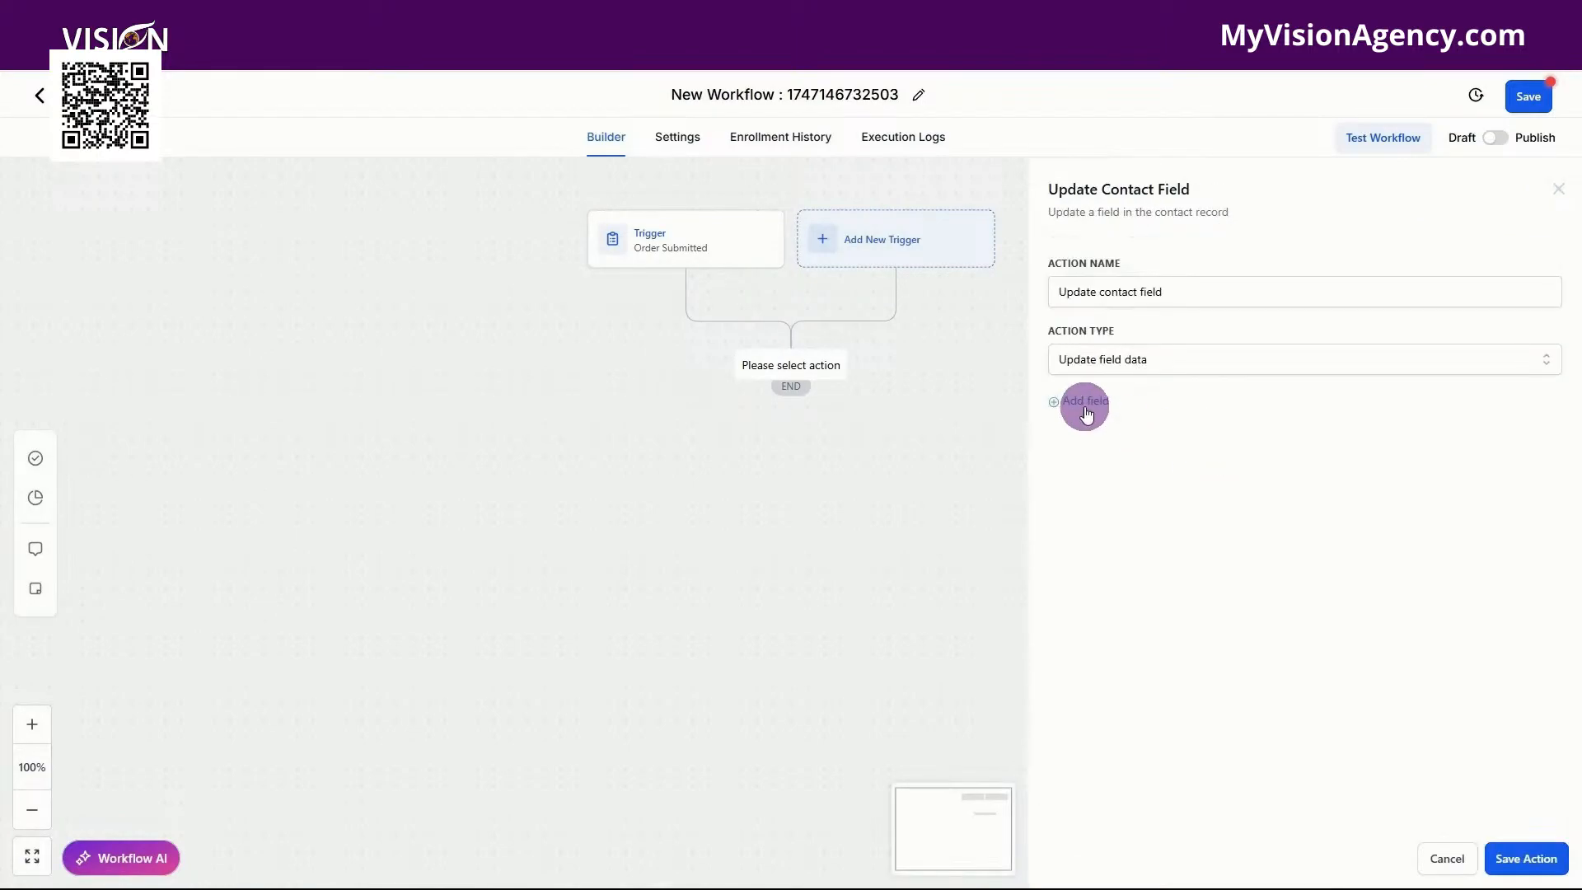
# Step: Set the AI Ads Manager field to the contact's email
pyautogui.click(1083, 400)
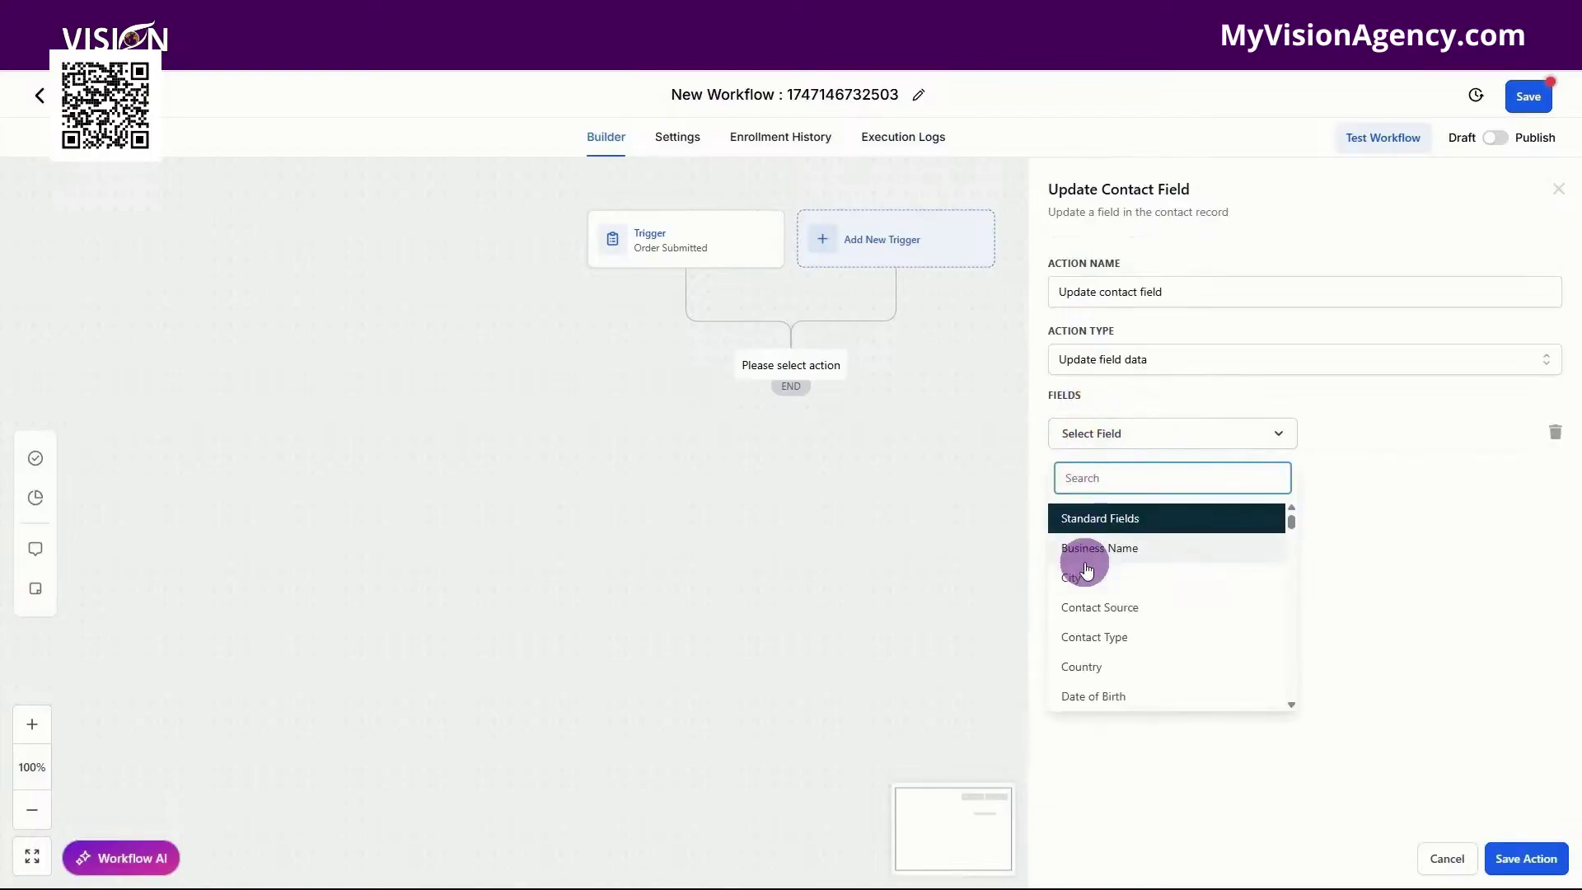
pyautogui.scroll(-3)
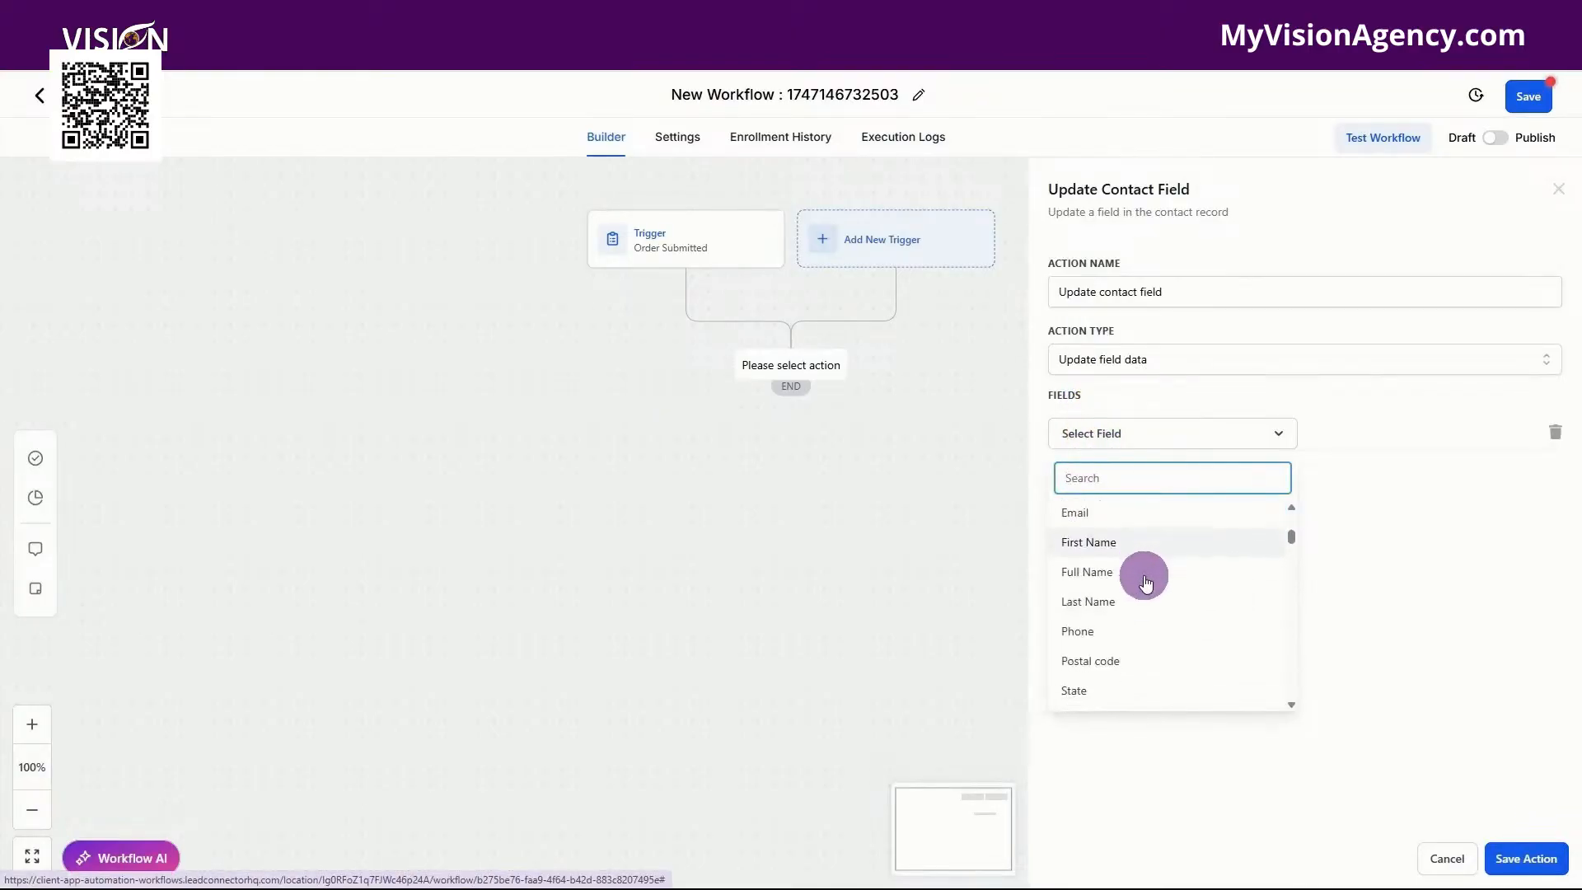
pyautogui.scroll(-3)
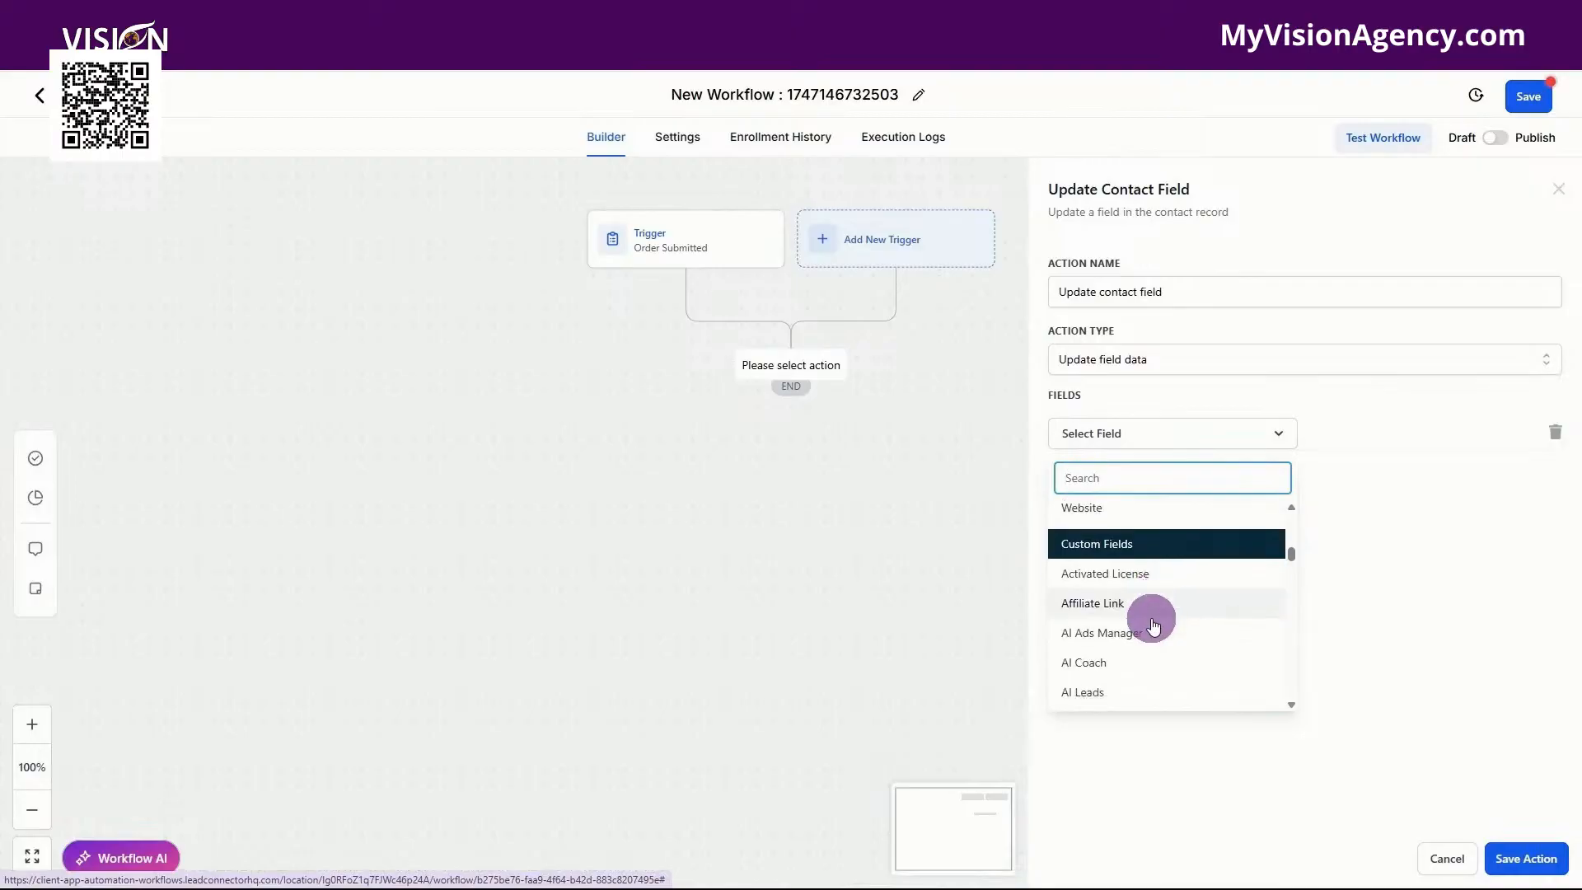
pyautogui.click(1100, 632)
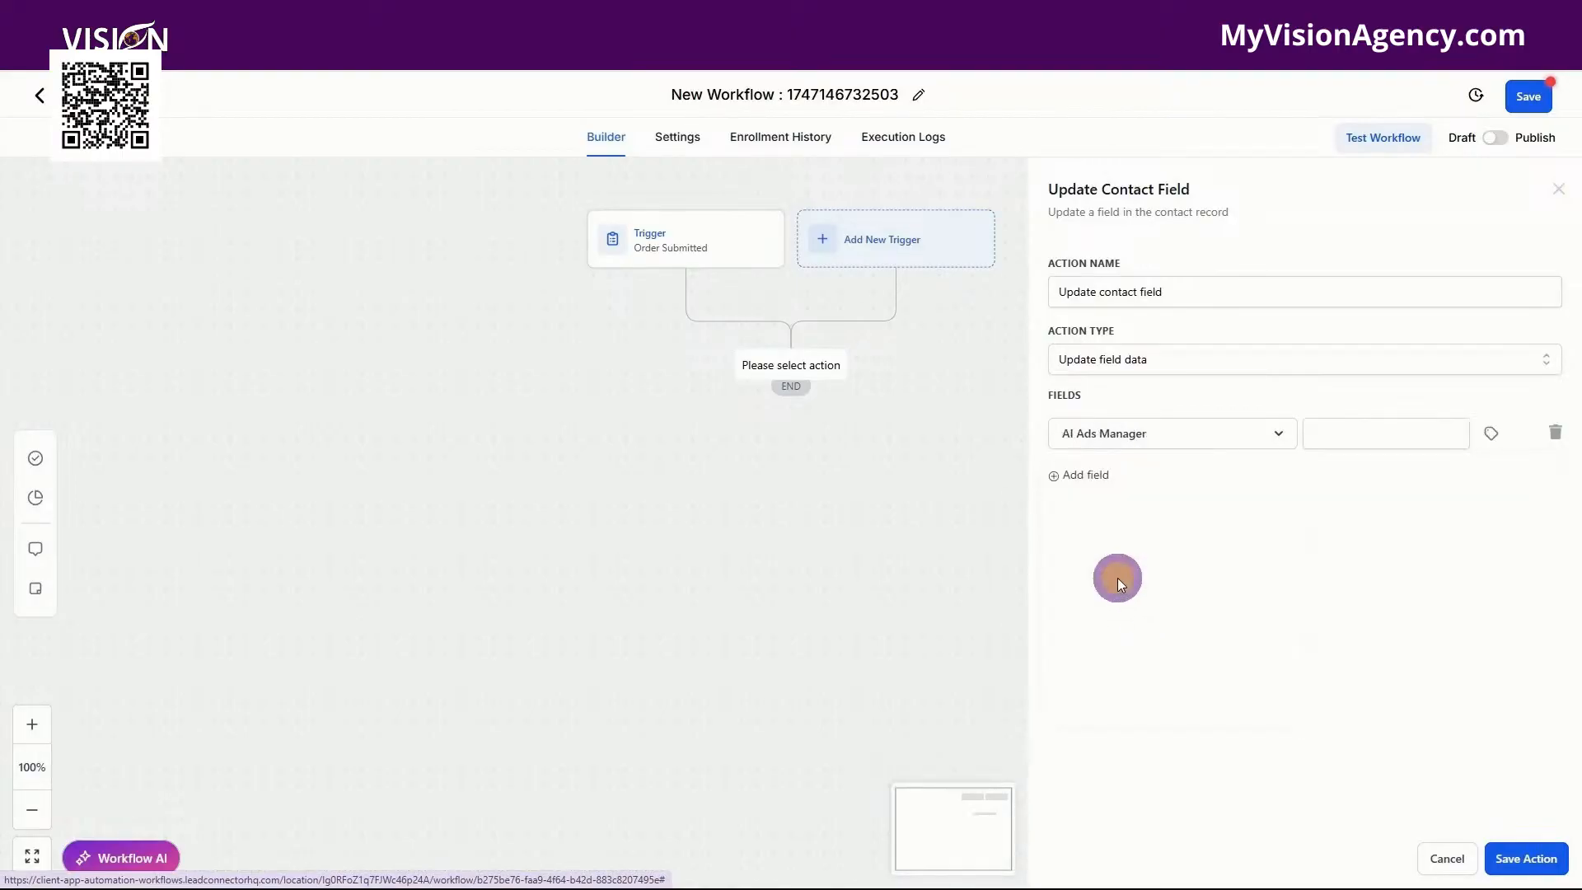
pyautogui.click(1385, 433)
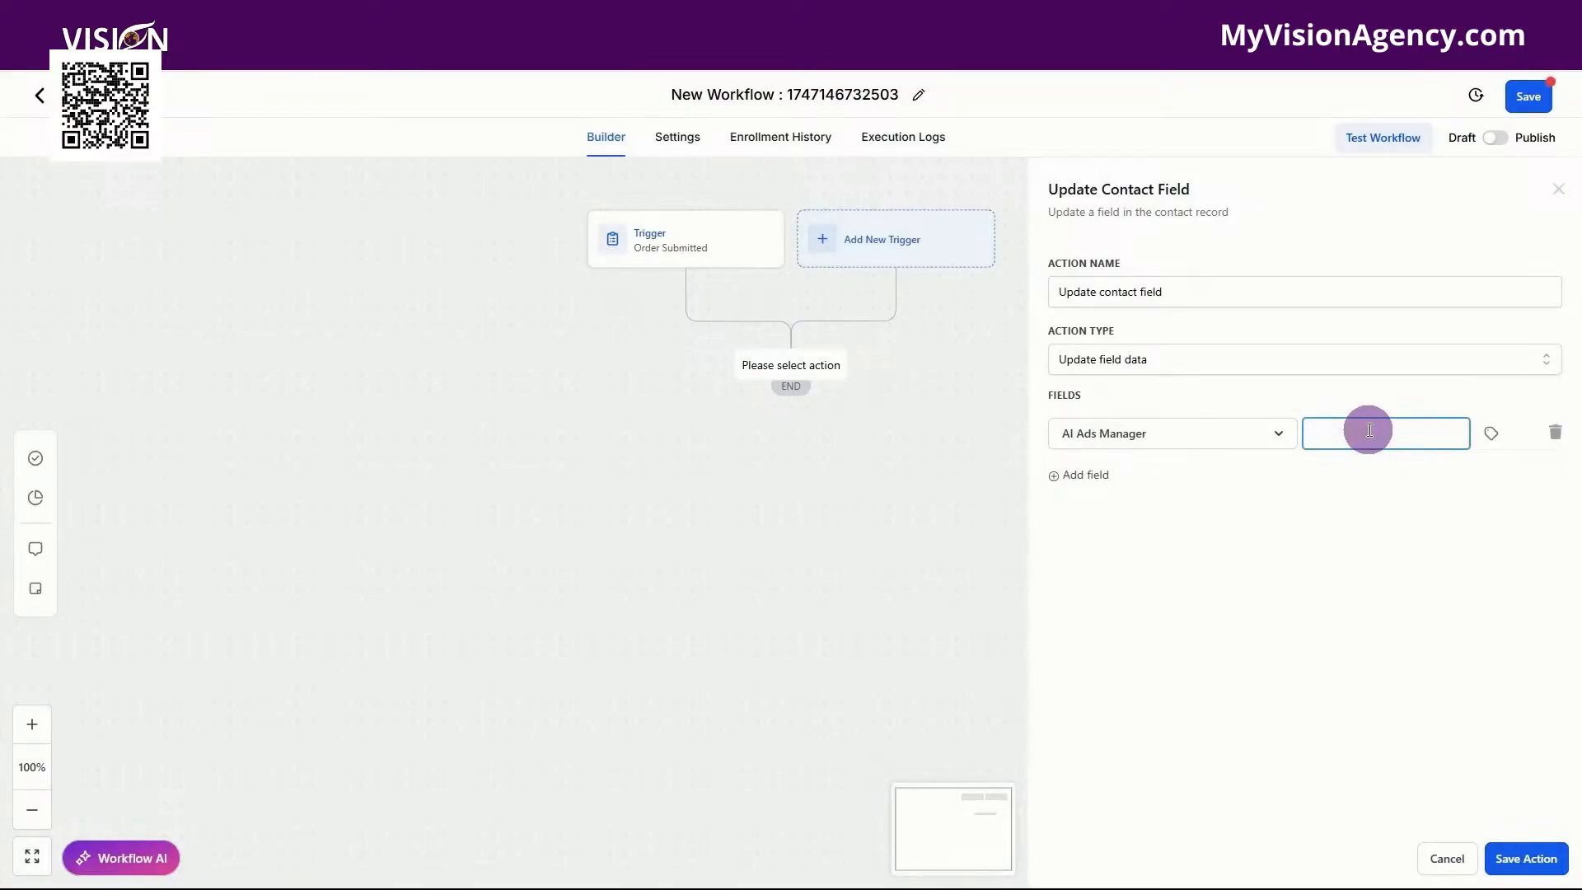
pyautogui.moveTo(1366, 437)
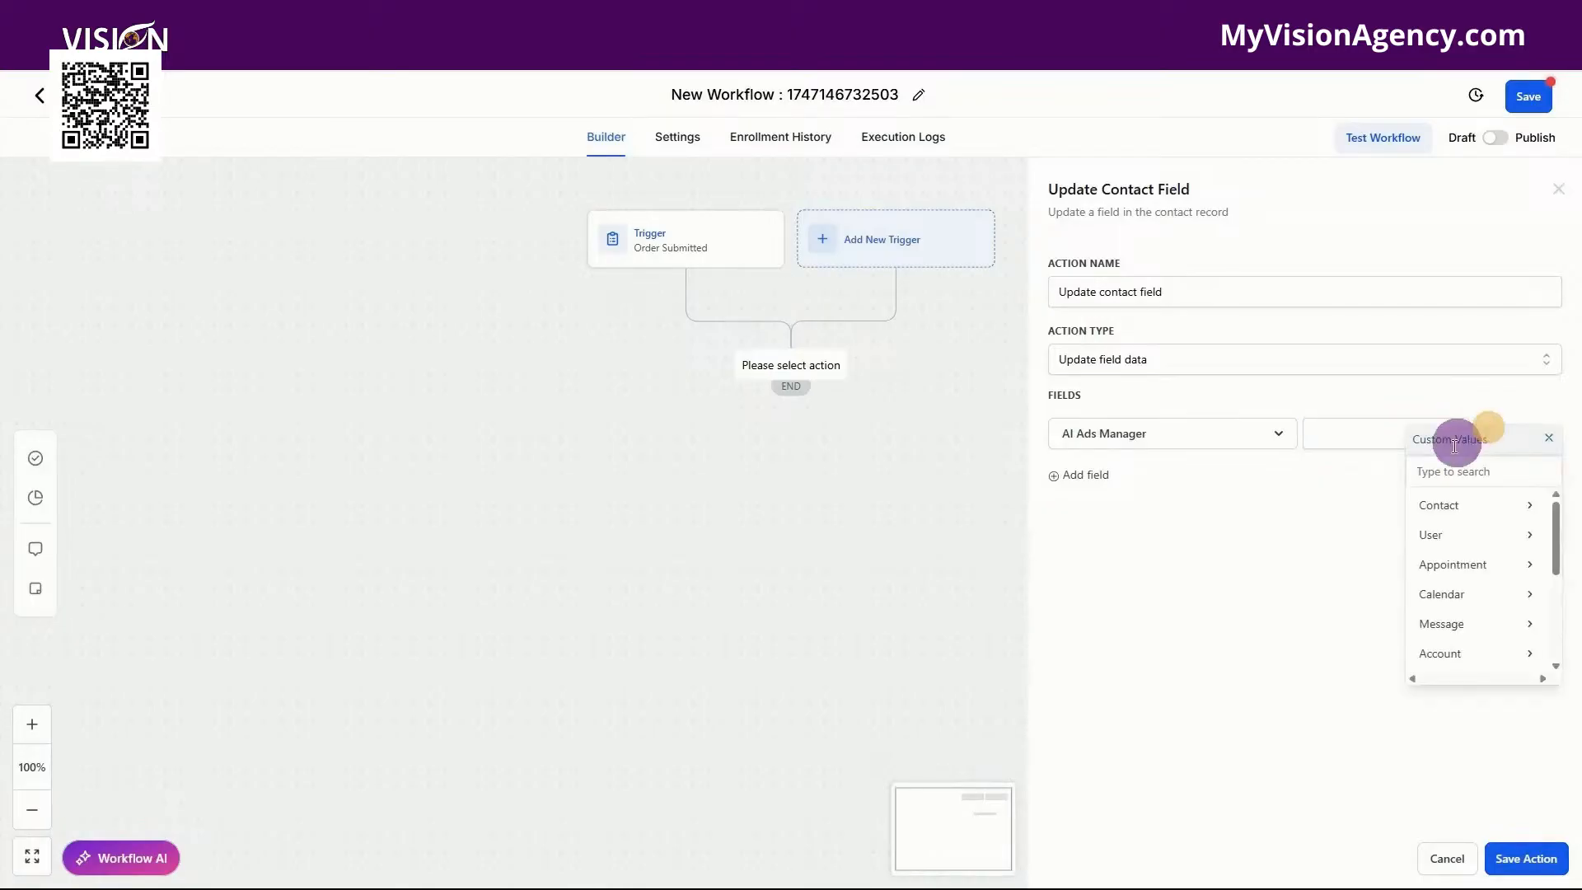
pyautogui.click(1439, 505)
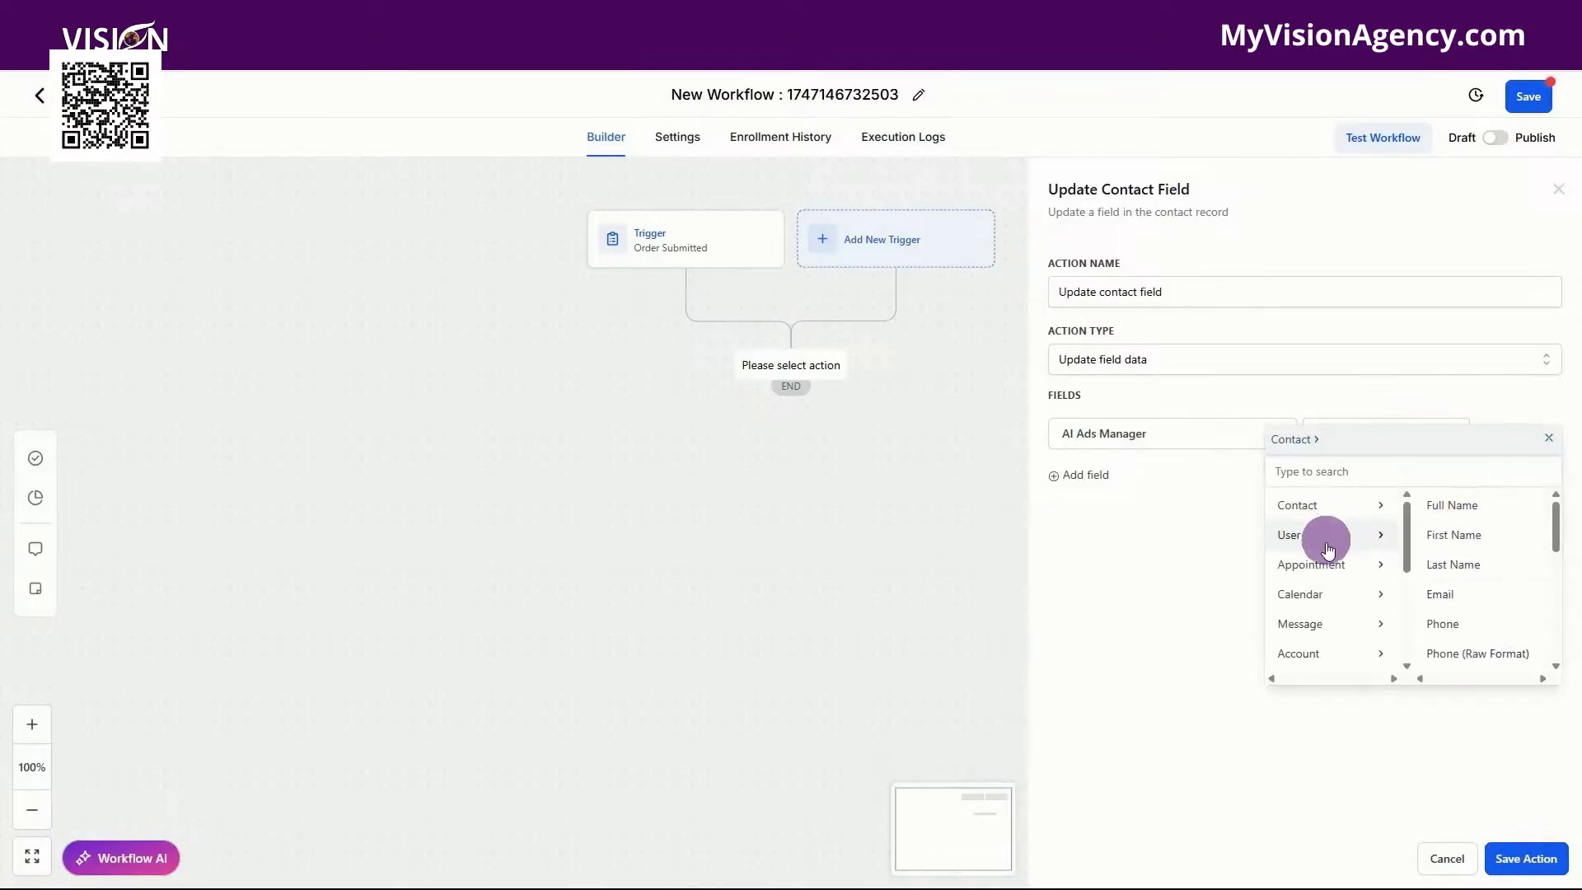
pyautogui.scroll(-3)
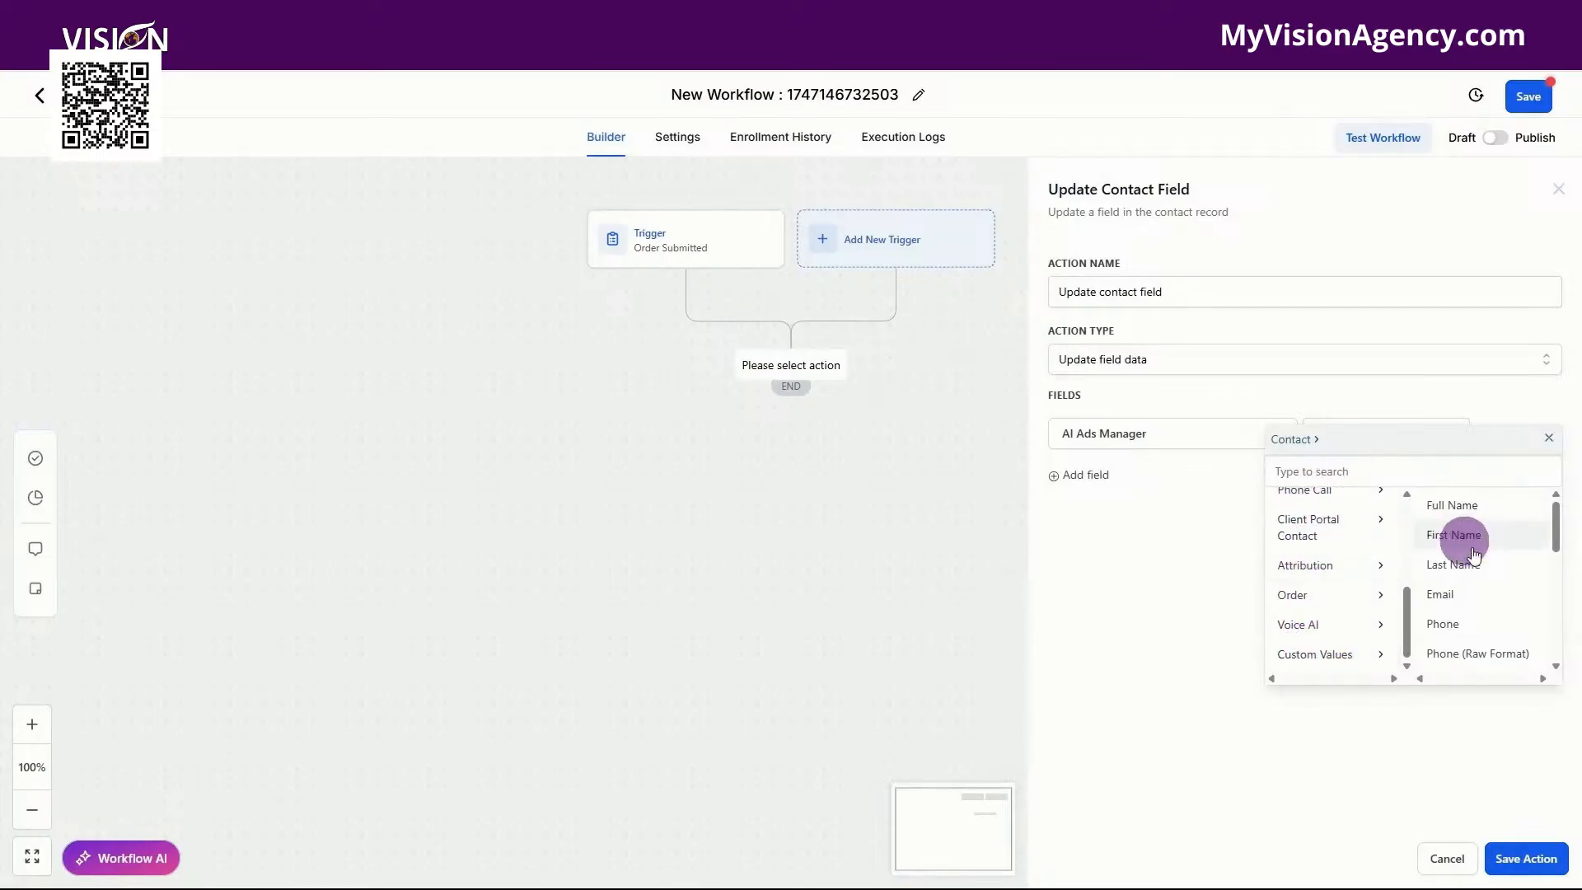
pyautogui.moveTo(1459, 594)
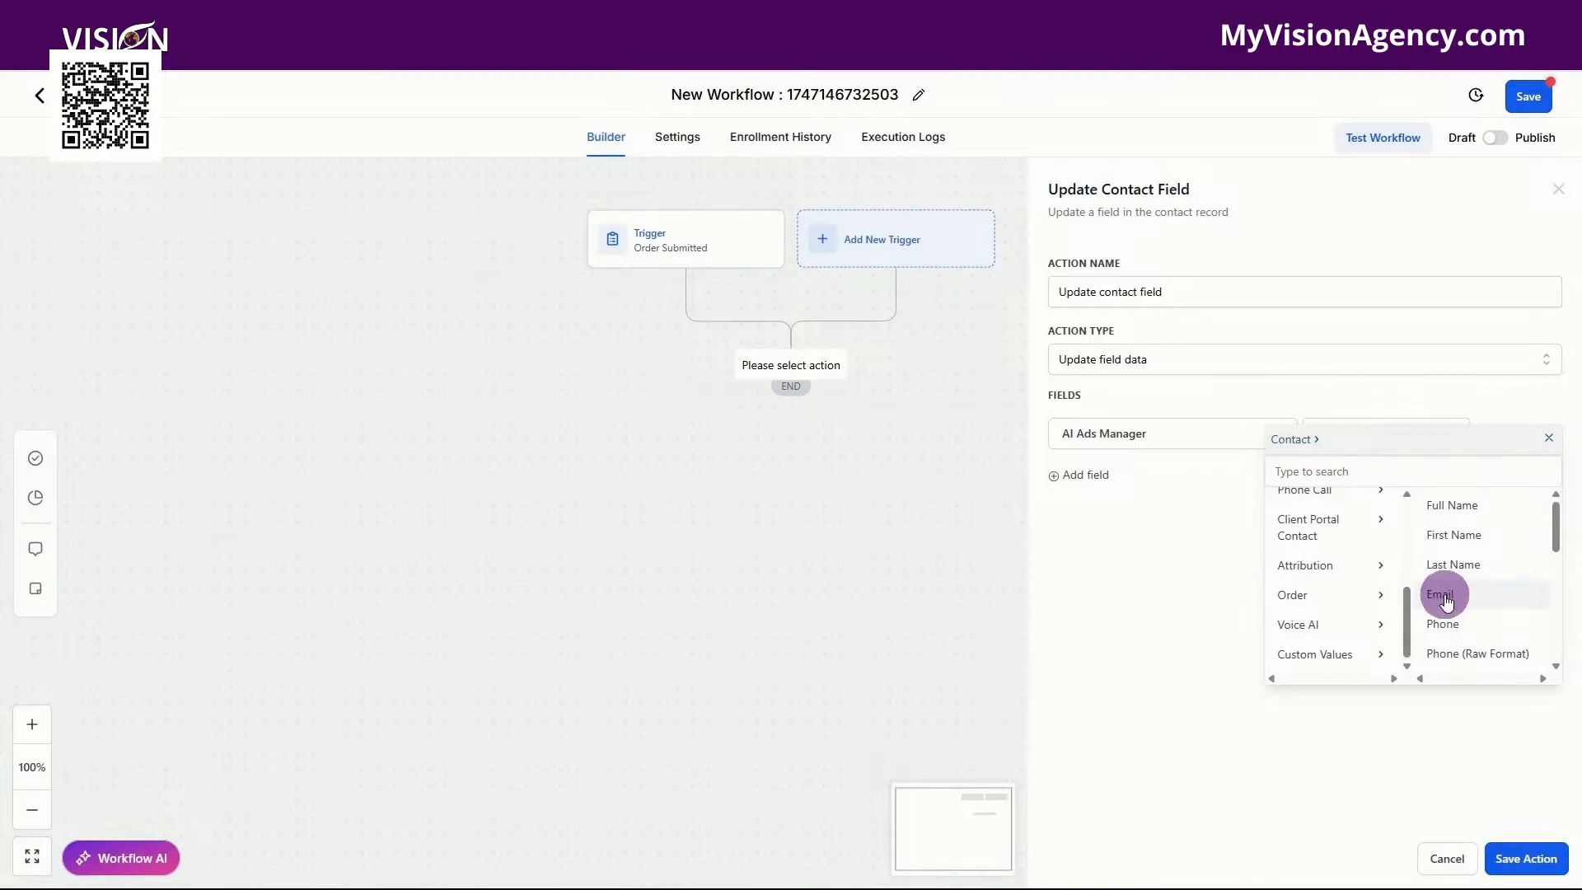
pyautogui.click(1443, 594)
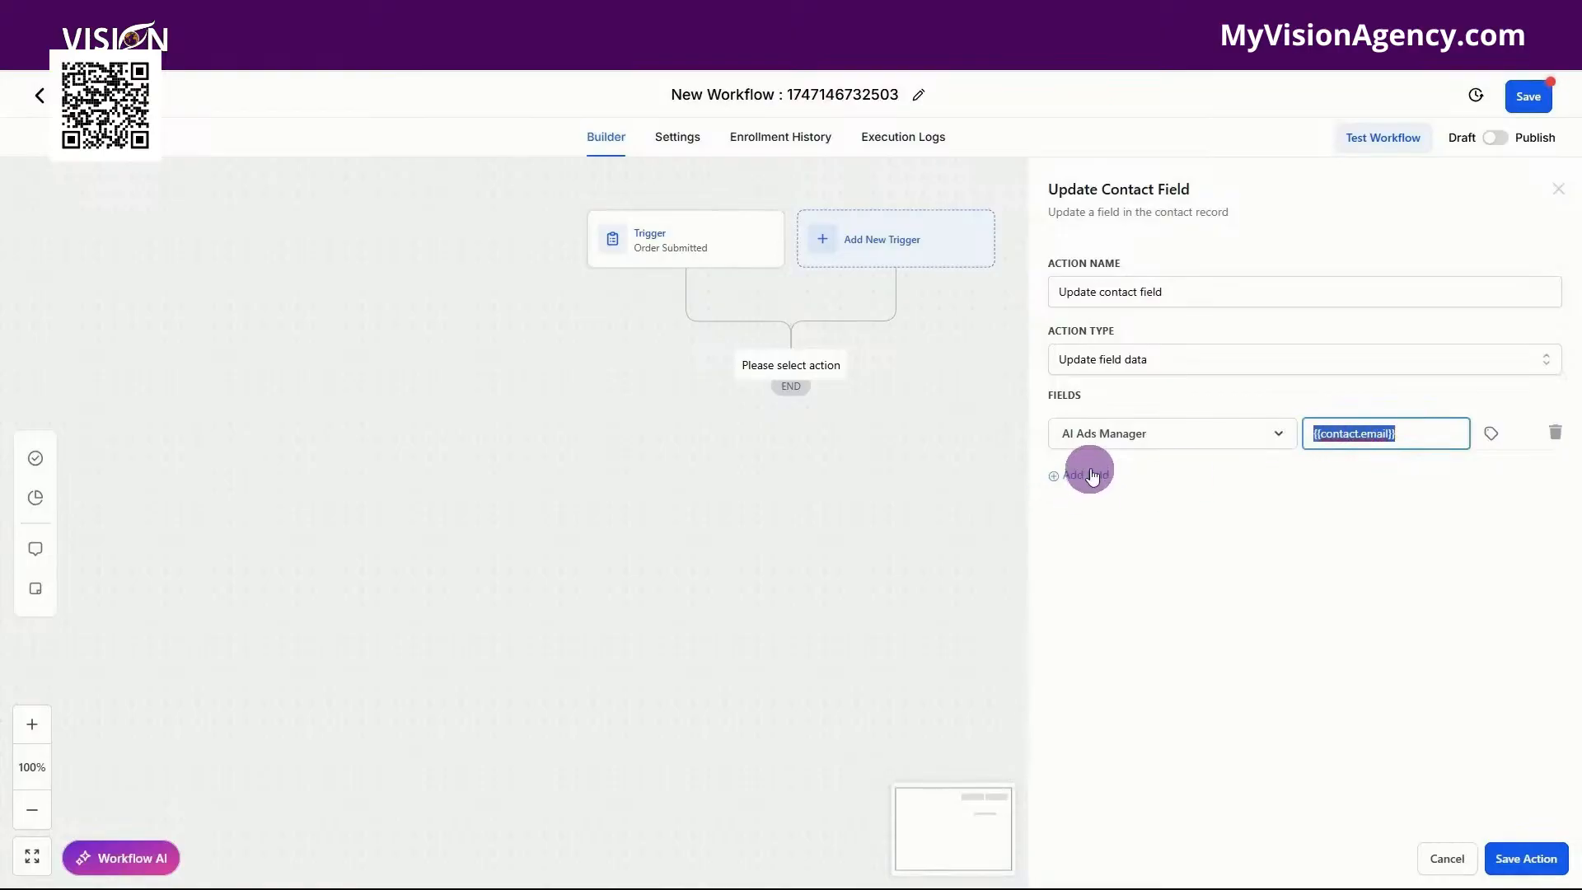
# Step: Add AI Leads and AI Coach set to {{contact.email}} and save the action
pyautogui.click(1081, 475)
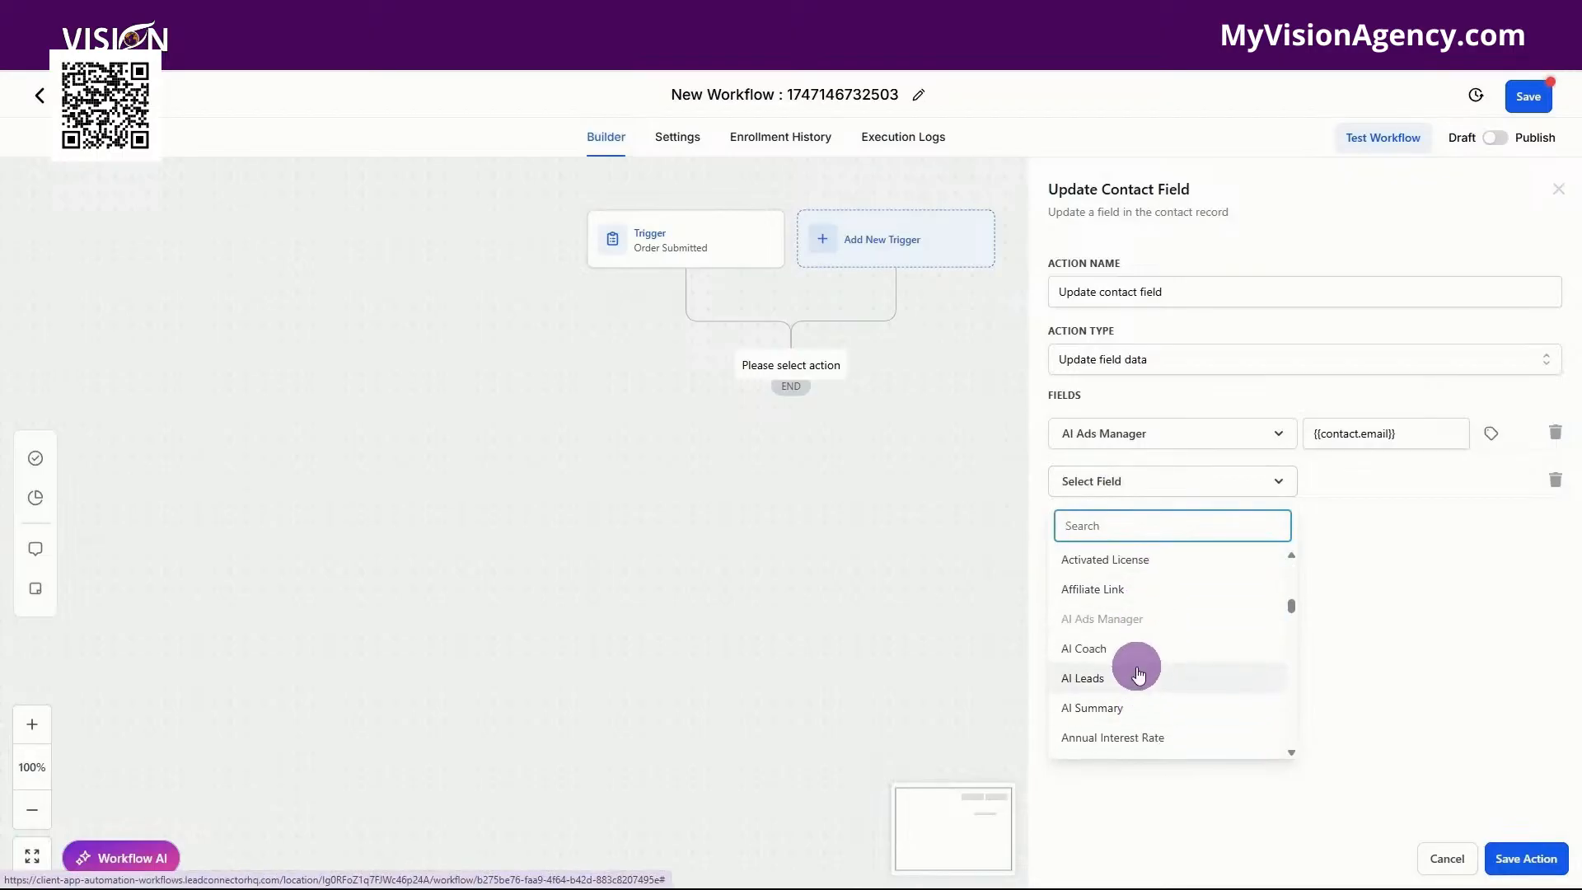
pyautogui.click(1081, 678)
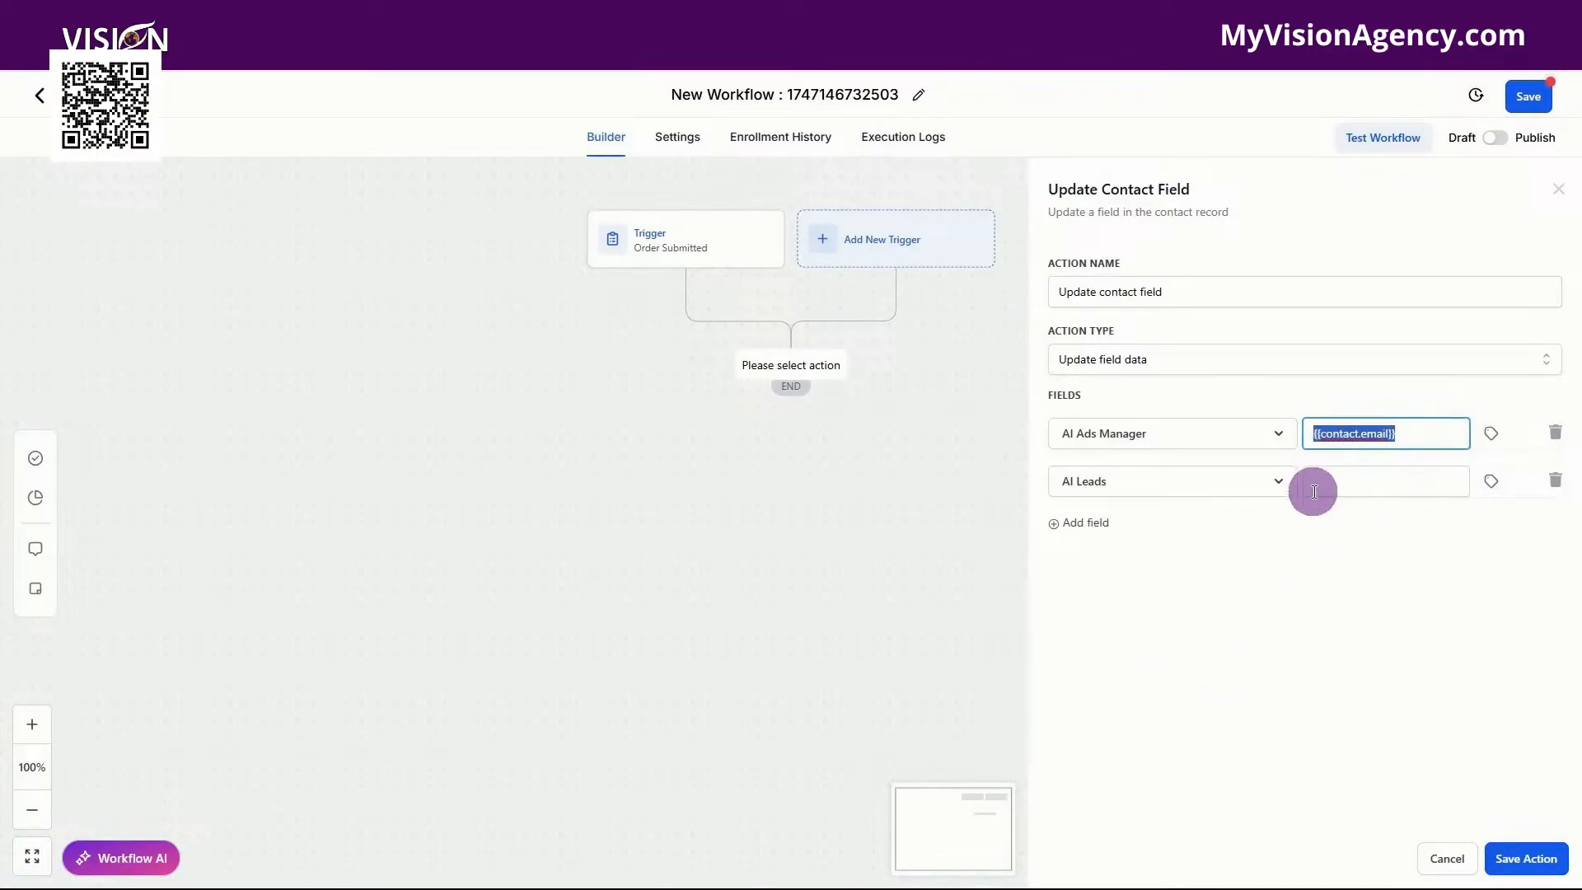
pyautogui.write('{{contact.email}}')
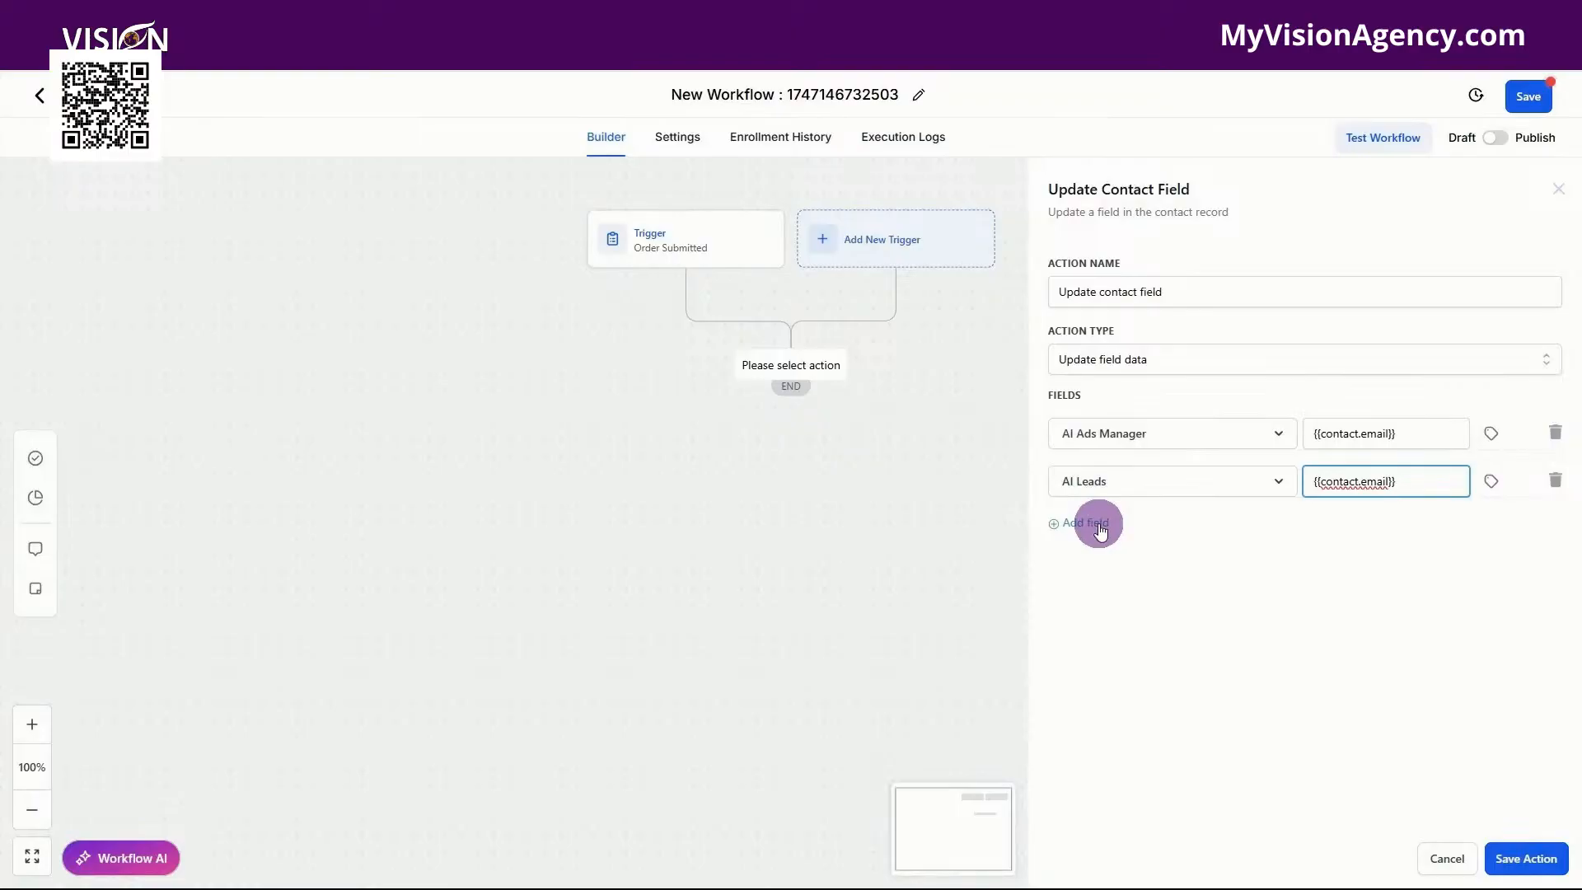
pyautogui.click(1085, 523)
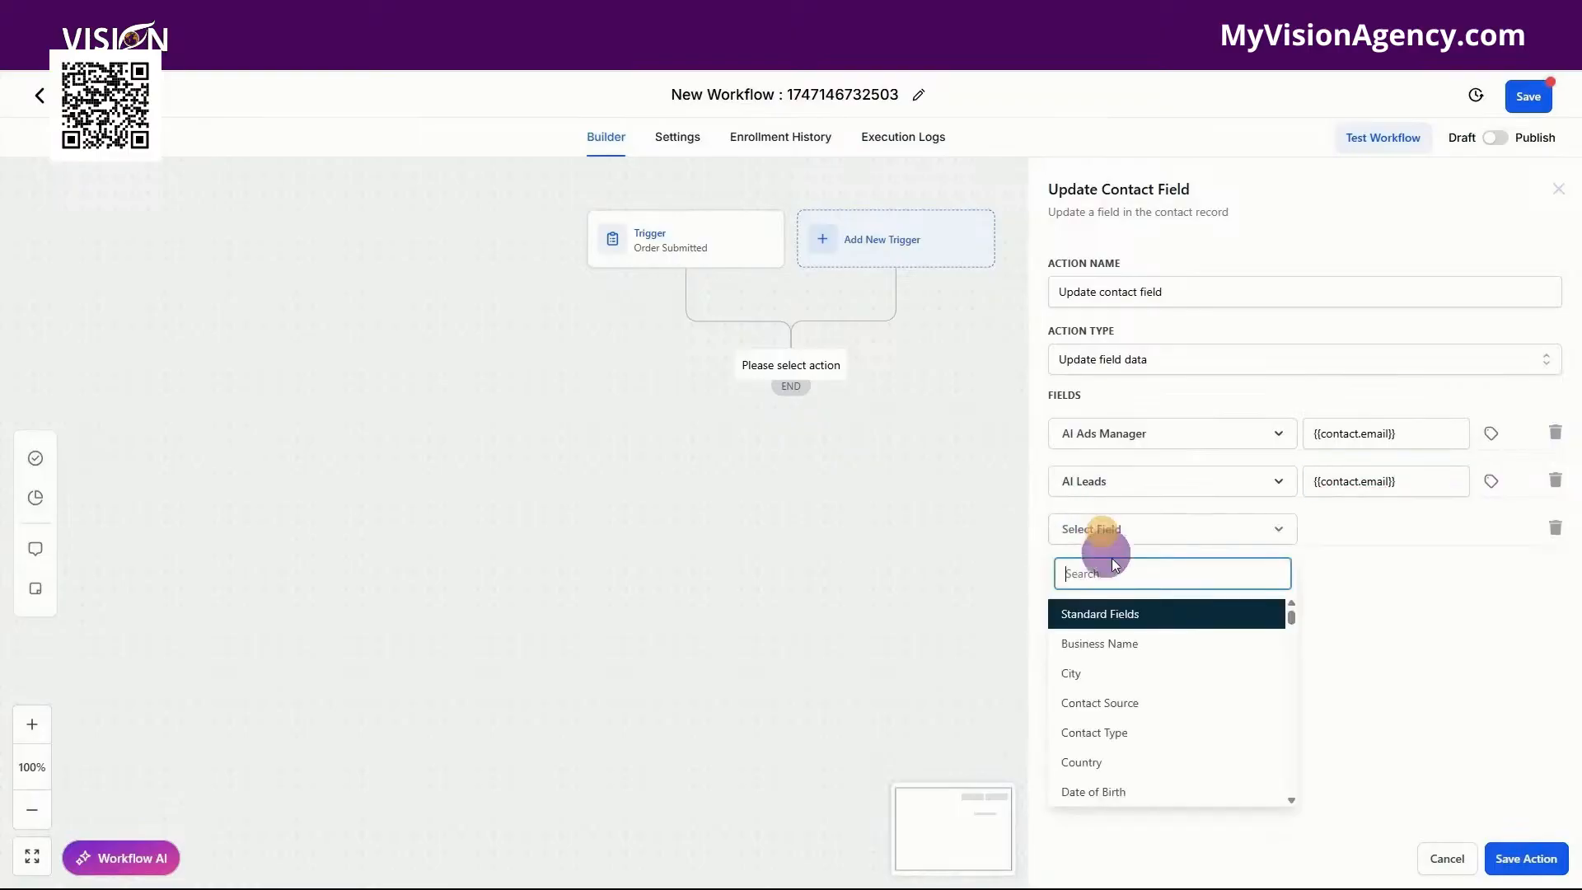
pyautogui.scroll(-3)
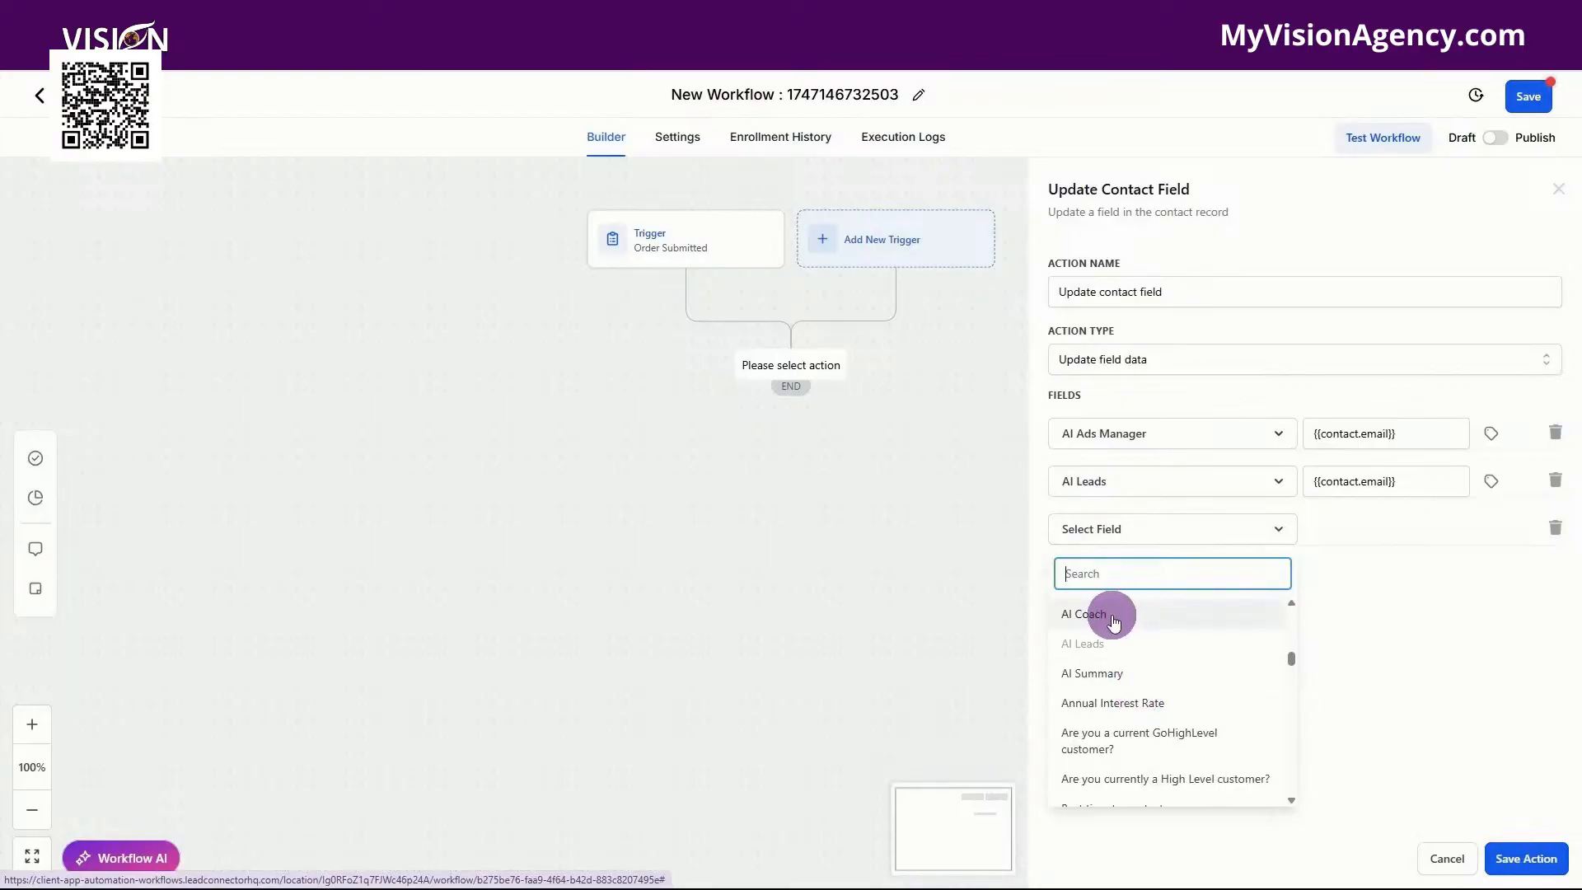
pyautogui.click(1083, 614)
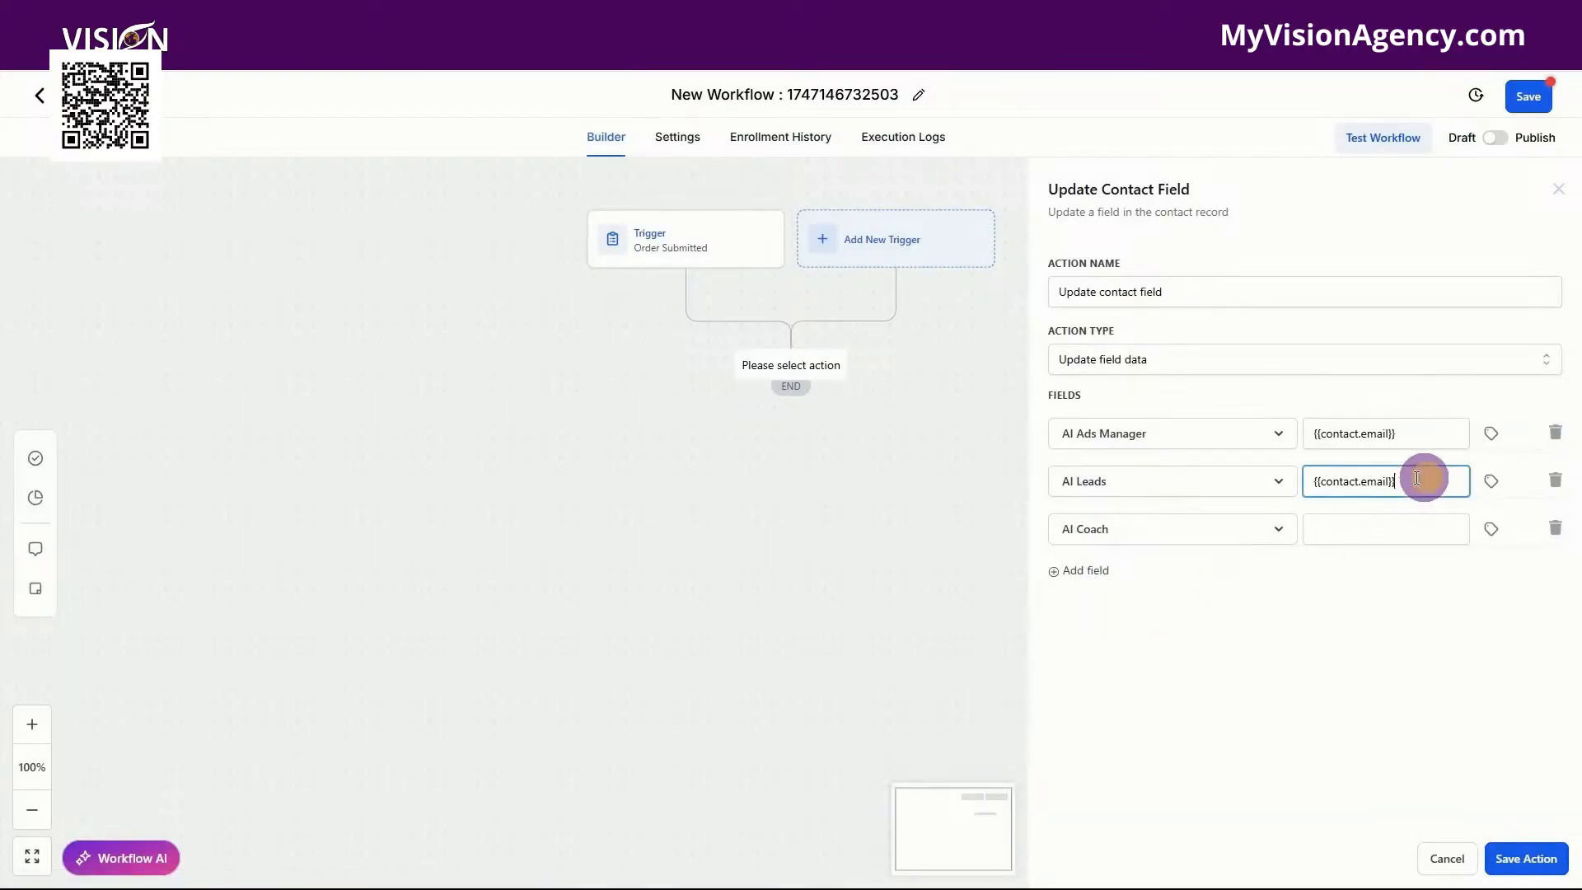
pyautogui.doubleClick(1385, 481)
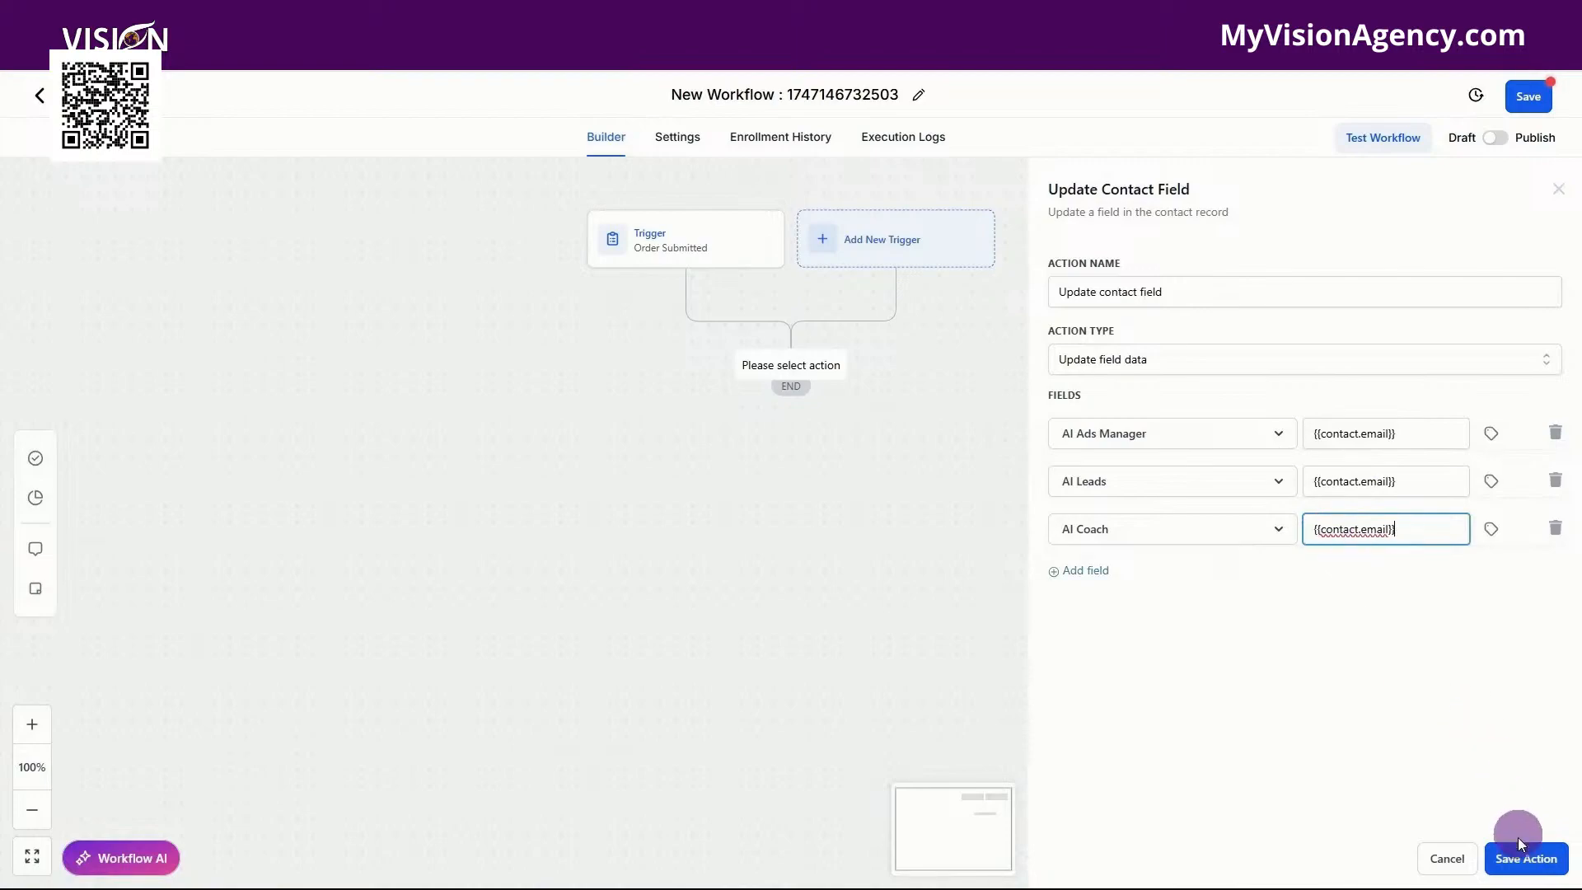
pyautogui.click(1526, 882)
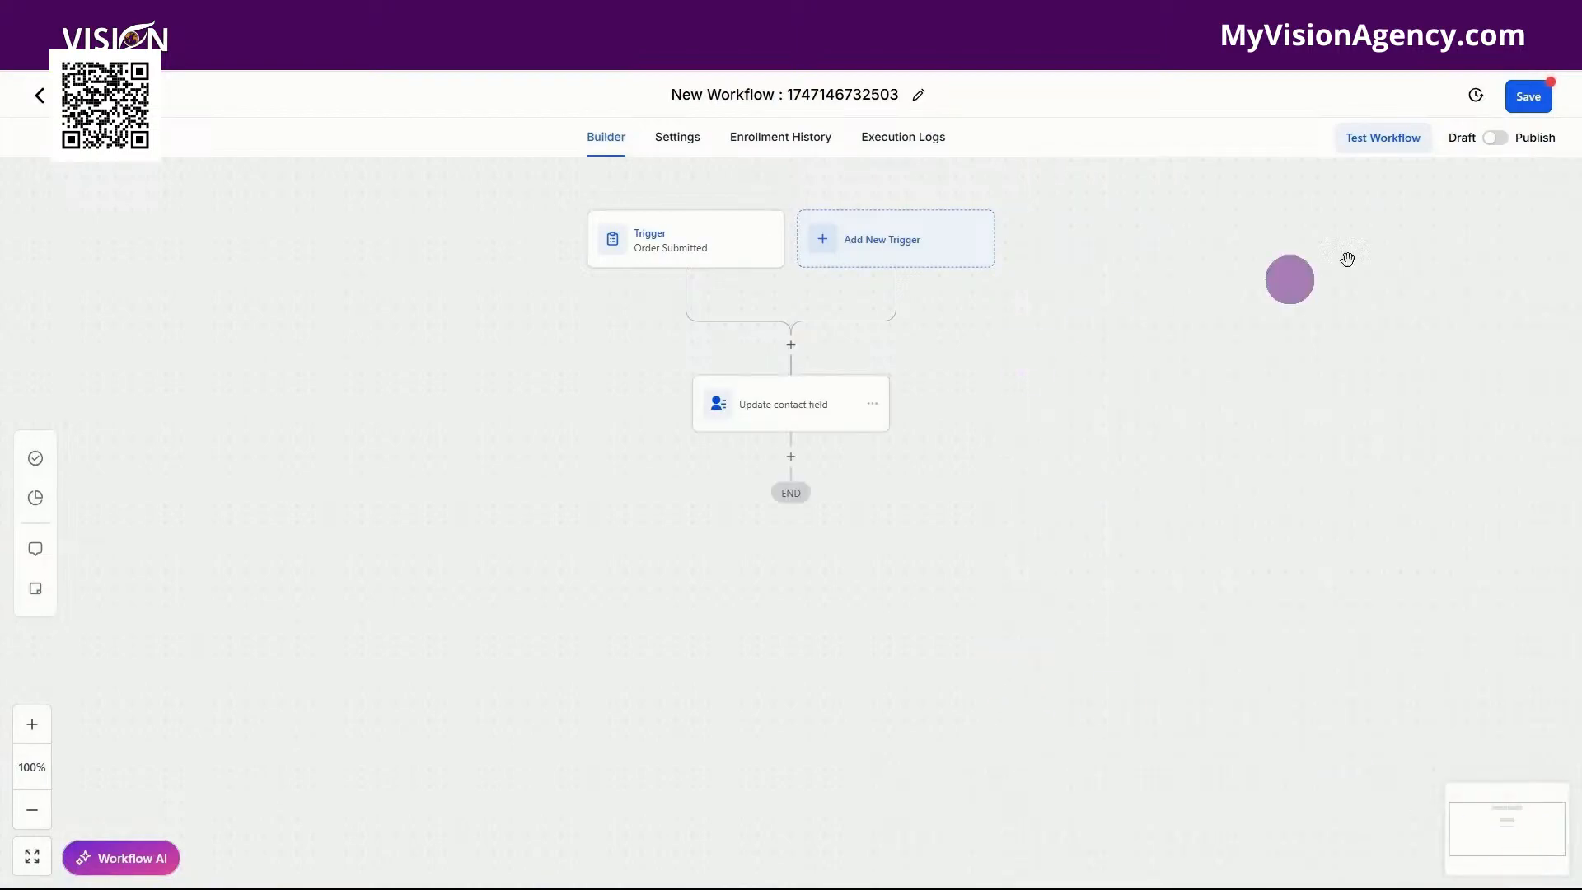
# Step: Save, publish and rename the workflow 'New Member', then test-run it on a contact
pyautogui.click(1528, 97)
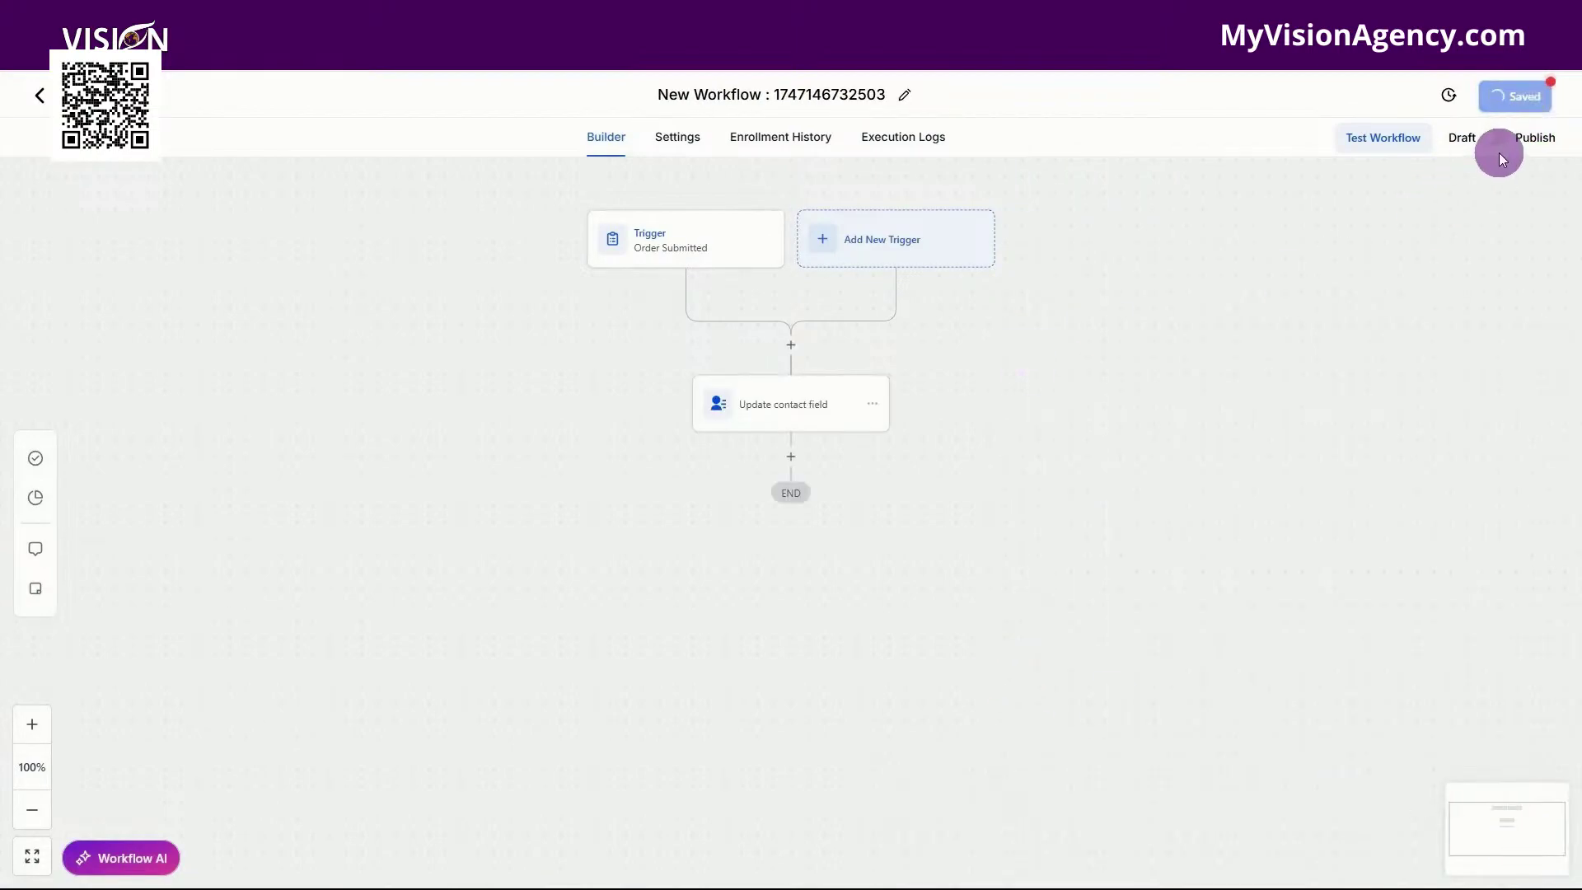
pyautogui.click(1495, 137)
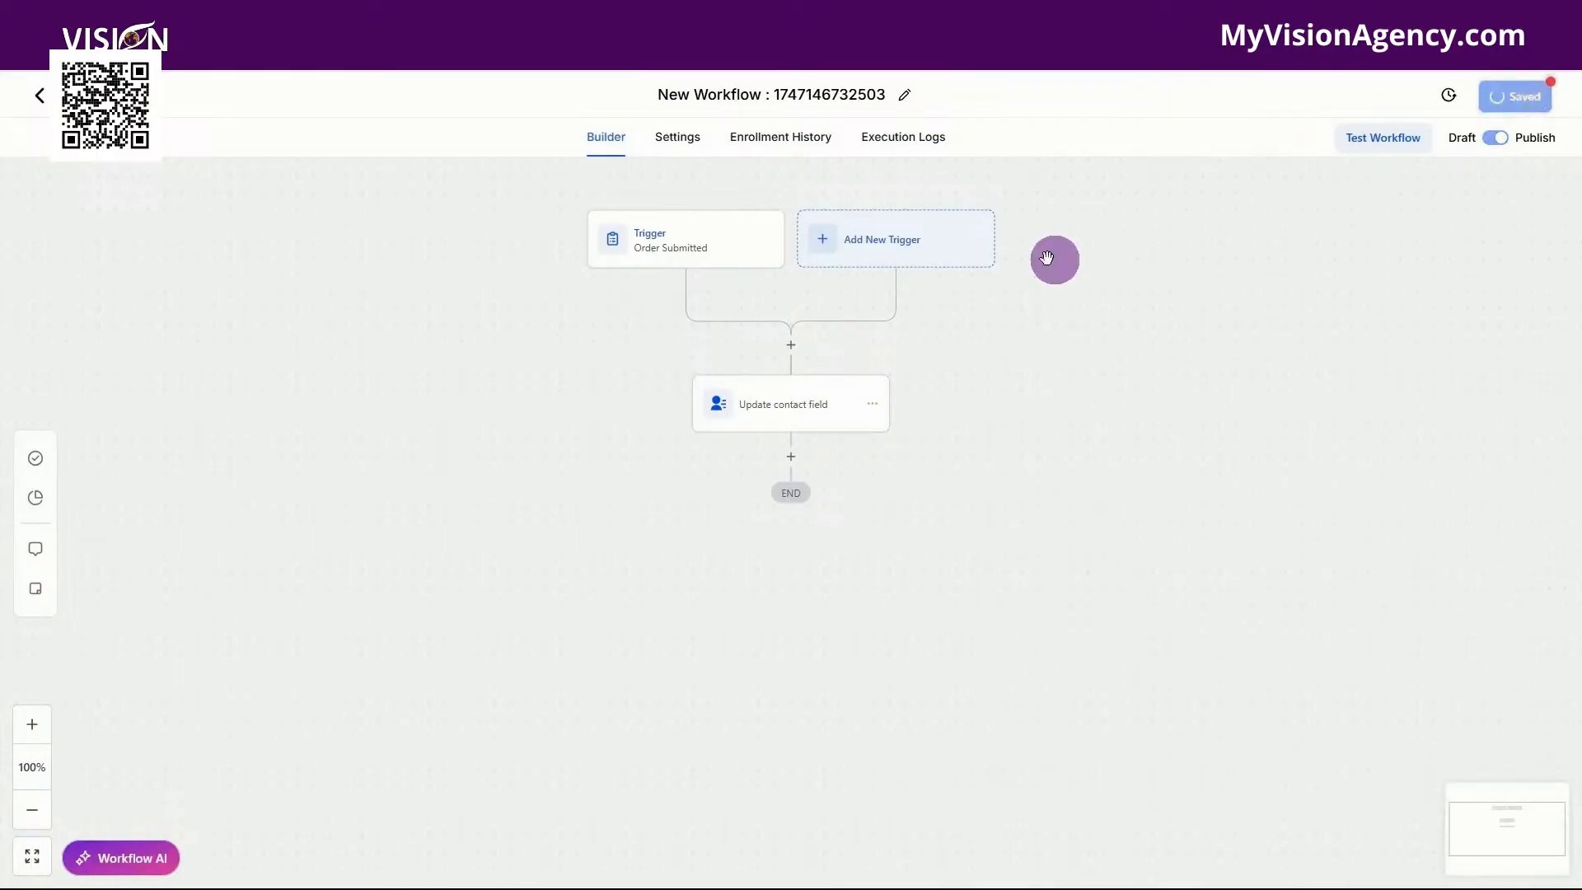
pyautogui.click(907, 94)
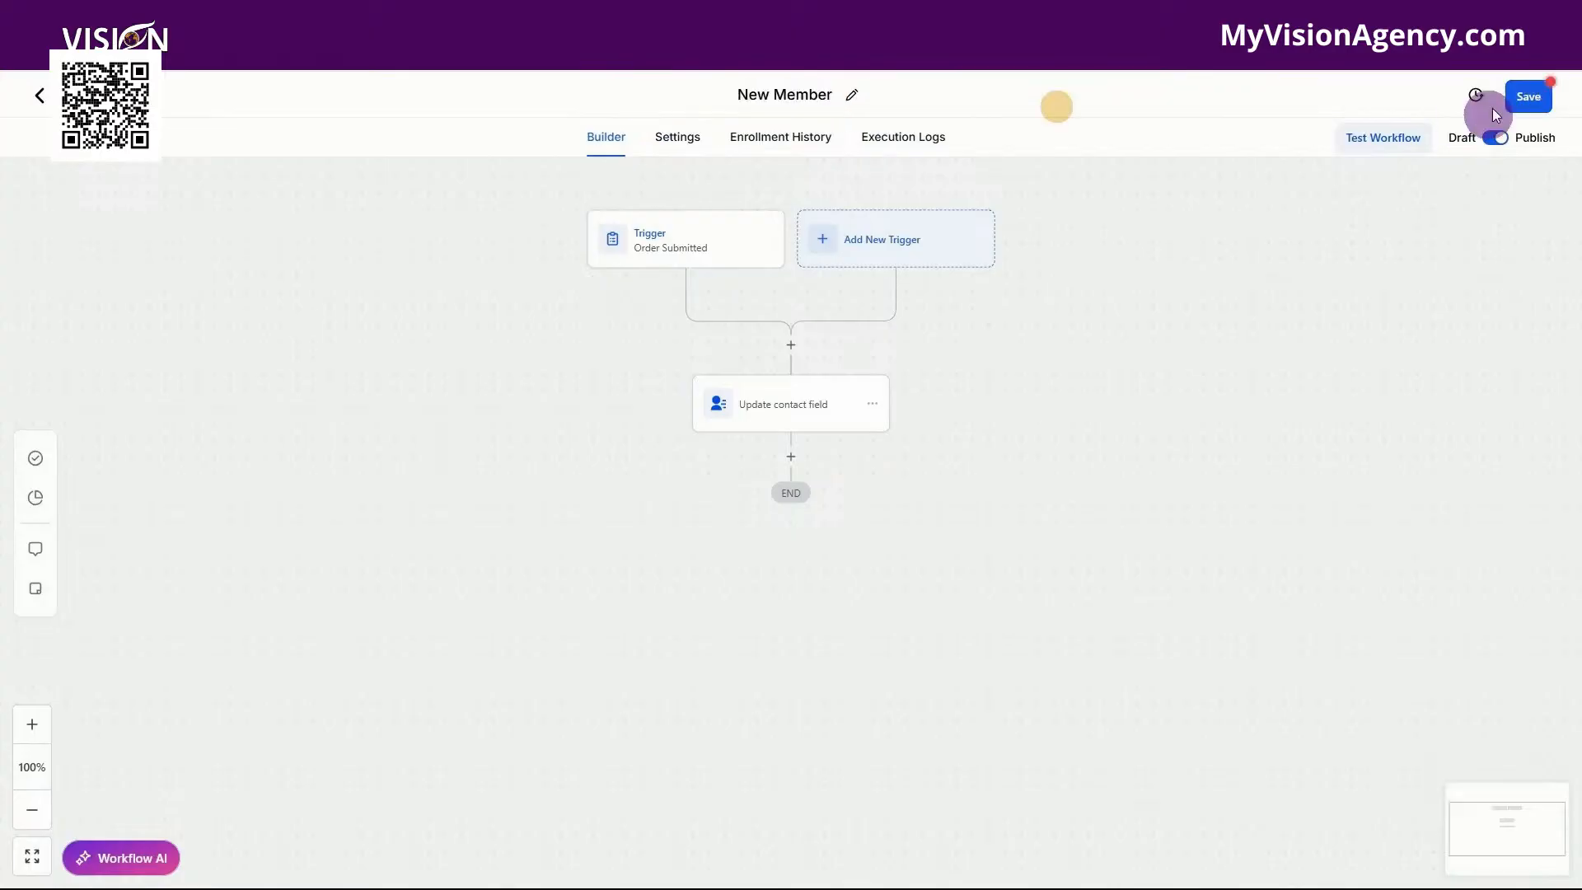
pyautogui.click(1528, 97)
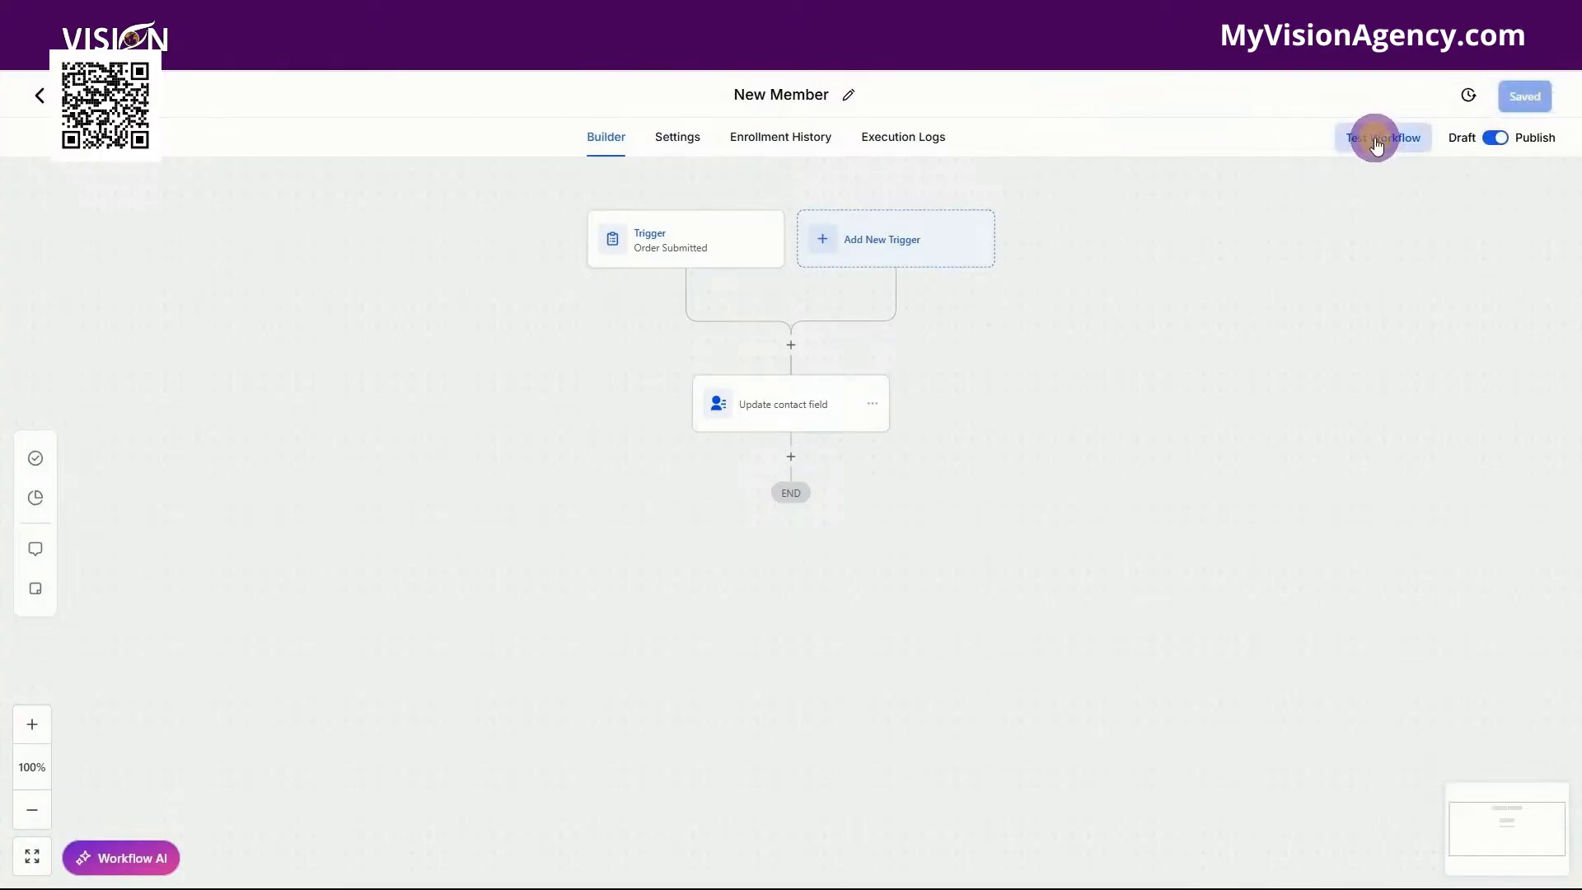
pyautogui.click(1382, 138)
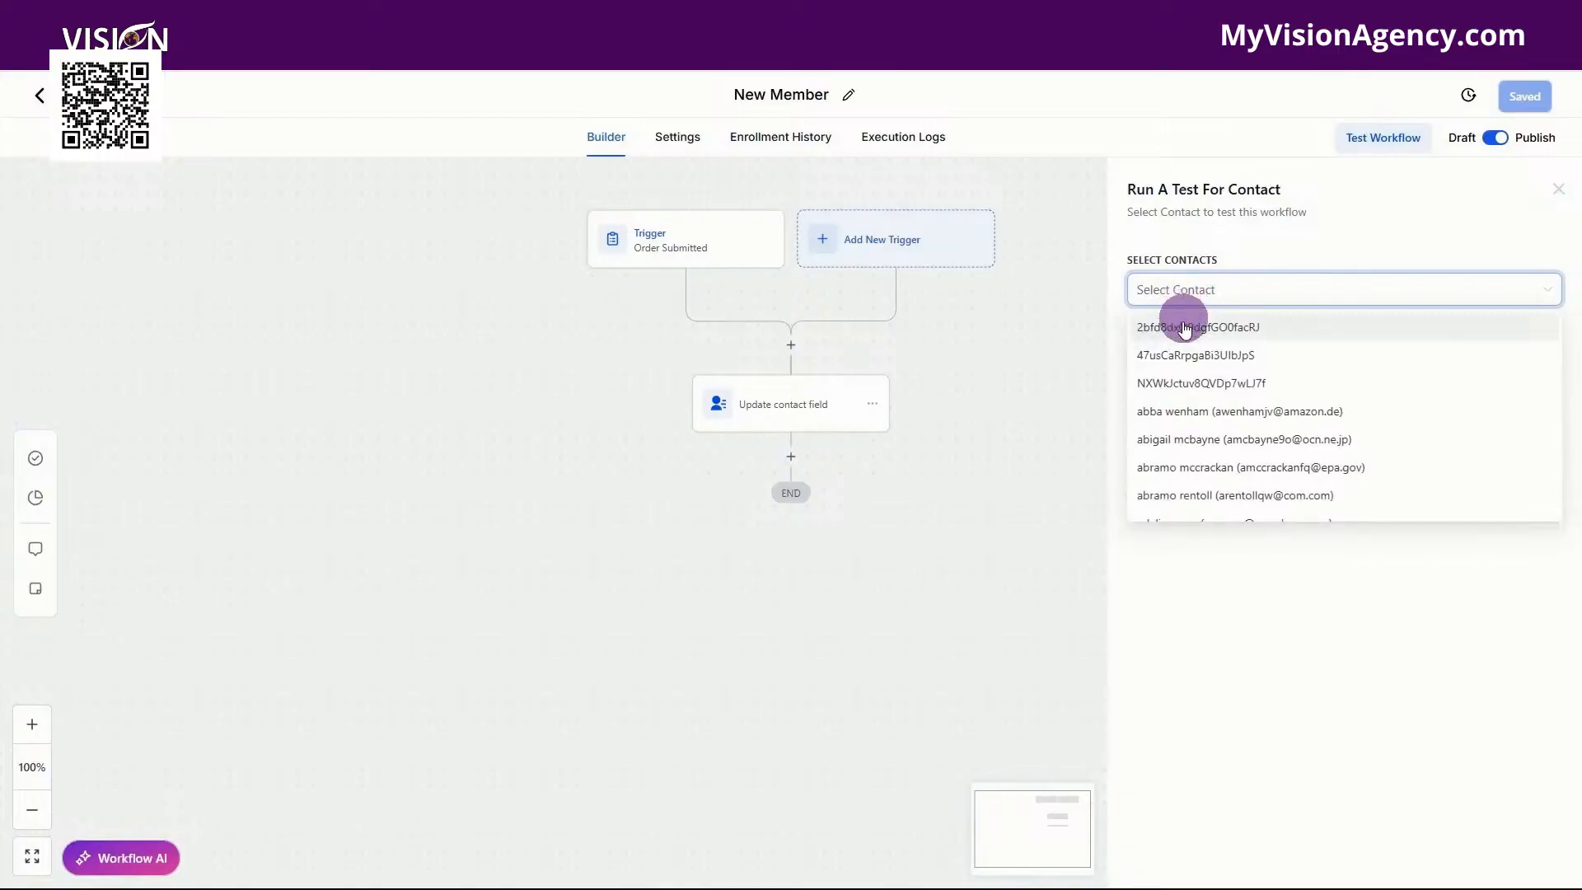
pyautogui.click(1558, 188)
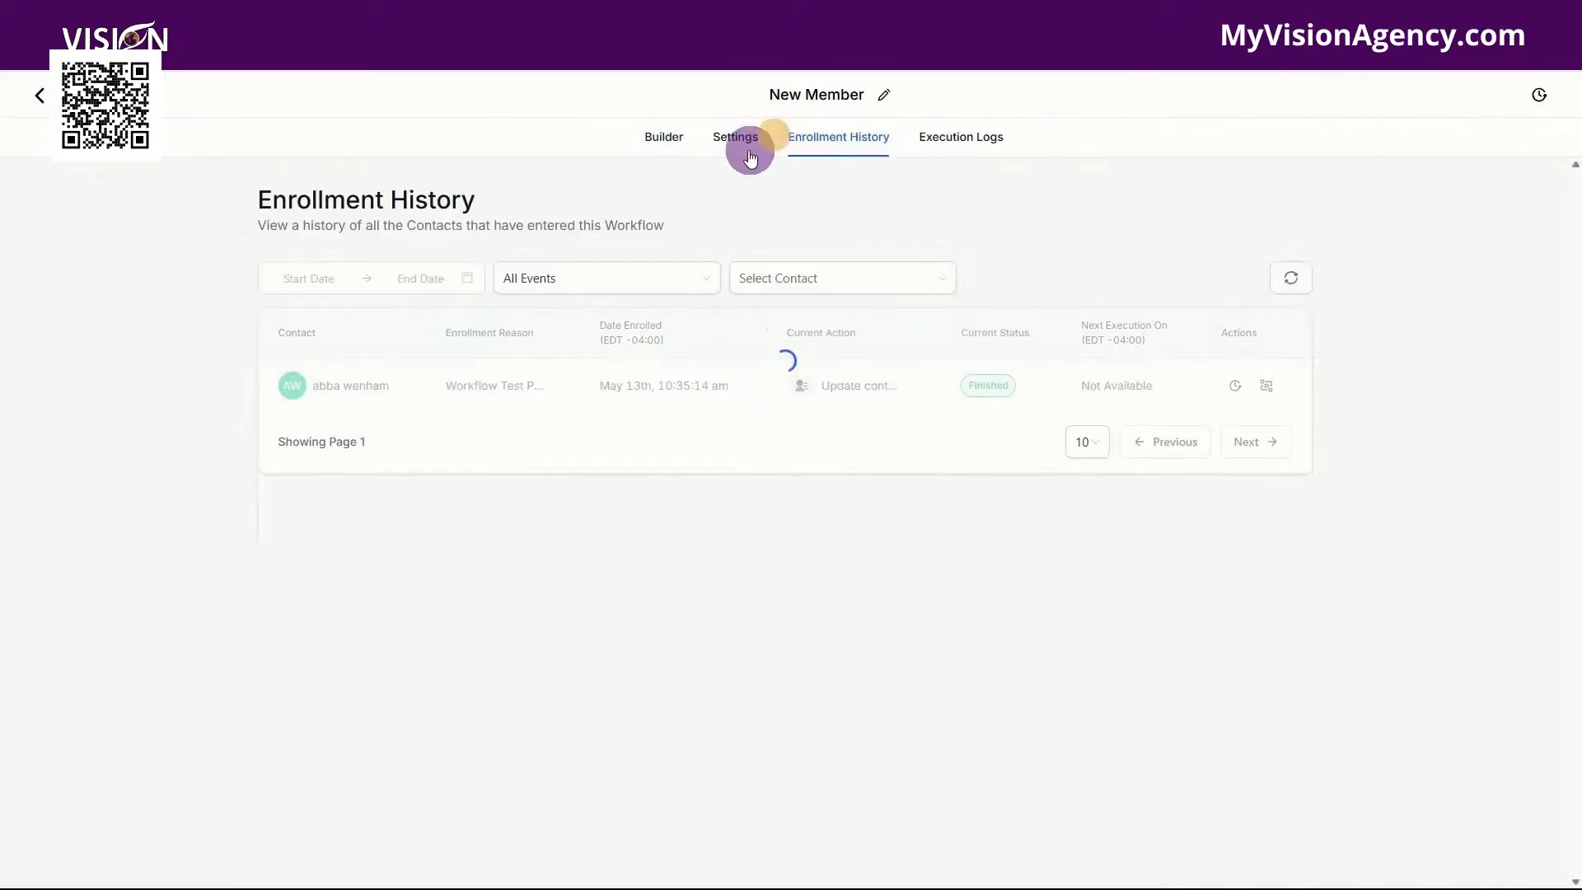
pyautogui.moveTo(317, 401)
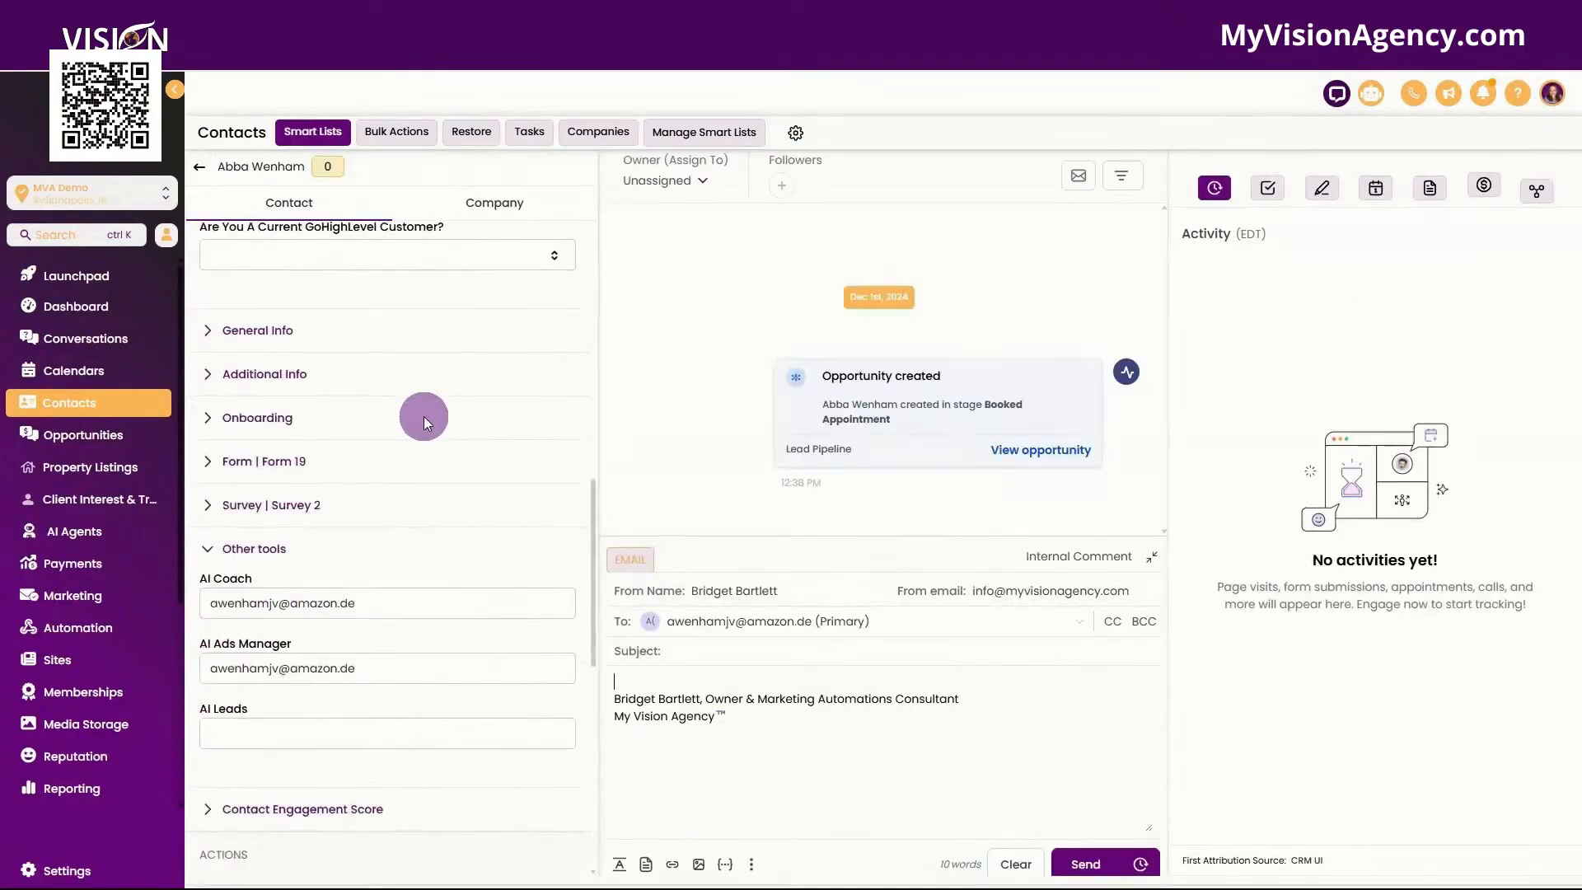
pyautogui.scroll(-3)
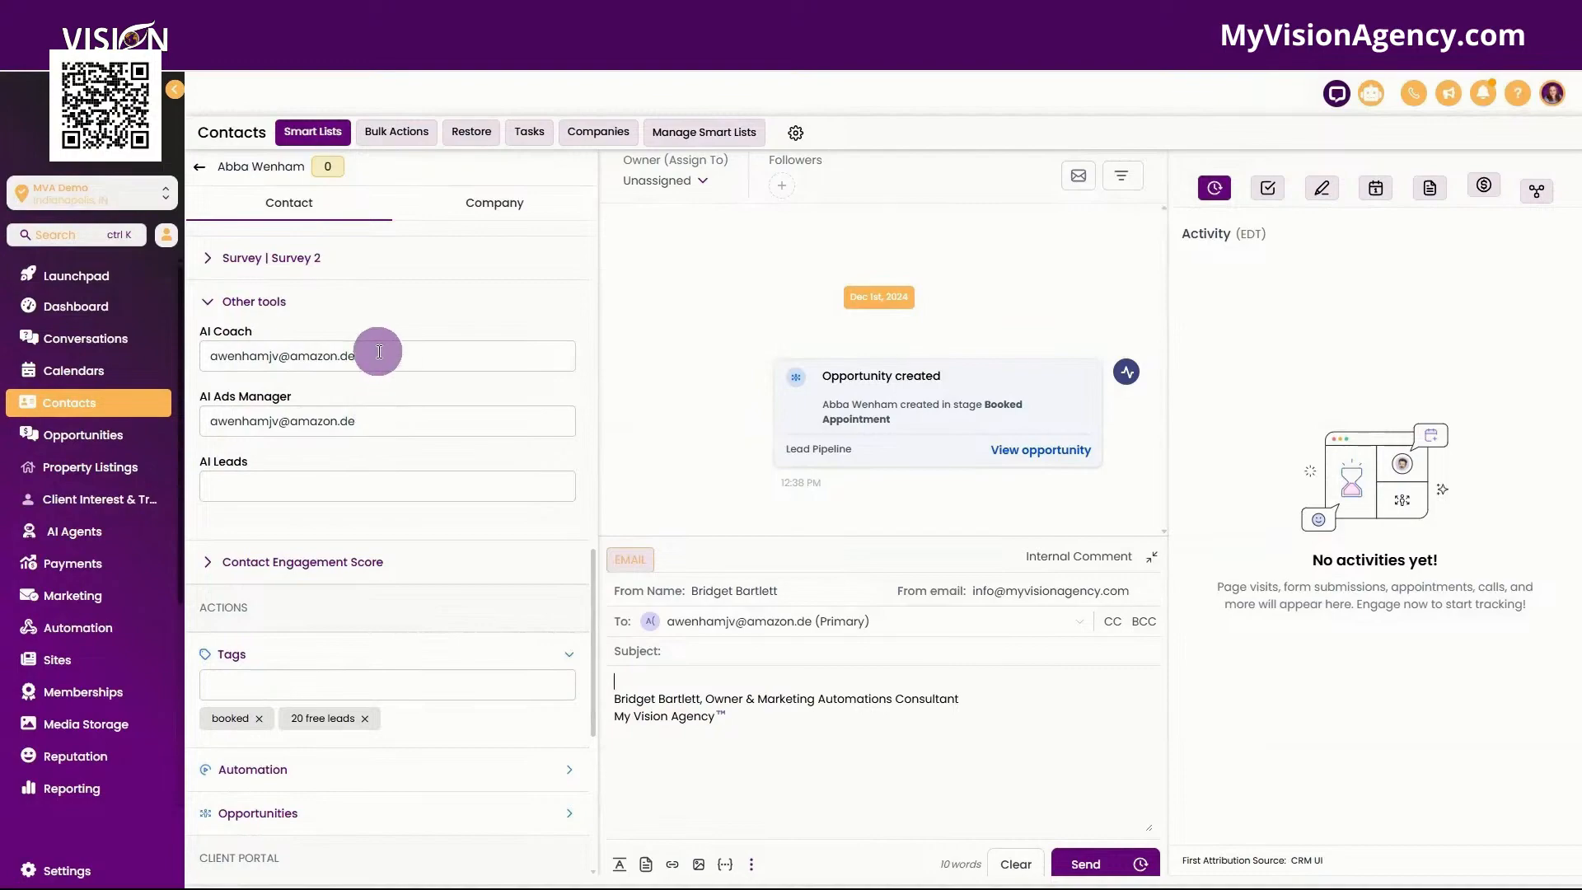
pyautogui.doubleClick(280, 356)
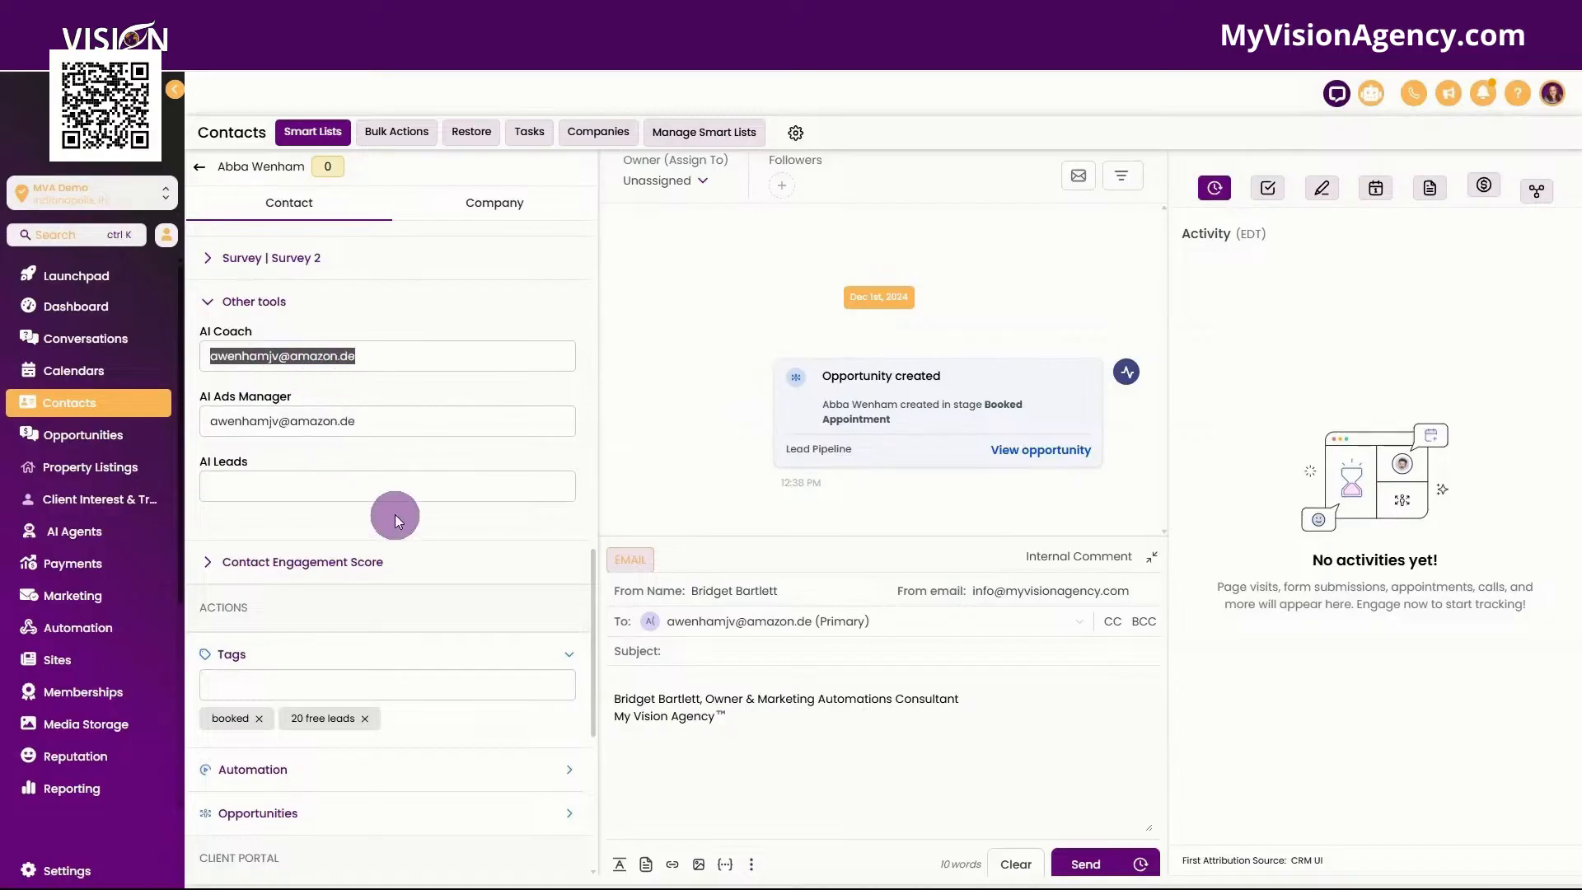
pyautogui.moveTo(447, 403)
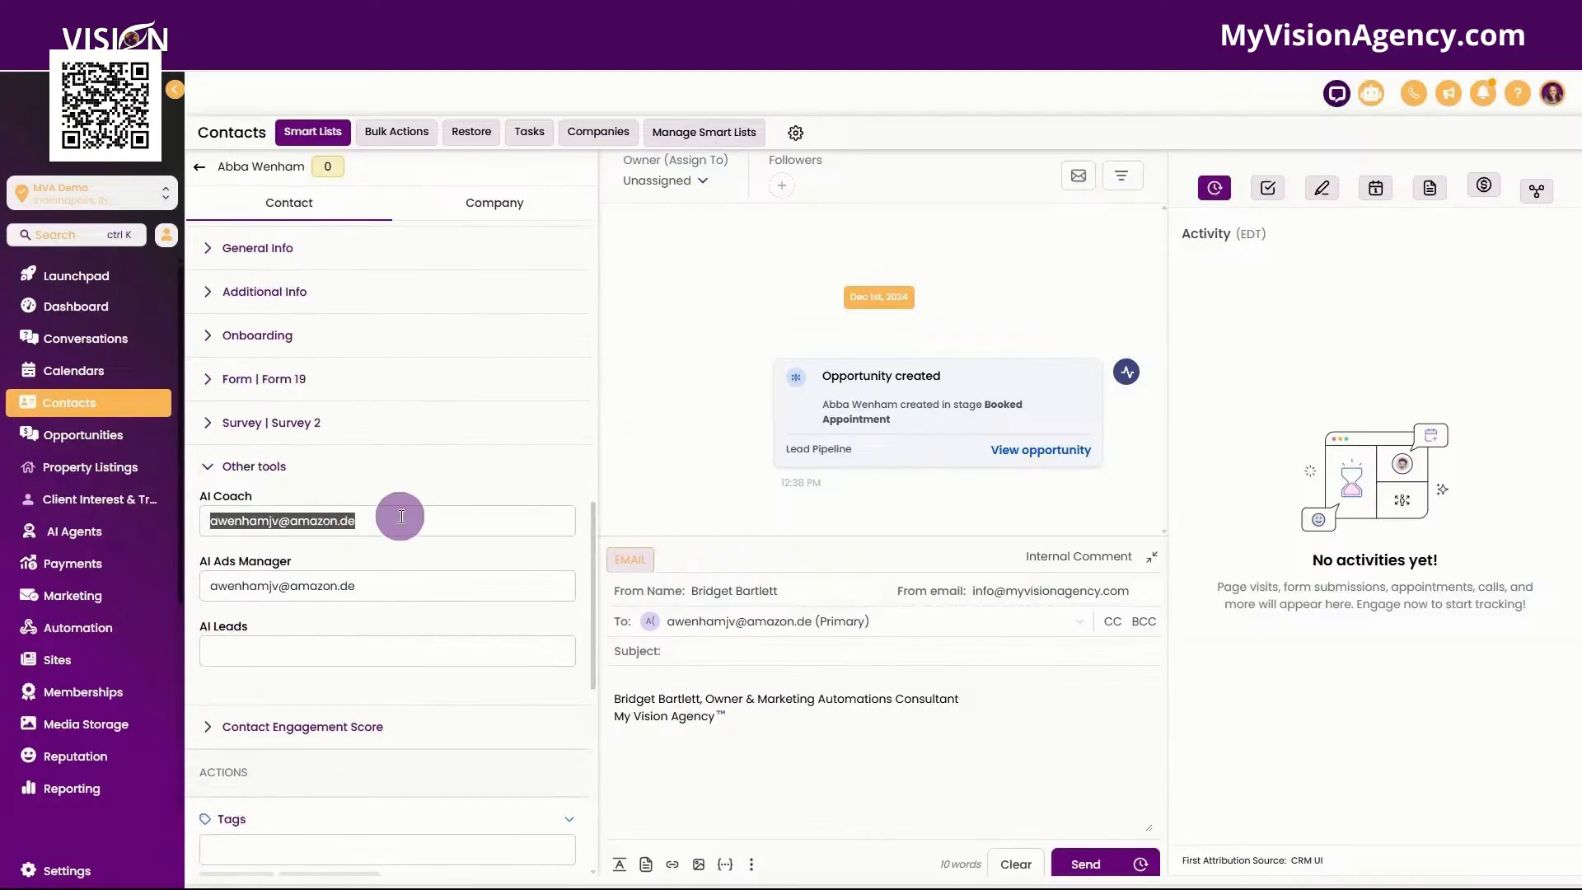
pyautogui.moveTo(290, 655)
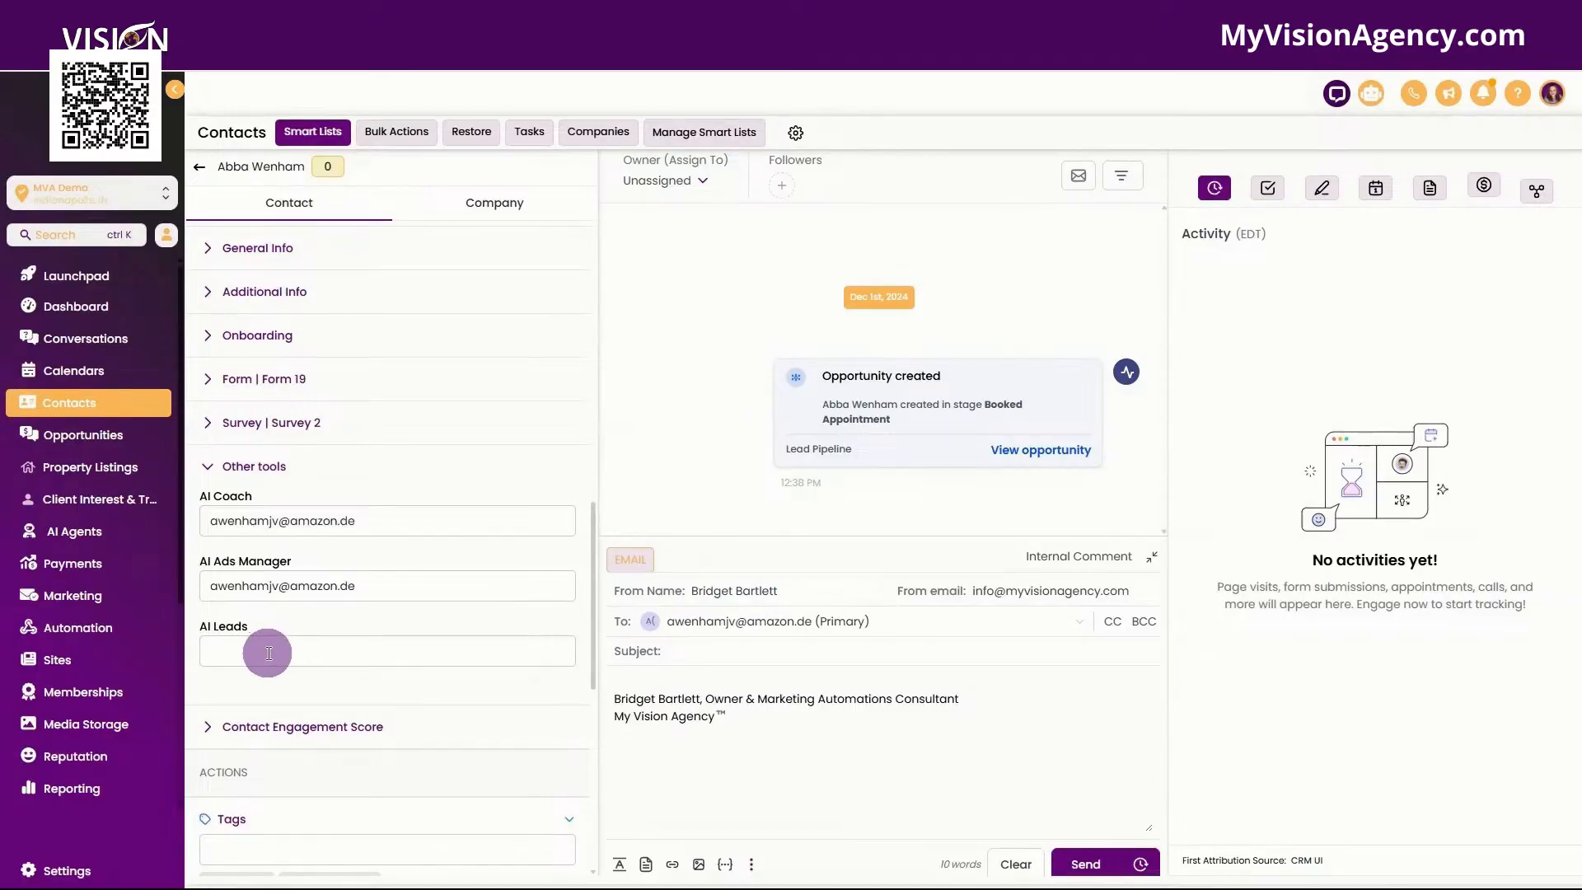
pyautogui.moveTo(270, 649)
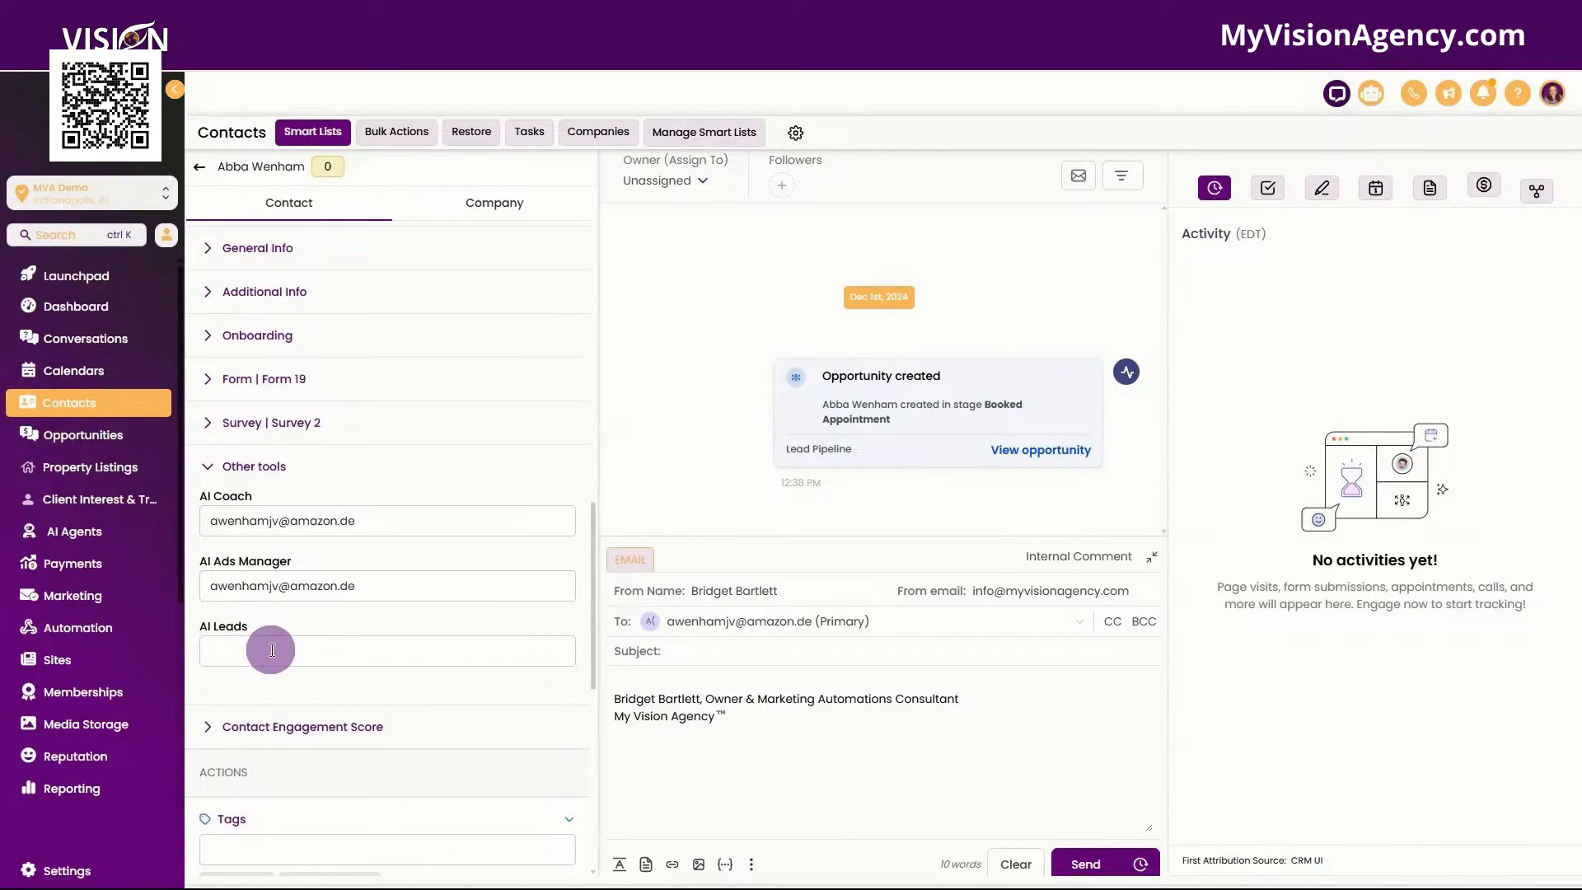
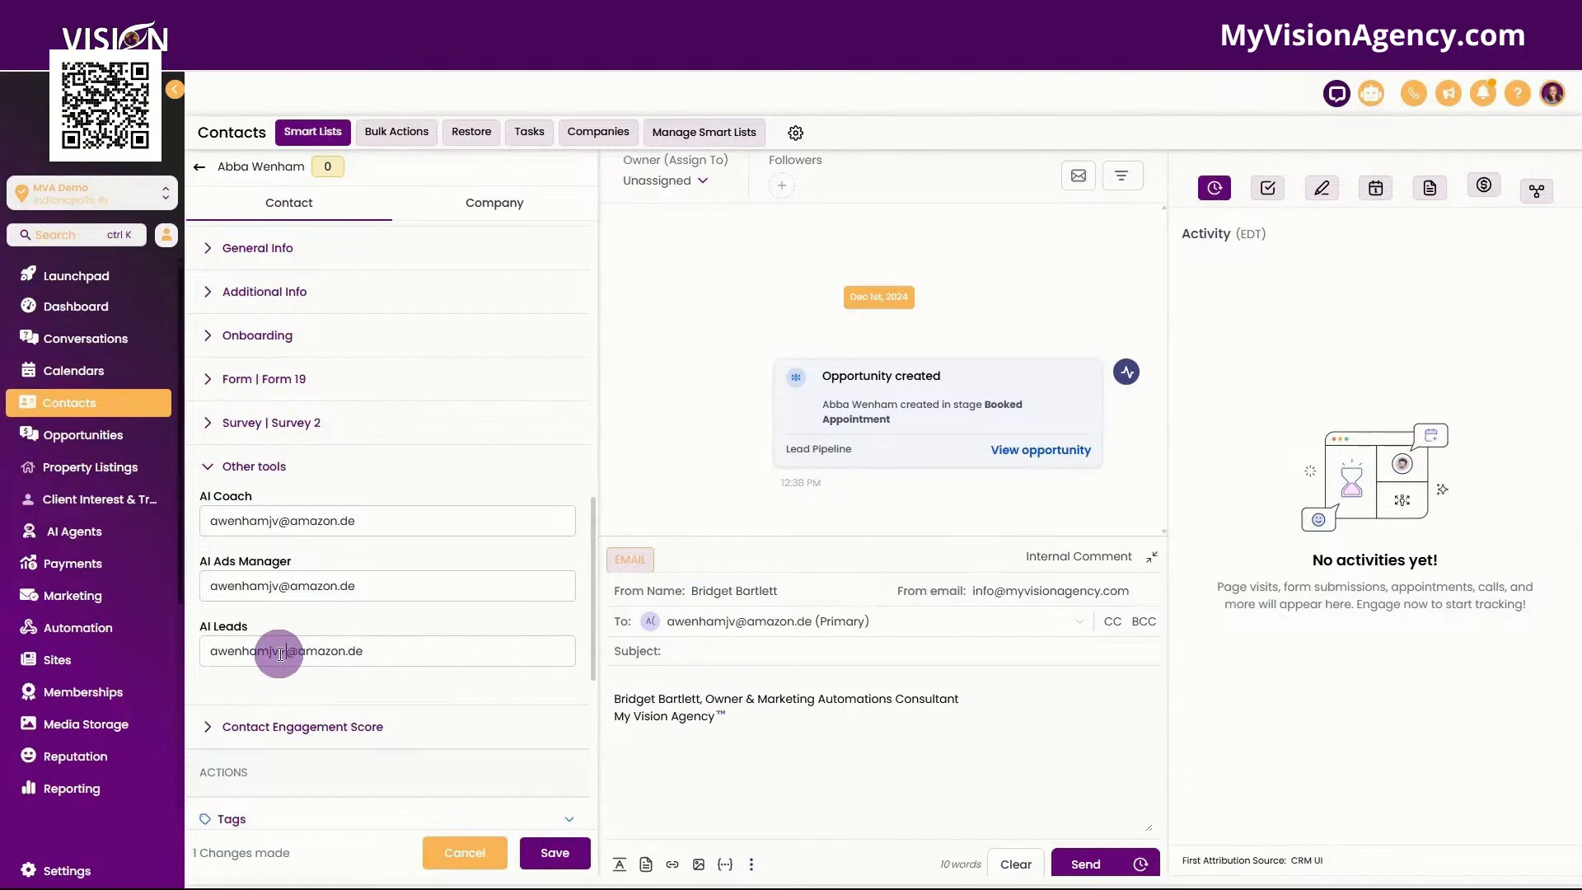
pyautogui.write('mva')
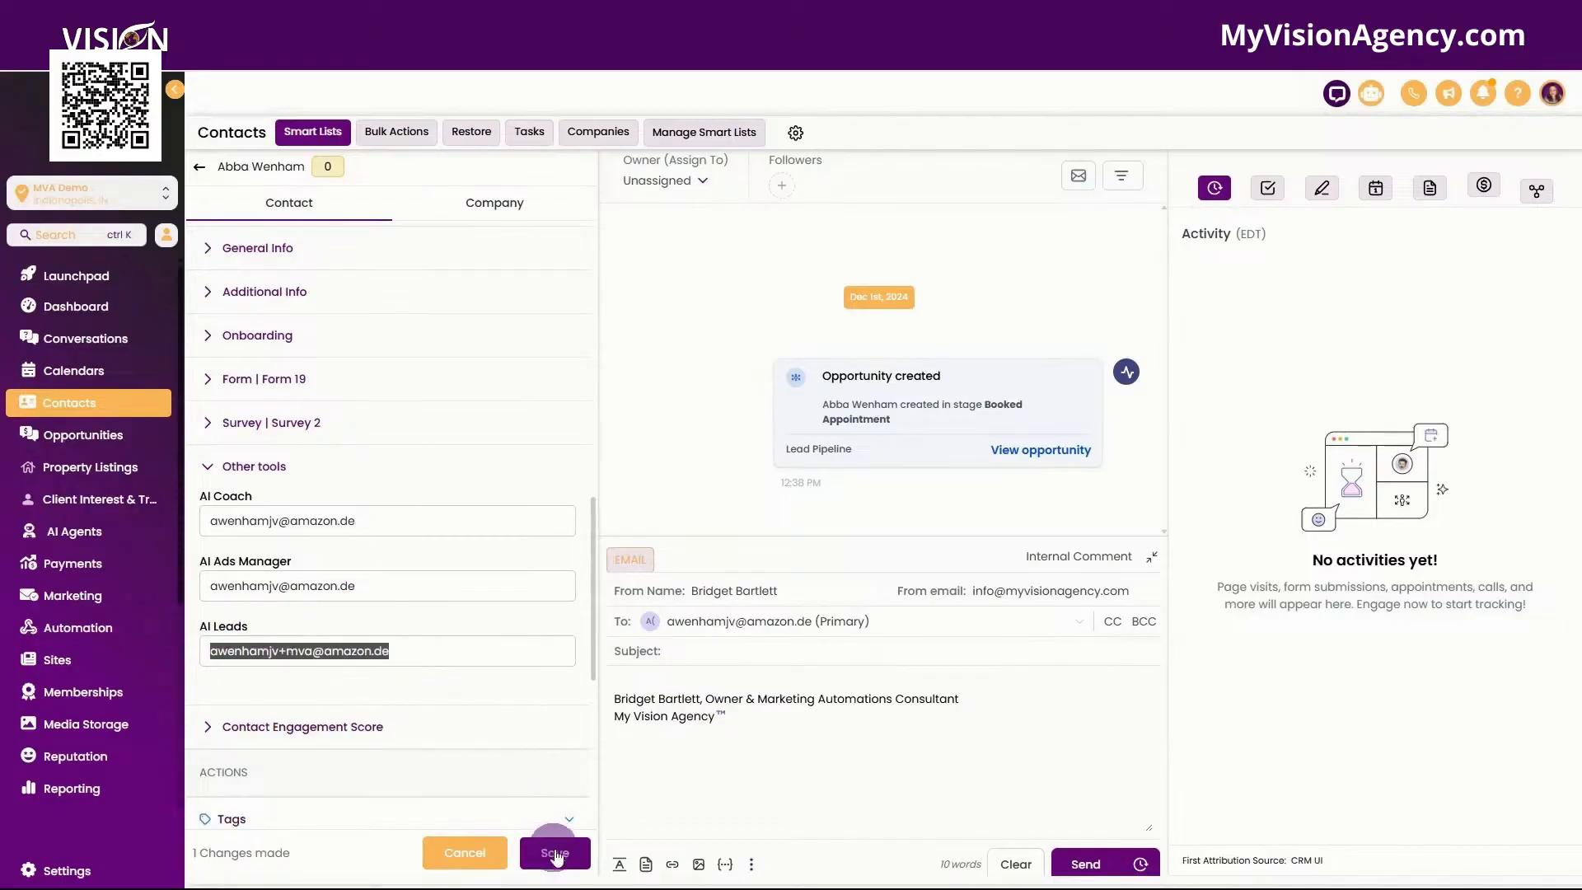
pyautogui.click(555, 852)
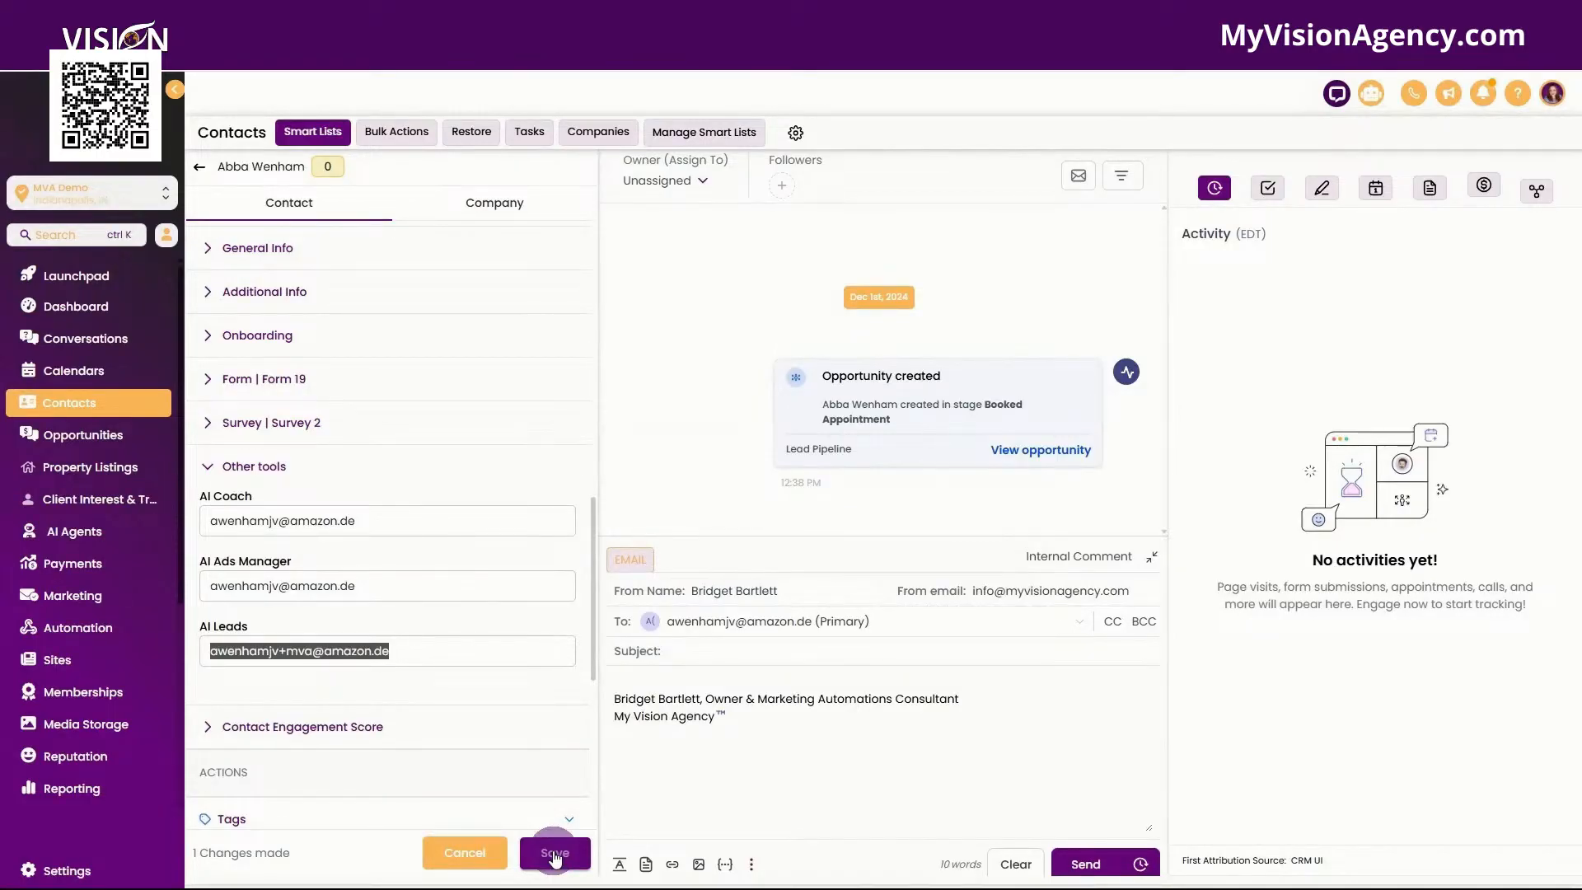
pyautogui.click(555, 852)
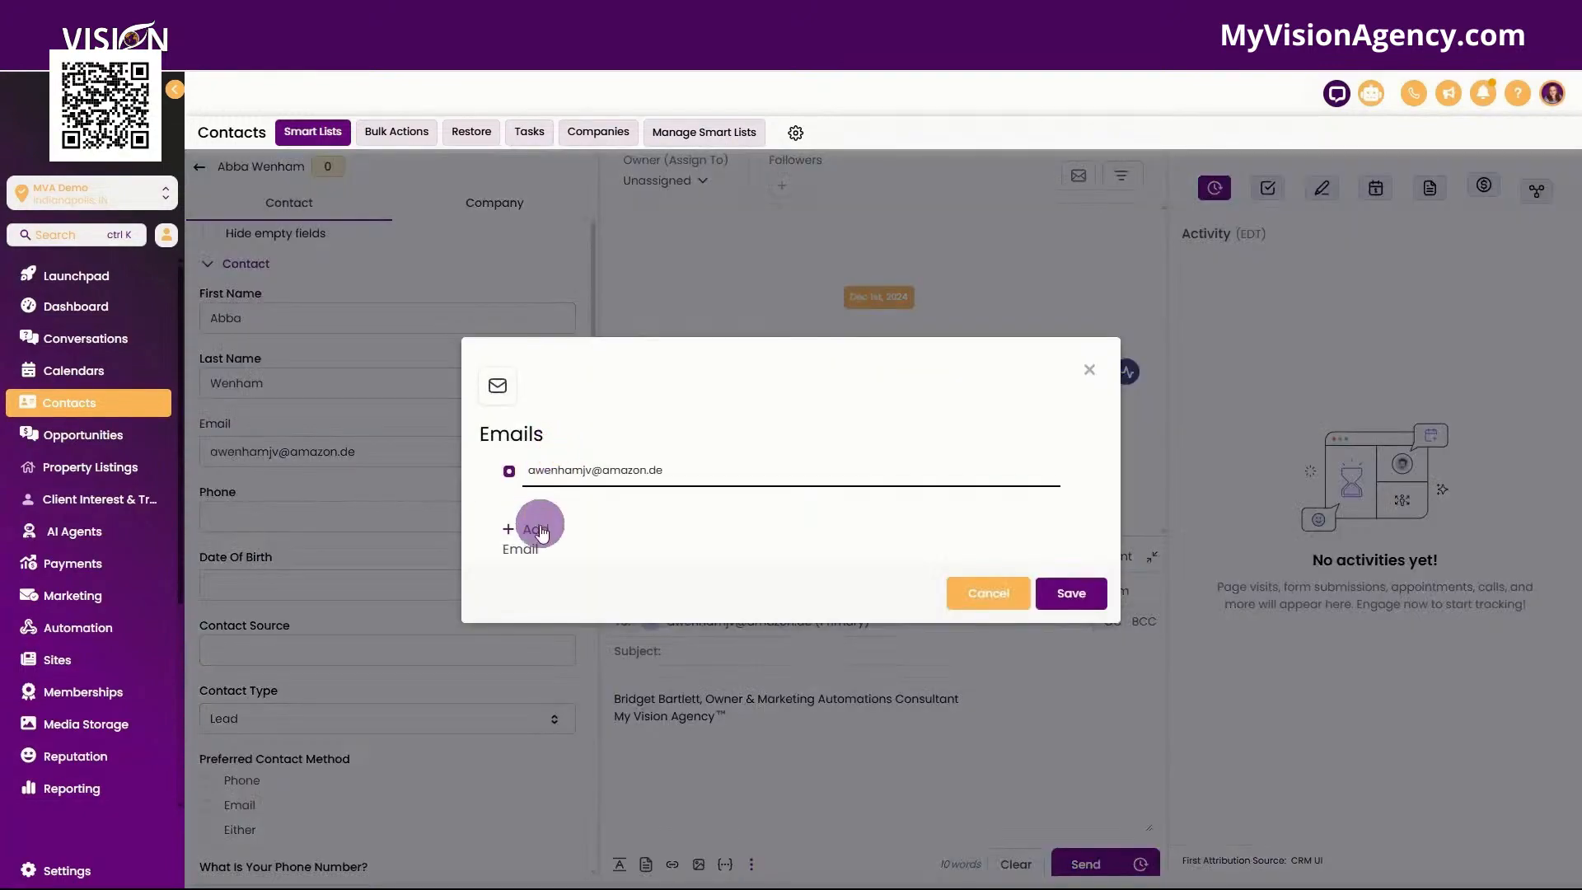
pyautogui.click(529, 530)
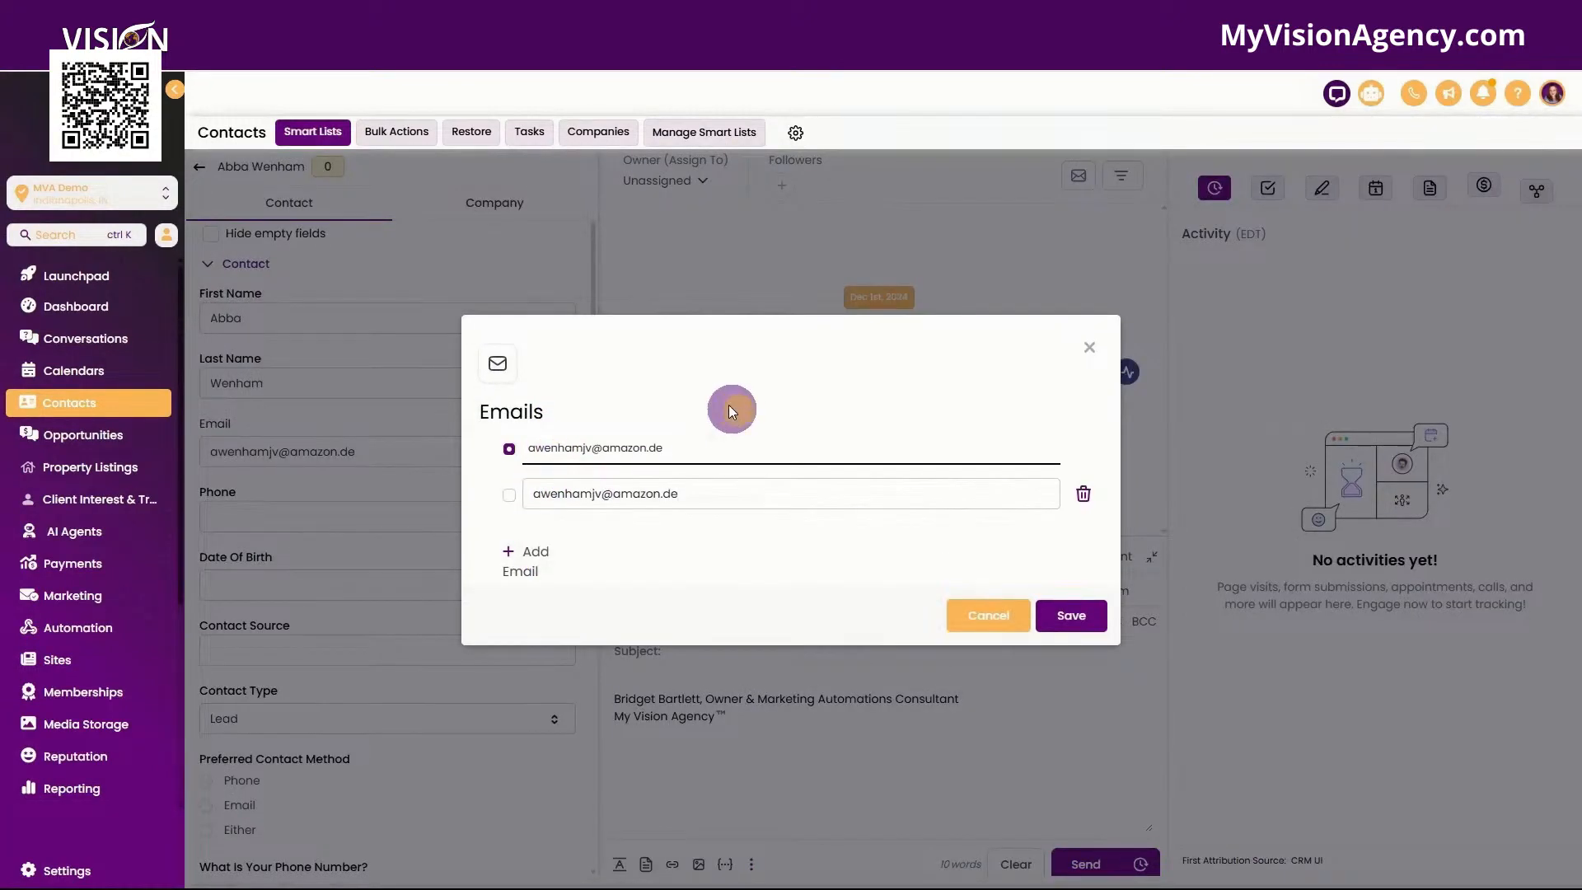
pyautogui.click(599, 494)
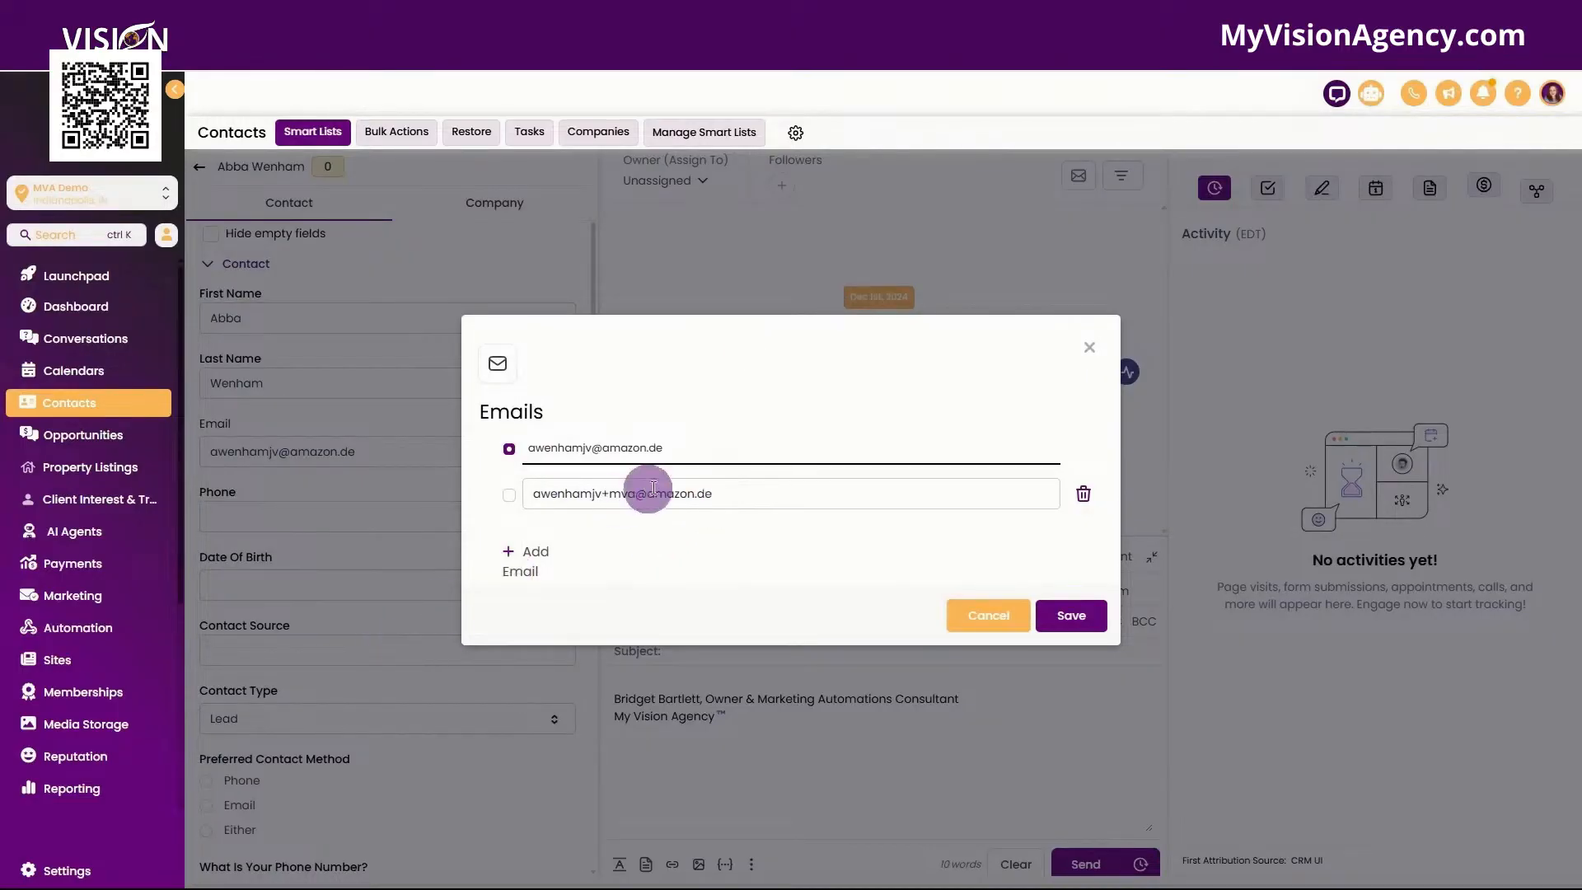
pyautogui.moveTo(740, 496)
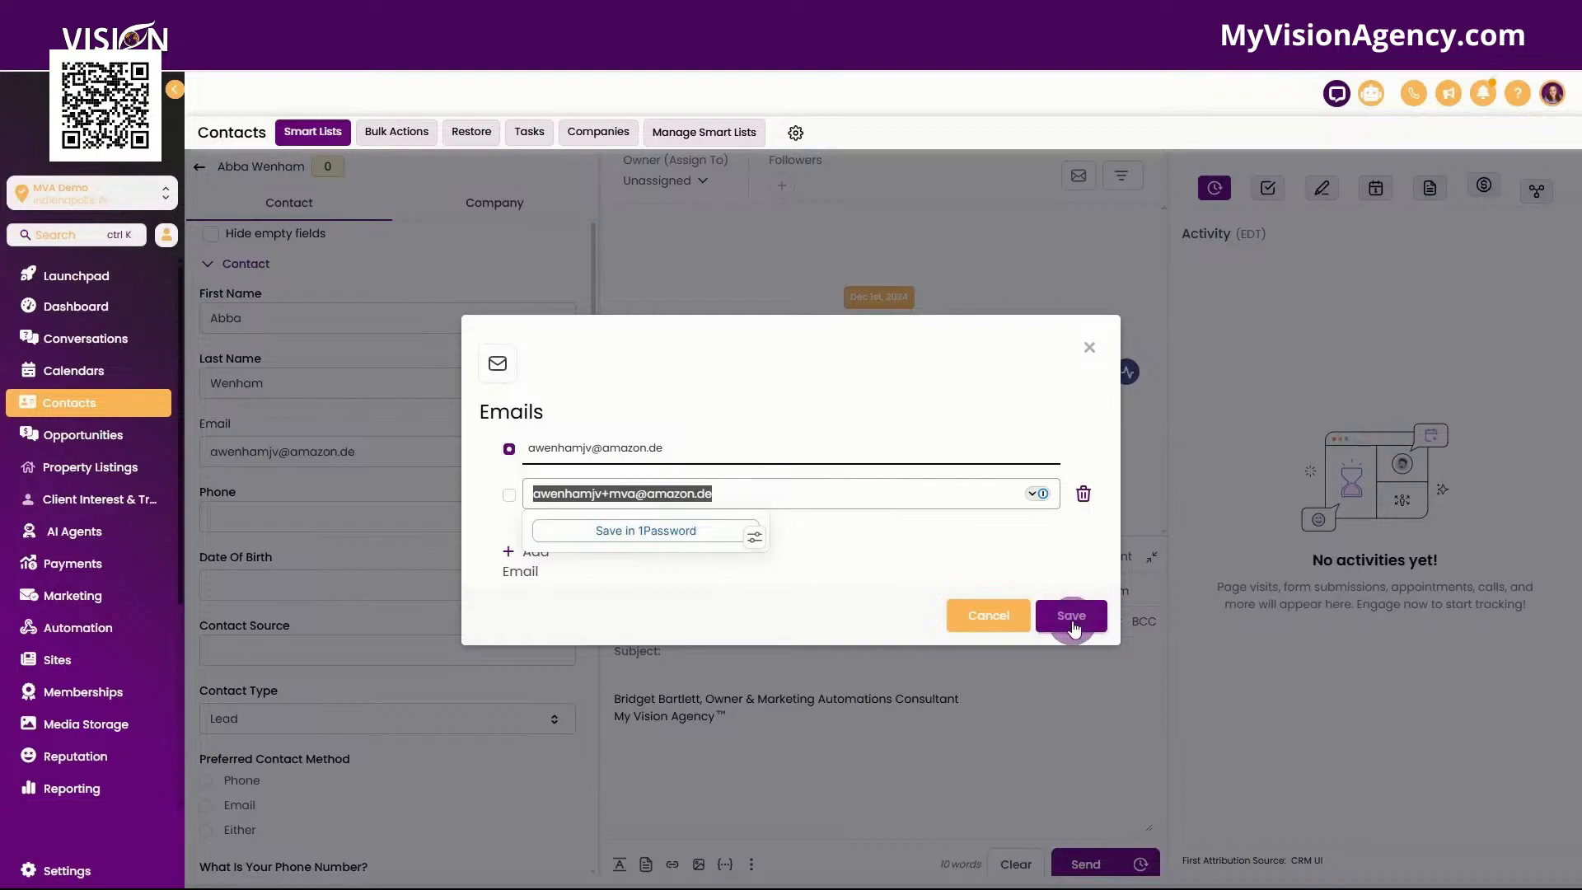
pyautogui.click(1071, 615)
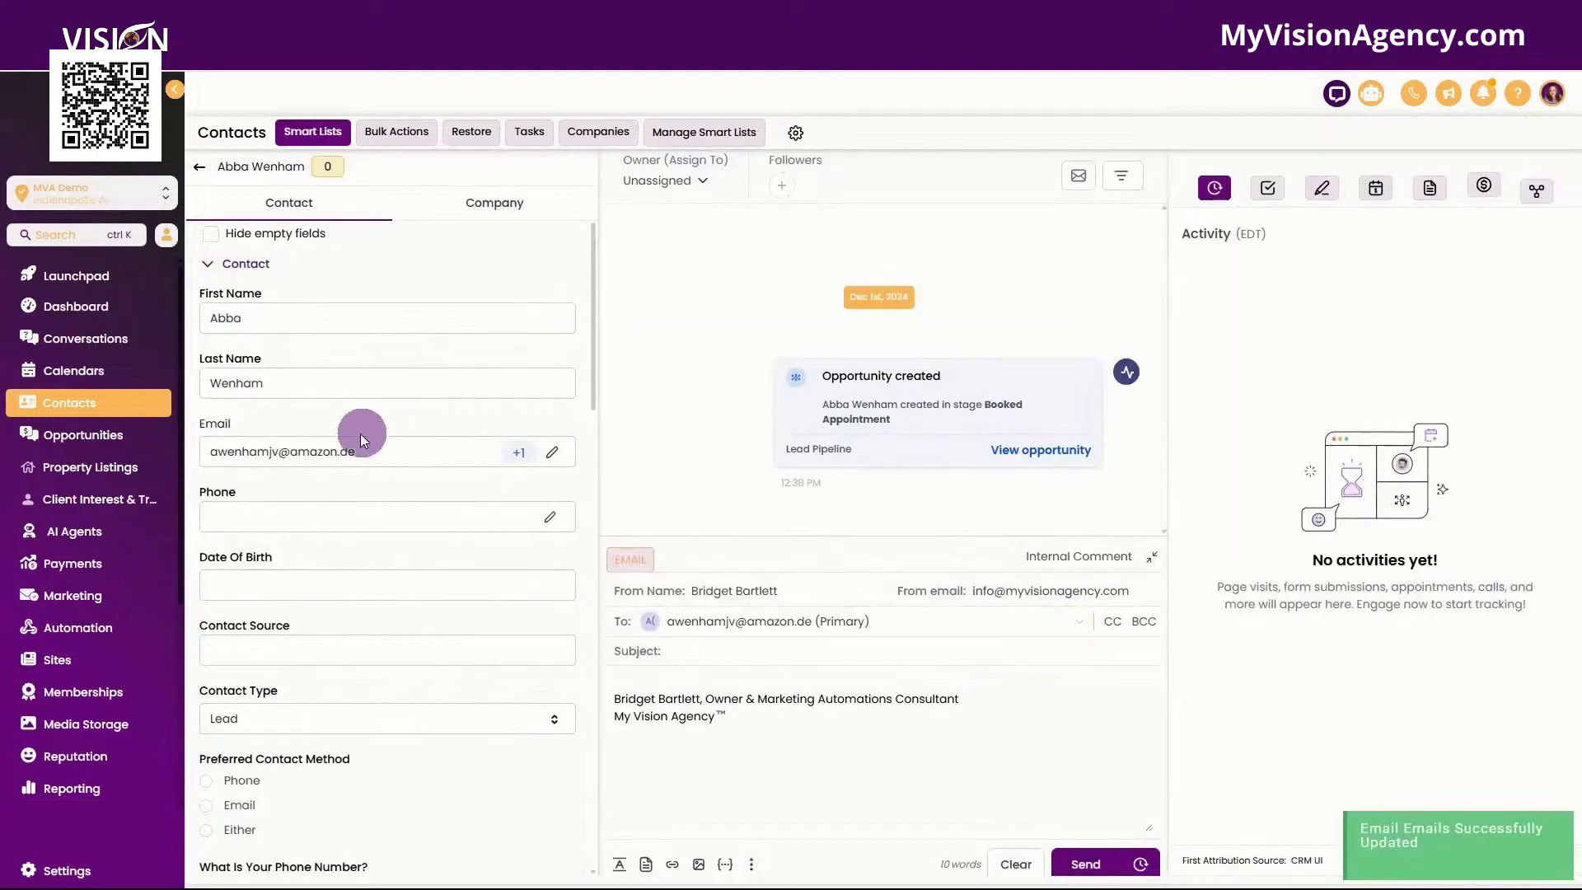
pyautogui.moveTo(370, 413)
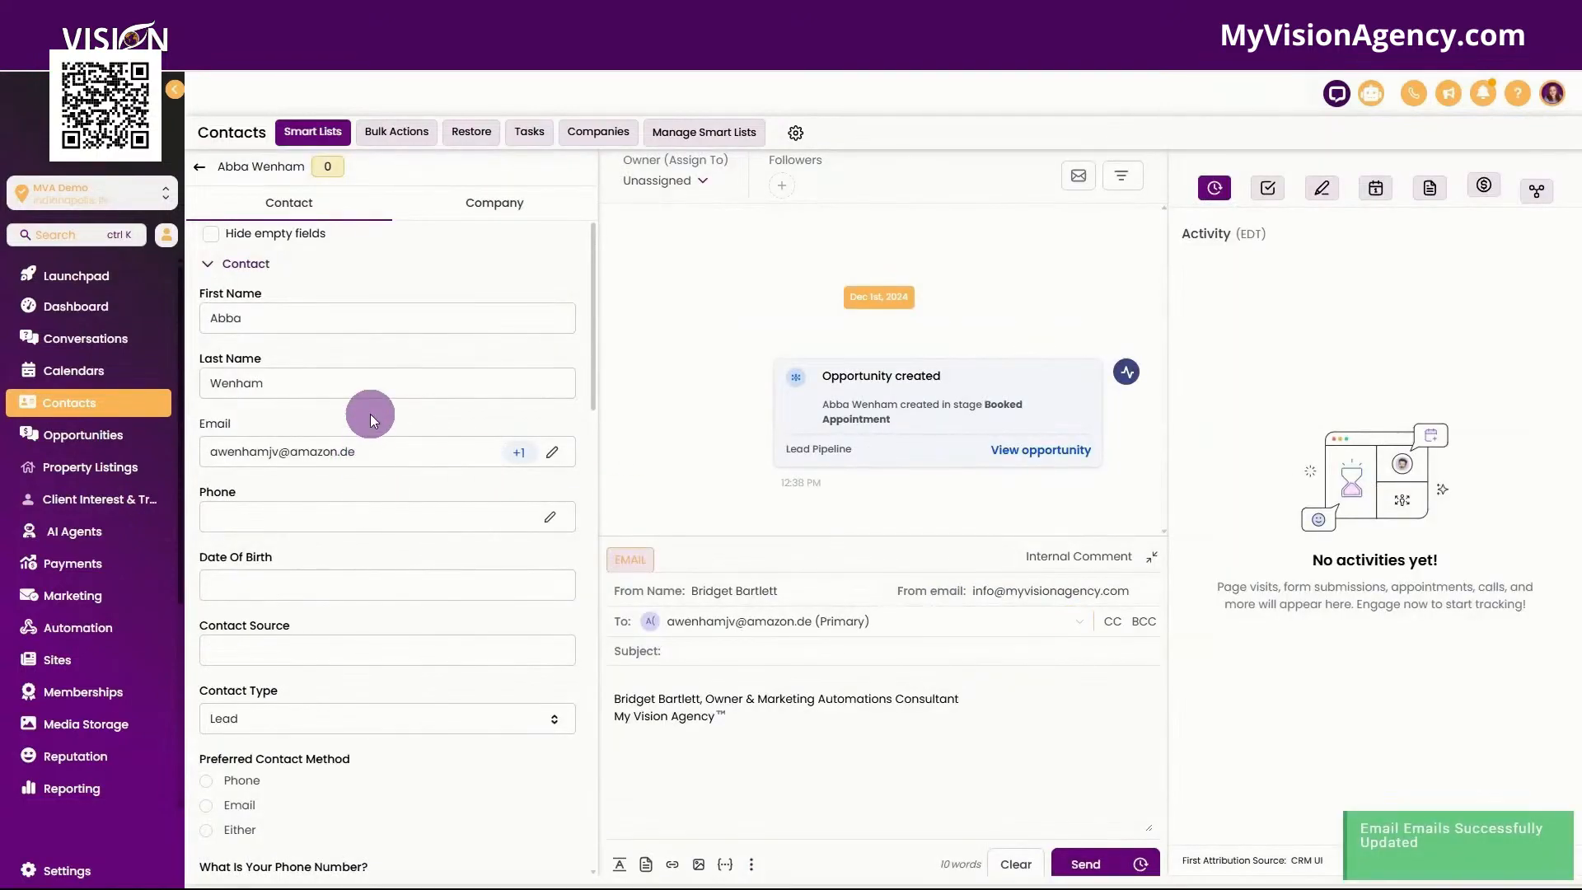
pyautogui.moveTo(519, 452)
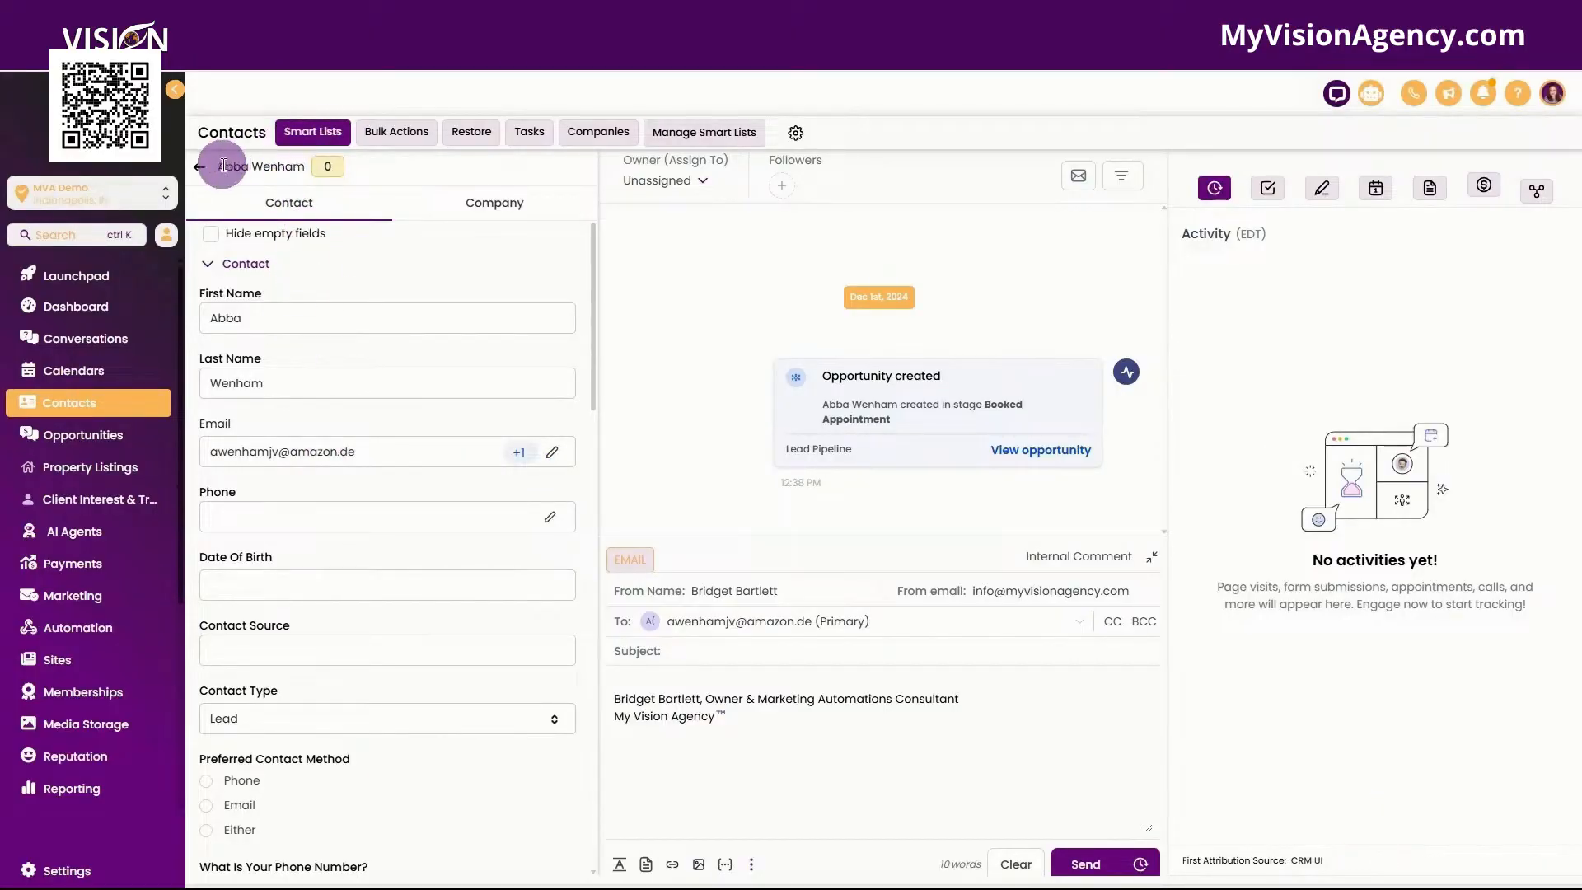
pyautogui.click(200, 166)
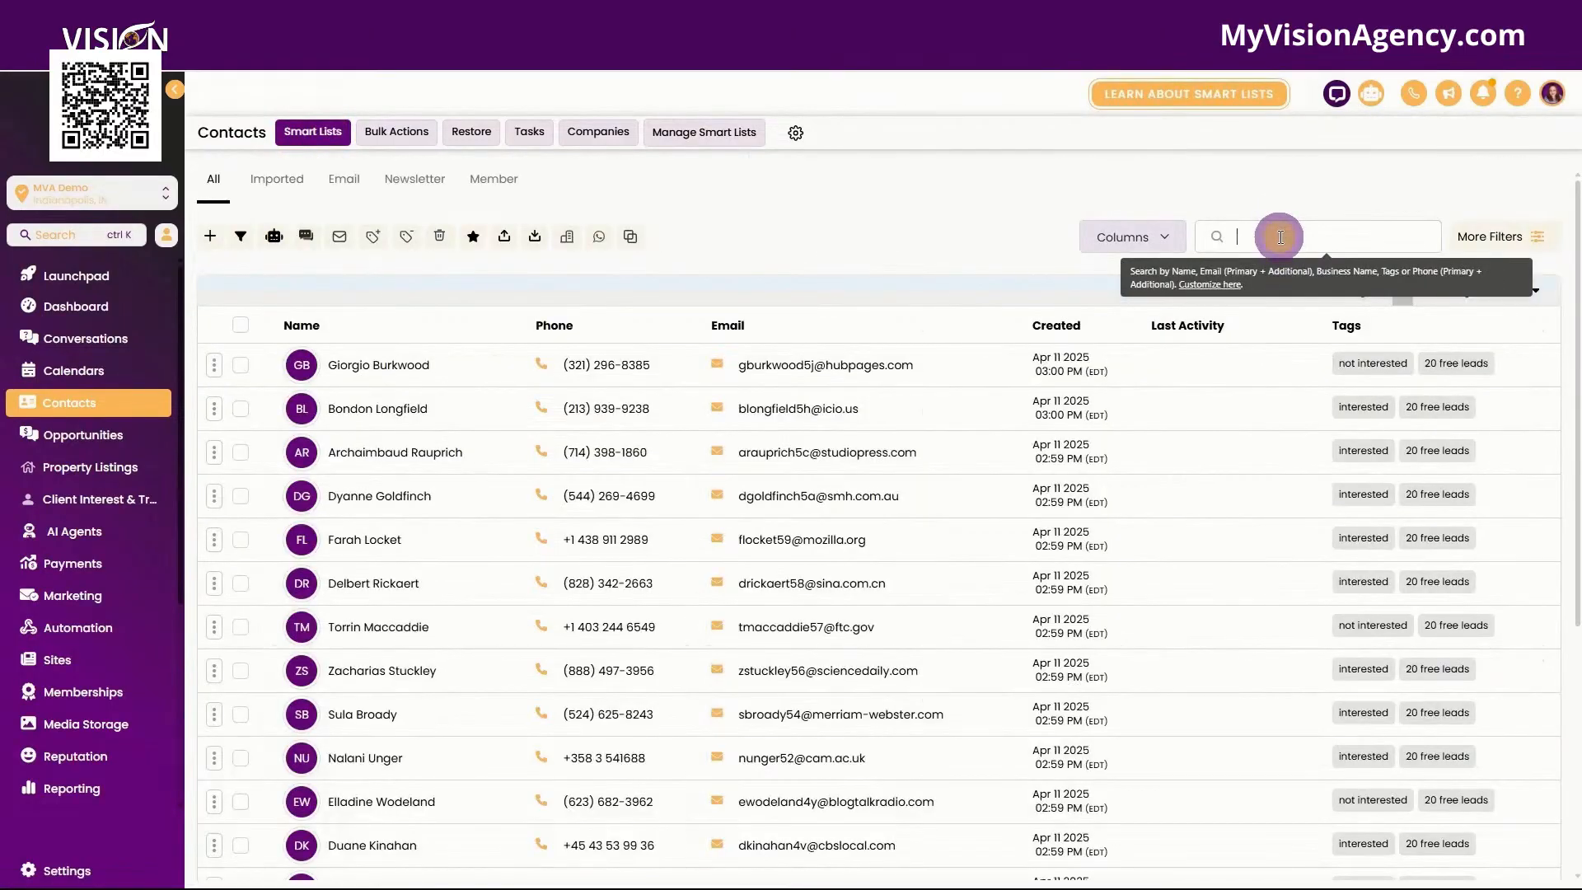
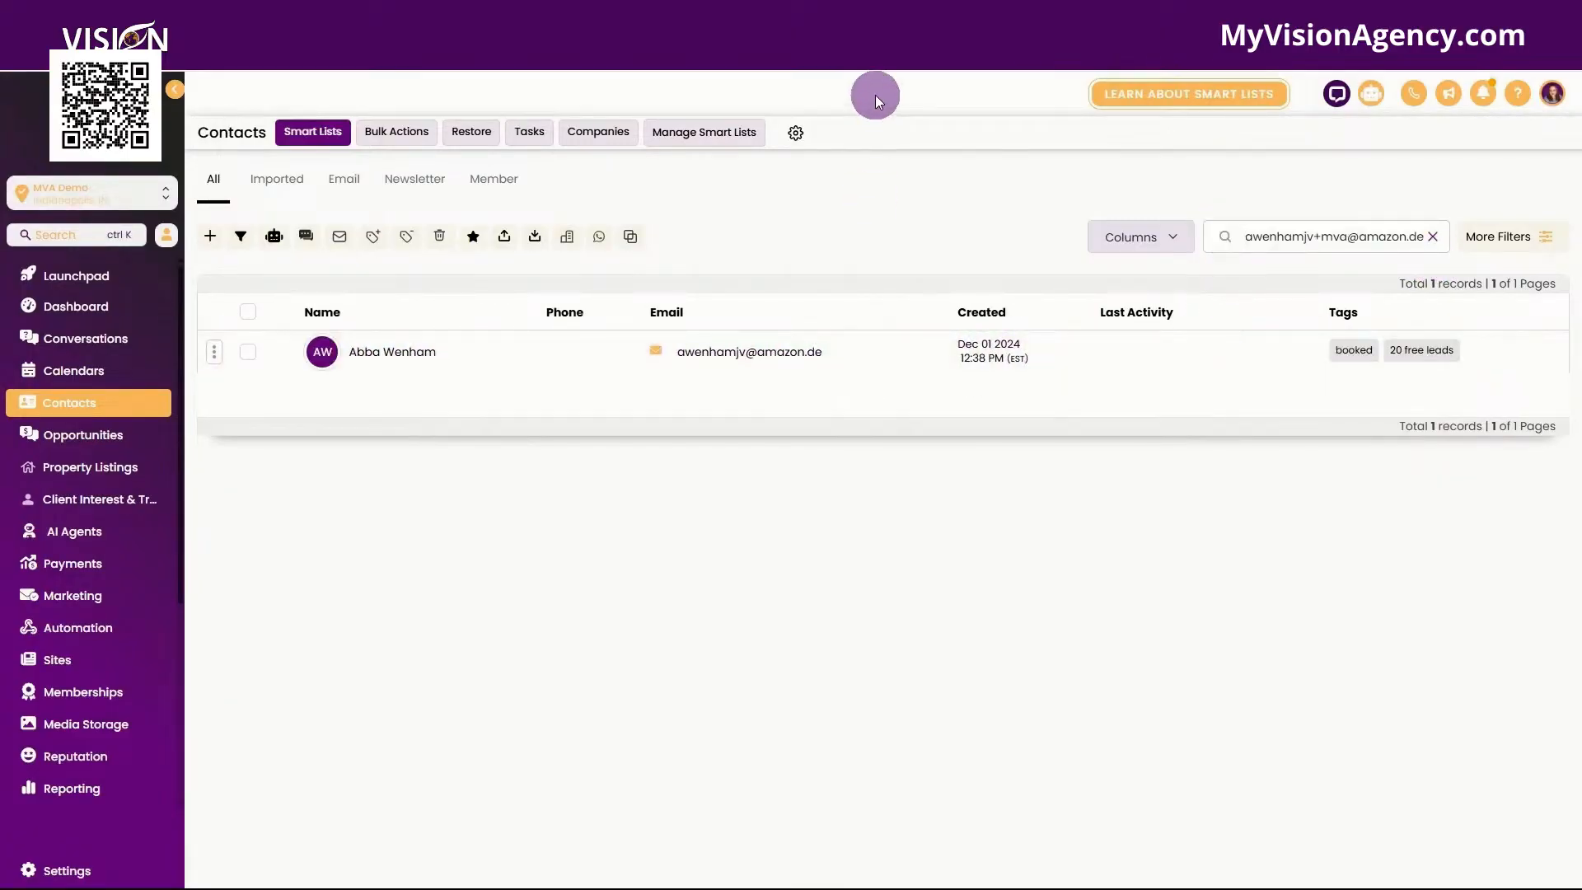
pyautogui.moveTo(901, 91)
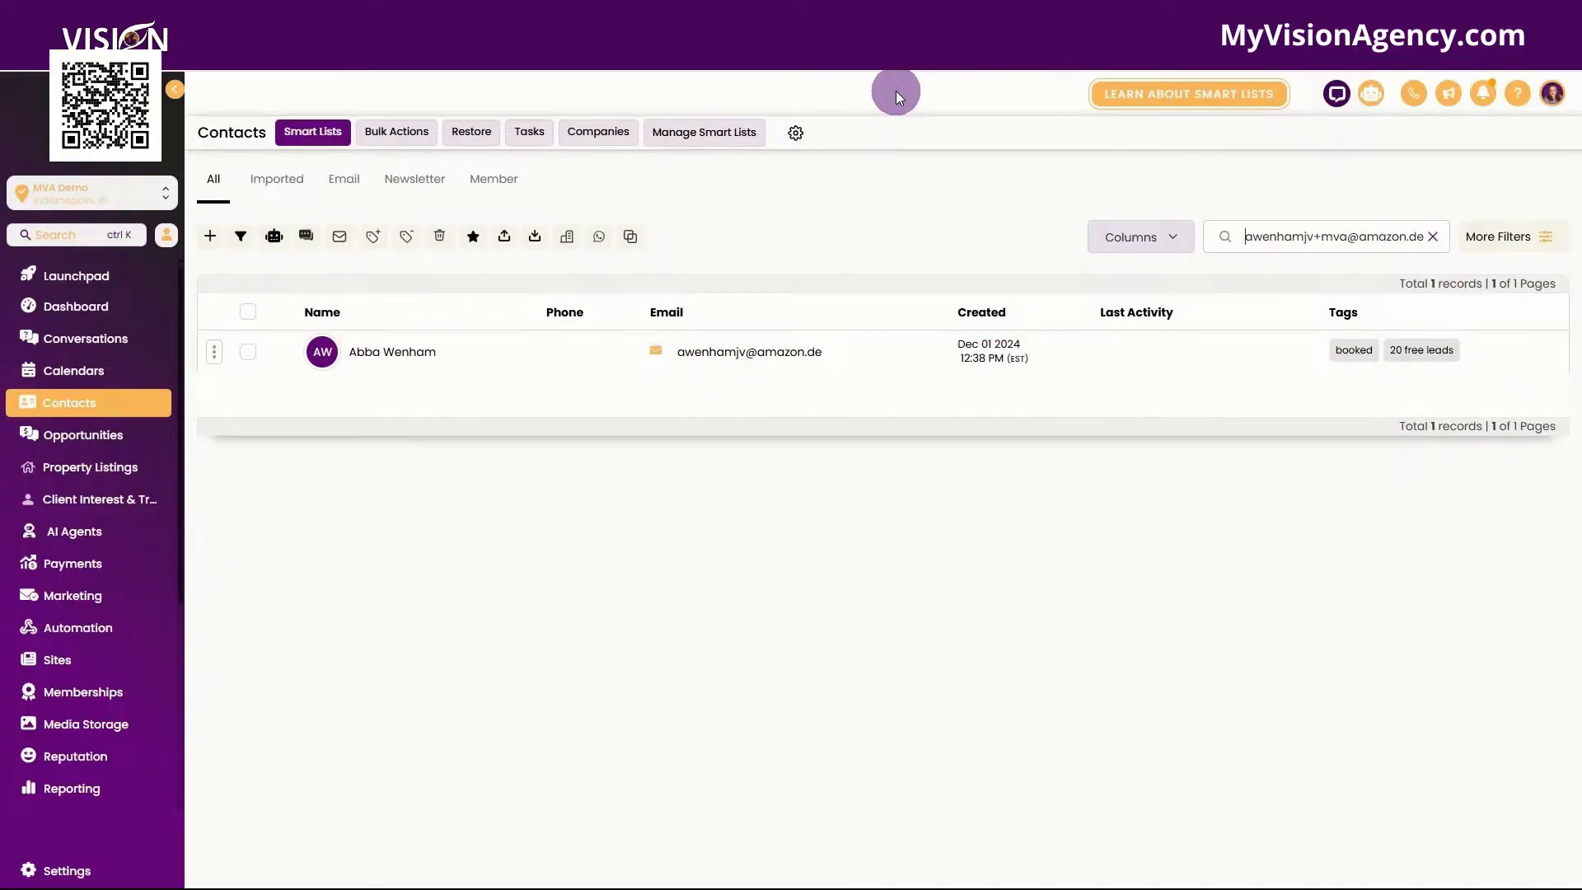
pyautogui.moveTo(901, 102)
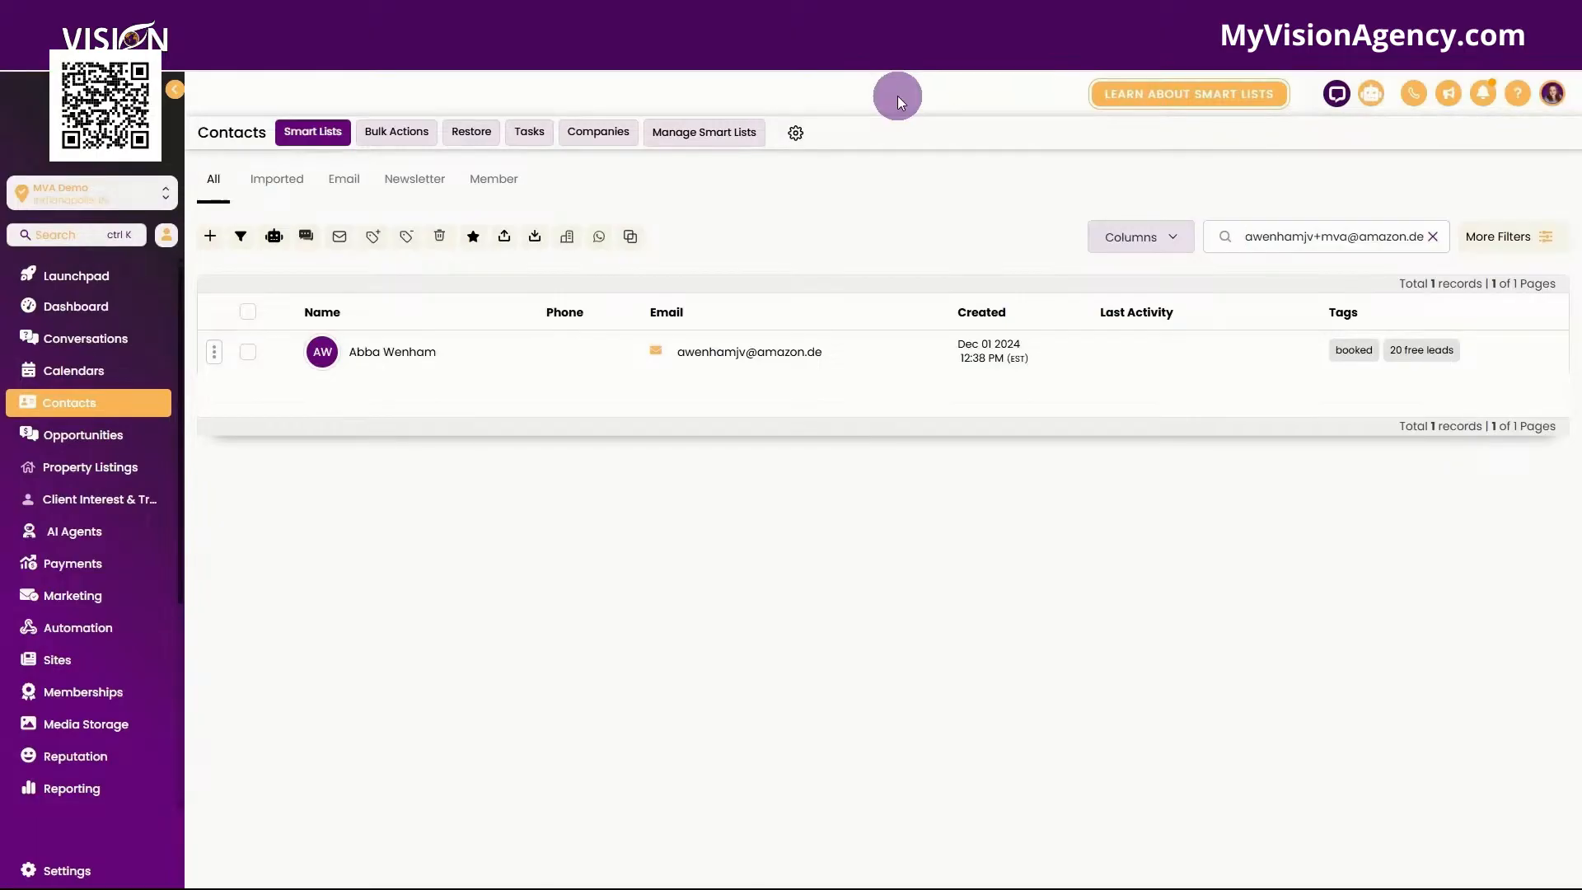
pyautogui.moveTo(913, 158)
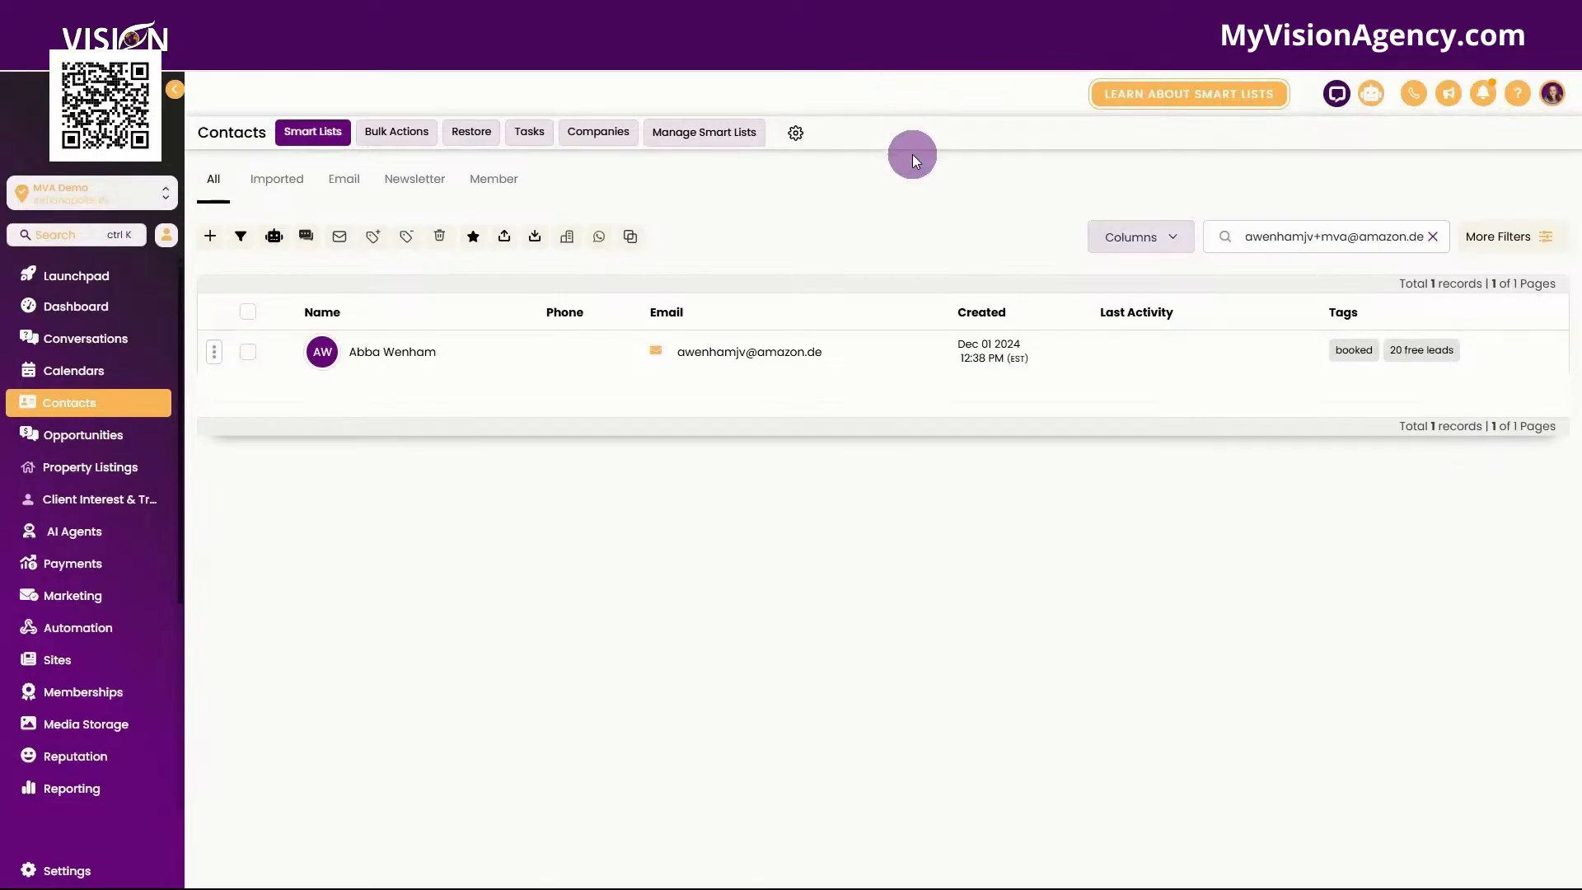
pyautogui.moveTo(901, 238)
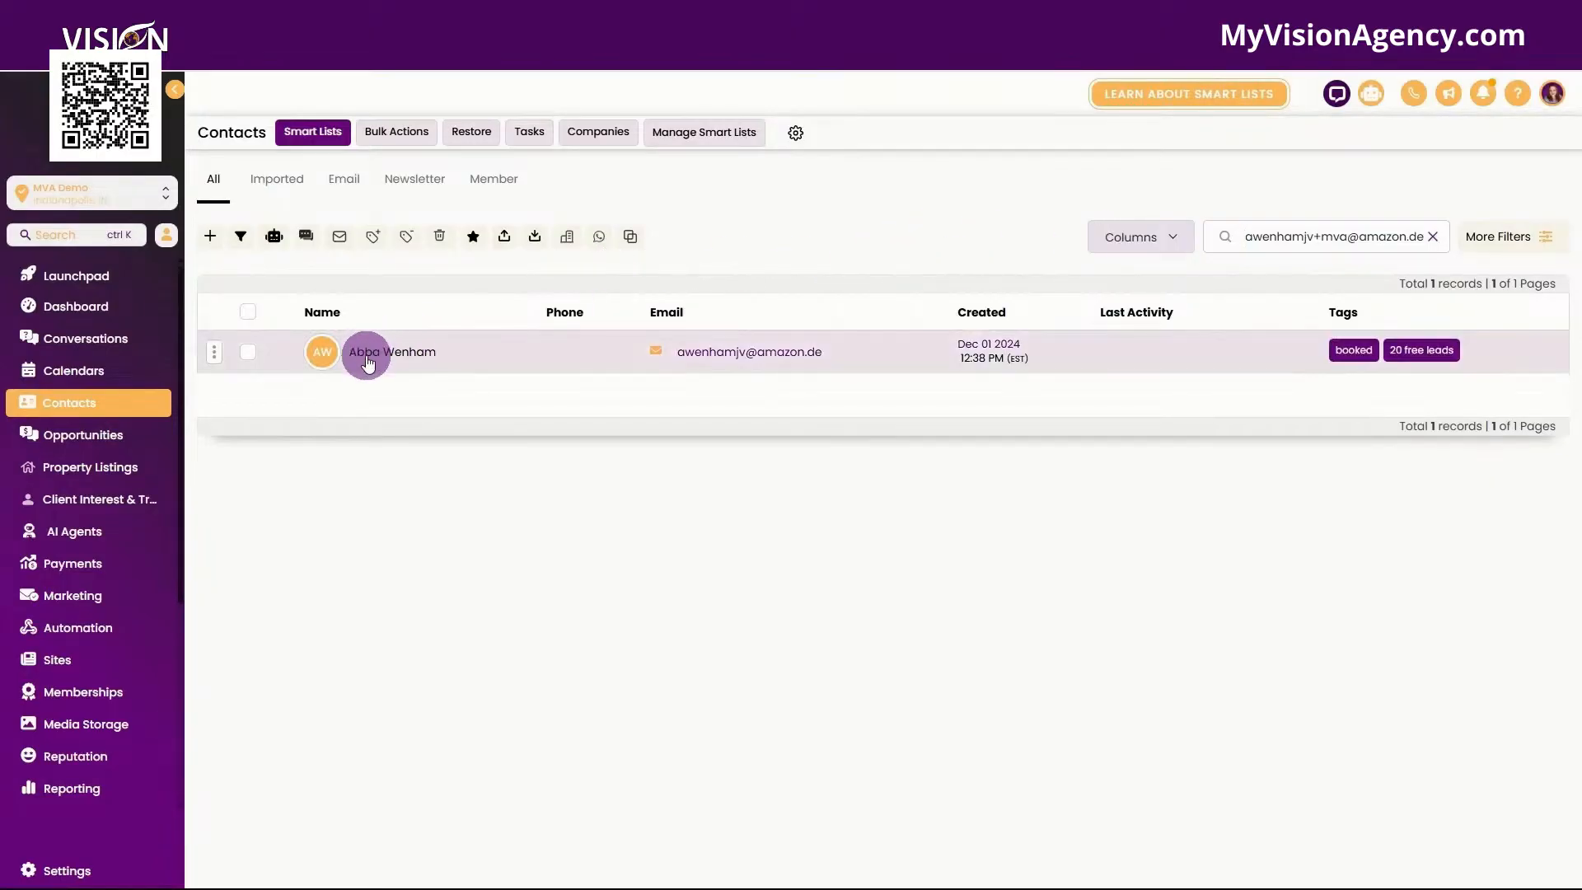
pyautogui.click(391, 352)
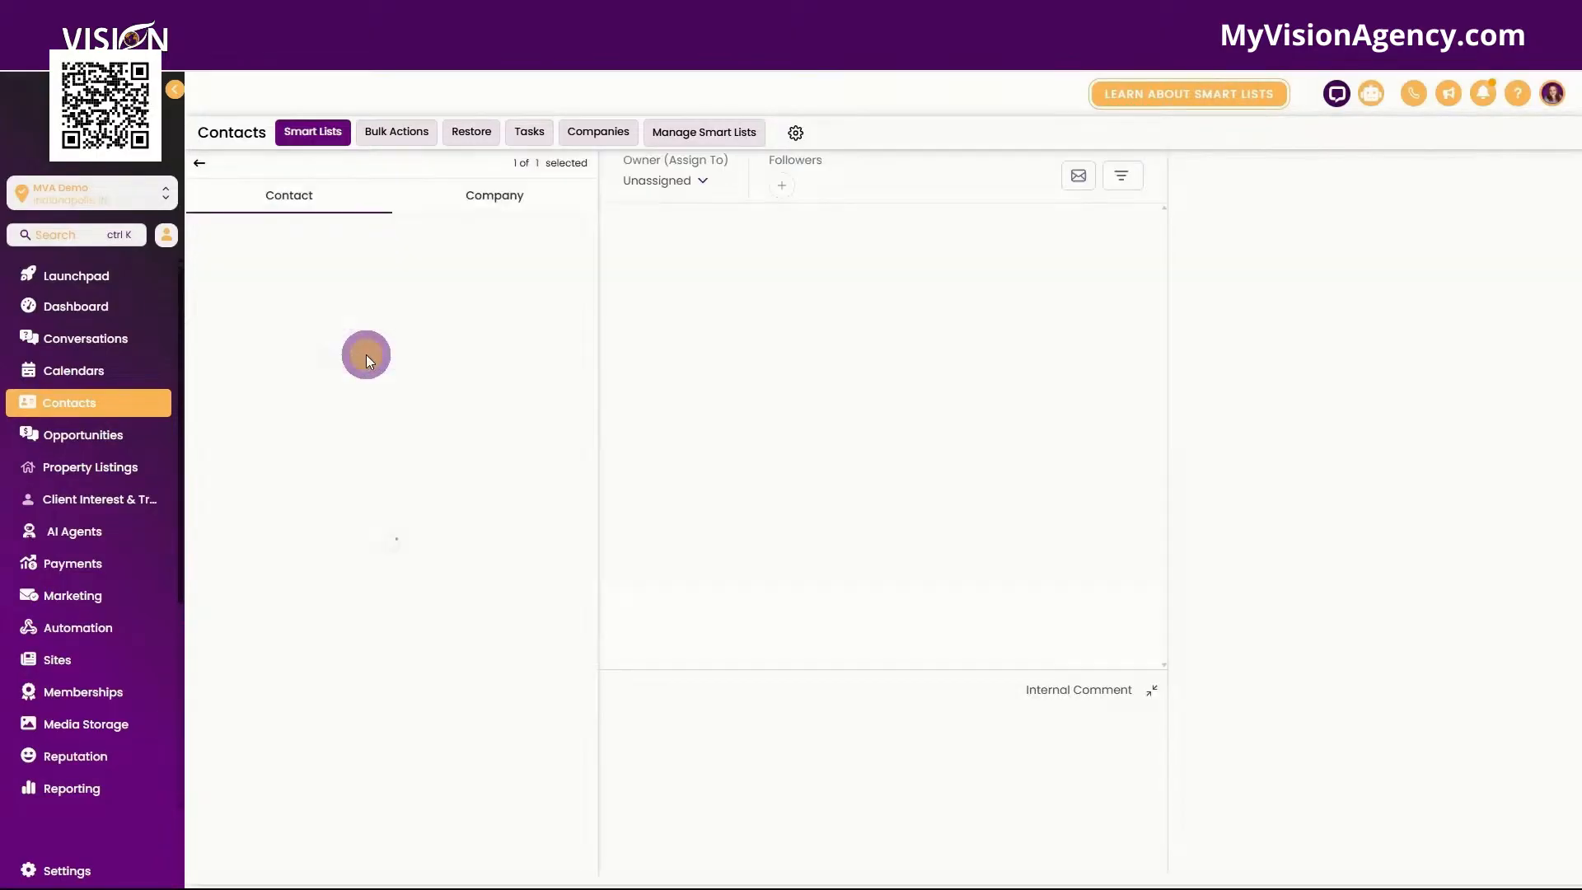
pyautogui.click(366, 357)
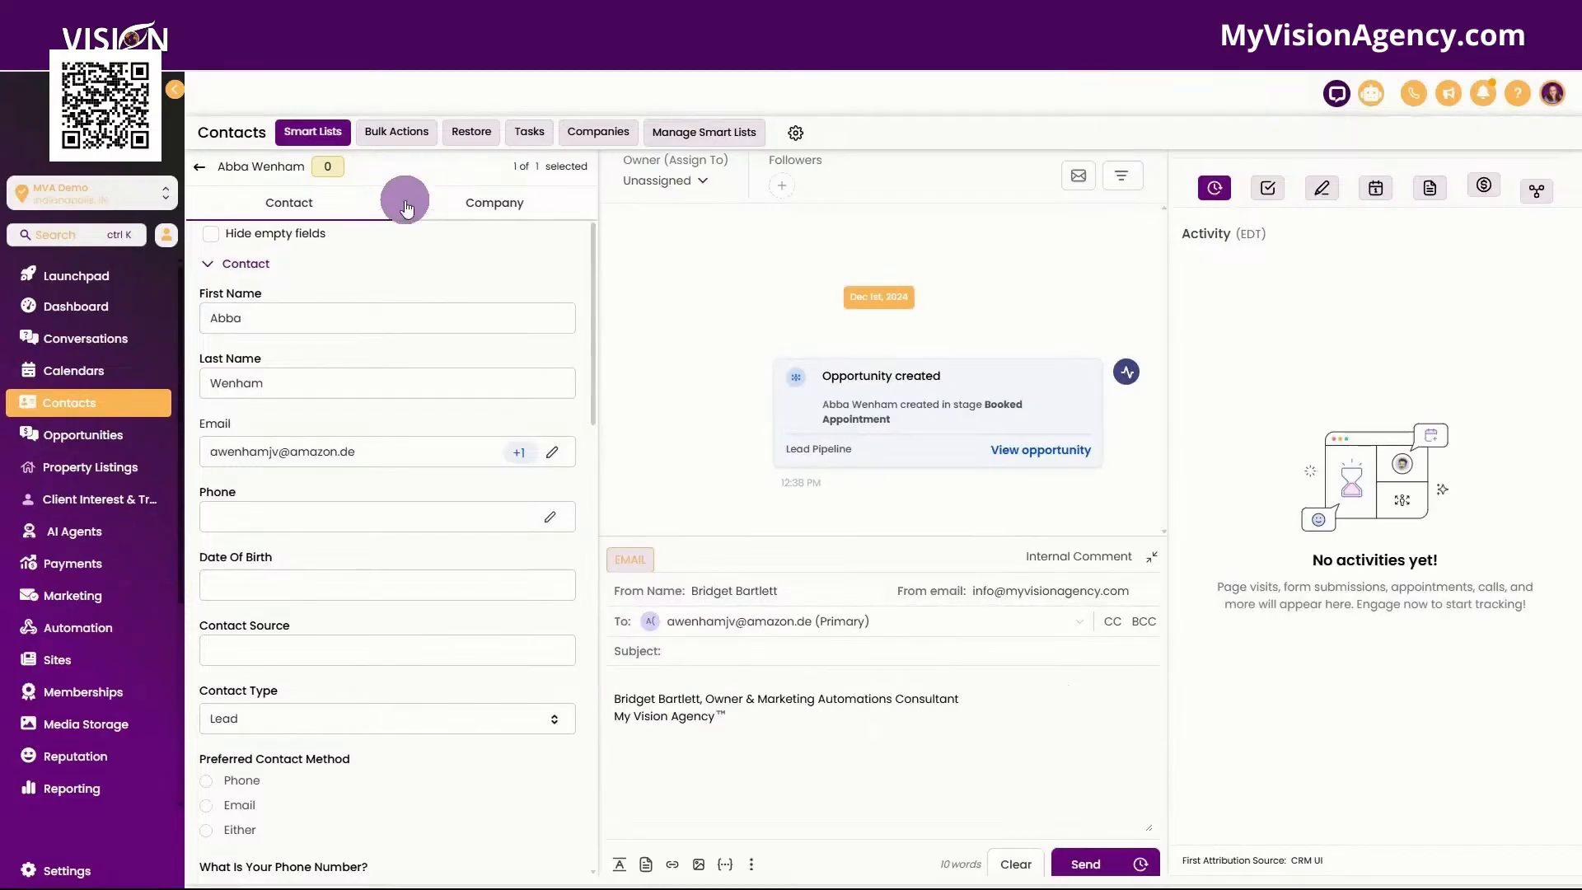
pyautogui.moveTo(425, 183)
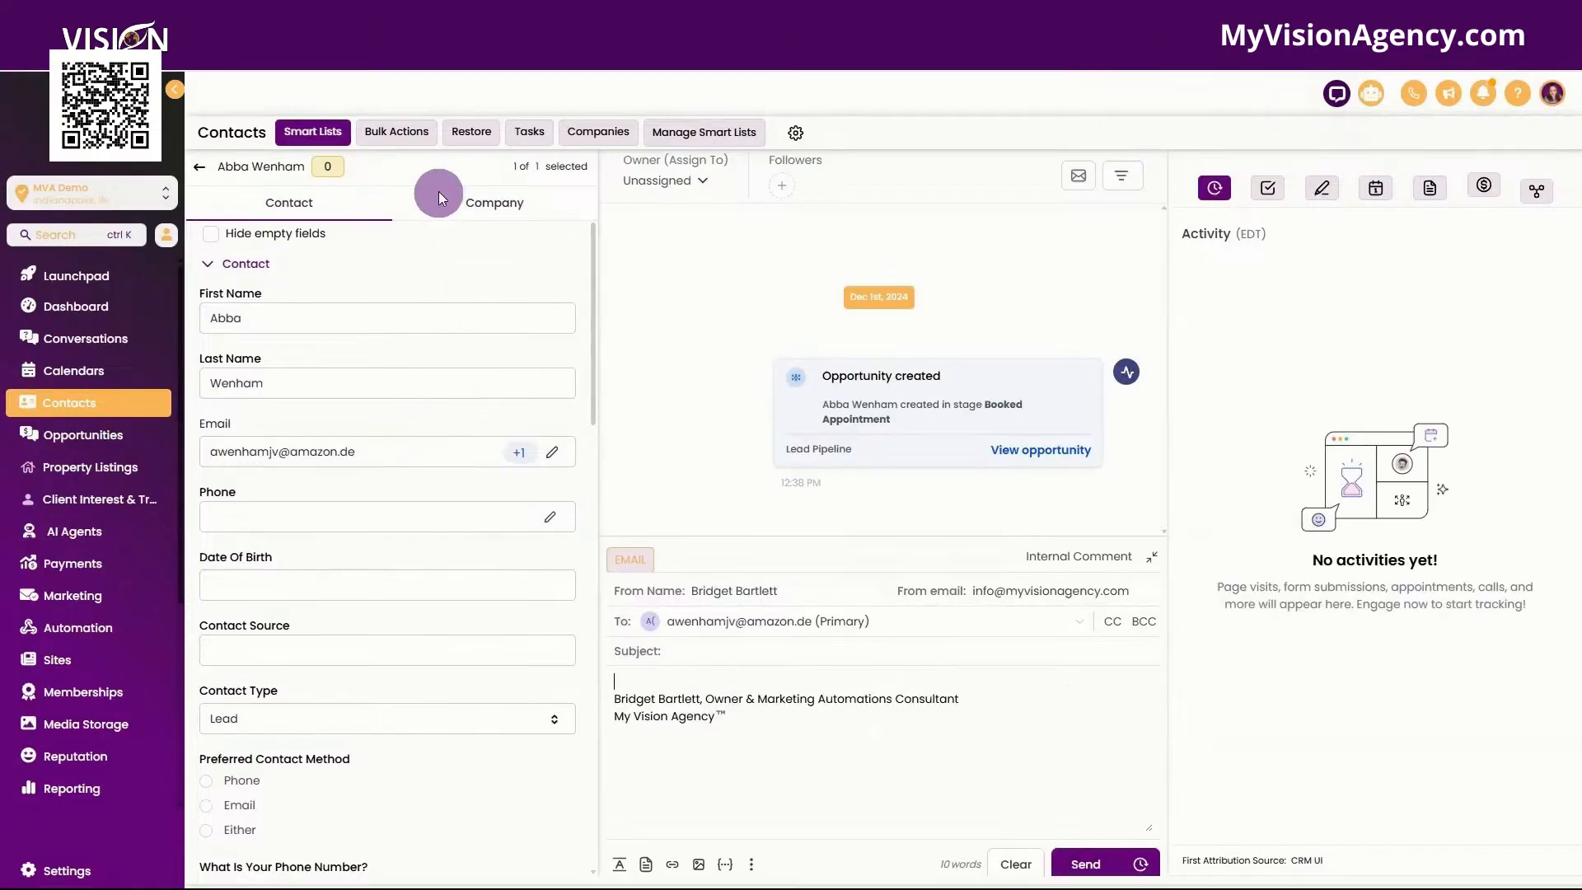
pyautogui.moveTo(426, 174)
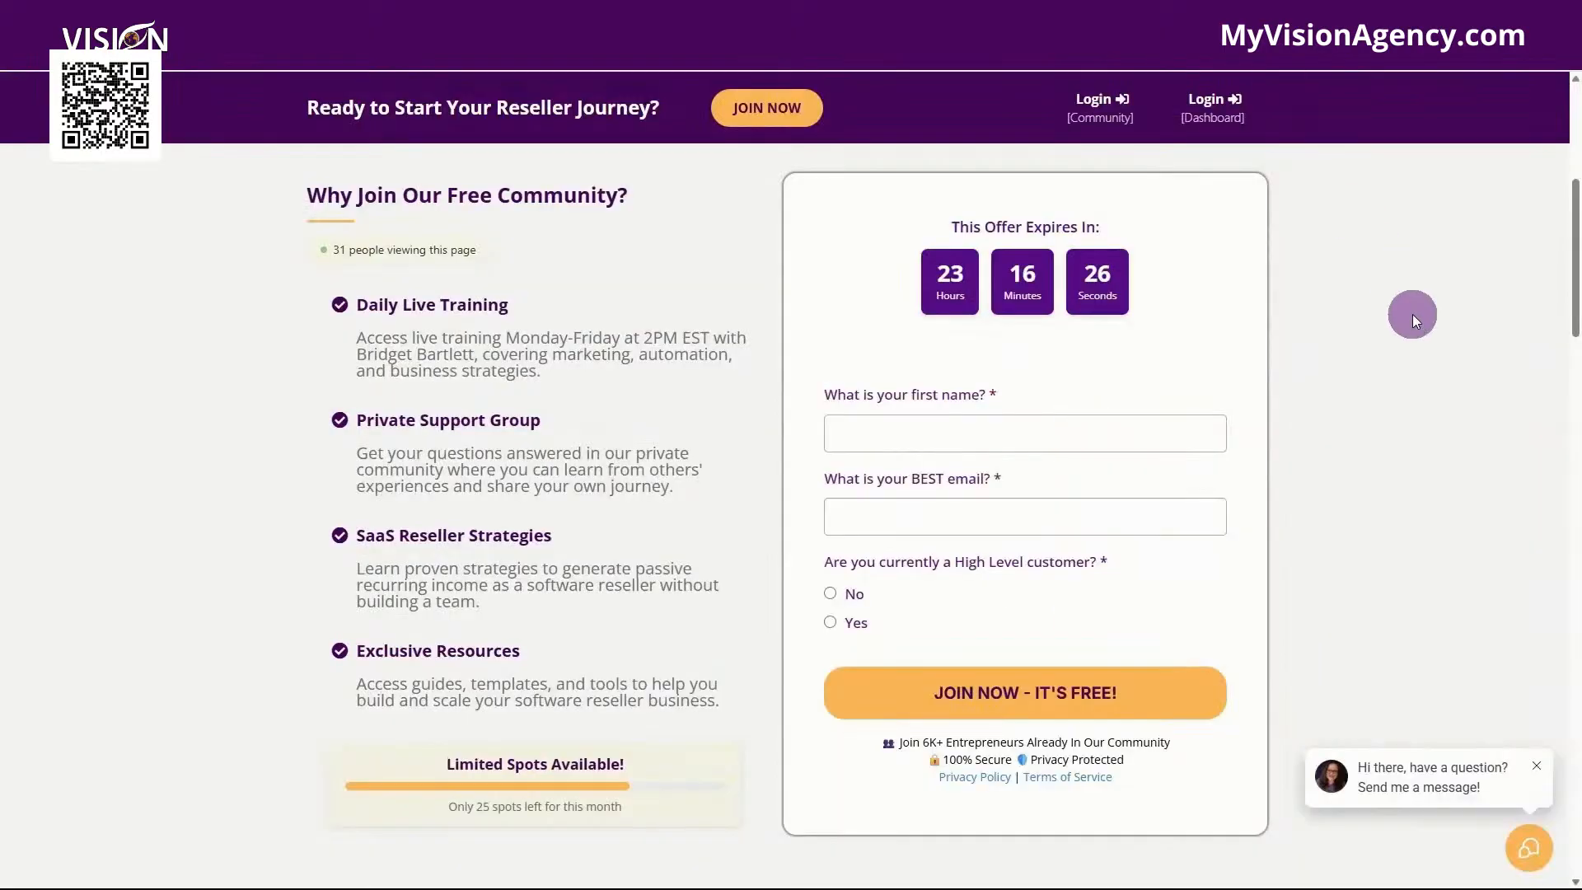
pyautogui.moveTo(575, 377)
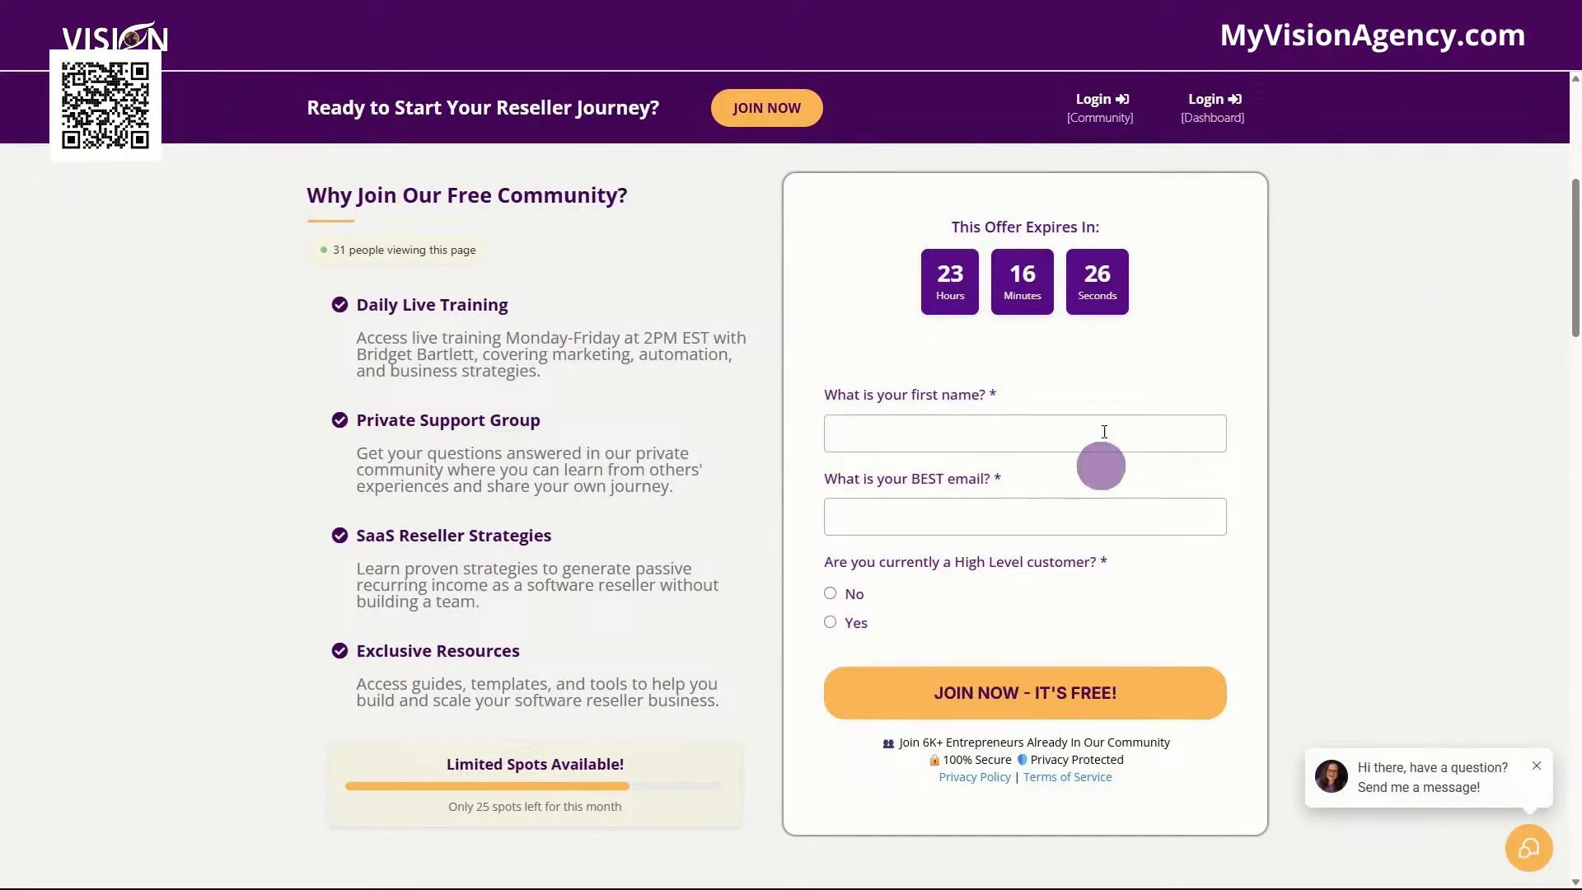
pyautogui.moveTo(1357, 358)
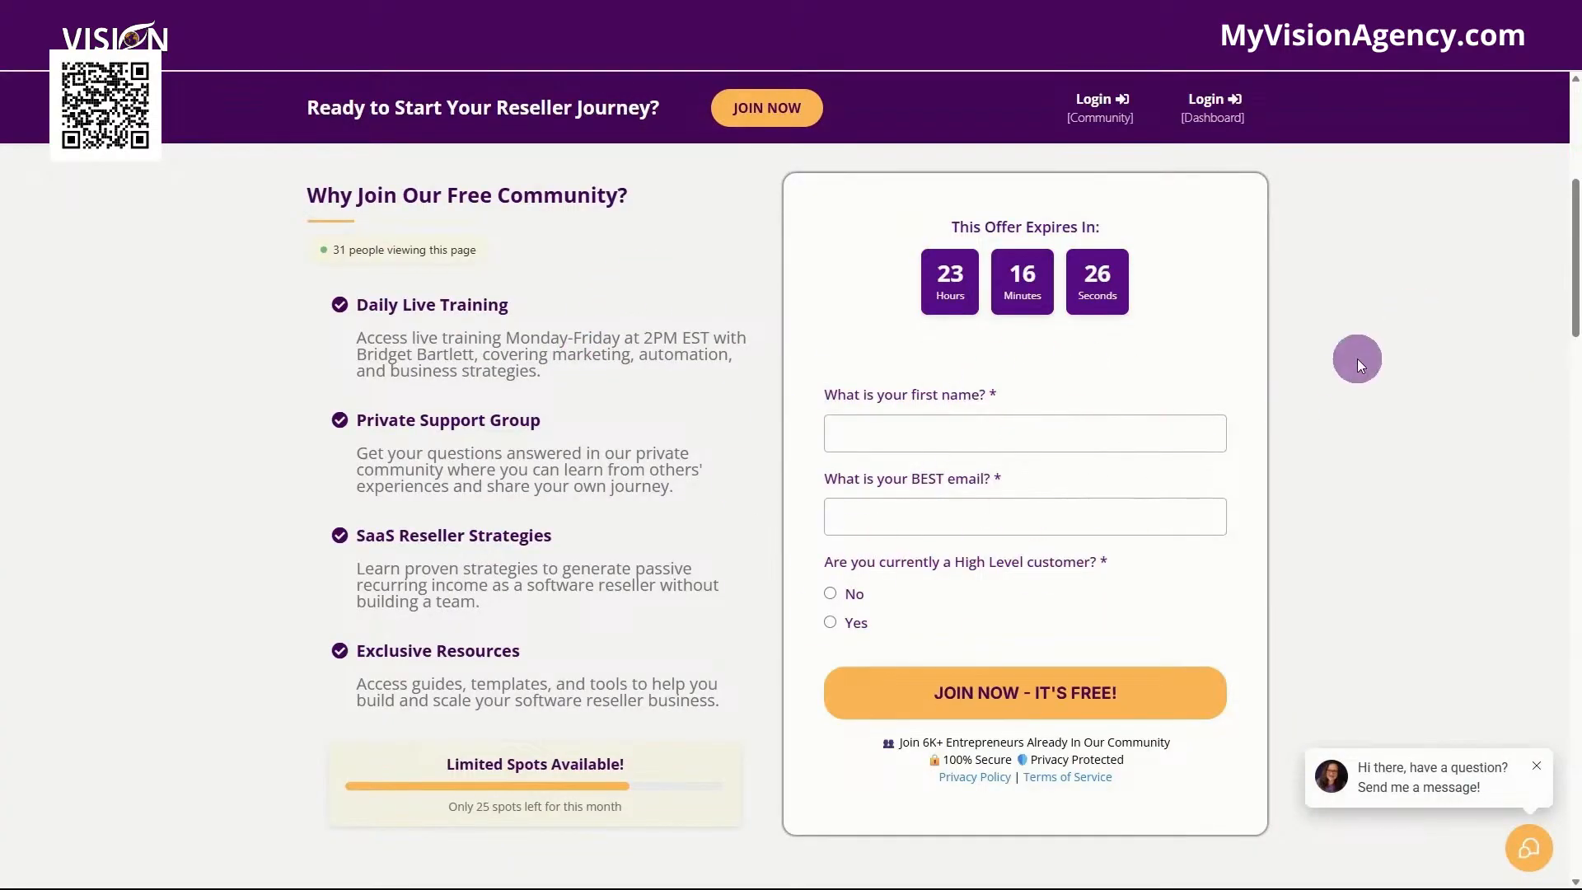